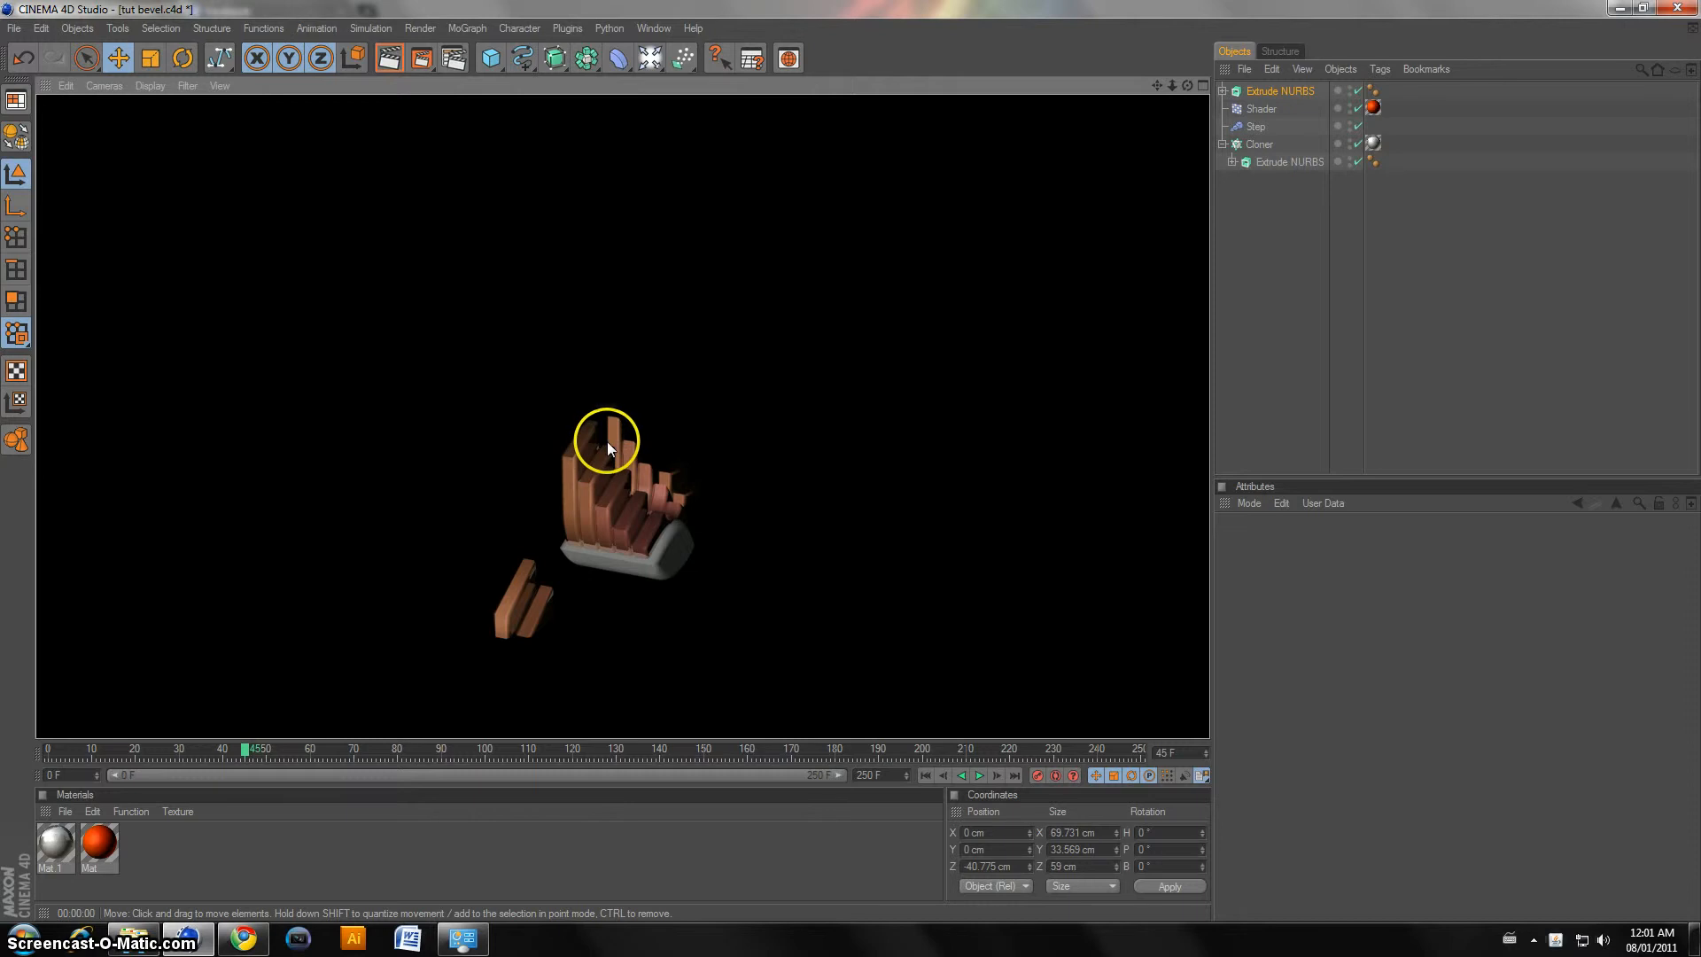
pyautogui.moveTo(246, 482)
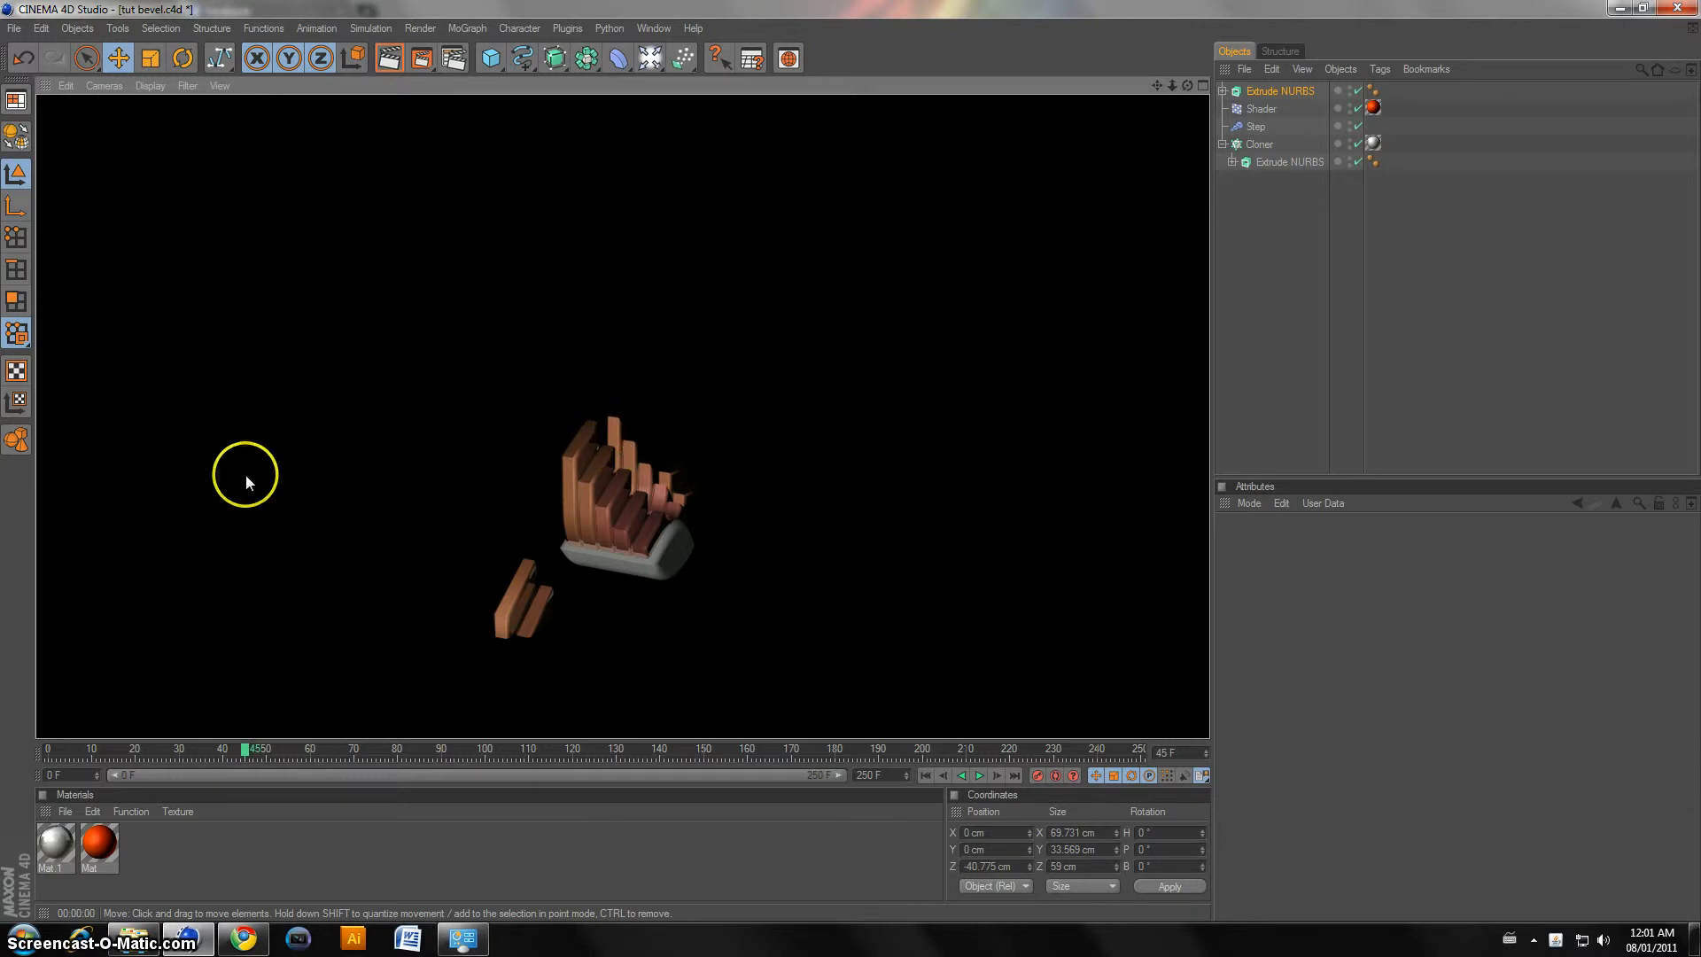
pyautogui.moveTo(659, 567)
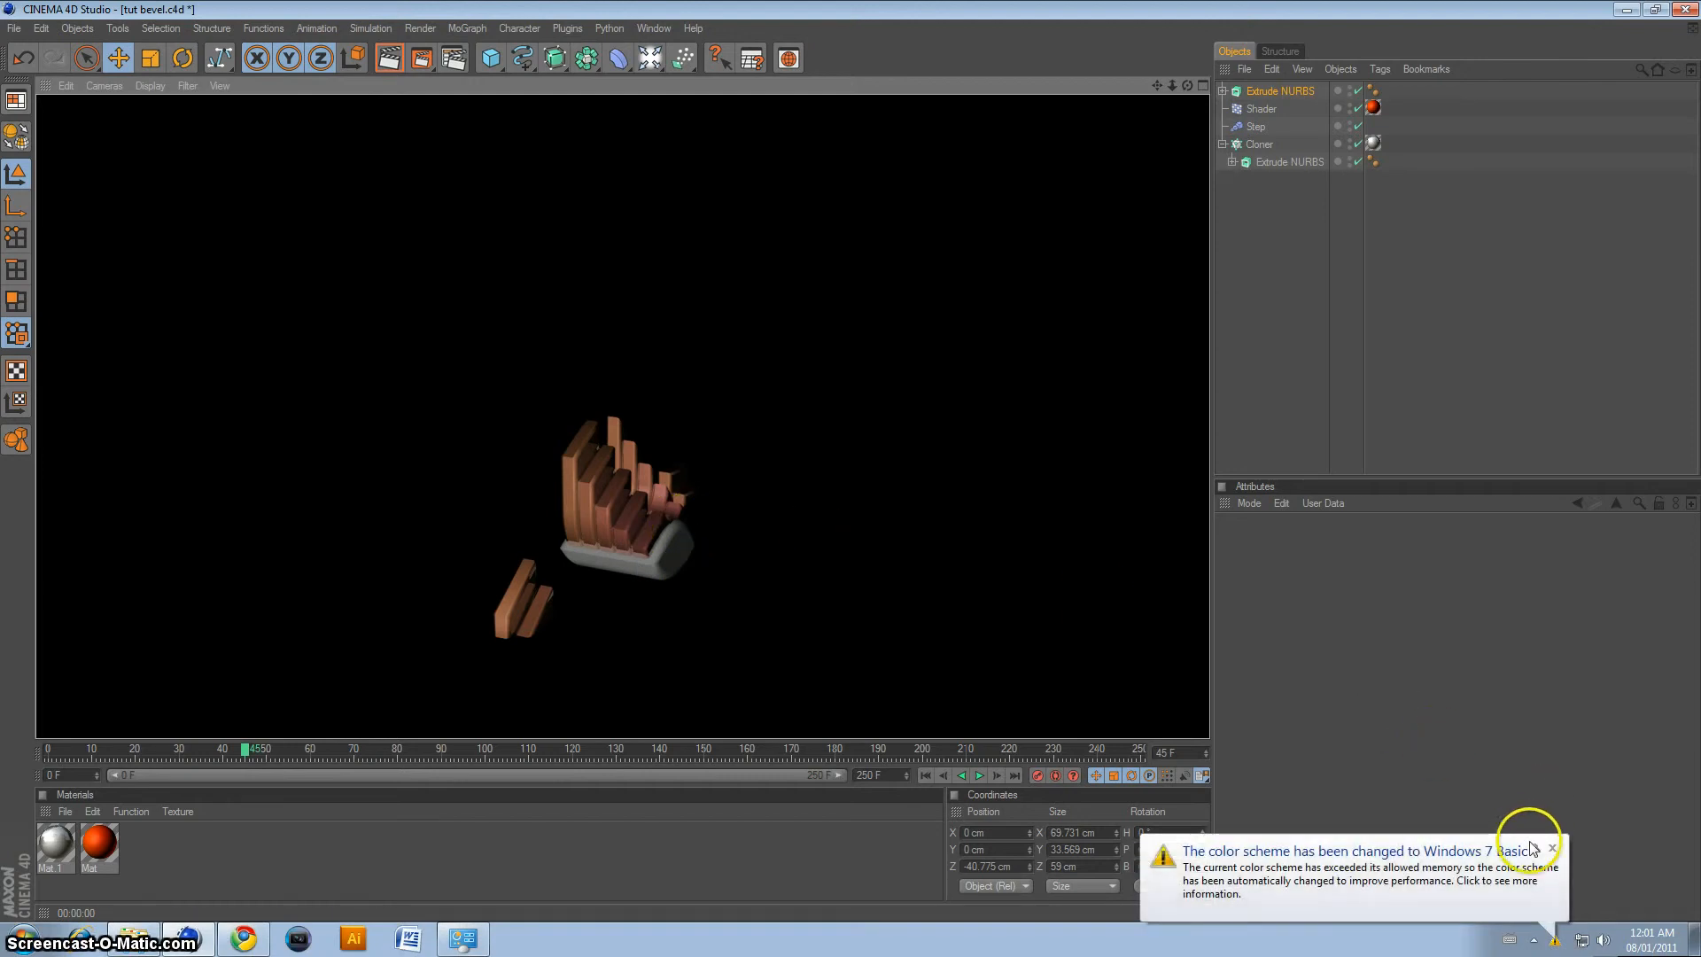
# Step: Dismiss the Windows colour scheme notification covering the viewport
pyautogui.click(1554, 847)
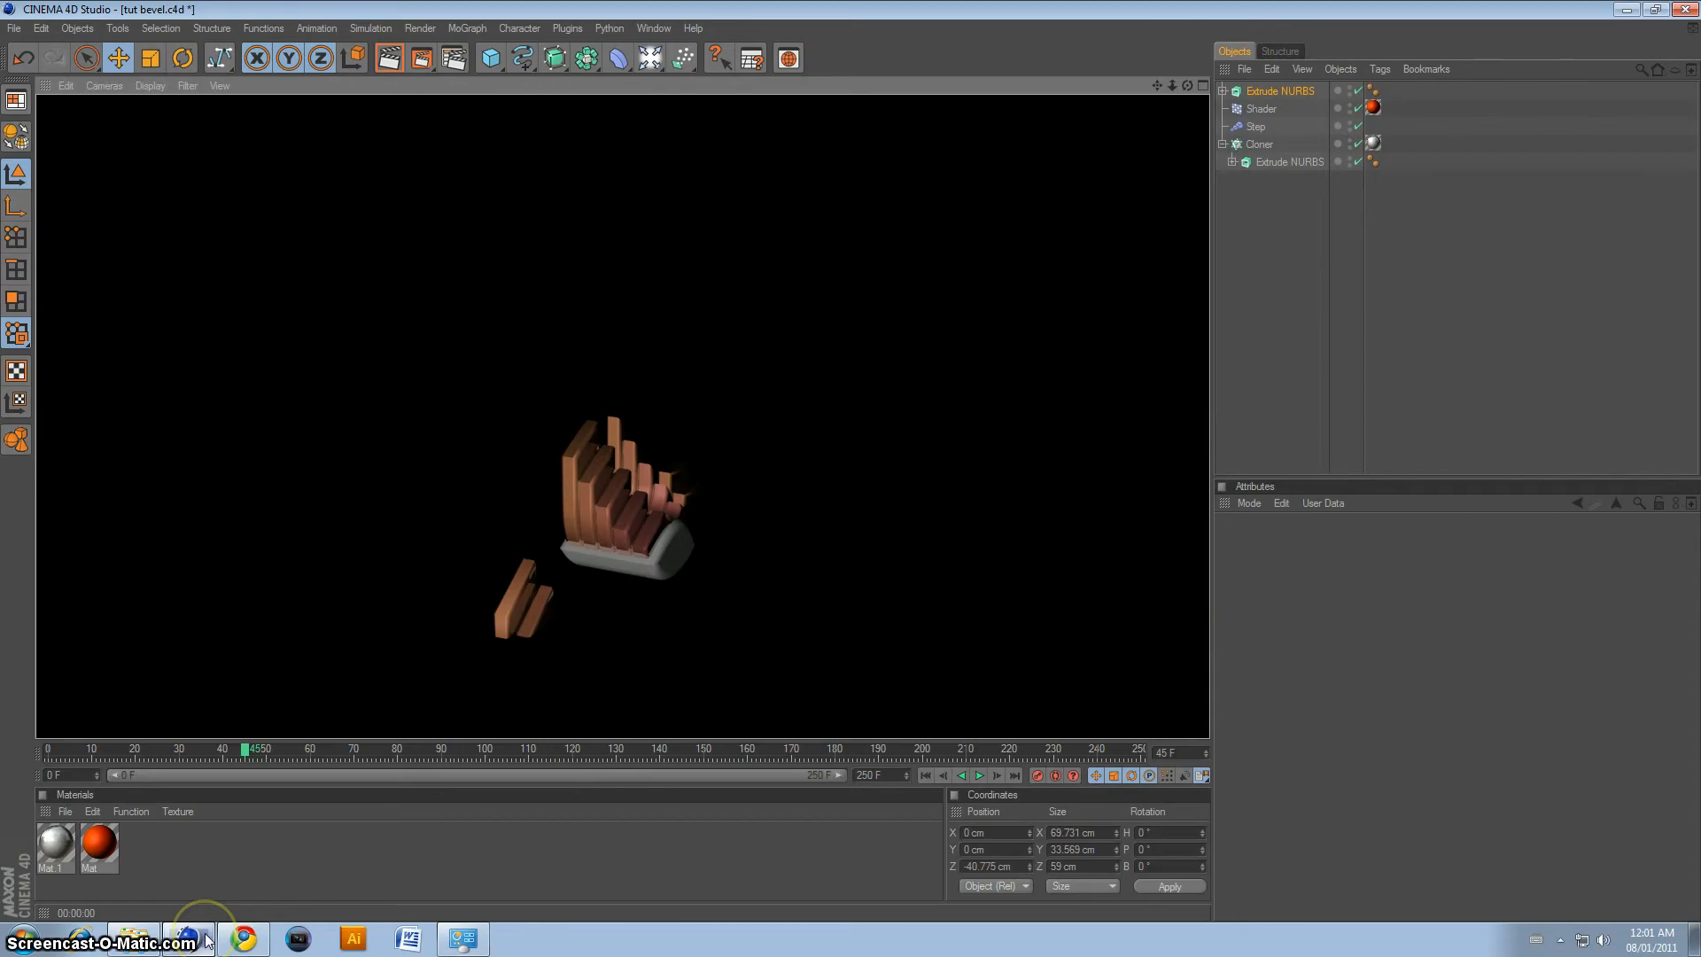
pyautogui.moveTo(49, 754)
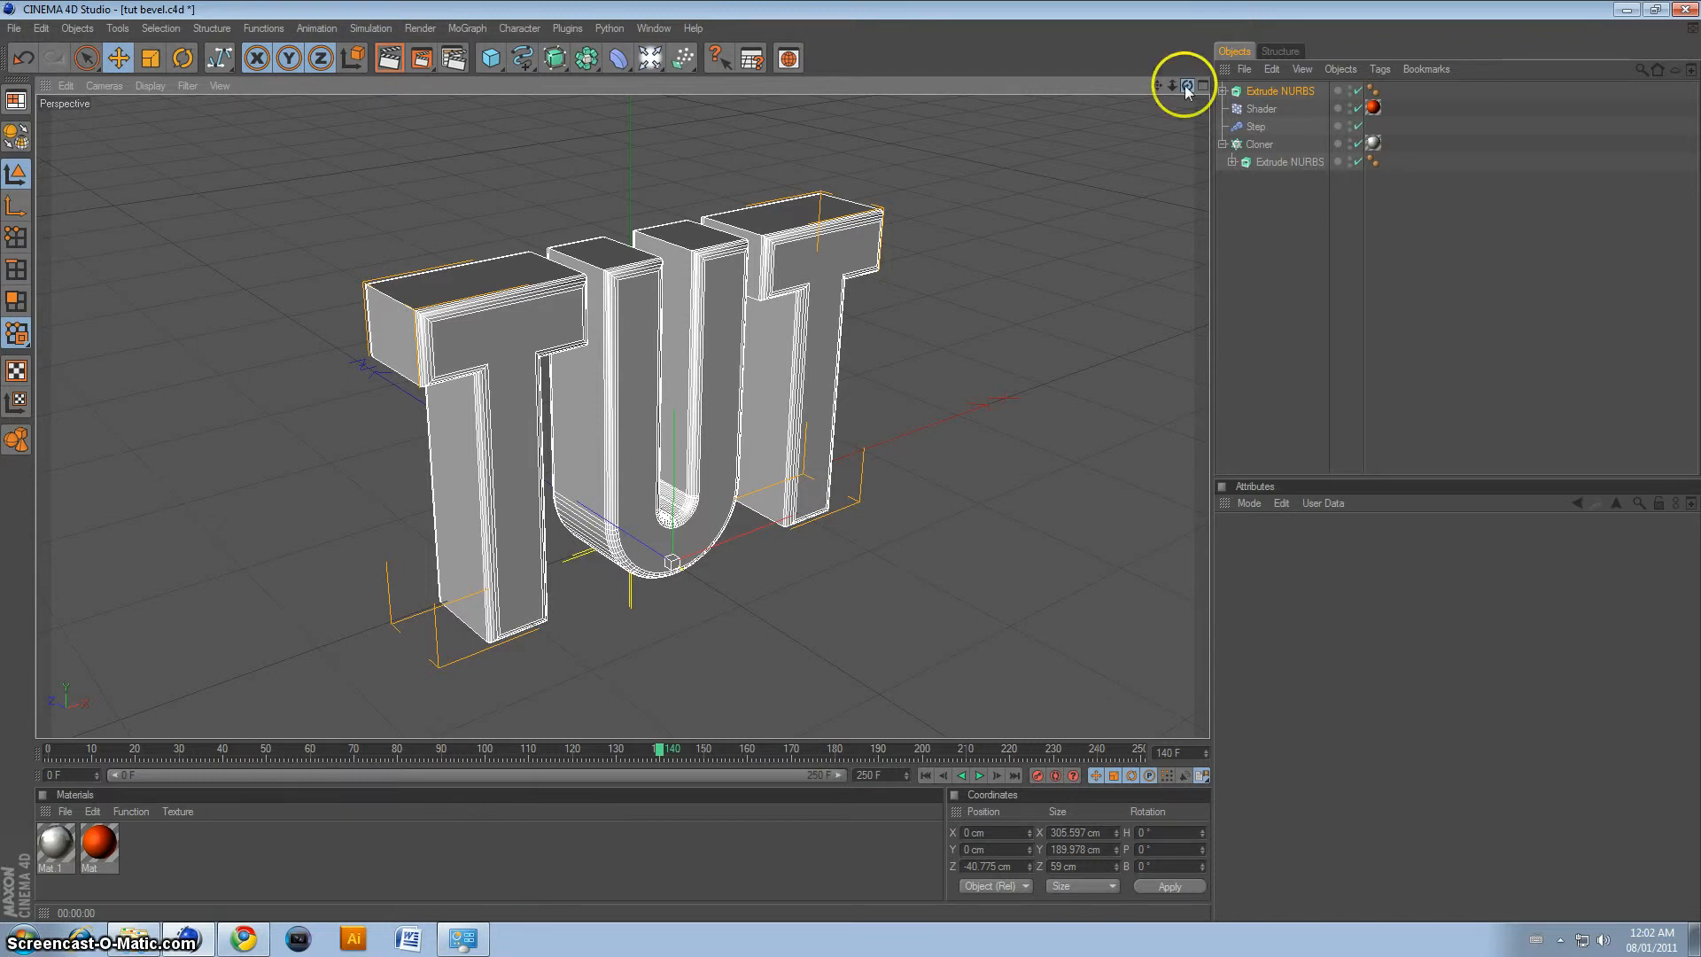
pyautogui.moveTo(695, 284)
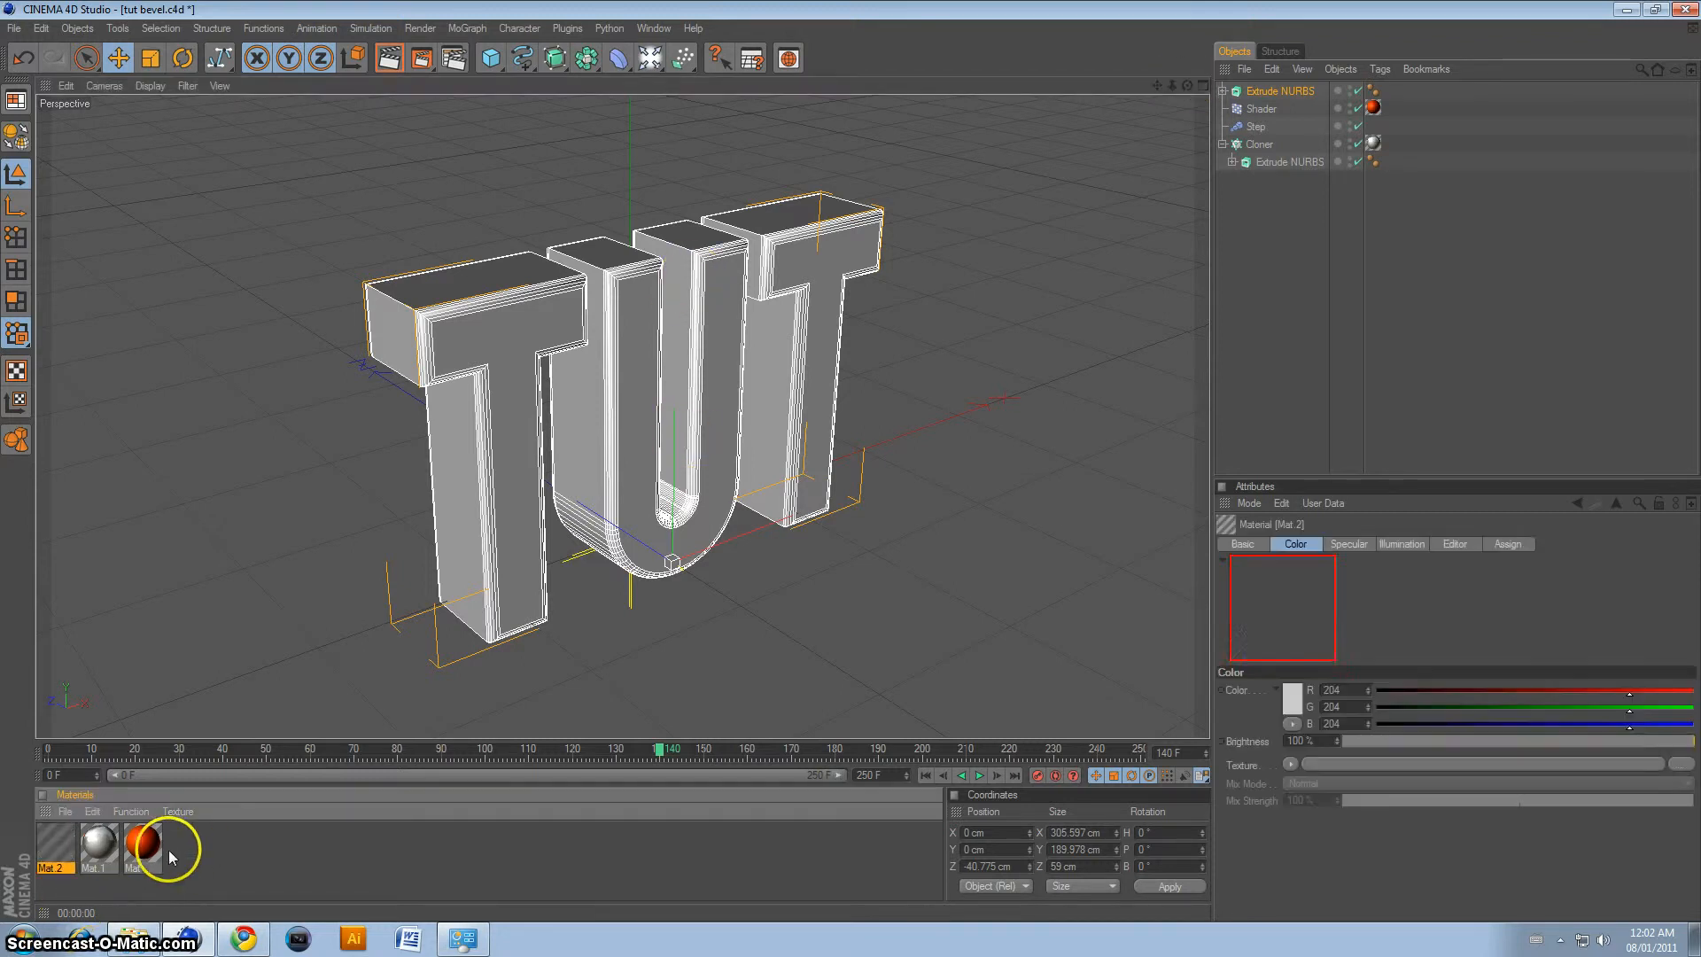
# Step: Edit Mat 2 as a black material with Reflection enabled and a Fresnel texture driving it
pyautogui.click(53, 849)
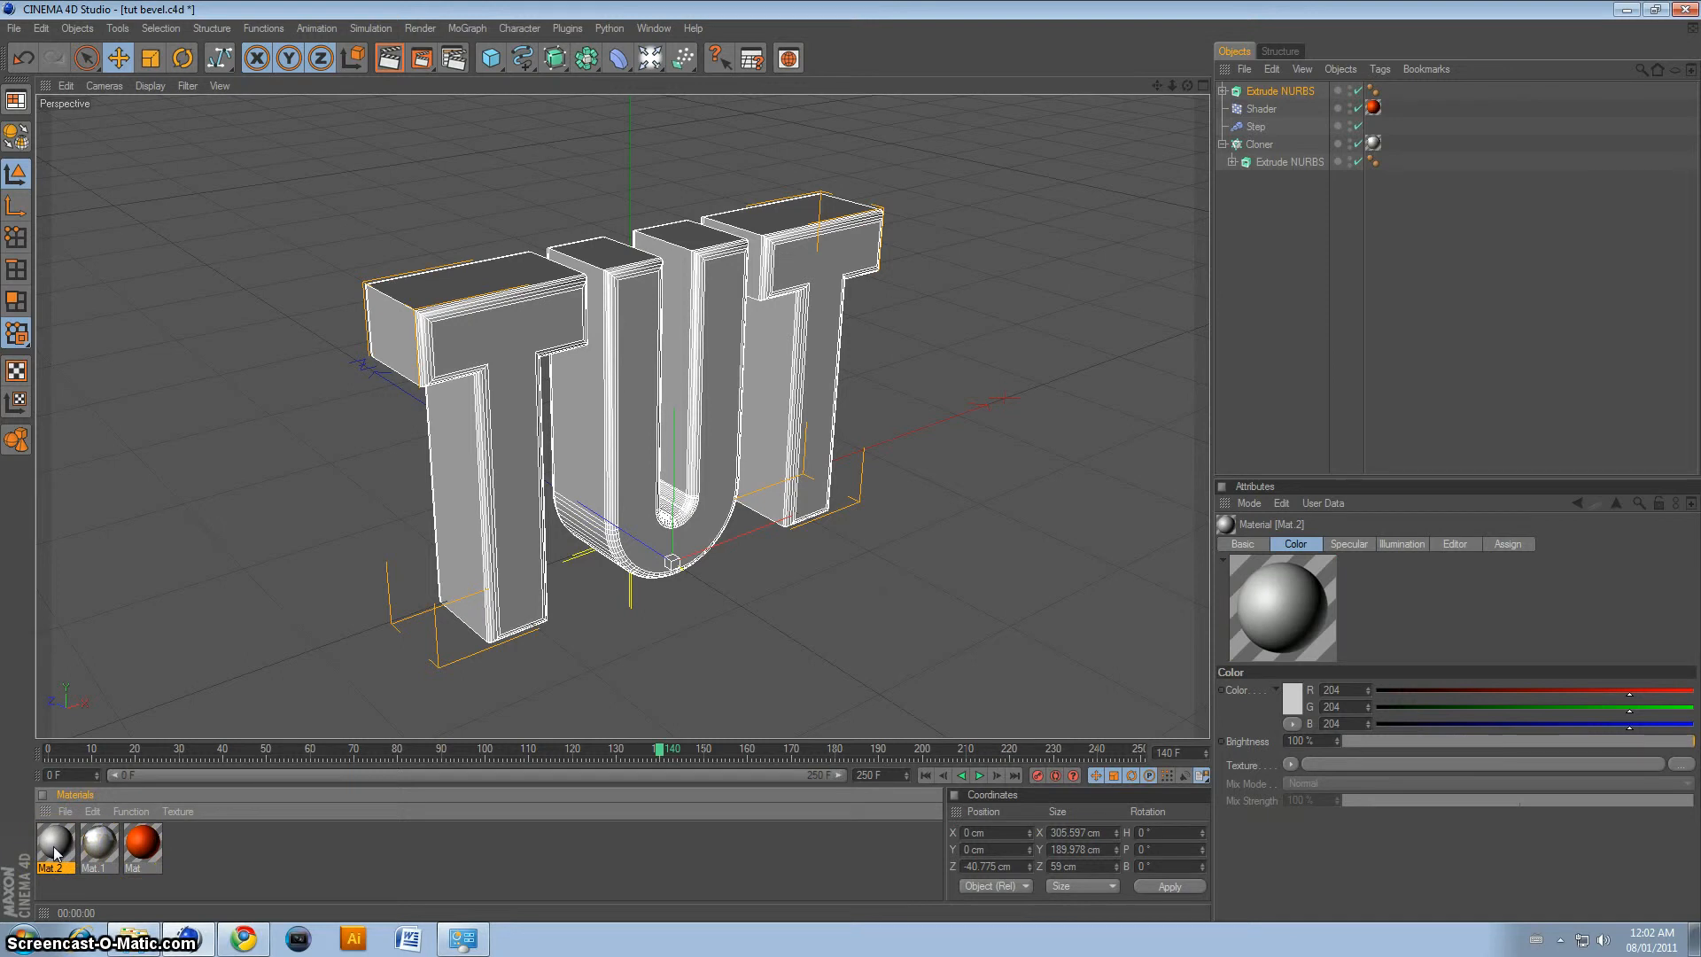
pyautogui.doubleClick(55, 845)
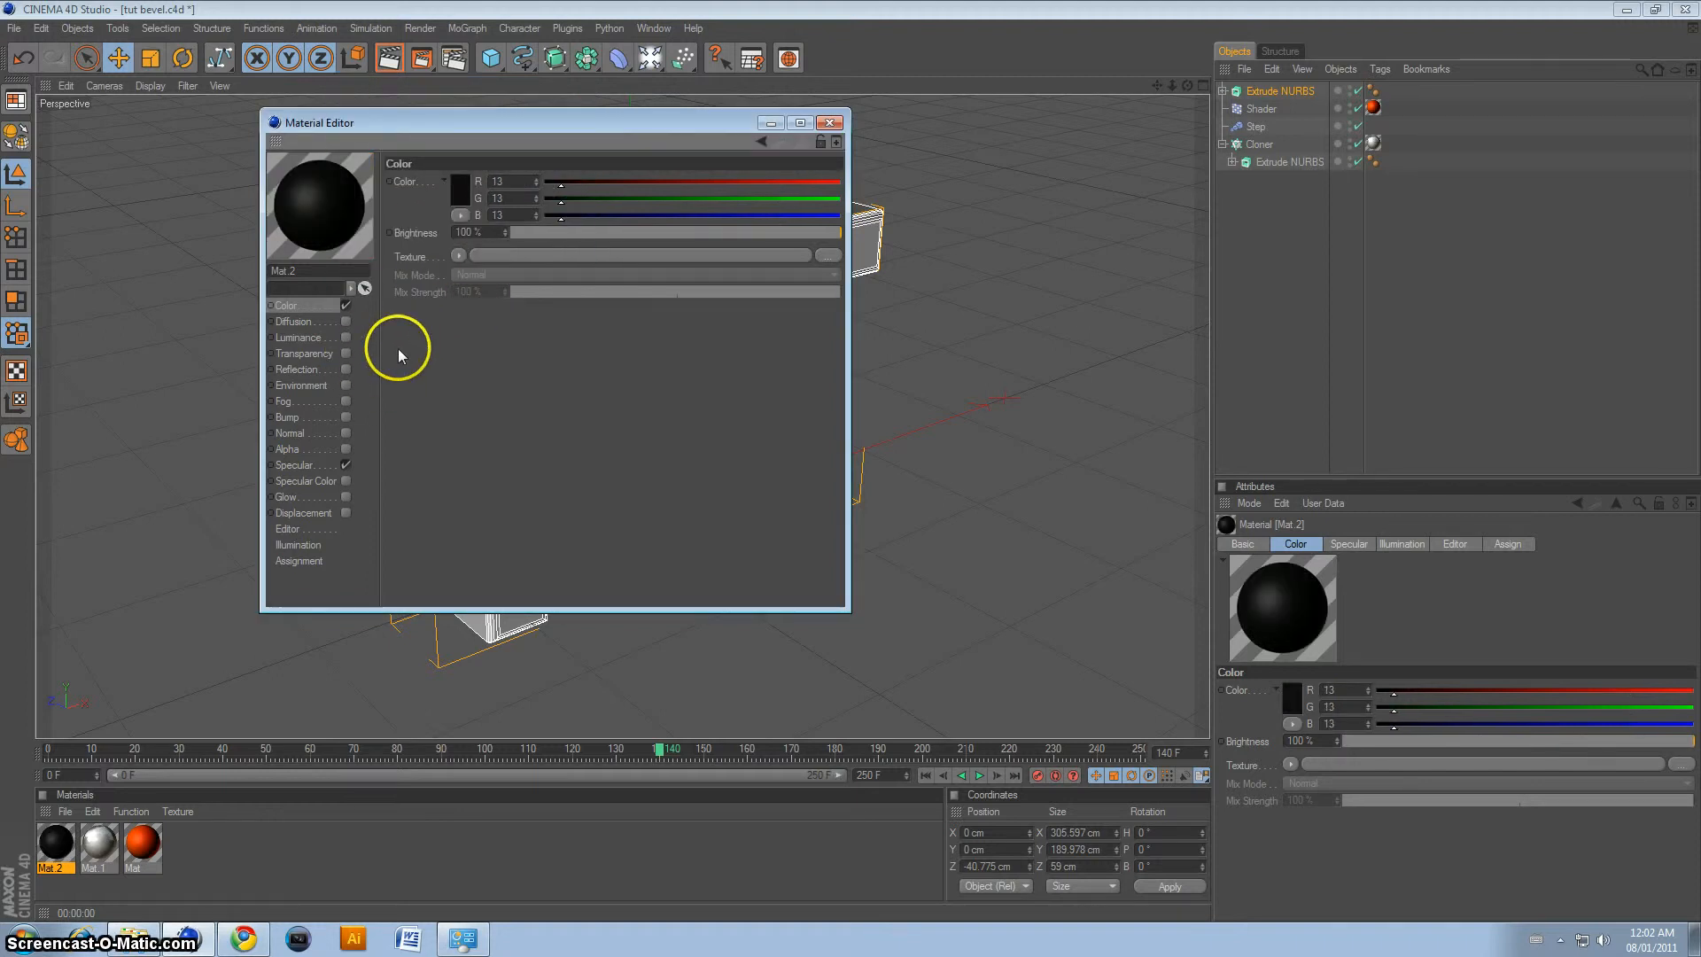
pyautogui.click(345, 369)
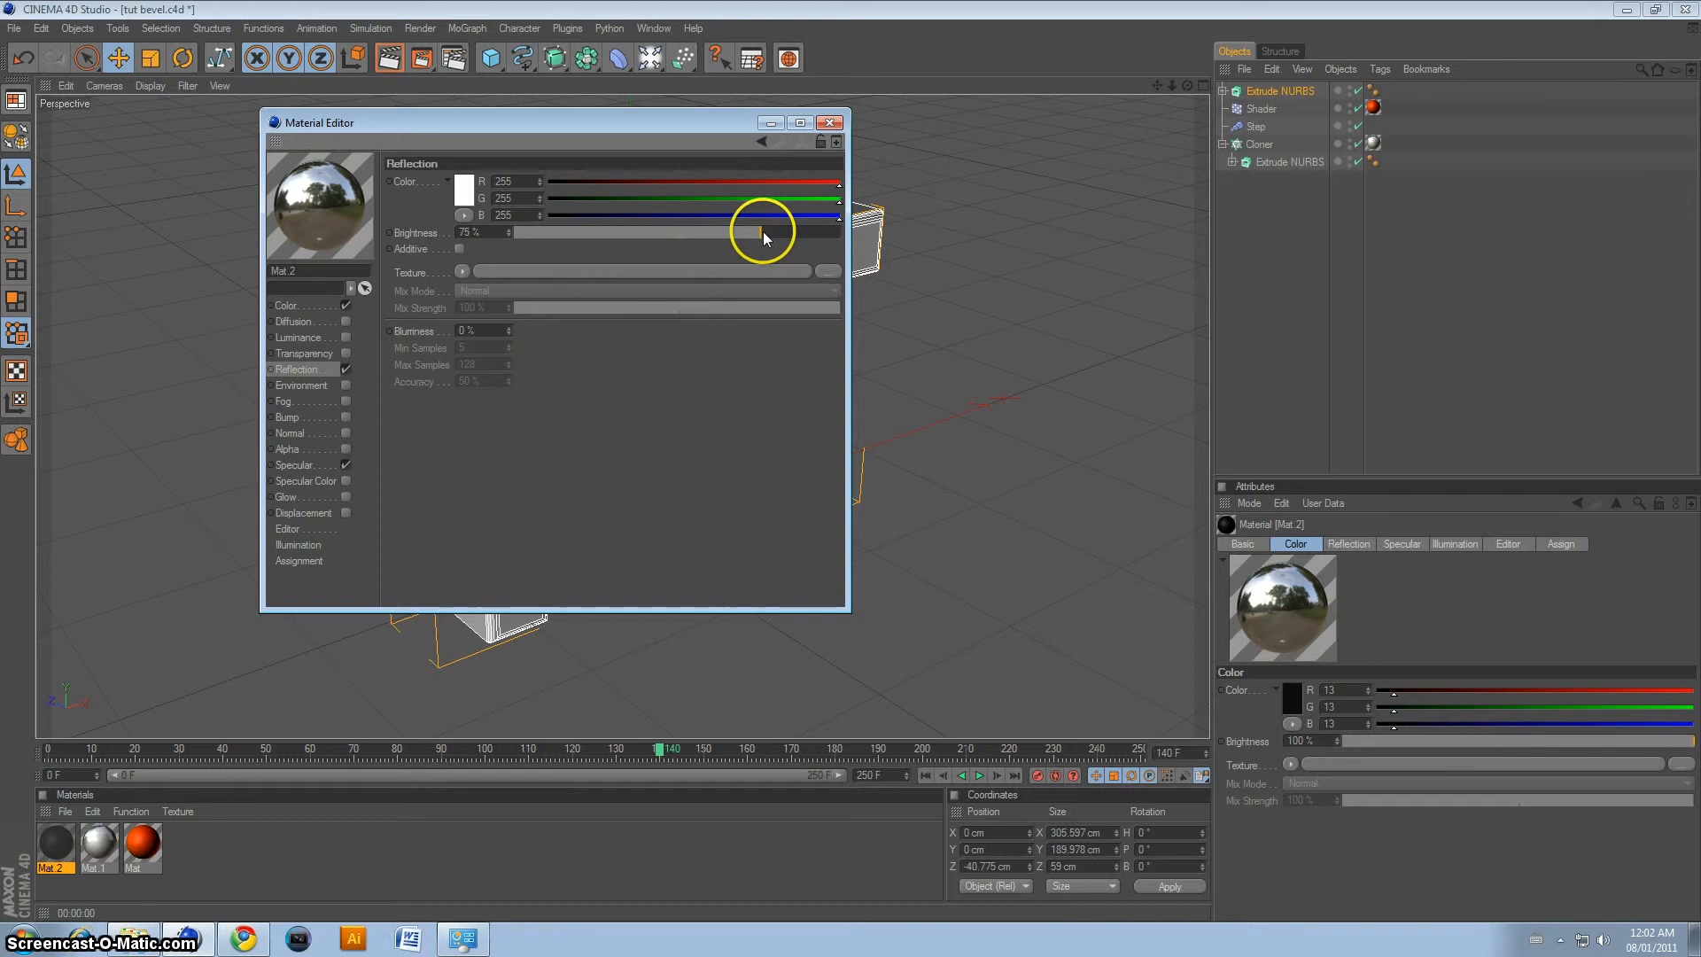
pyautogui.click(460, 273)
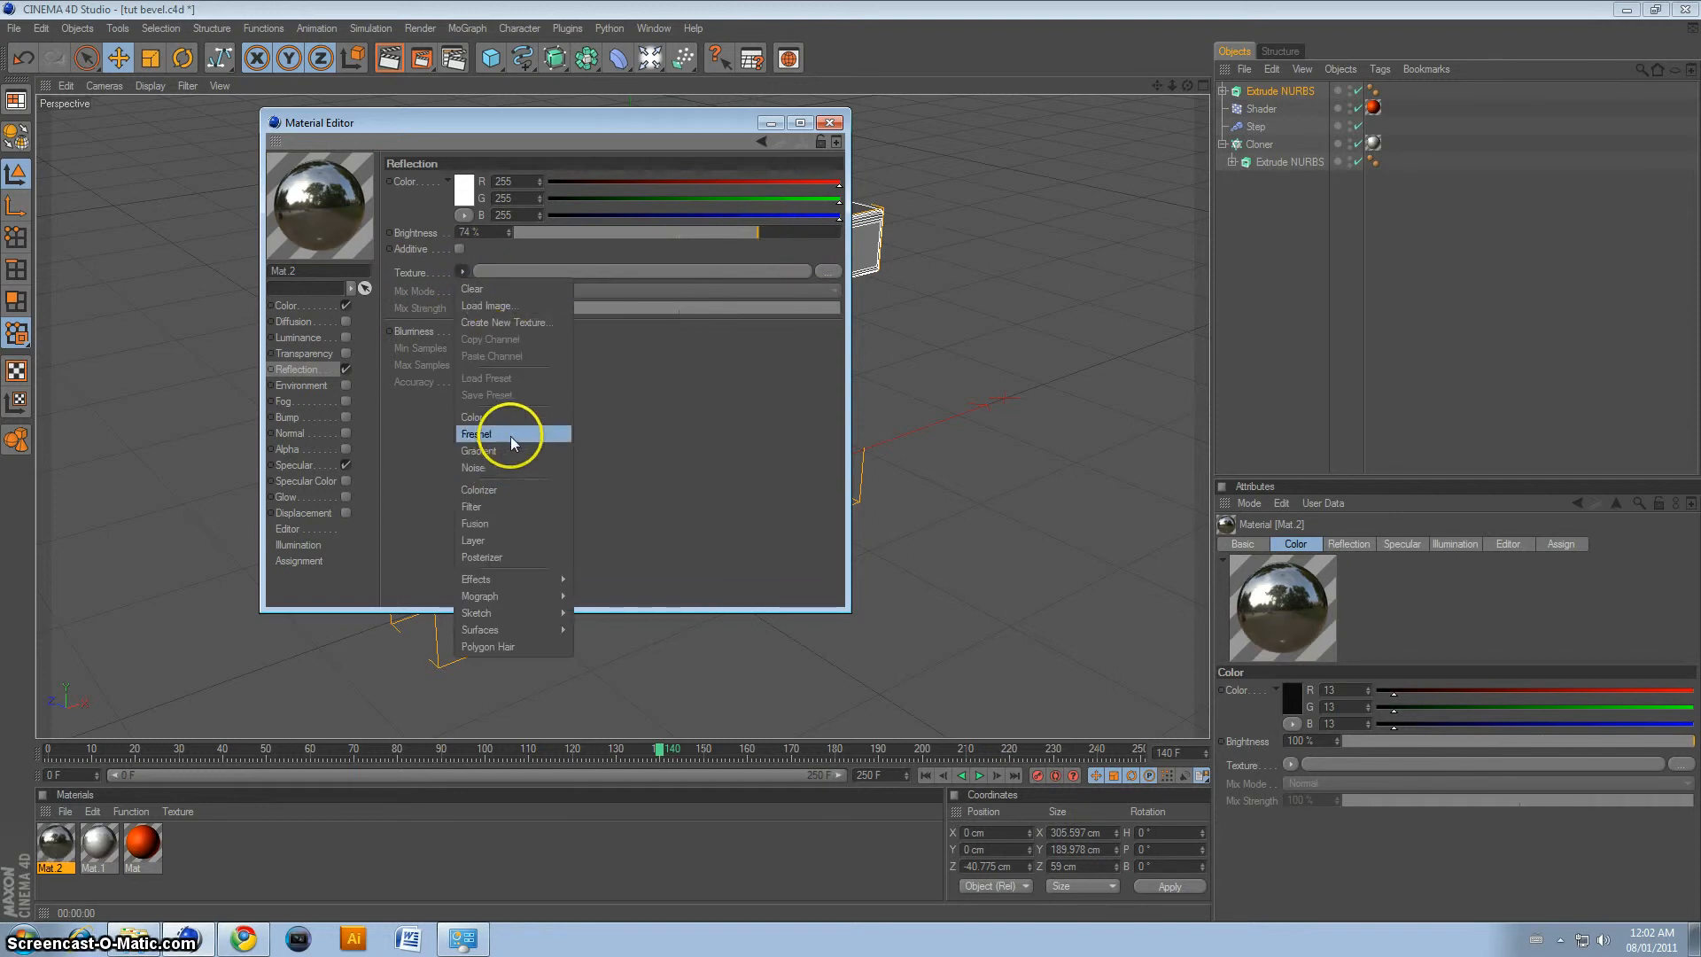
pyautogui.click(476, 434)
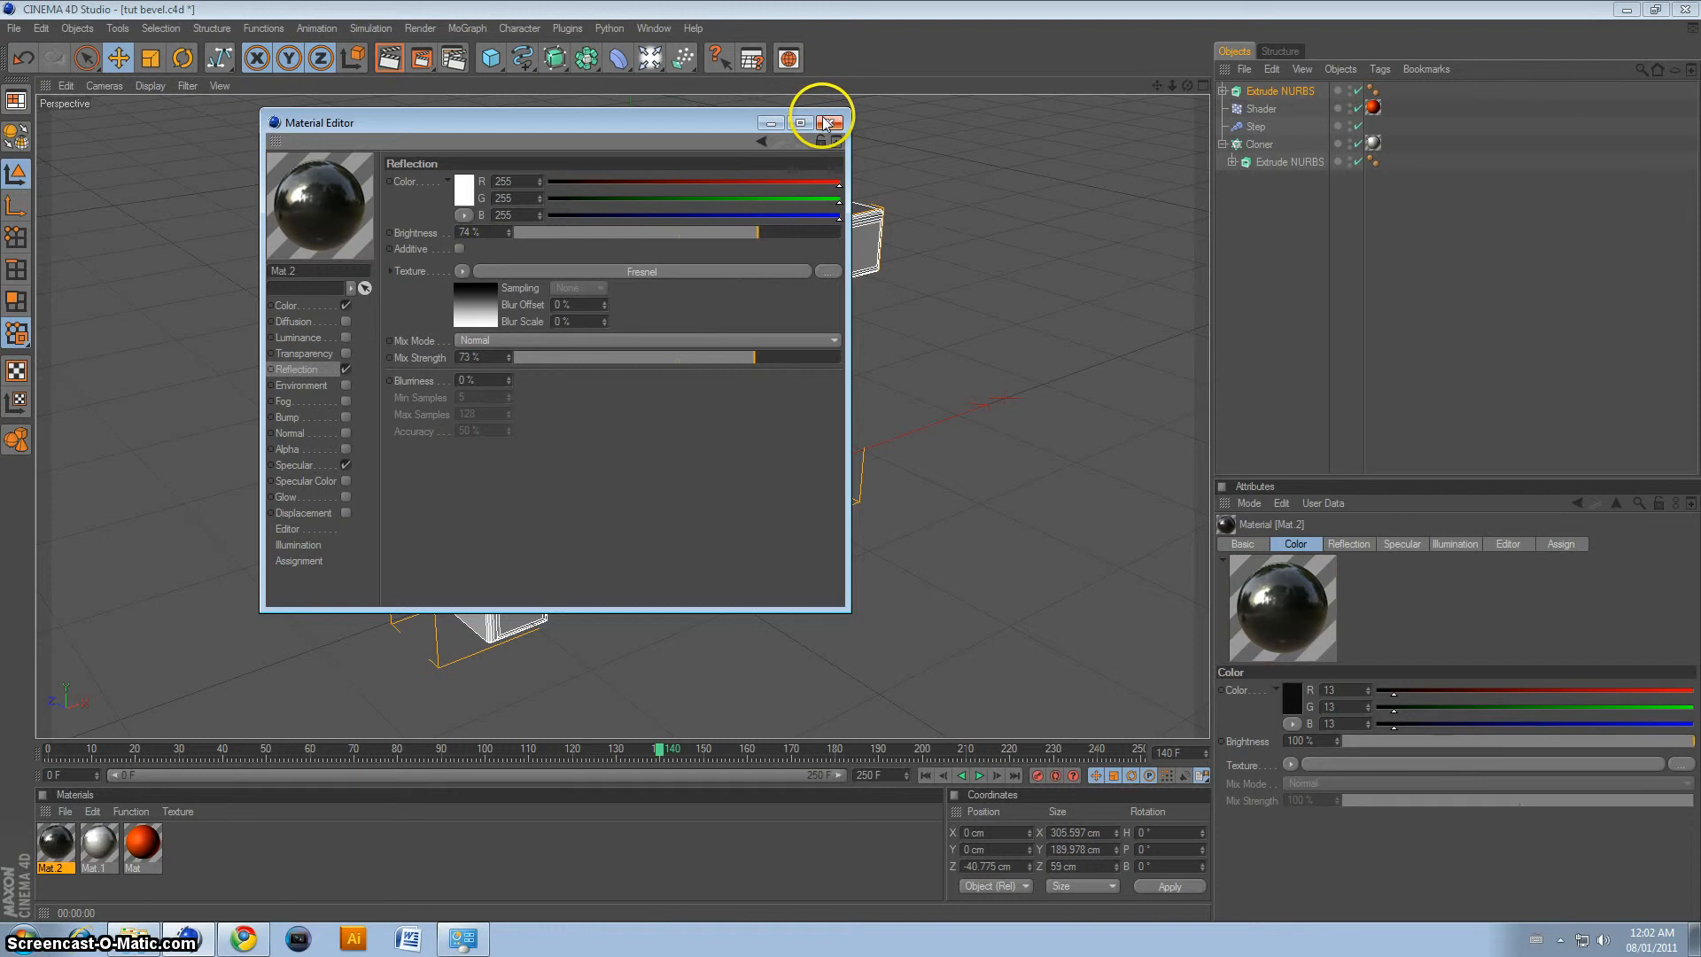
pyautogui.click(824, 123)
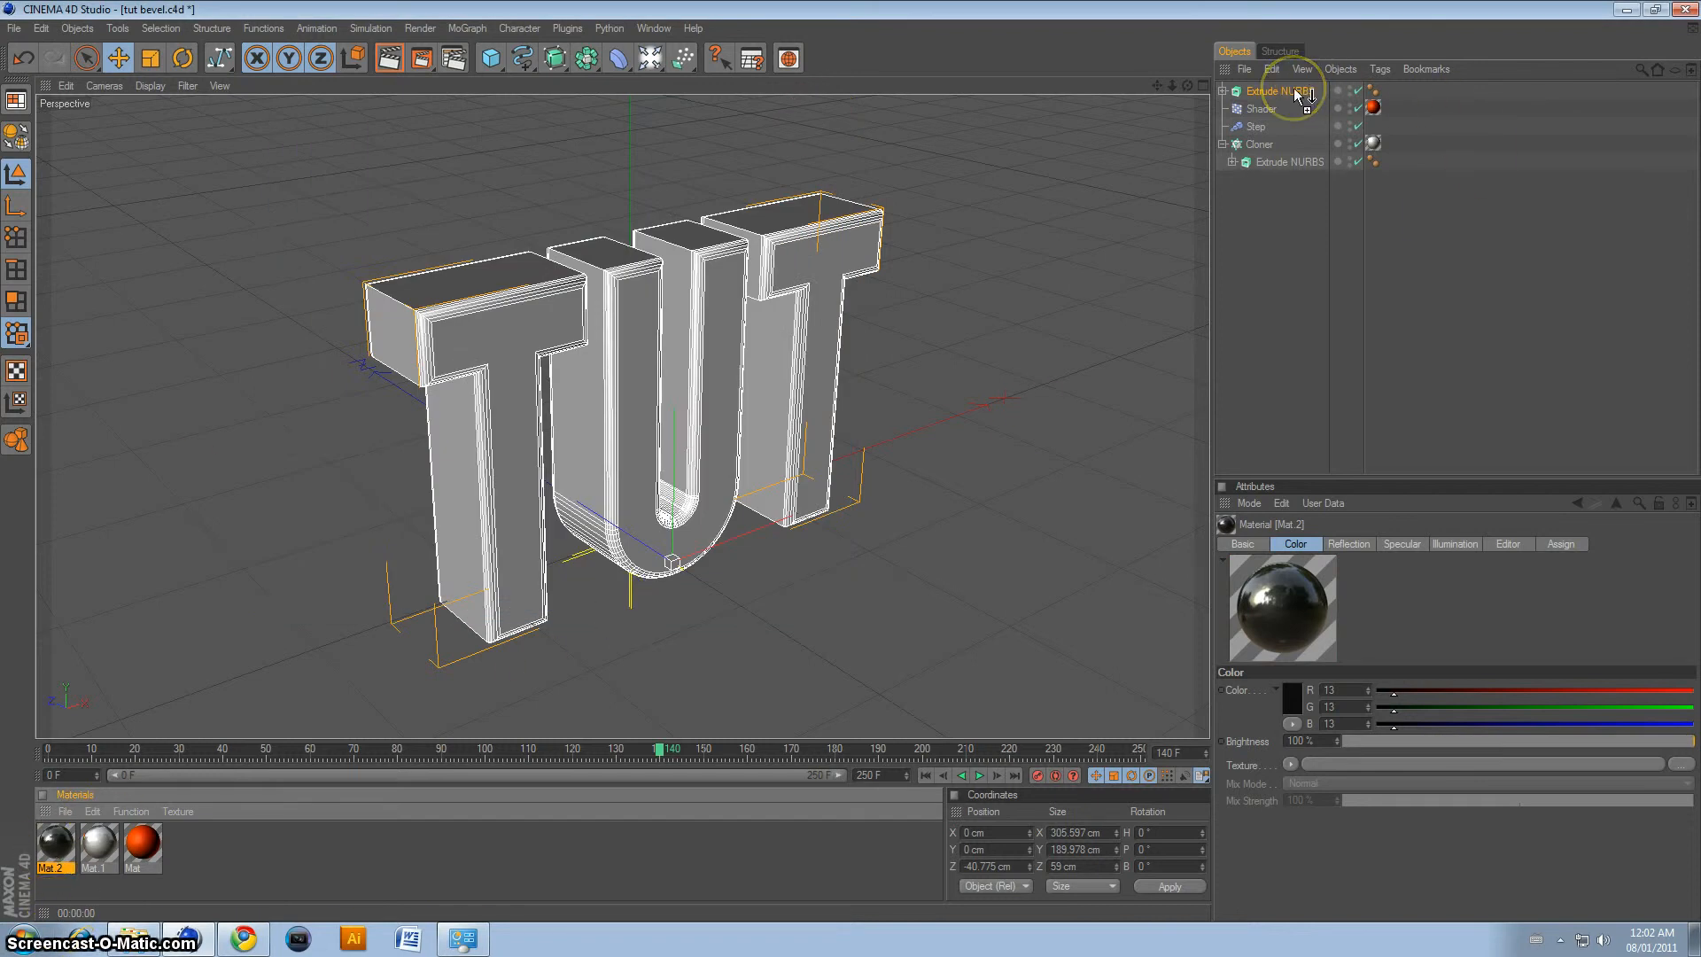
# Step: Apply Mat 2 to the Extrude NURBS text, add a Sky object and render the view
pyautogui.click(1392, 90)
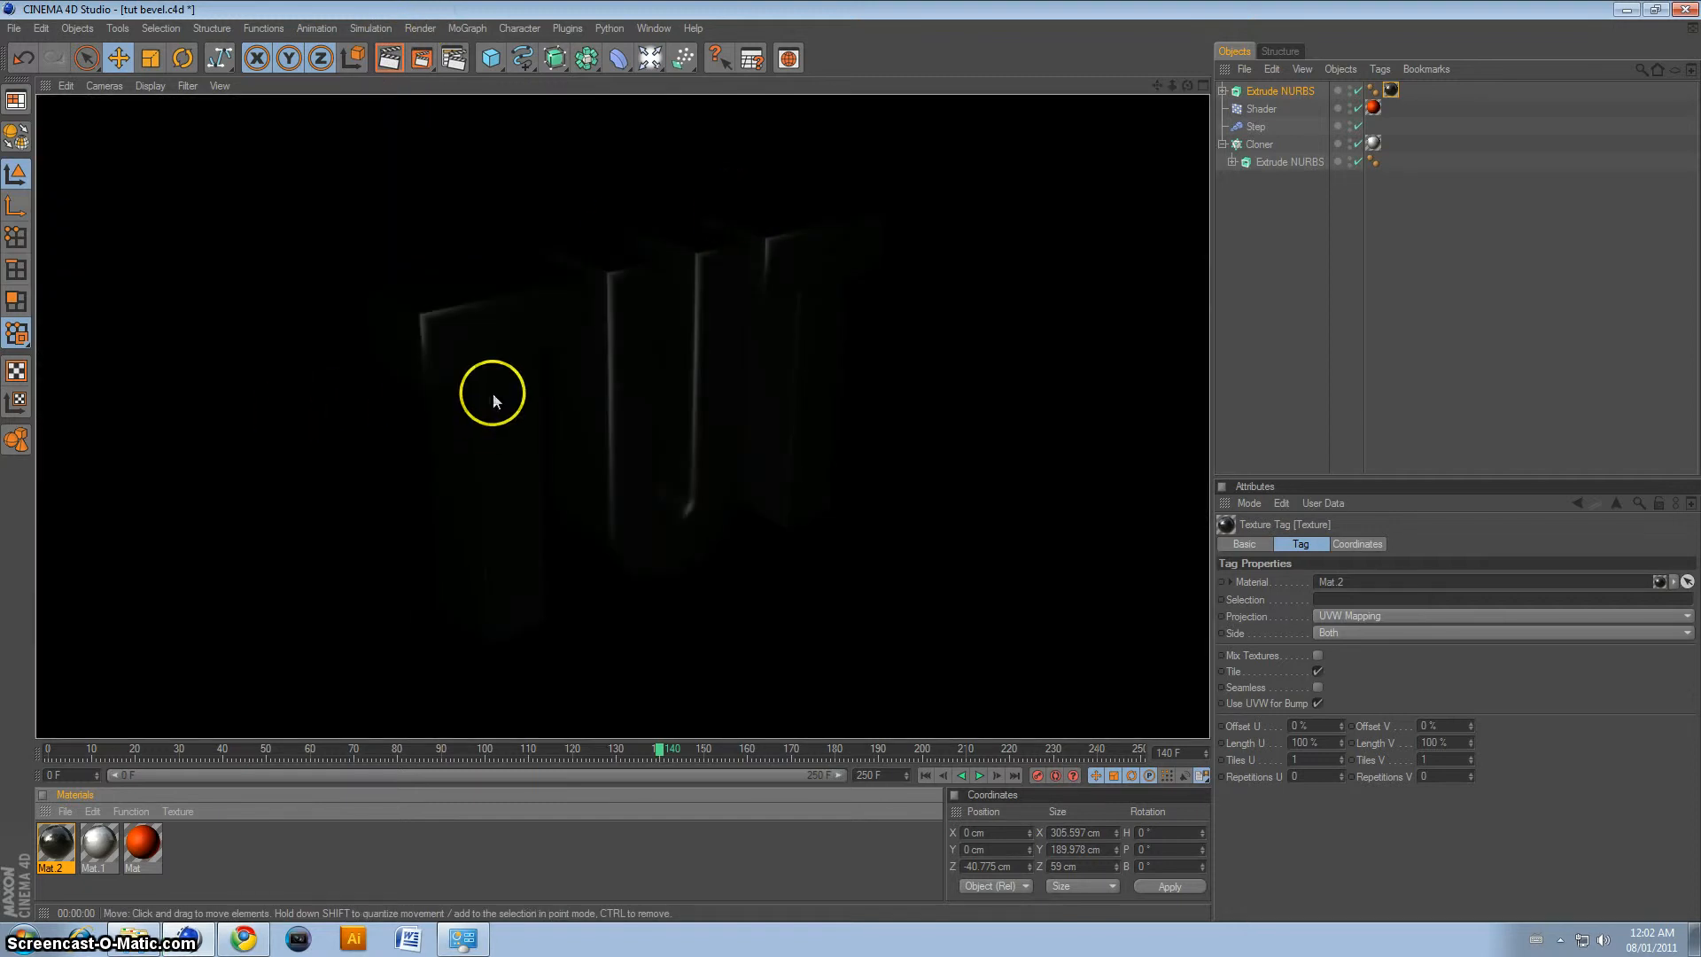
pyautogui.moveTo(235, 646)
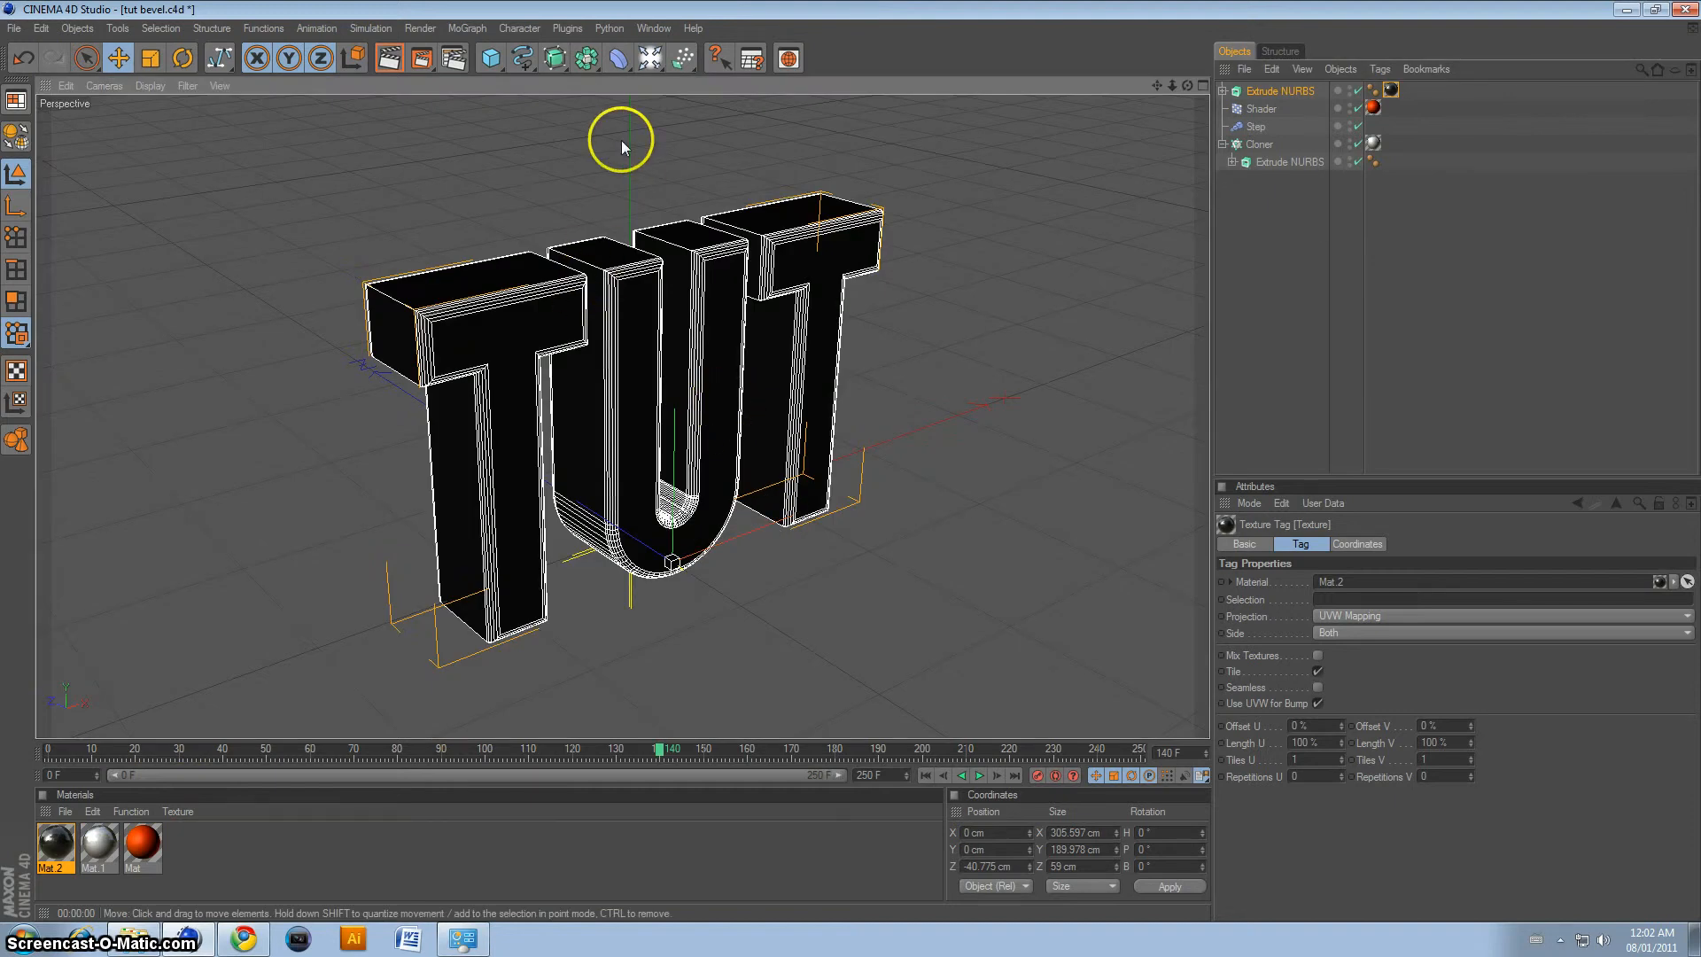
pyautogui.click(649, 57)
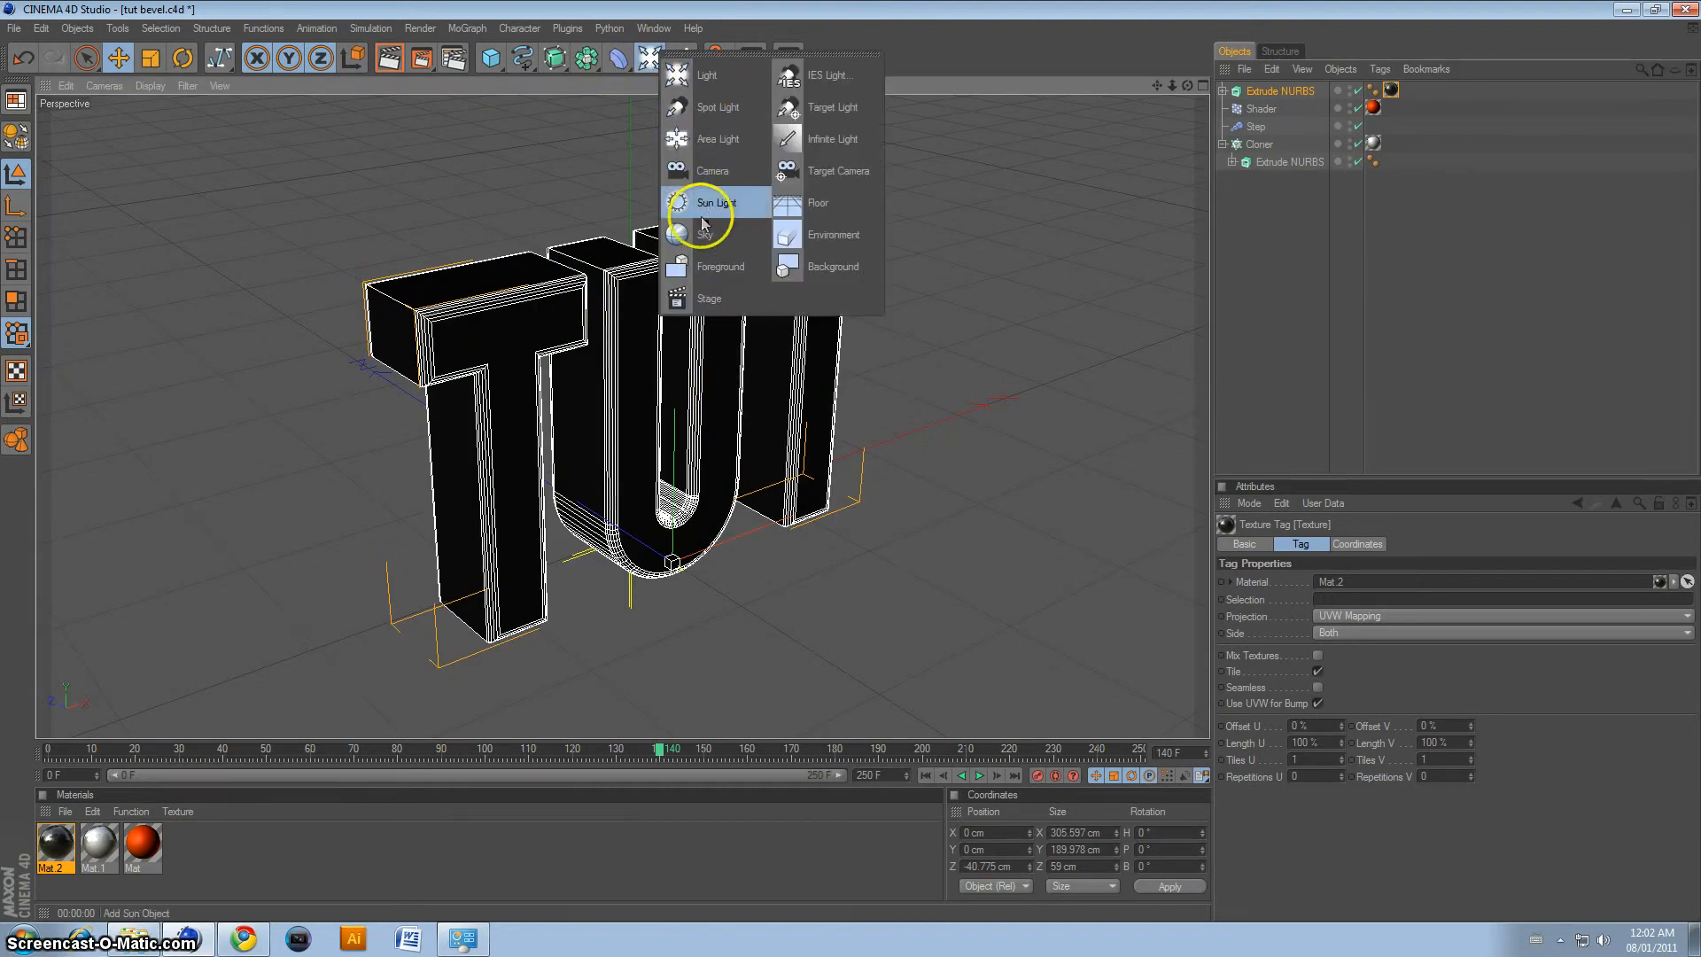
pyautogui.click(707, 234)
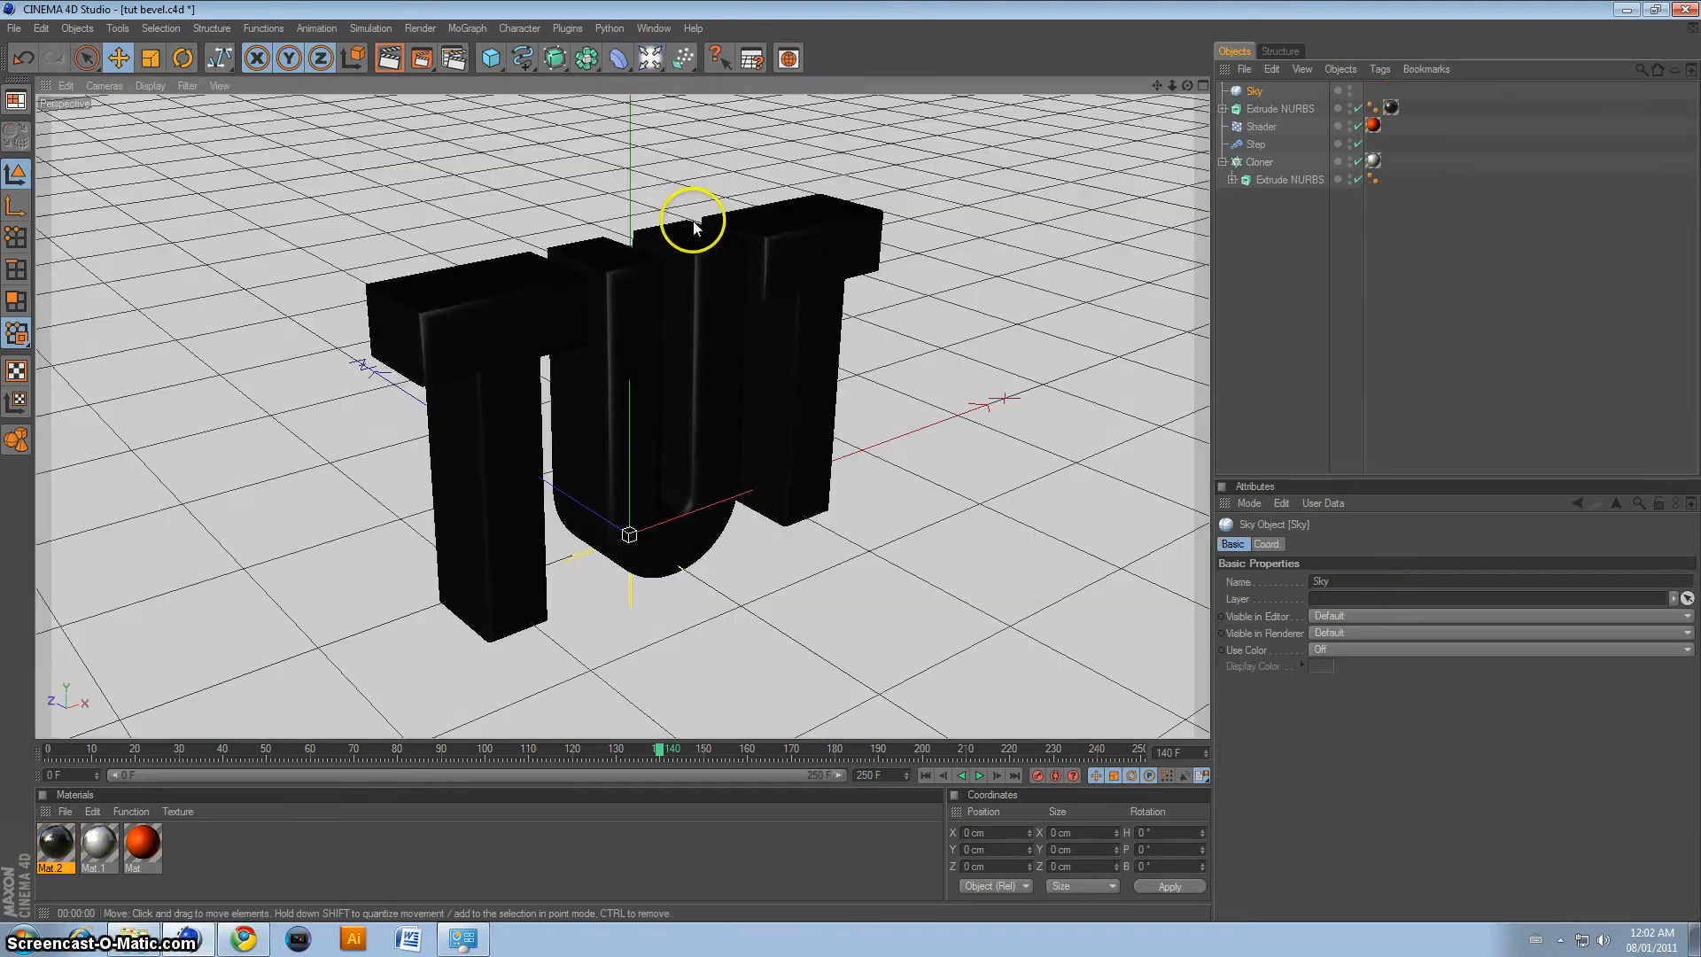
pyautogui.click(388, 59)
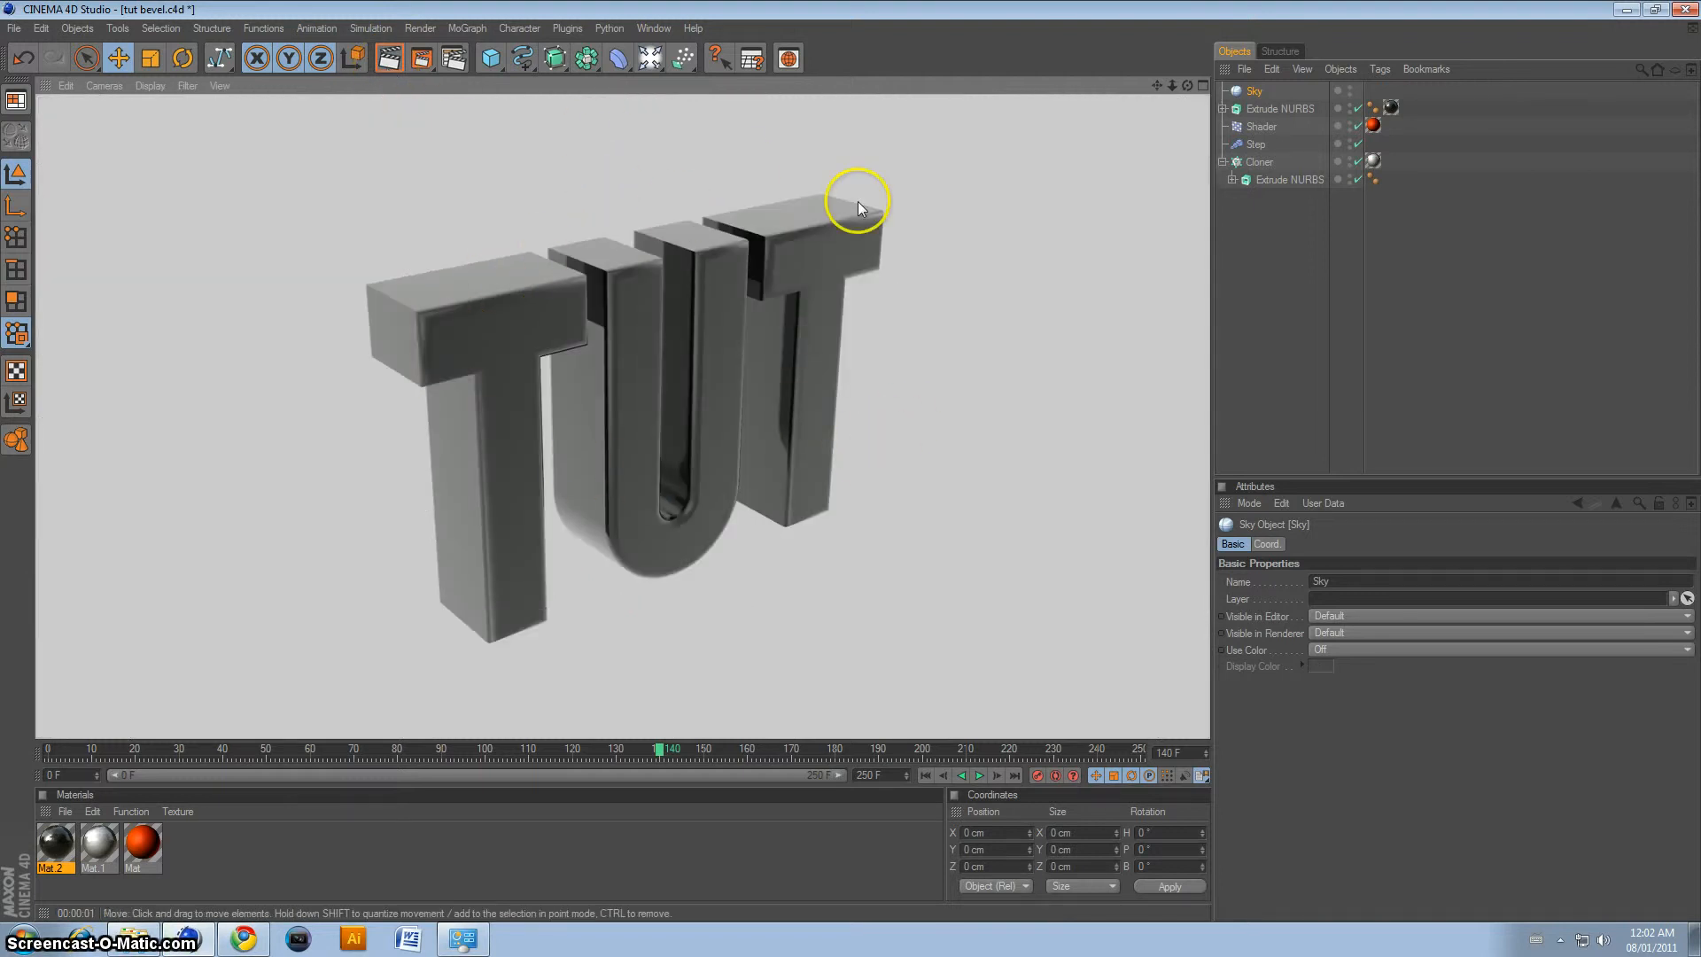
# Step: Add a light to the scene, make it an area light and rotate it above the letters
pyautogui.click(681, 58)
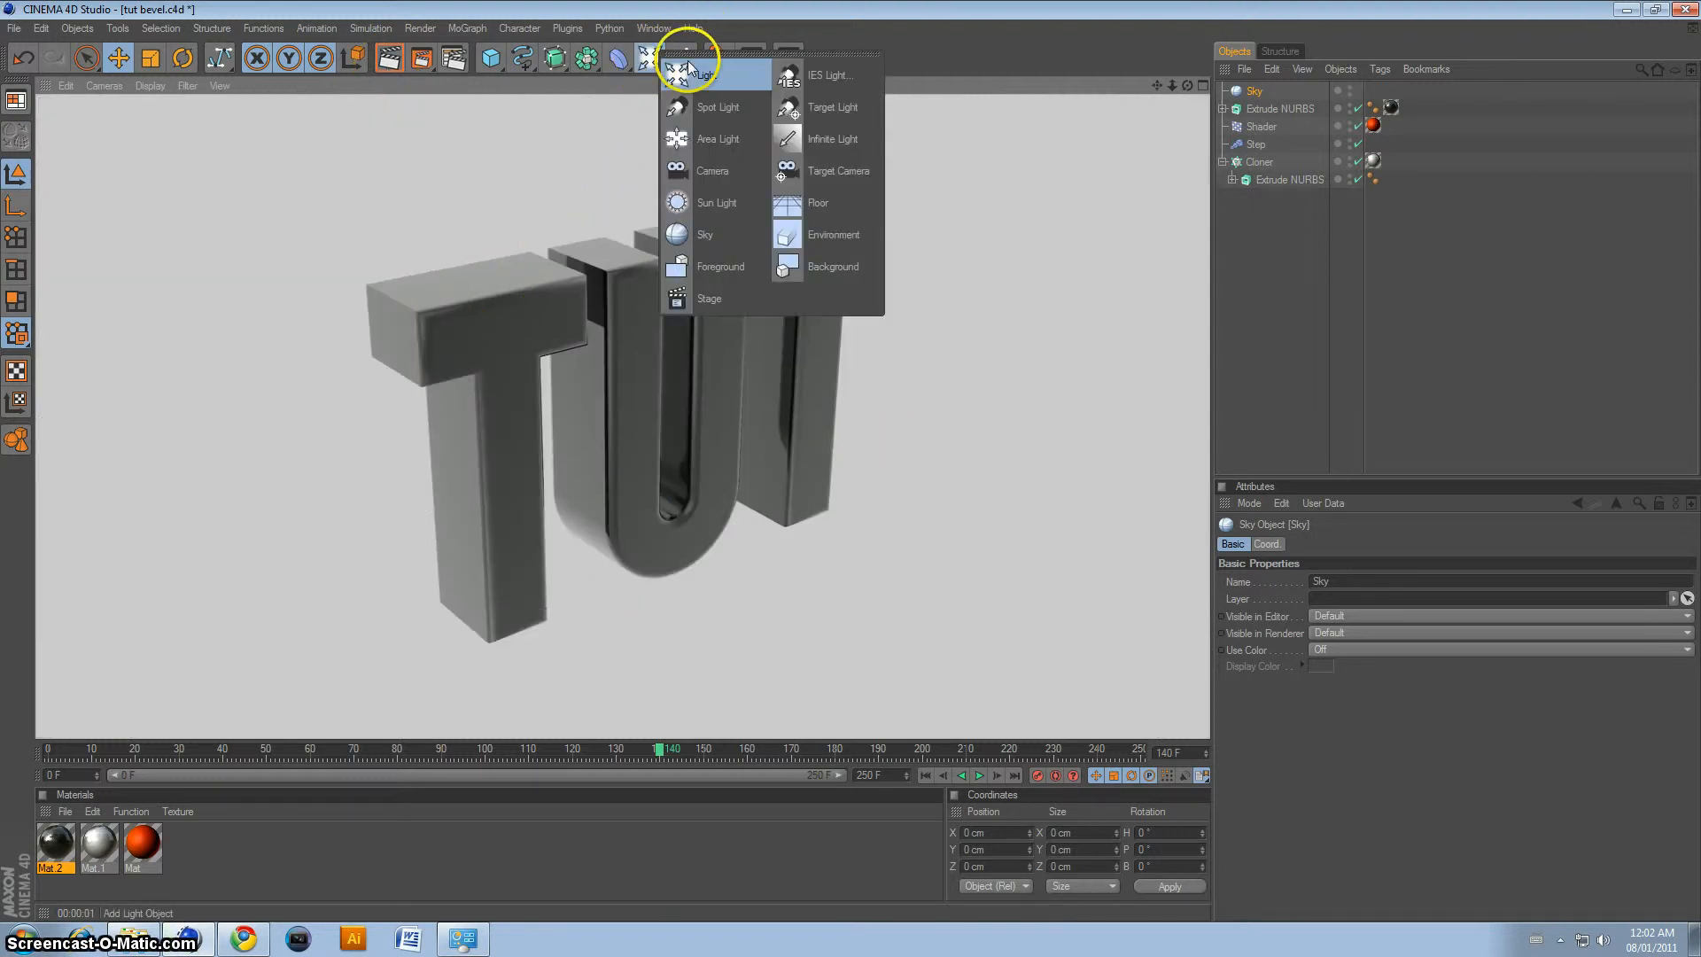
pyautogui.click(704, 74)
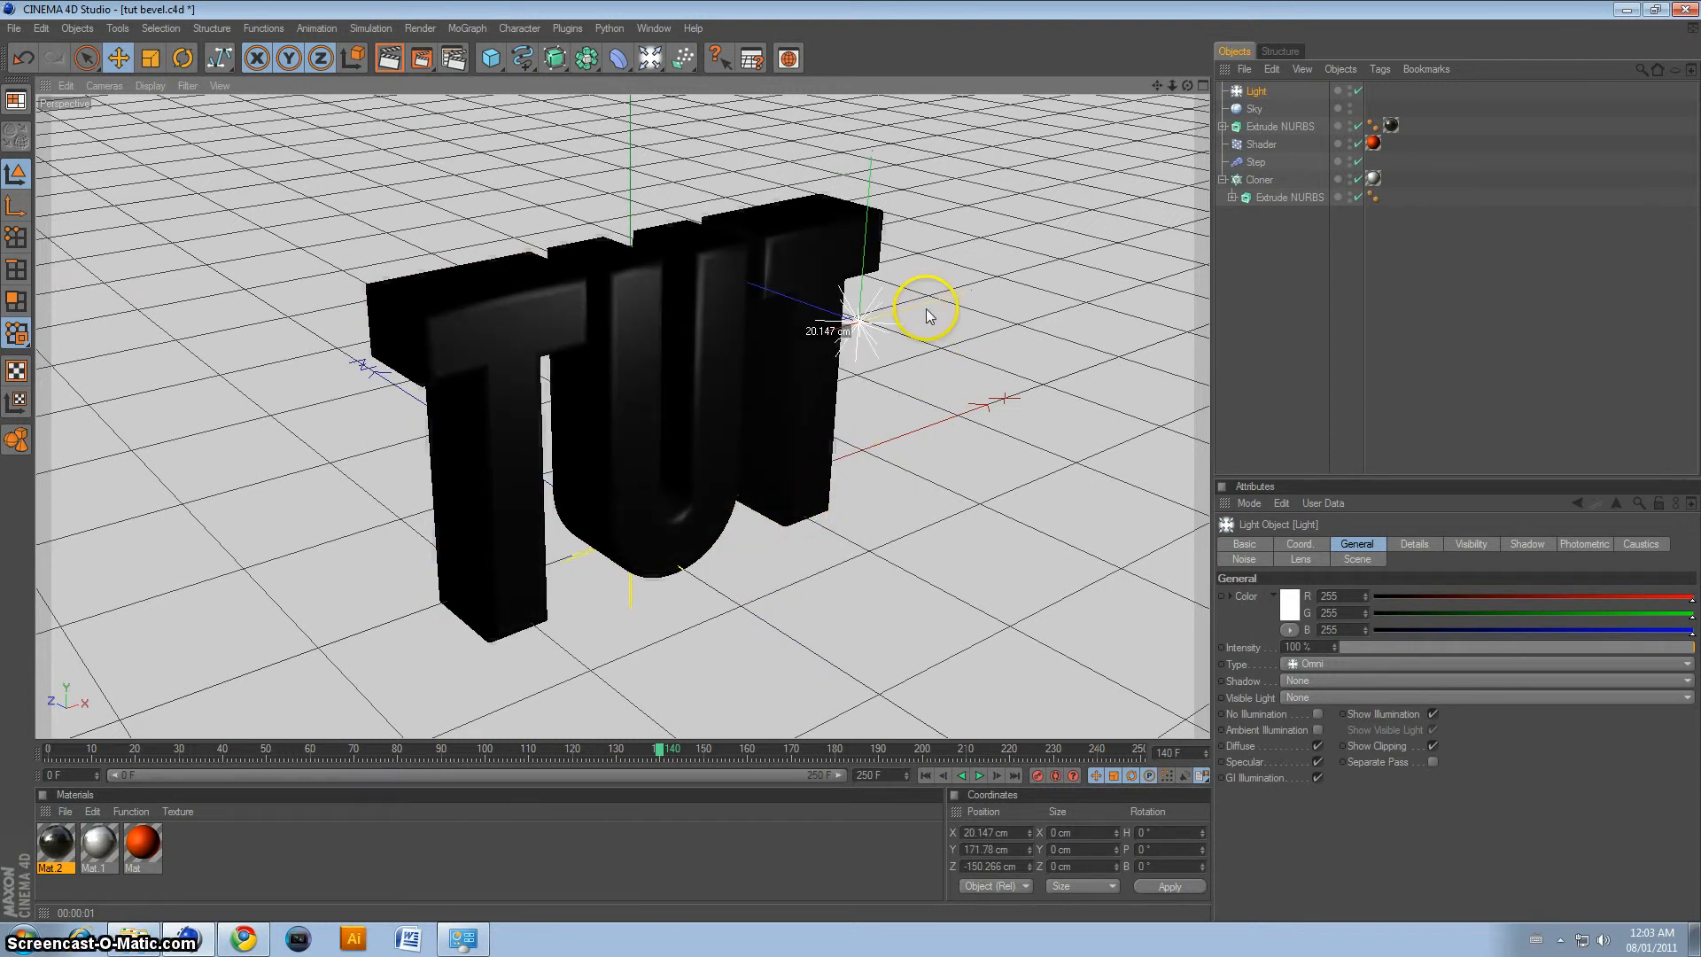
pyautogui.click(1313, 663)
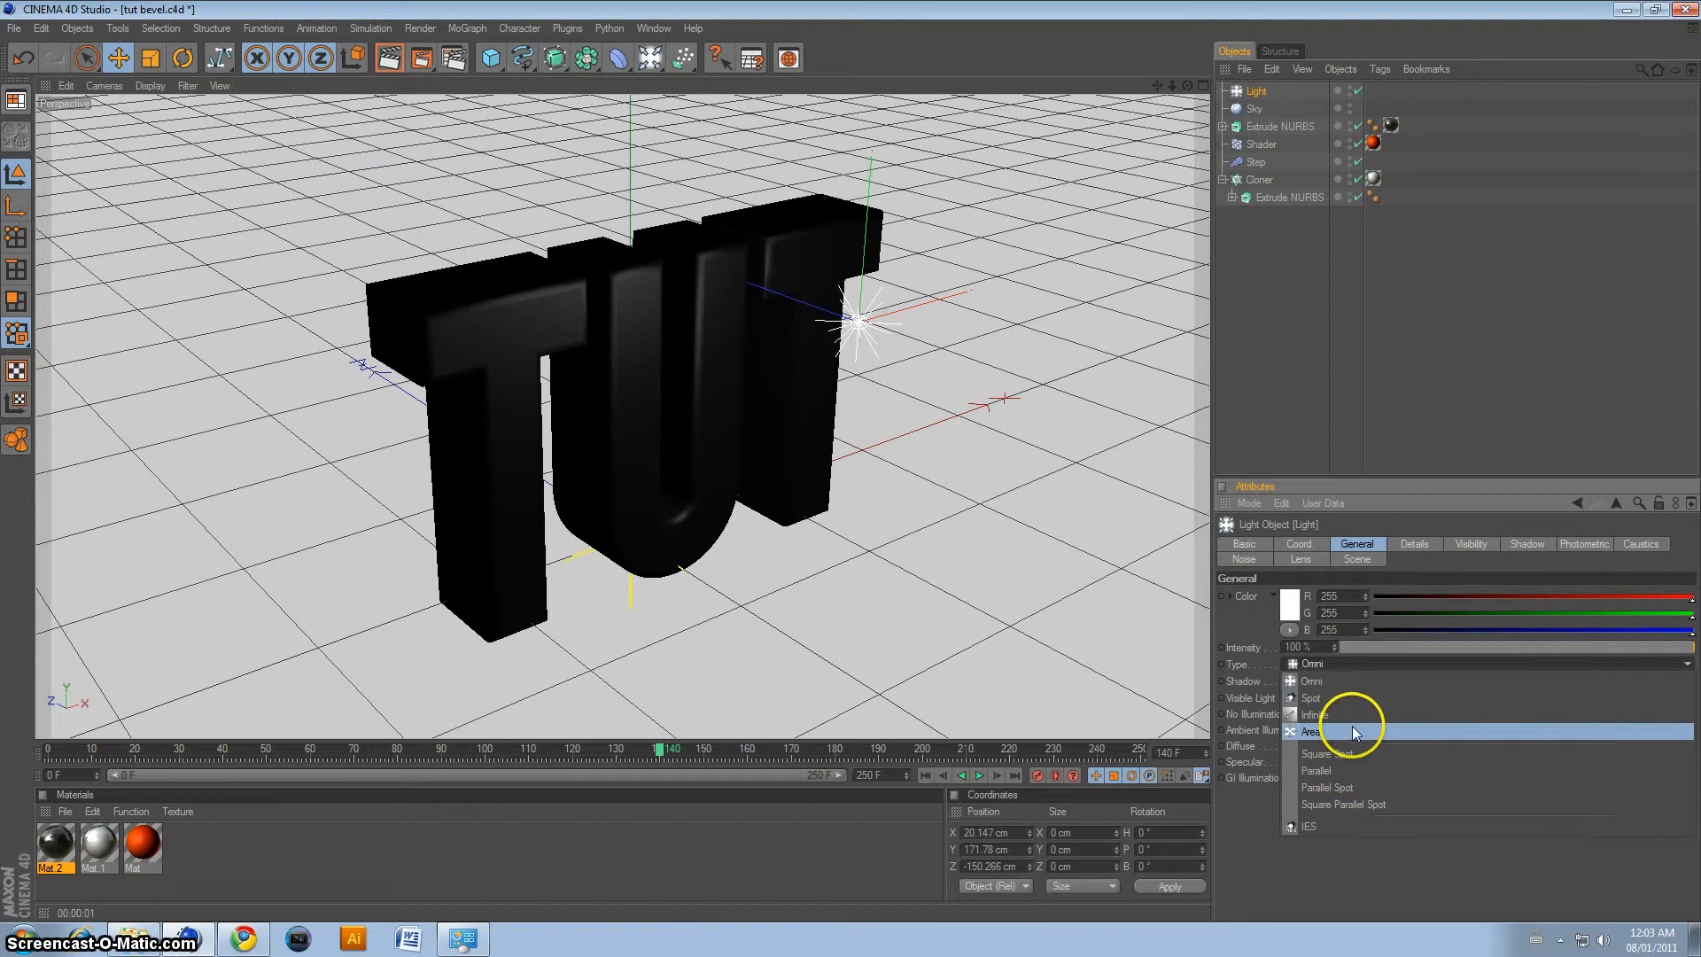
pyautogui.click(1311, 731)
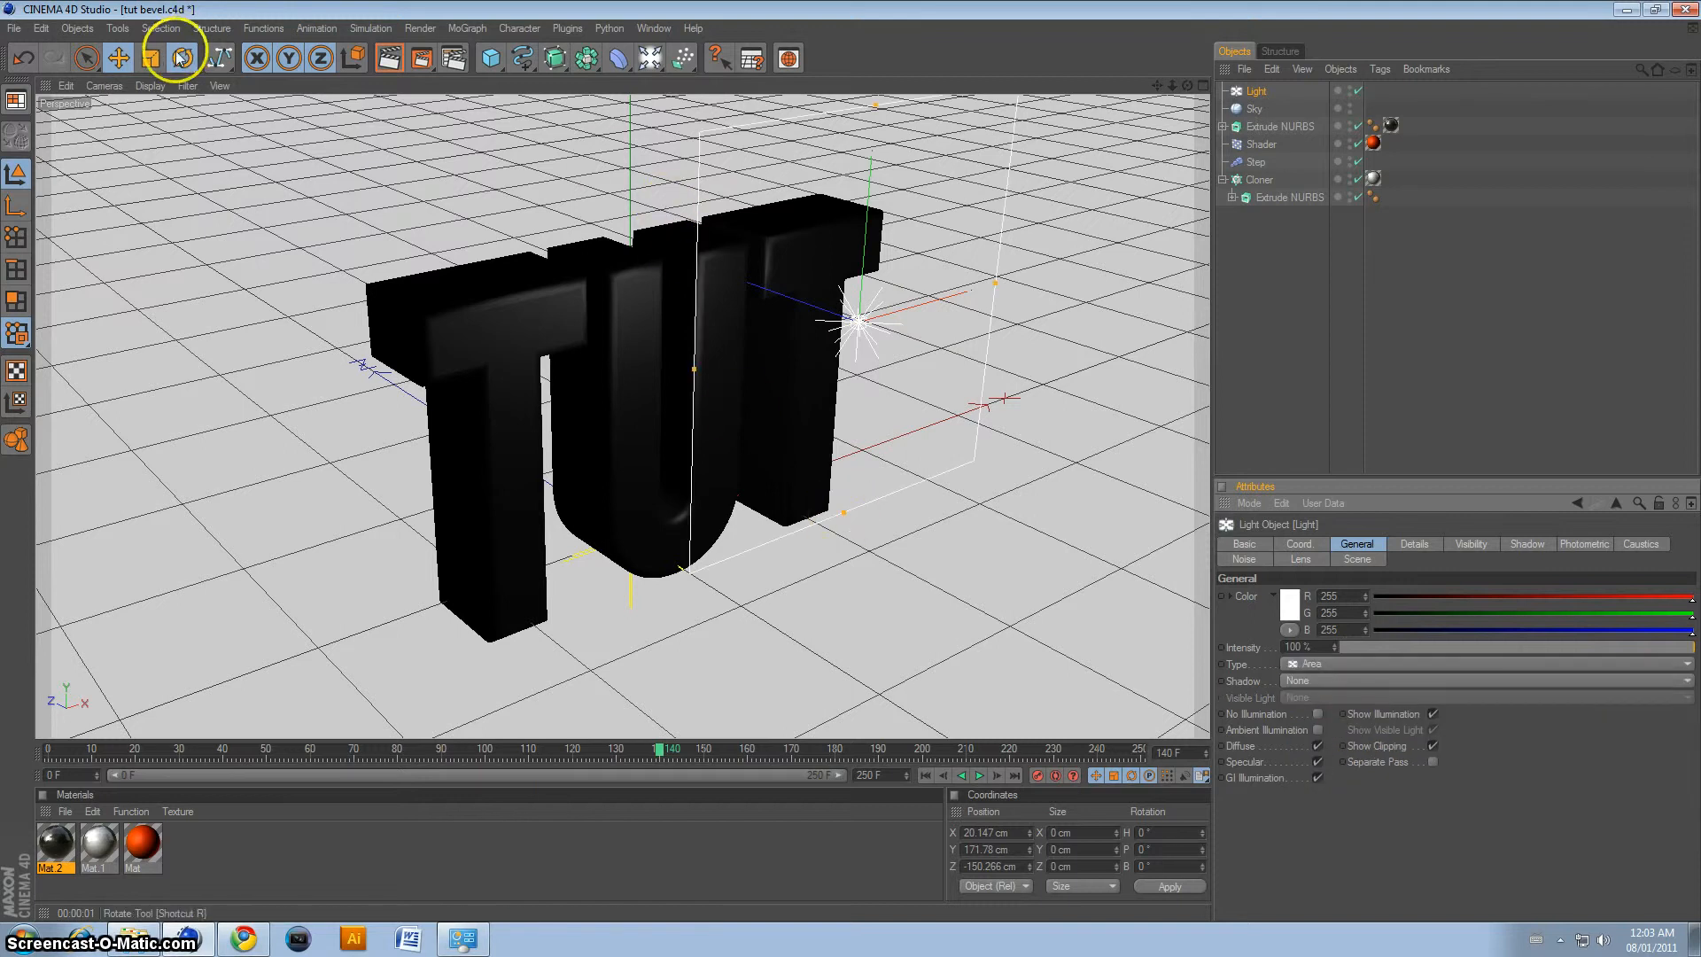
pyautogui.click(183, 56)
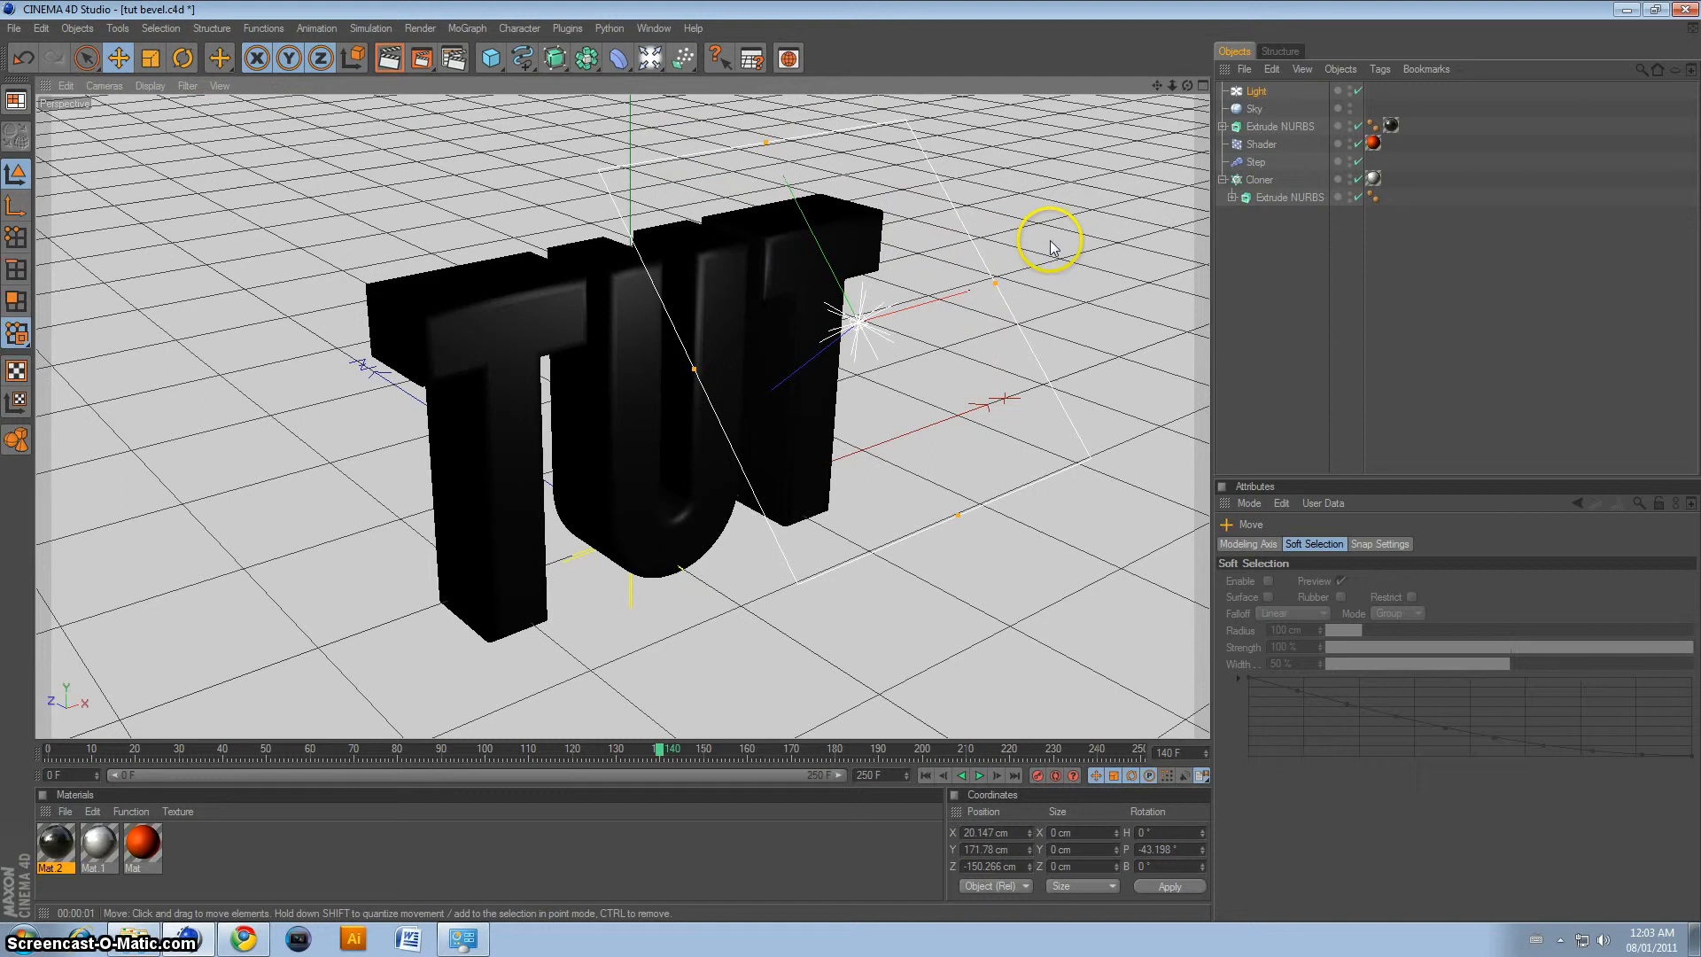
pyautogui.click(1255, 91)
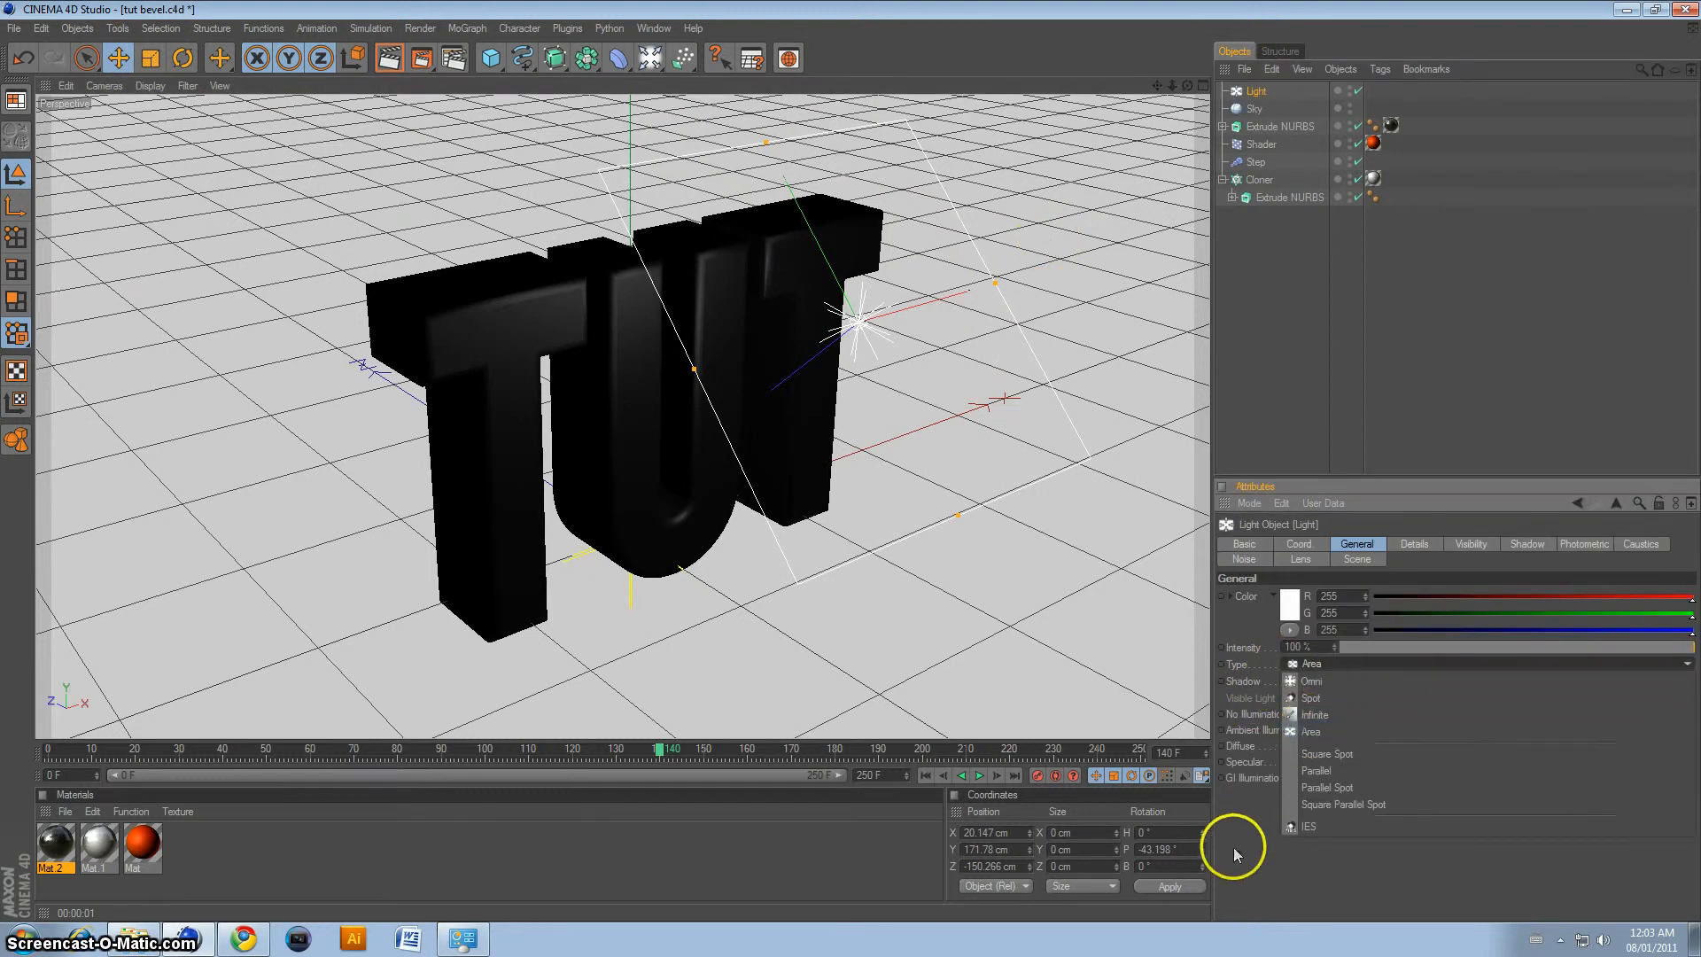
pyautogui.click(643, 59)
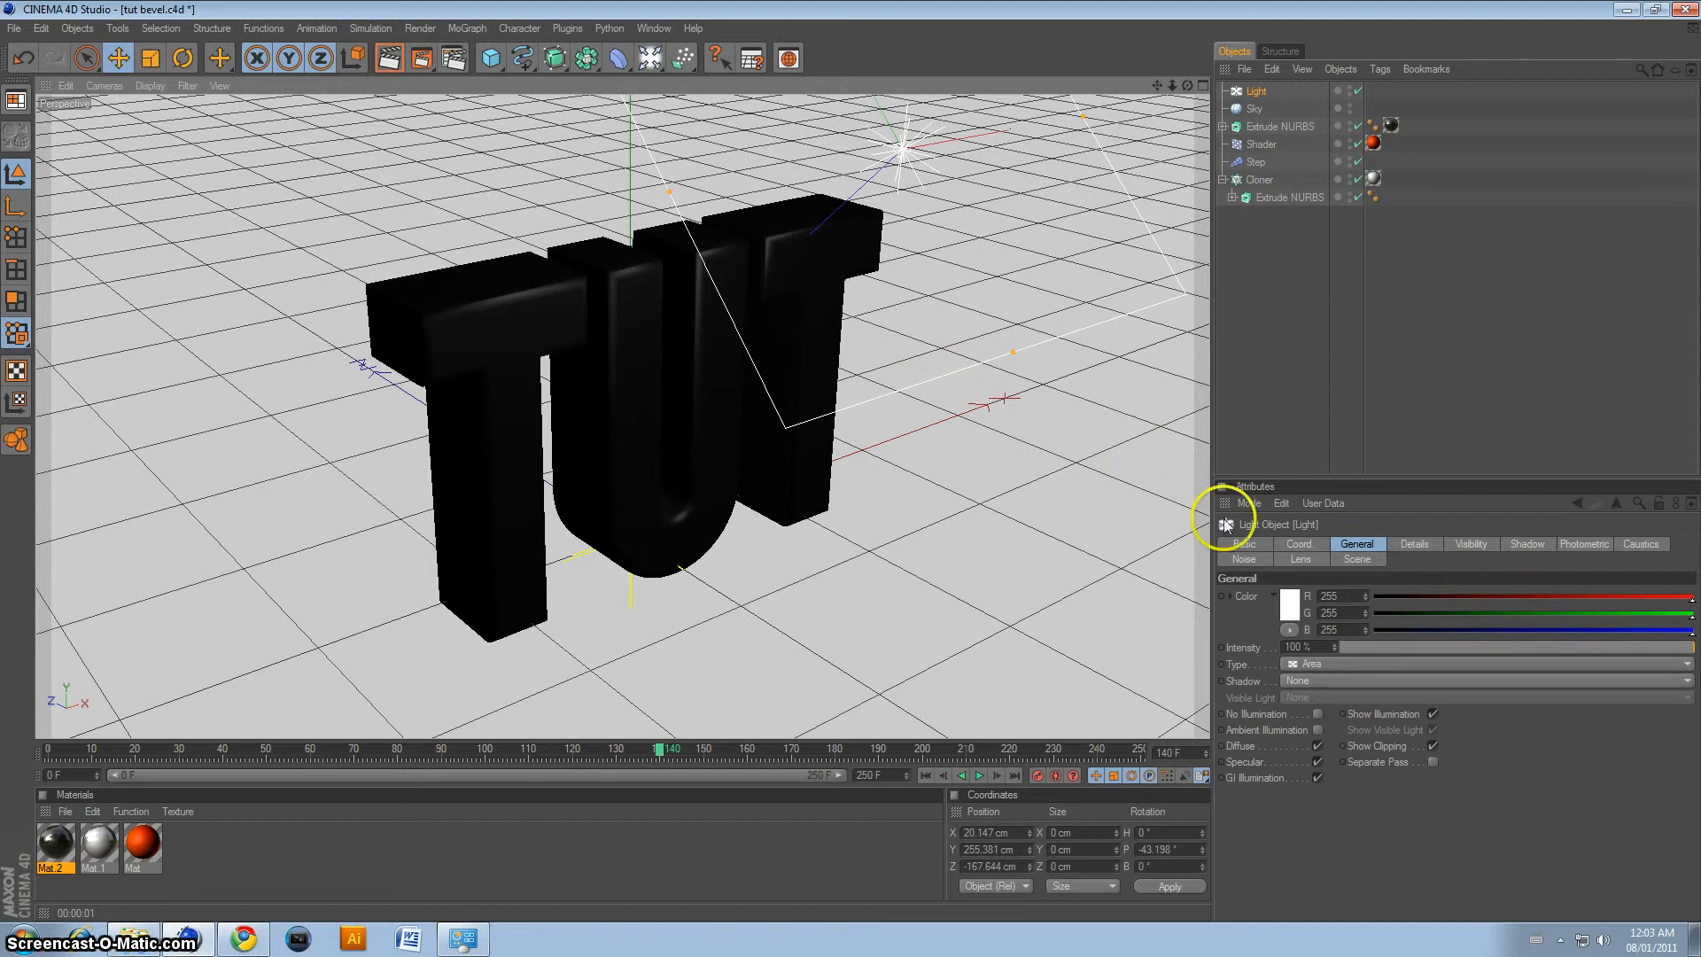
pyautogui.moveTo(1294, 624)
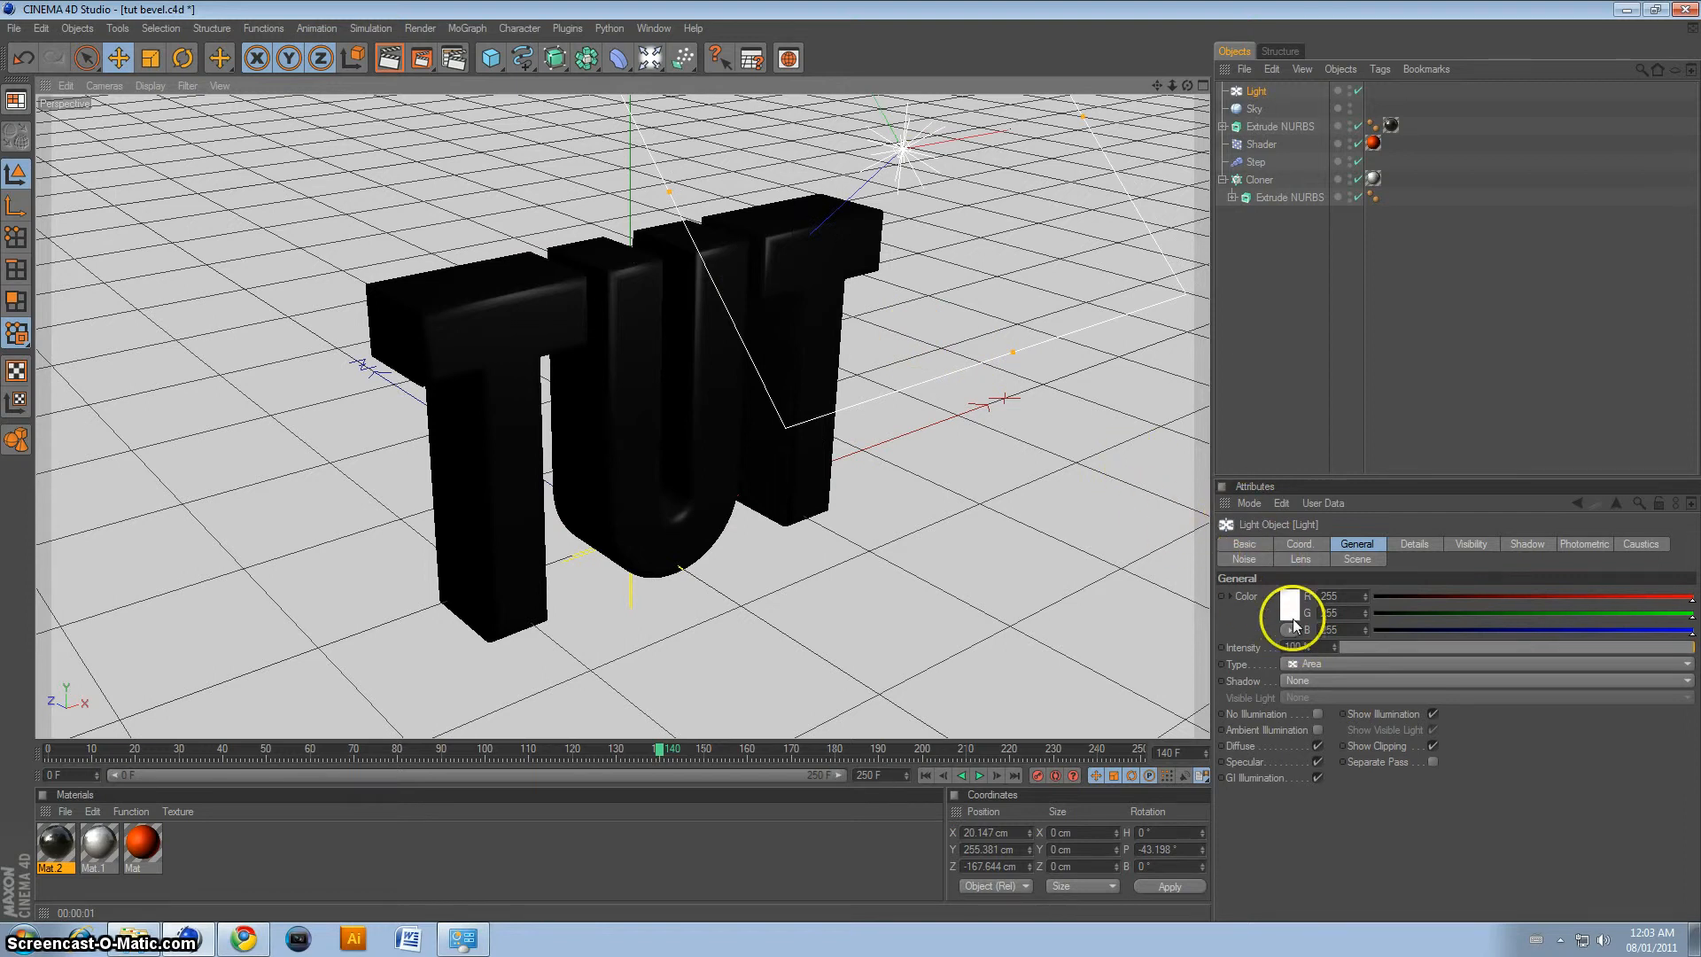
# Step: Set the light colour to warm off-white R255 G247 B236
pyautogui.click(1290, 604)
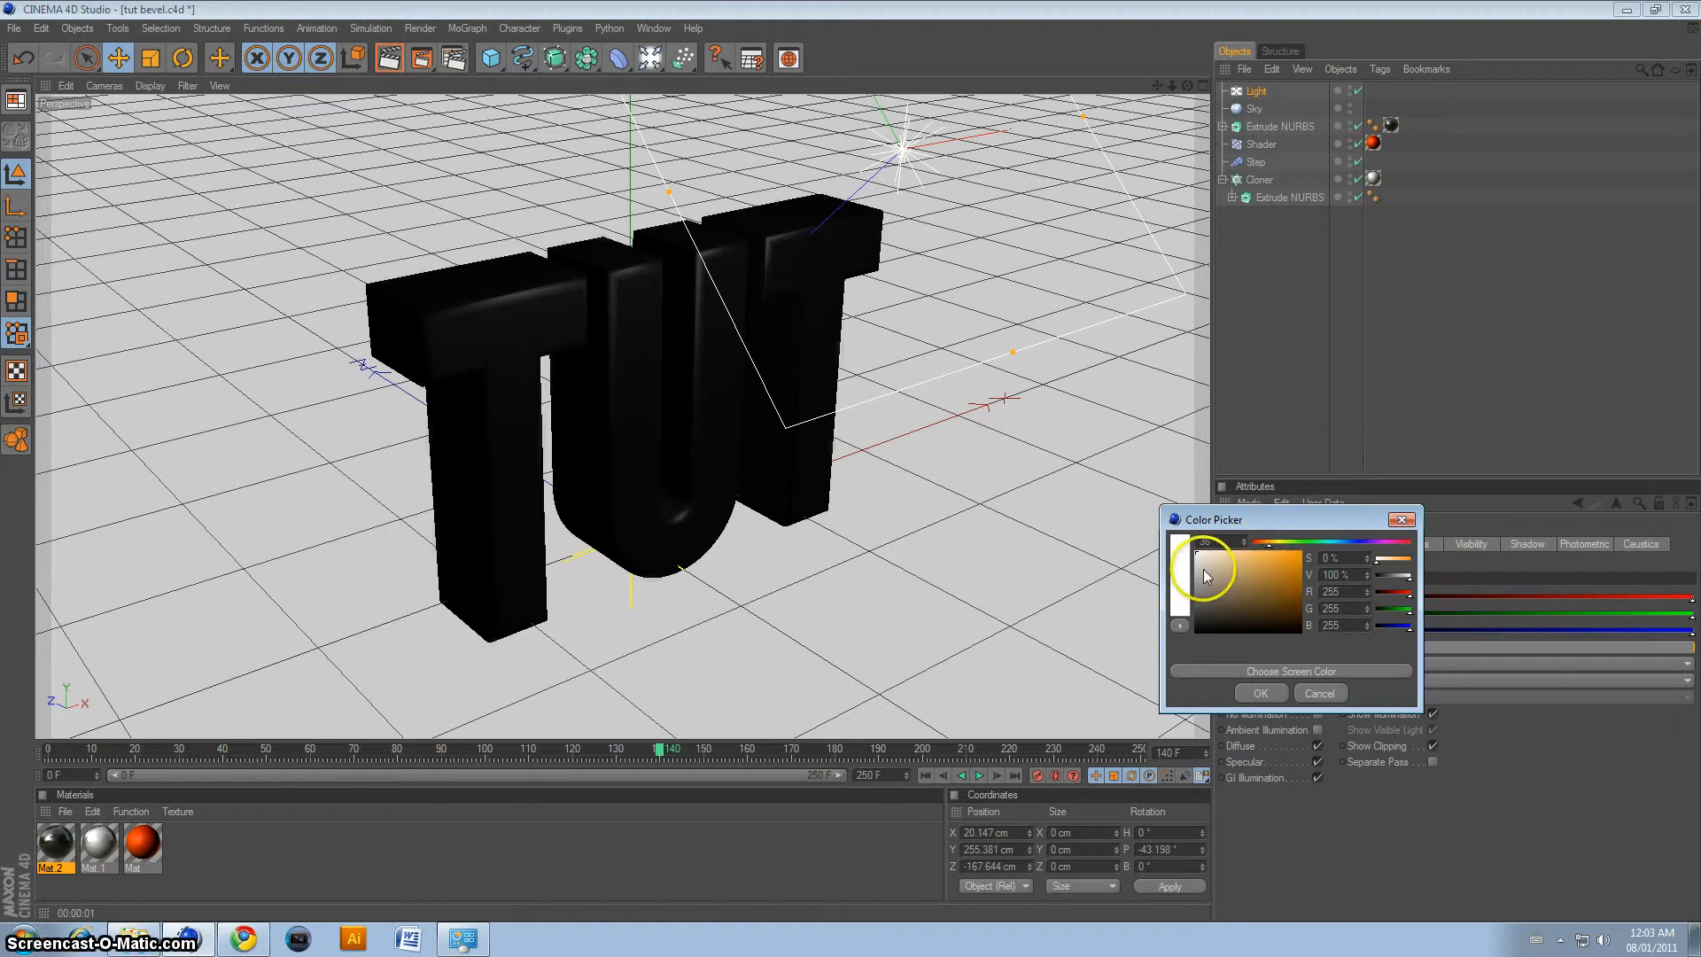
pyautogui.click(1205, 562)
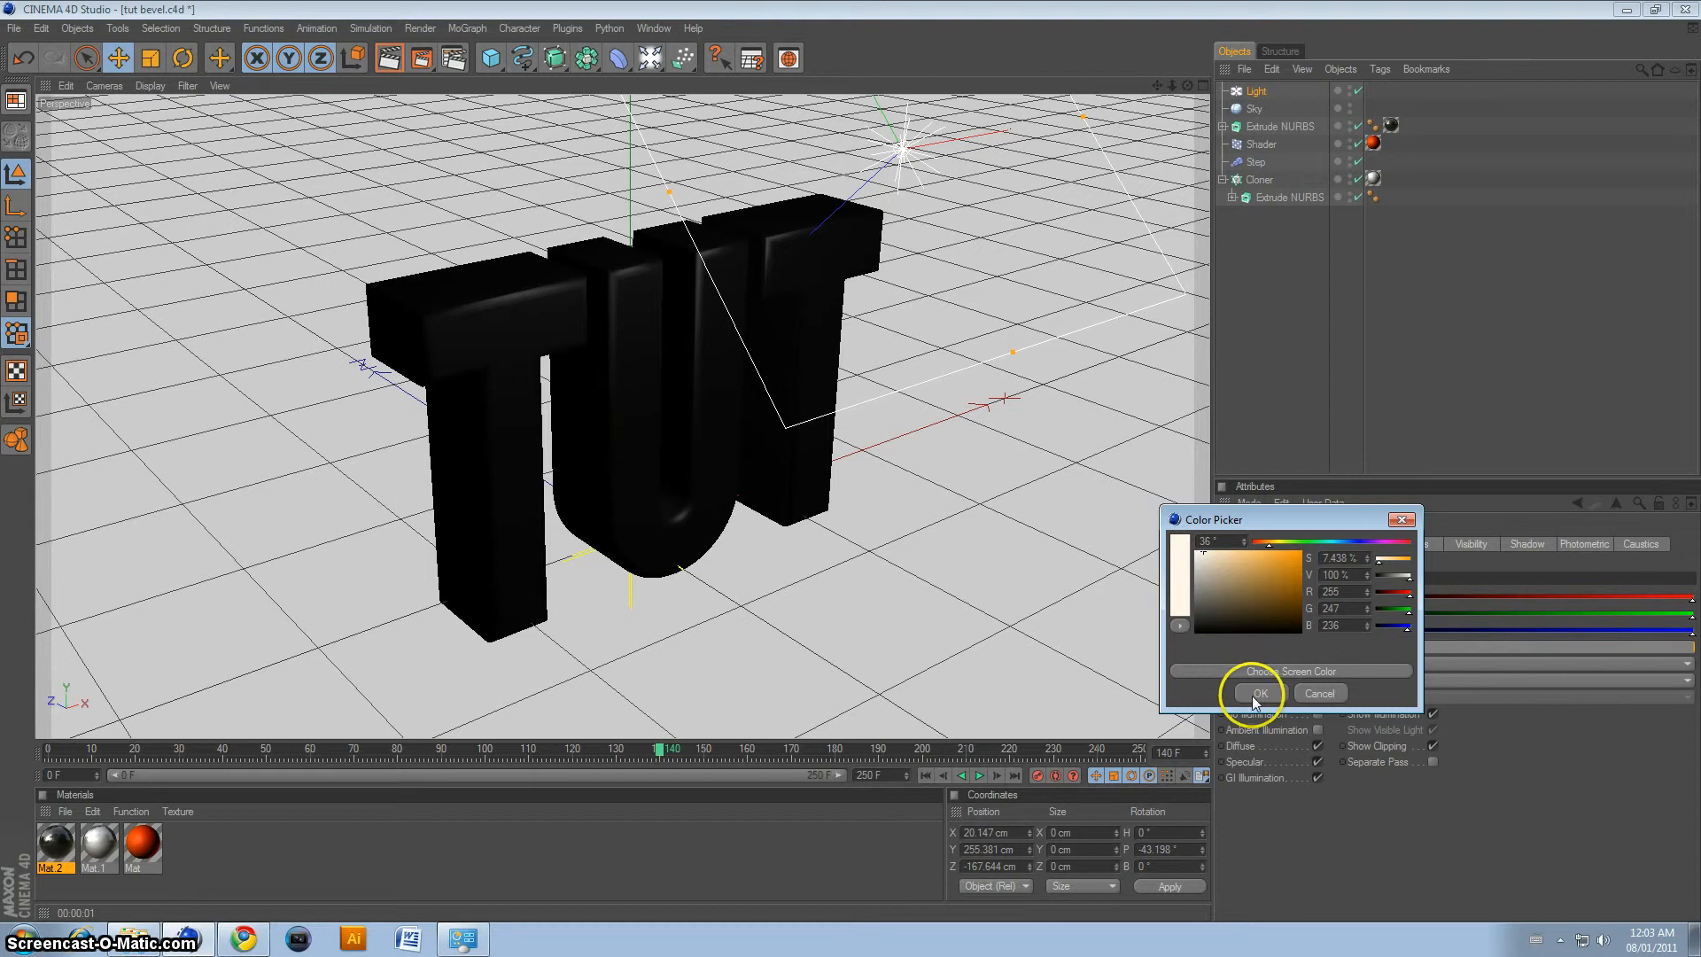
pyautogui.click(1258, 693)
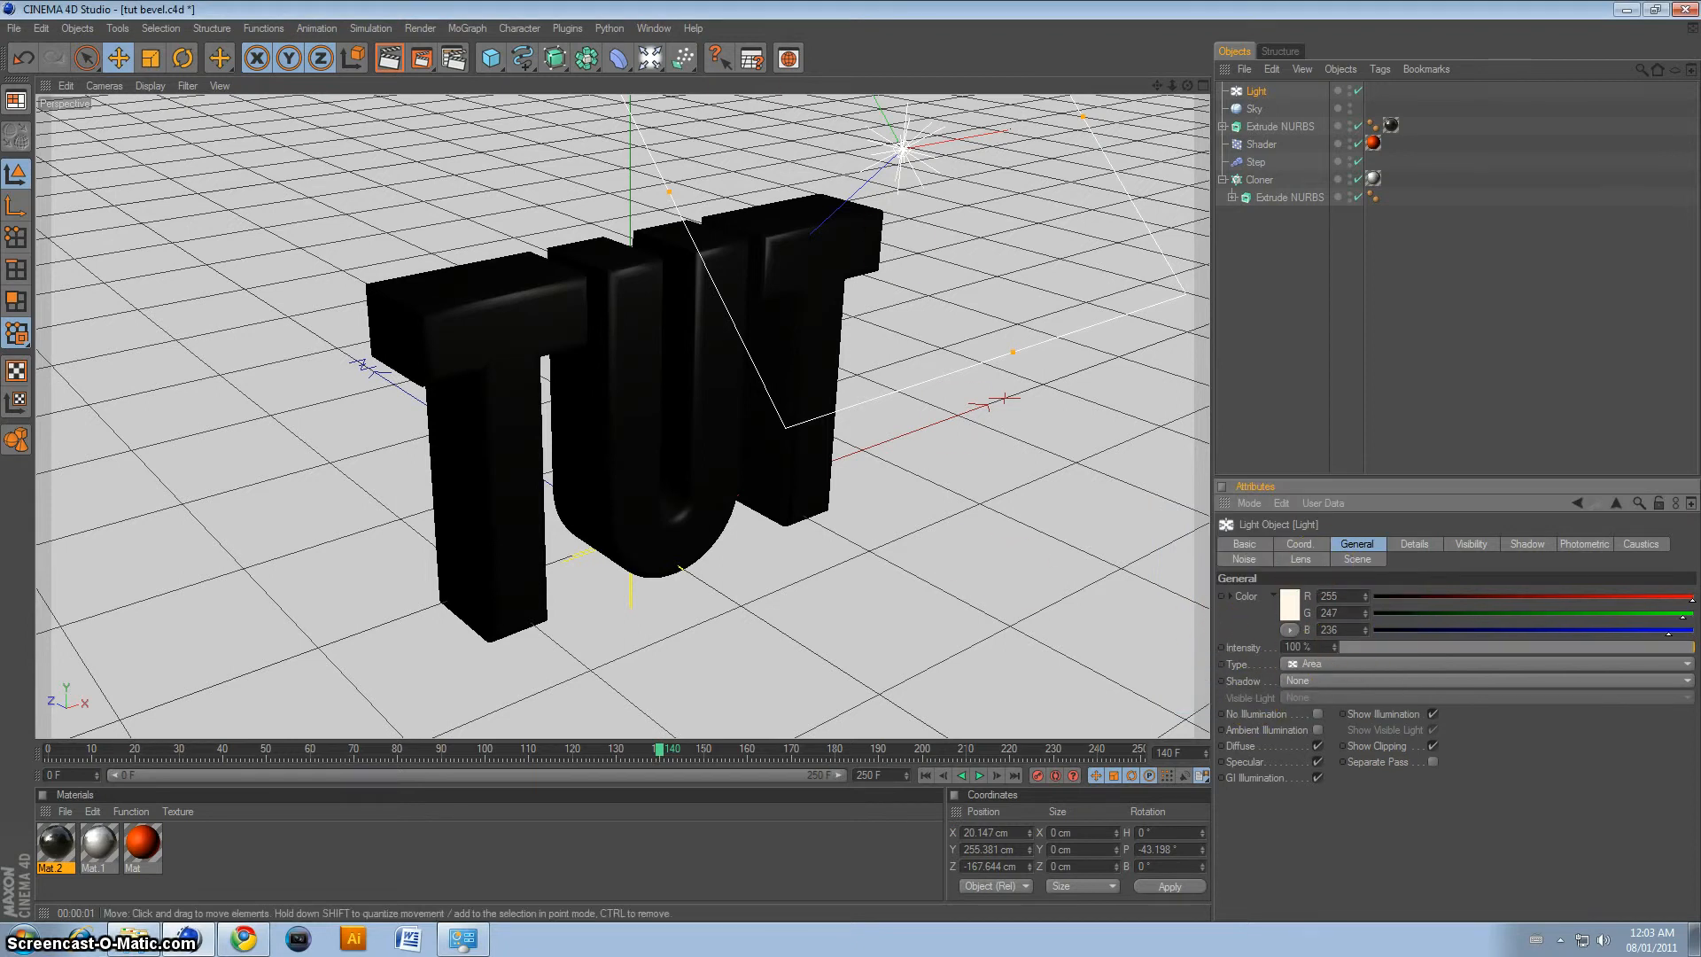
# Step: Render the active view to preview the area lighting on the letters
pyautogui.click(390, 57)
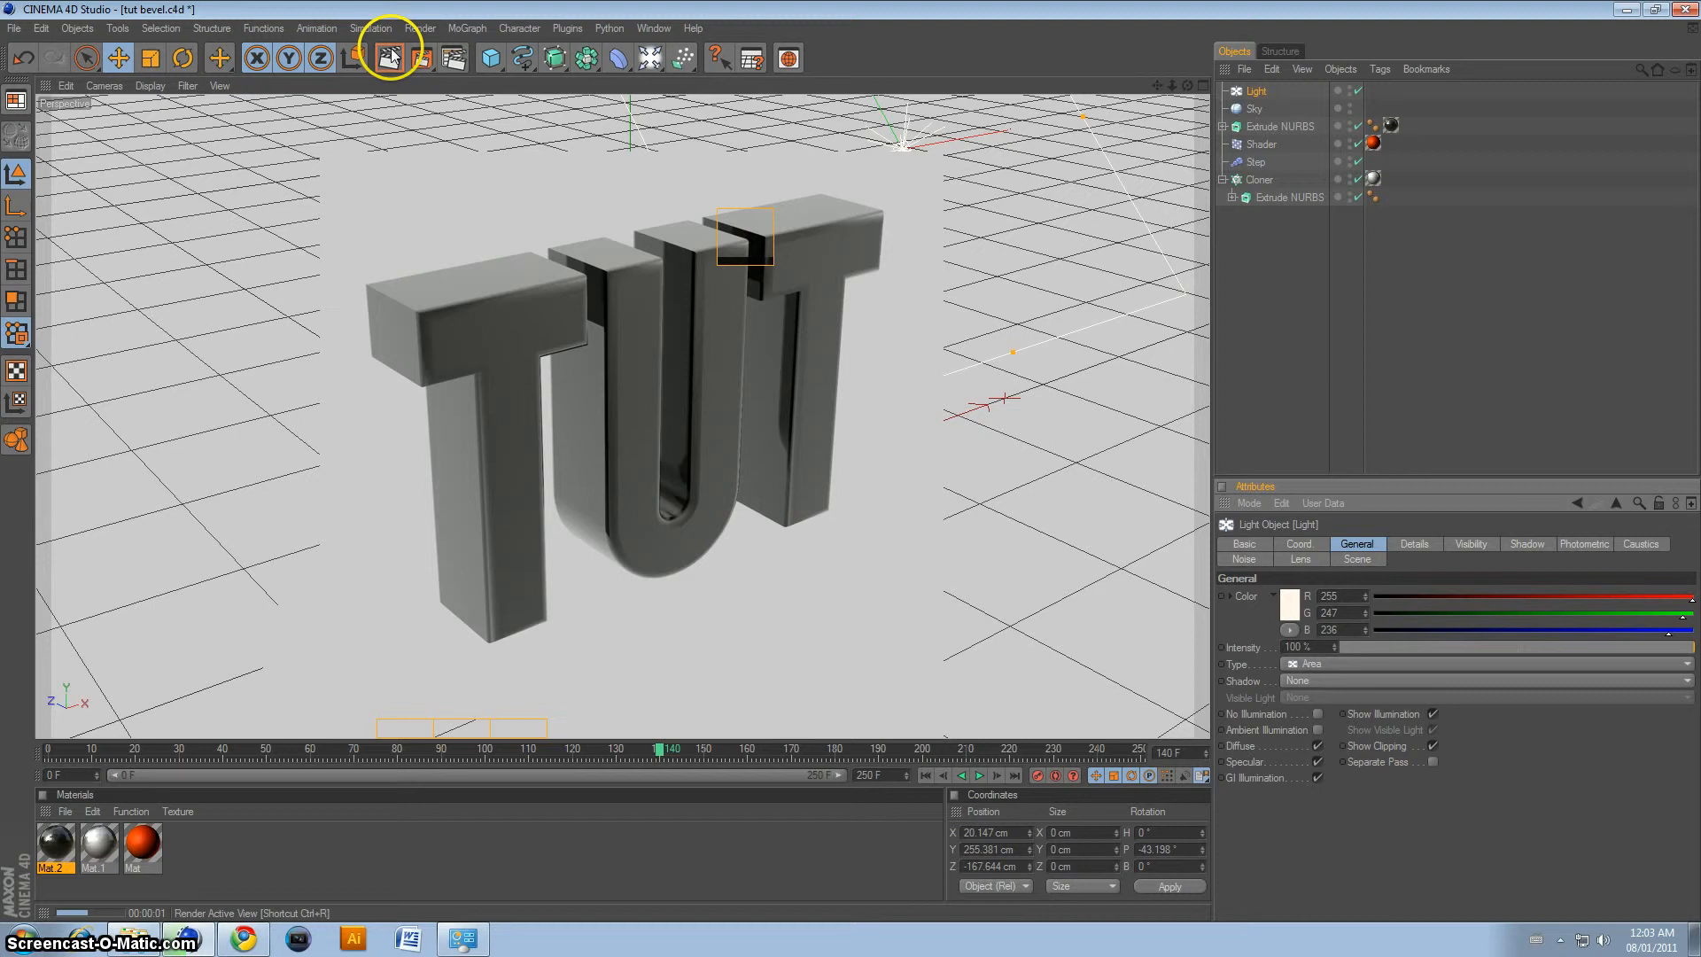
pyautogui.click(388, 56)
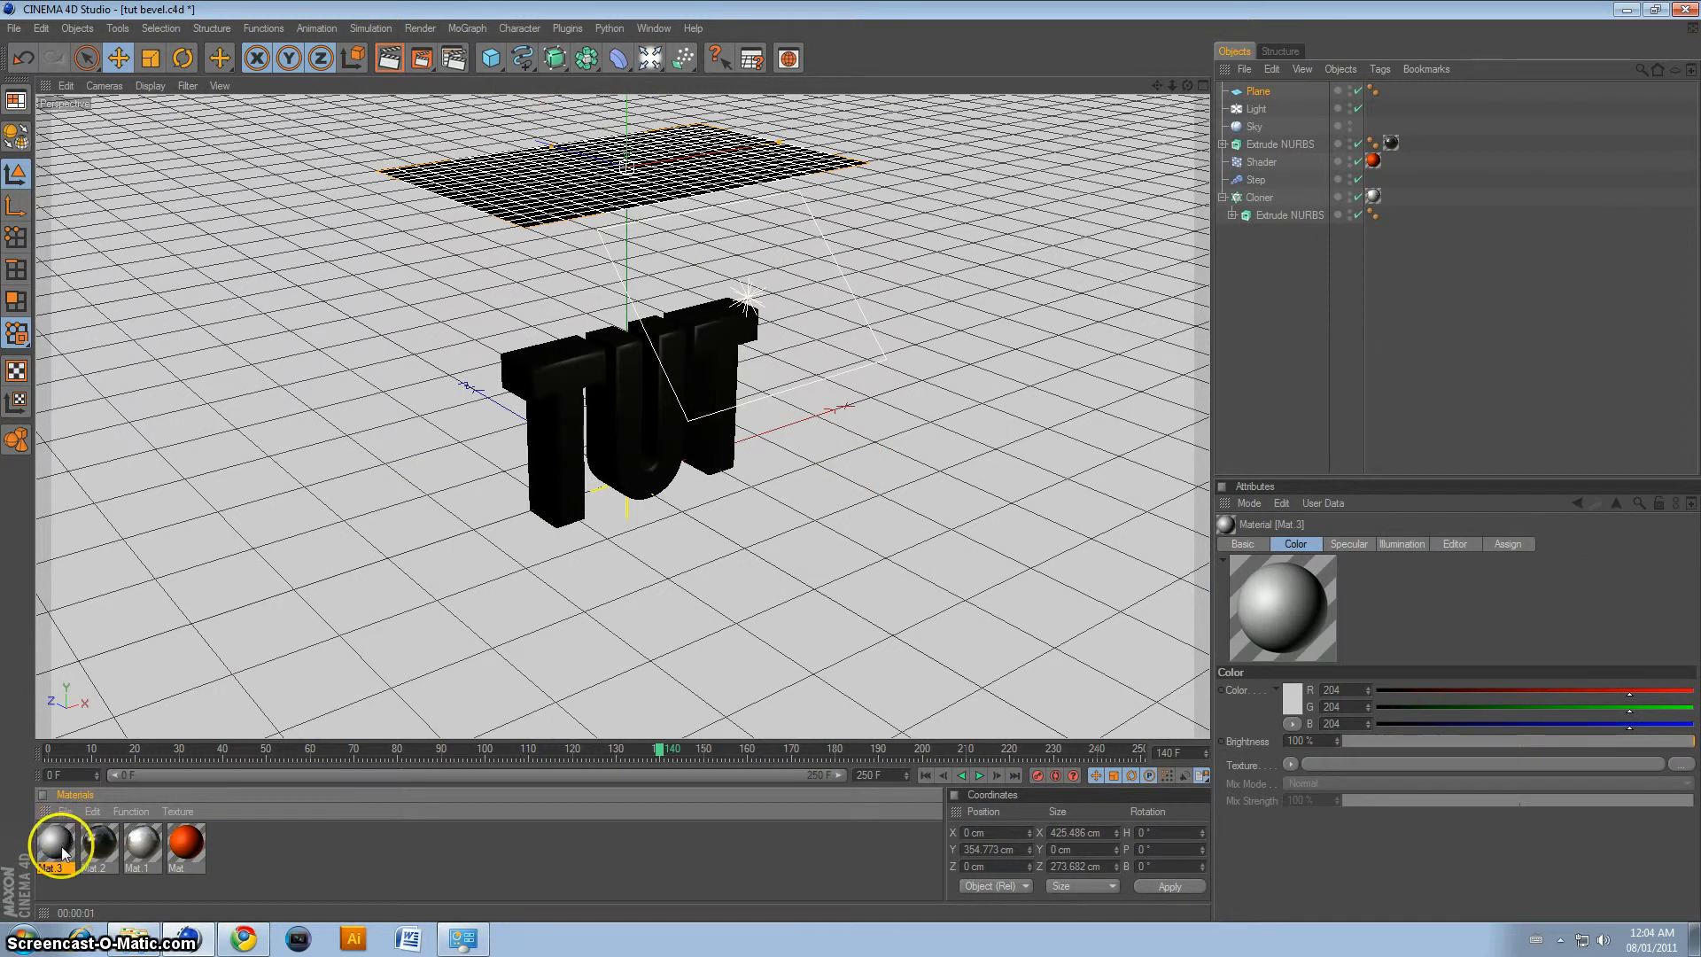
# Step: Make Mat 3 a white material with Luminance at 200% and render the glowing plane
pyautogui.doubleClick(57, 847)
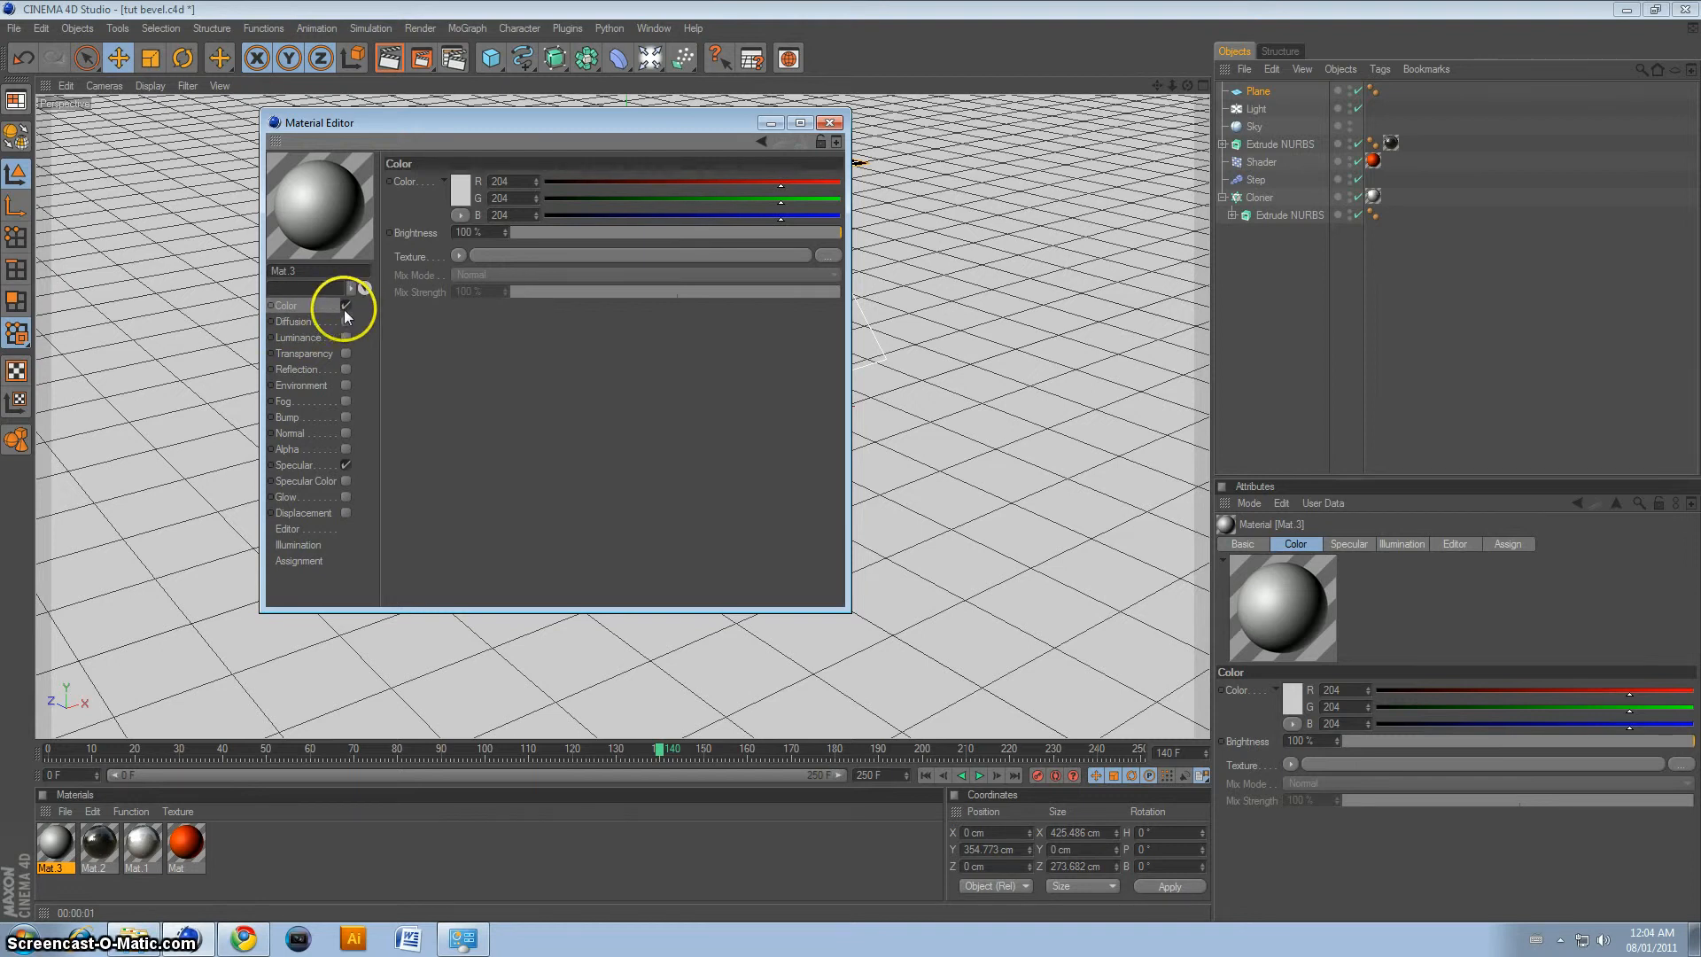
pyautogui.click(345, 336)
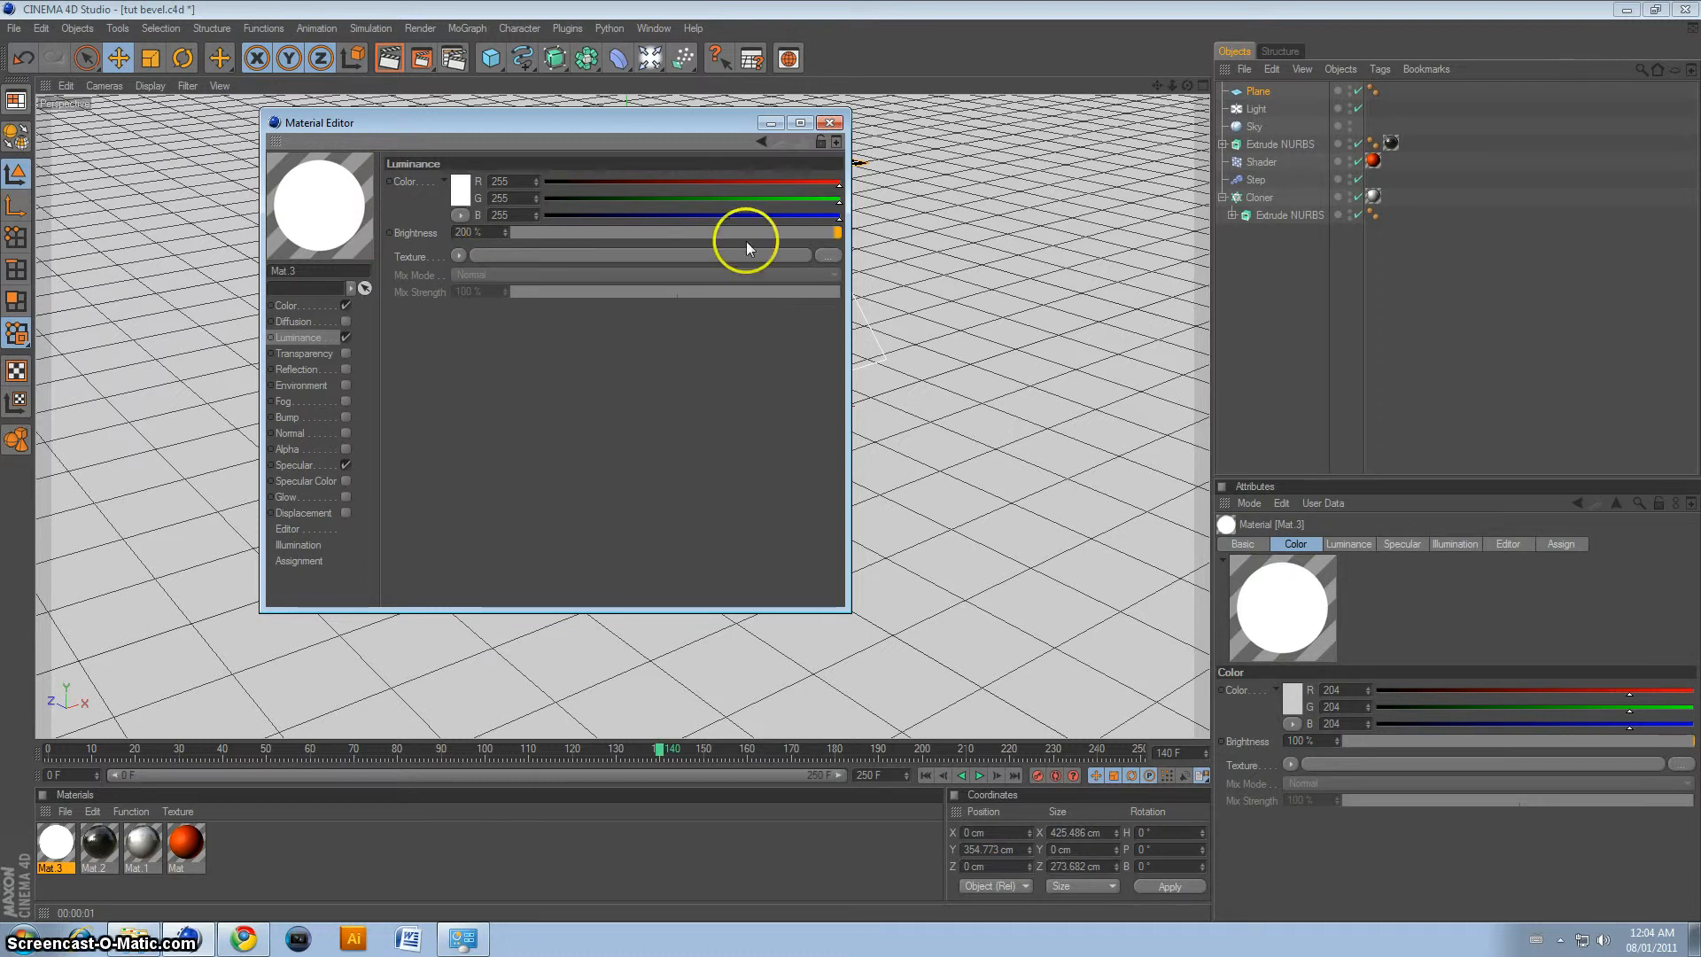
pyautogui.click(829, 122)
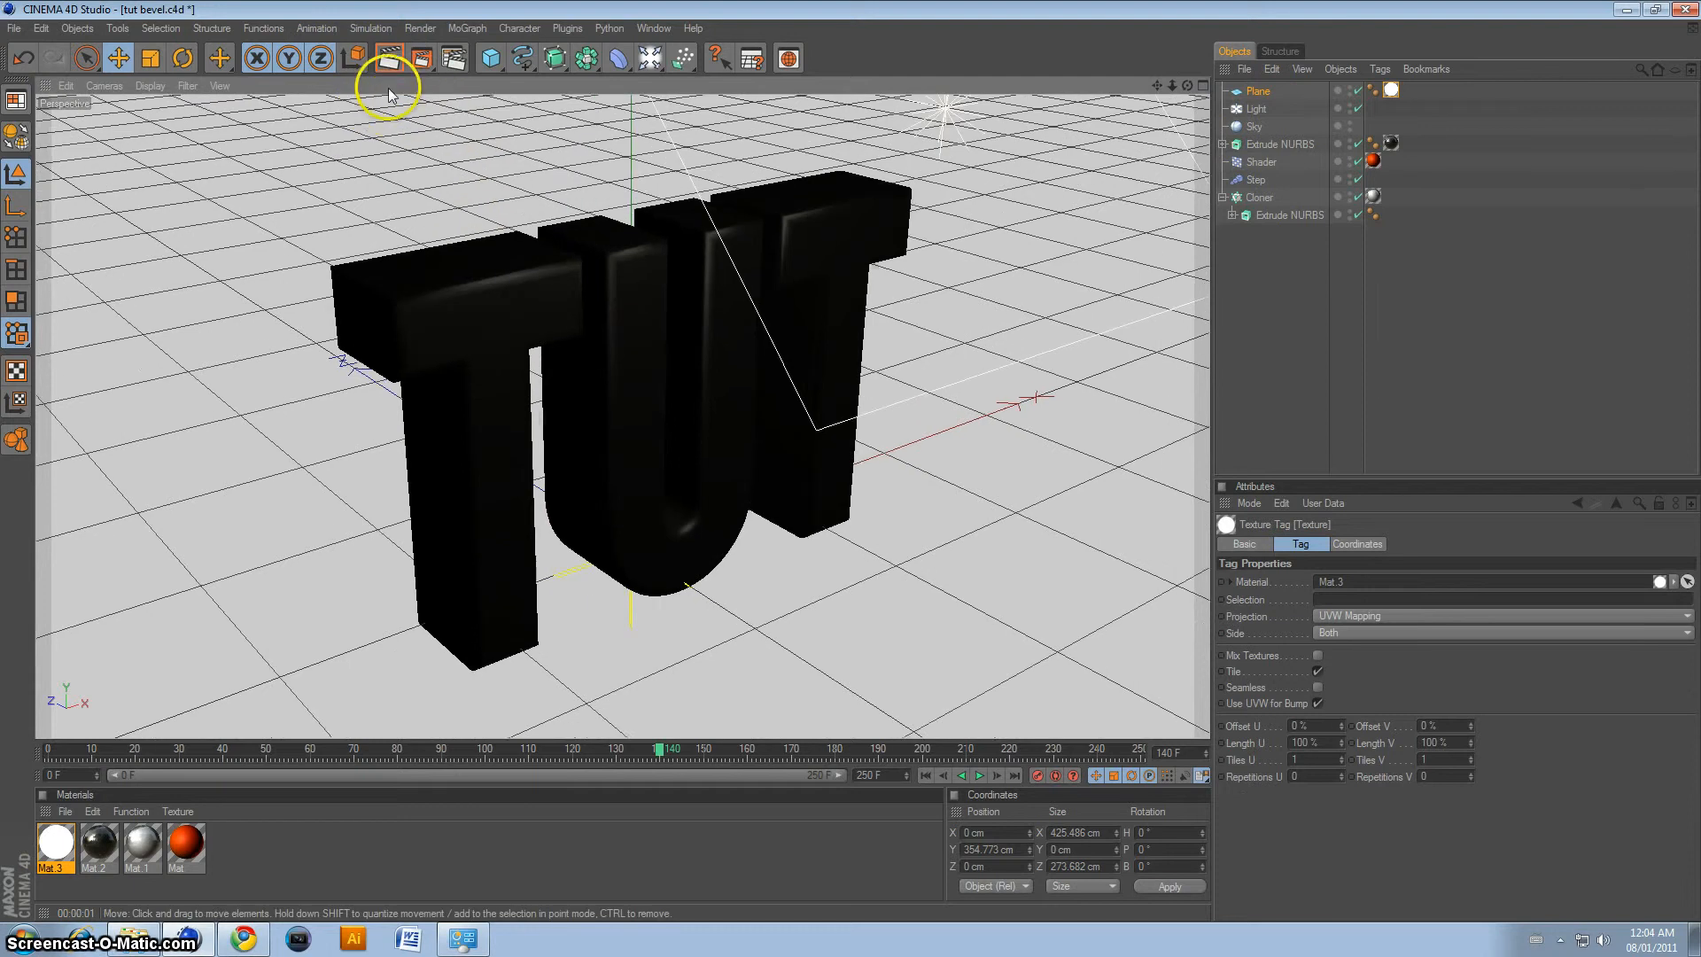
pyautogui.click(379, 59)
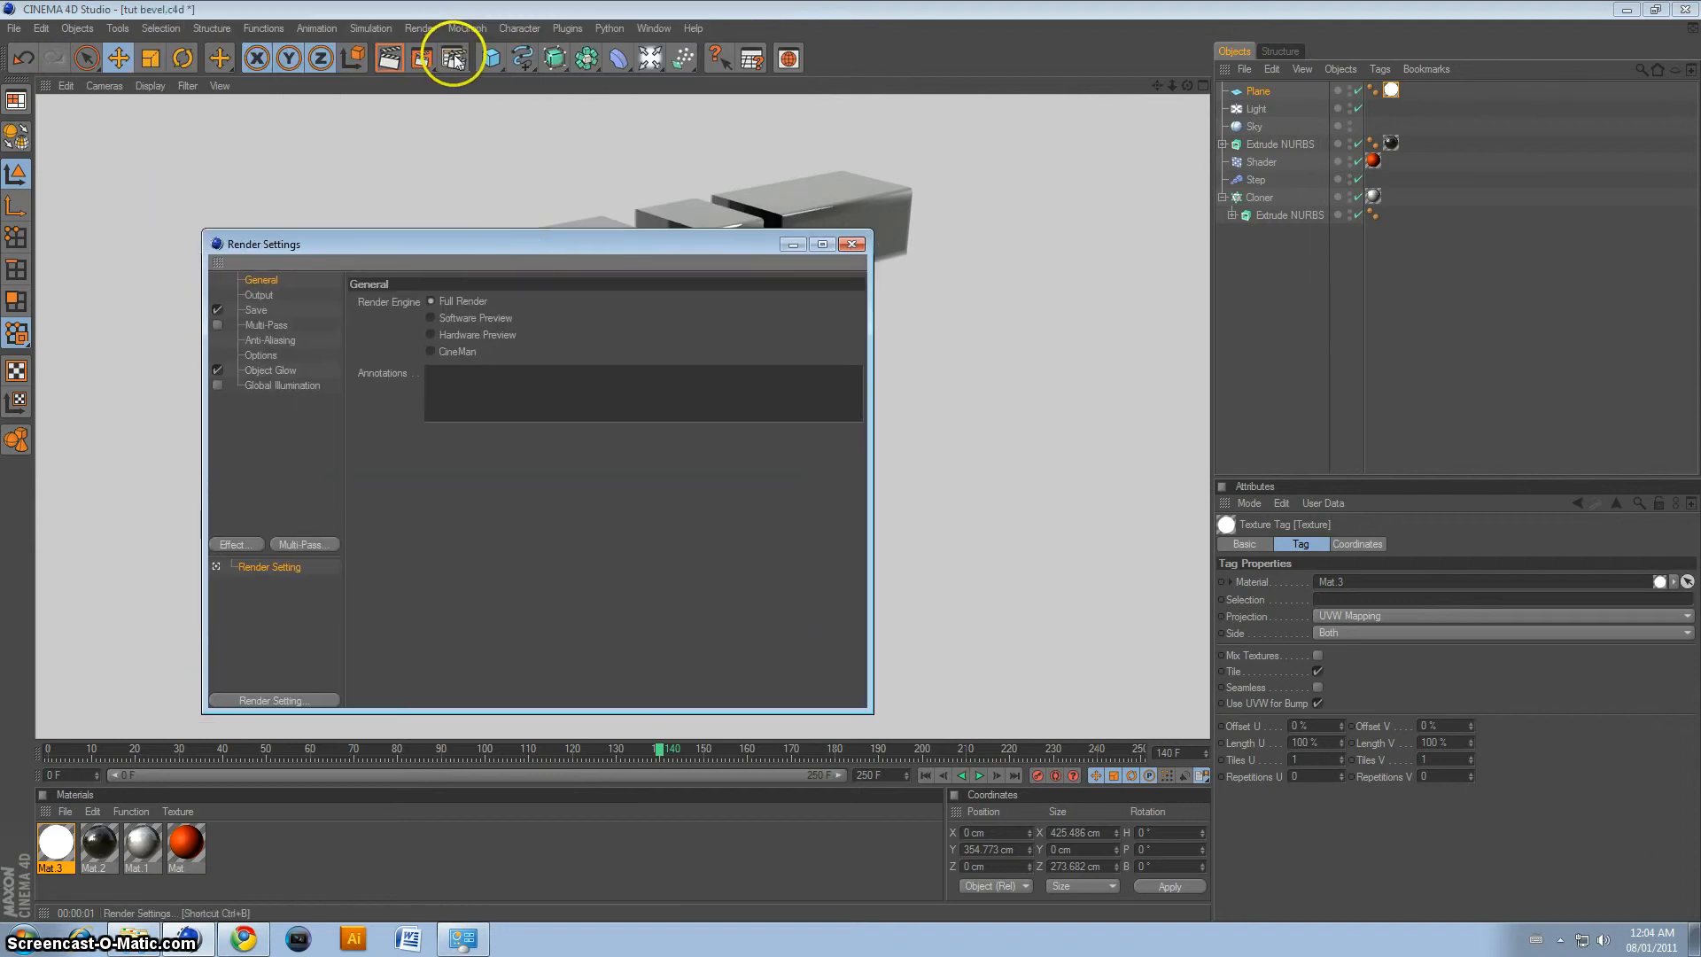
pyautogui.moveTo(487, 183)
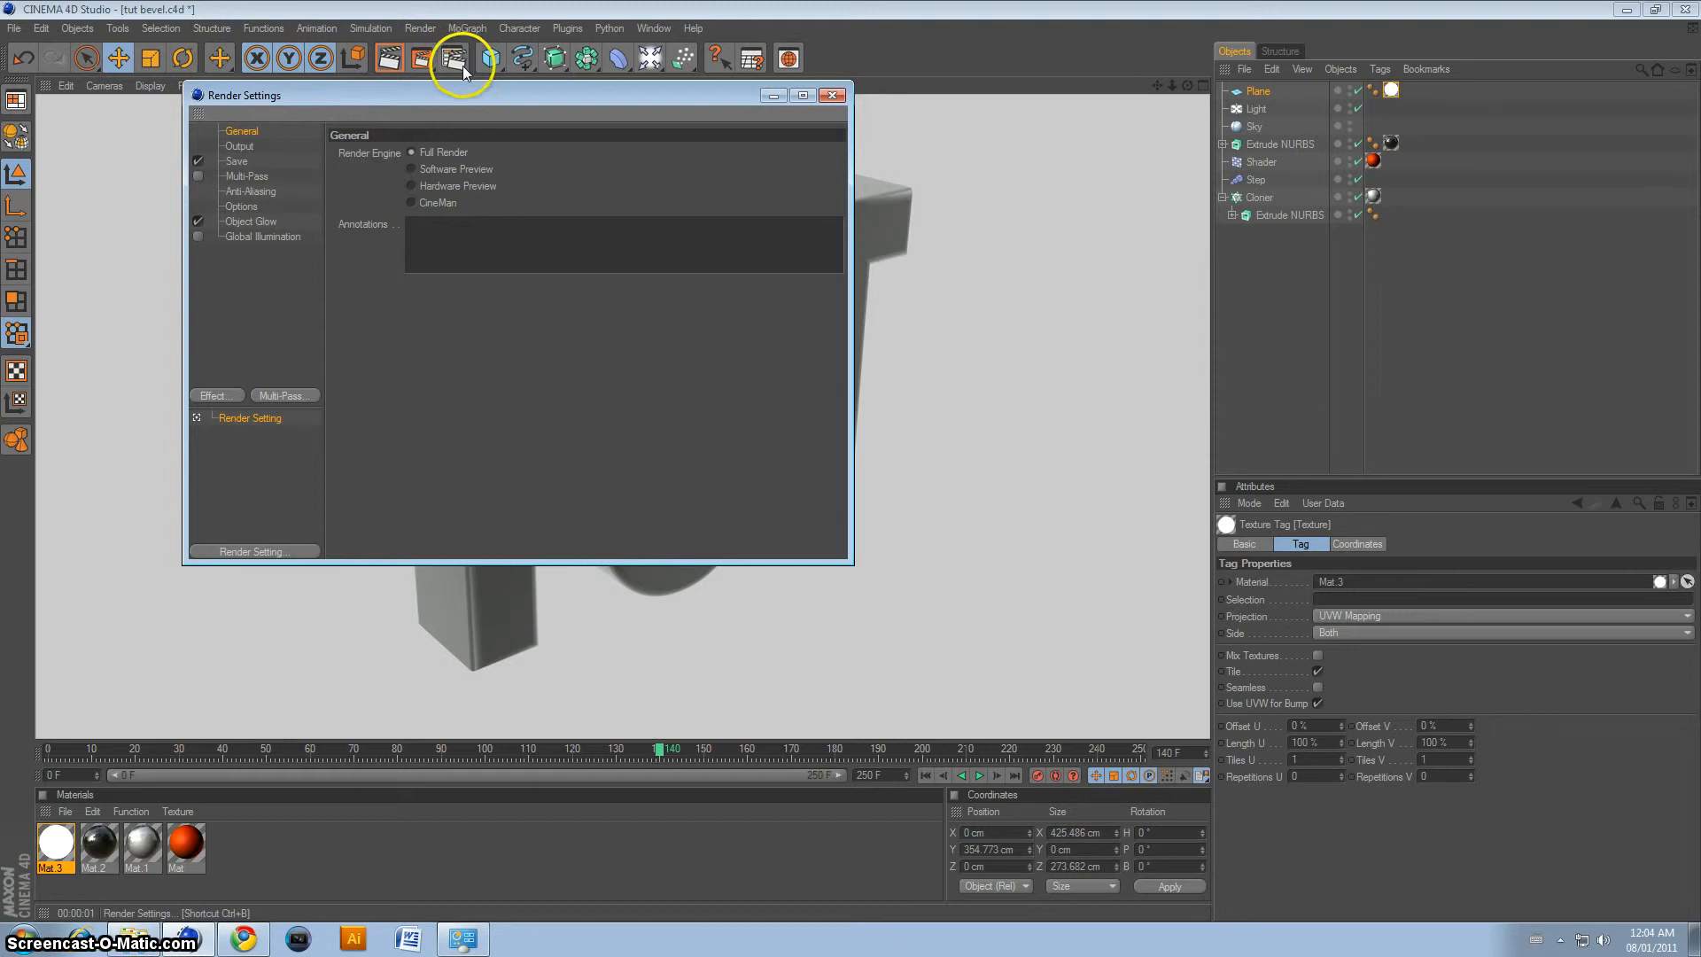
pyautogui.moveTo(529, 156)
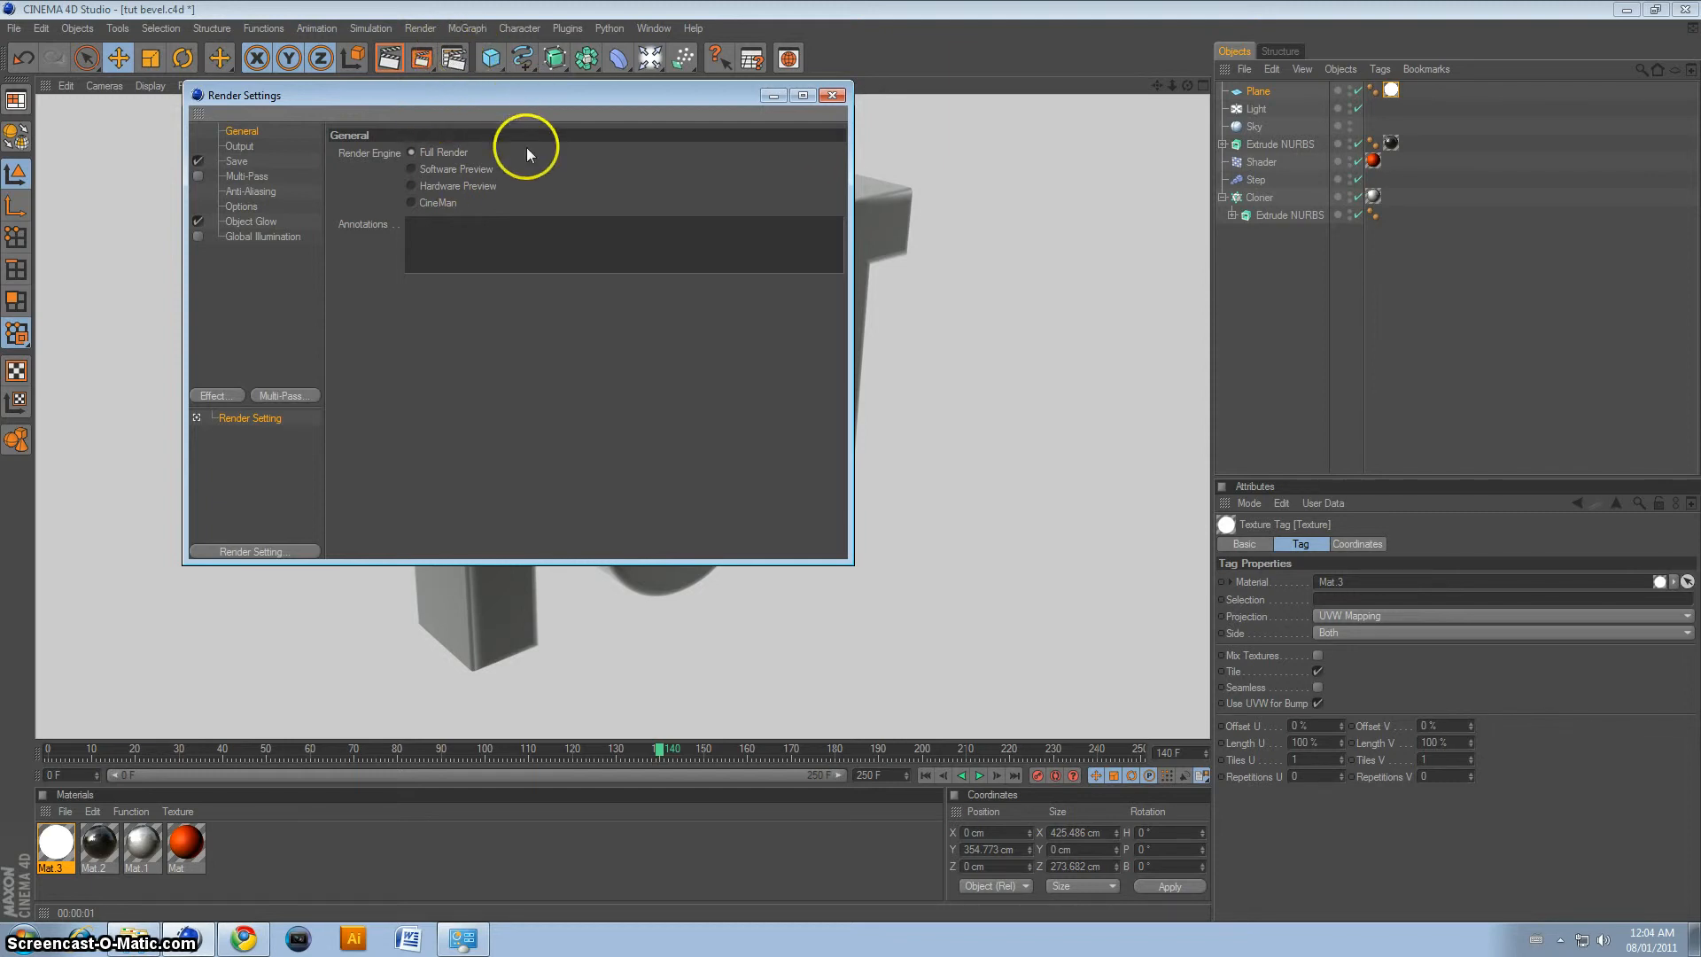
pyautogui.click(239, 197)
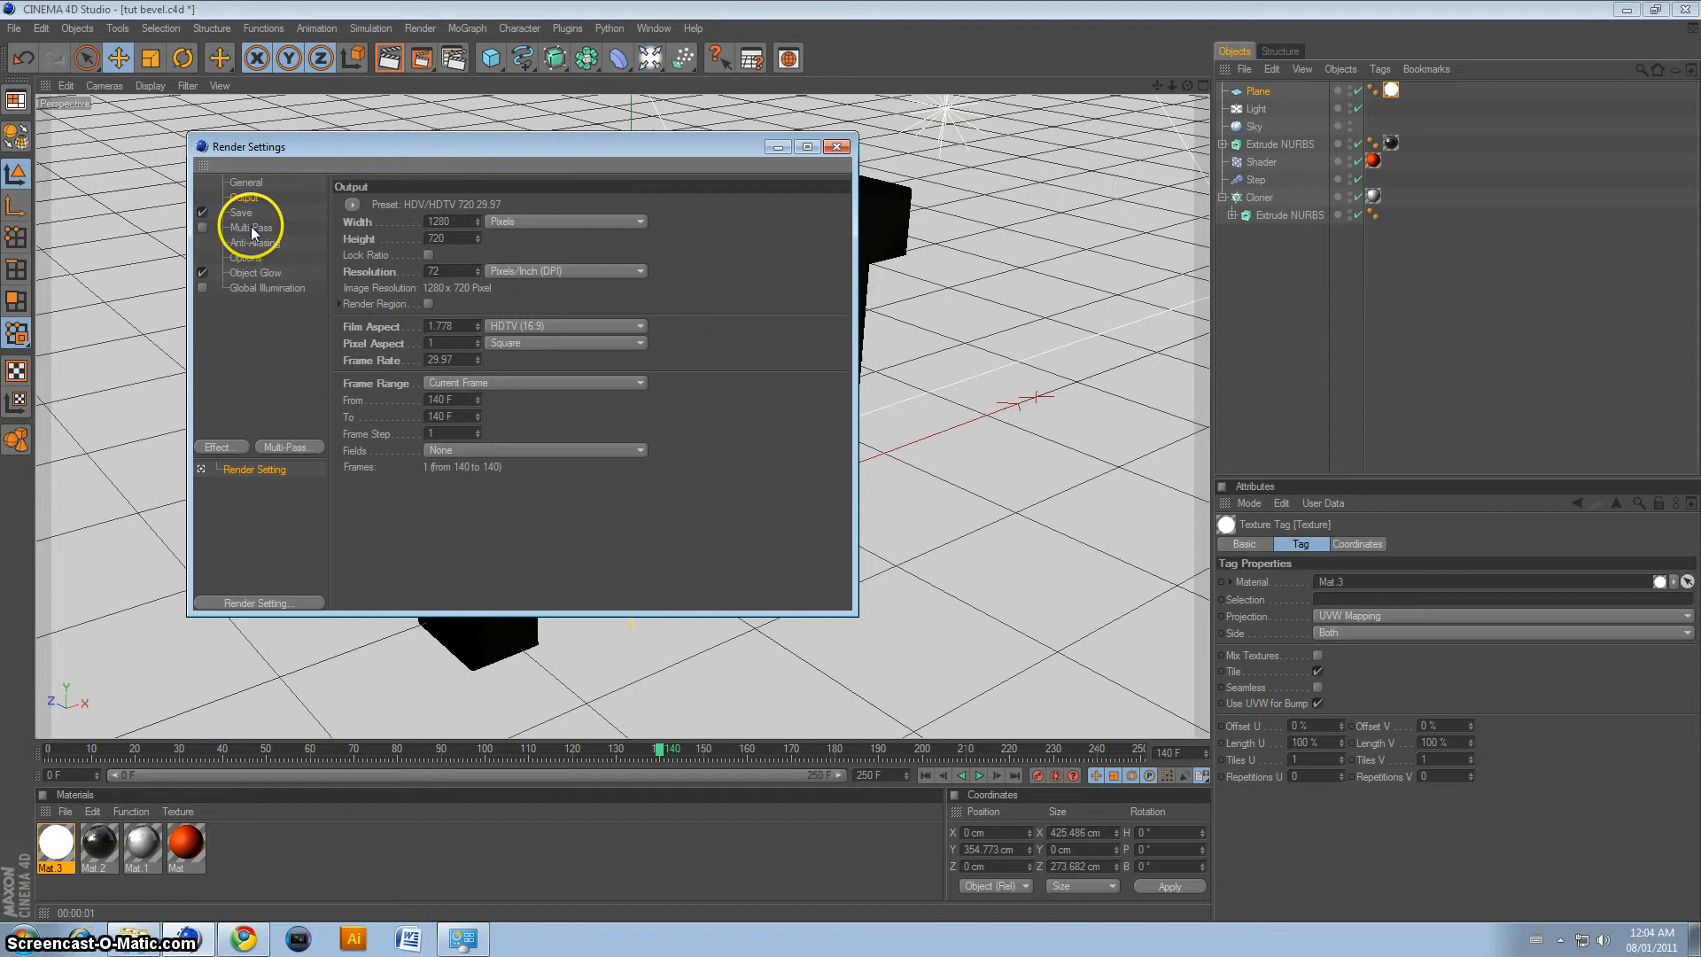
pyautogui.click(255, 243)
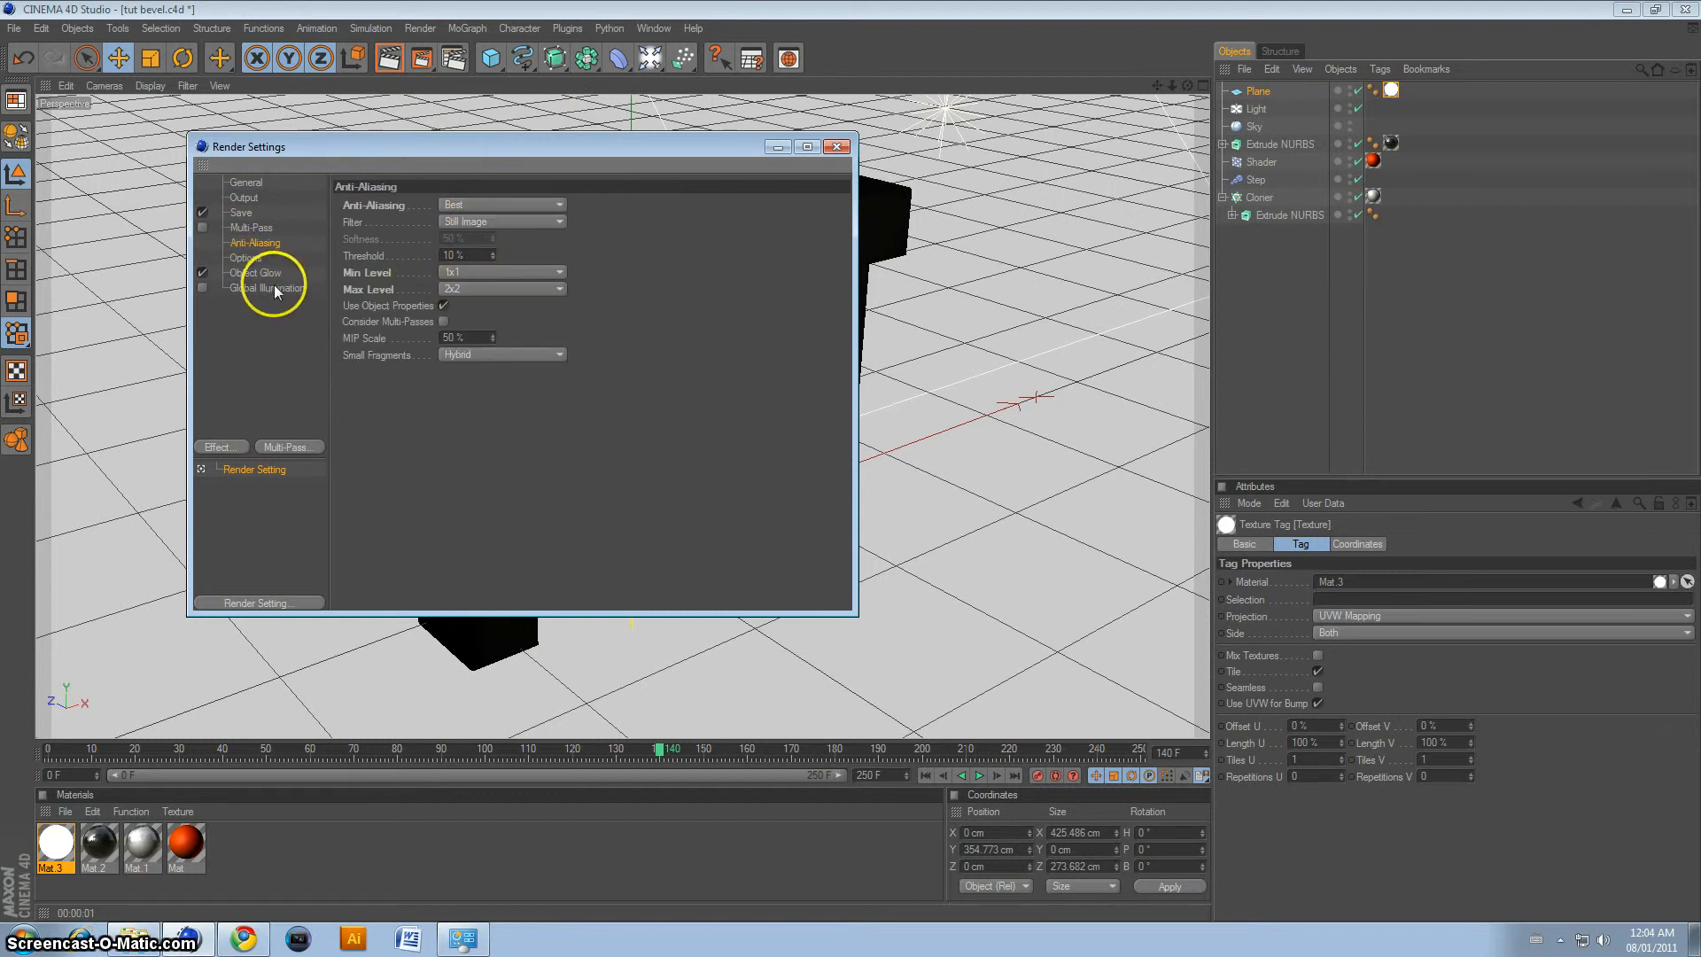
pyautogui.click(268, 287)
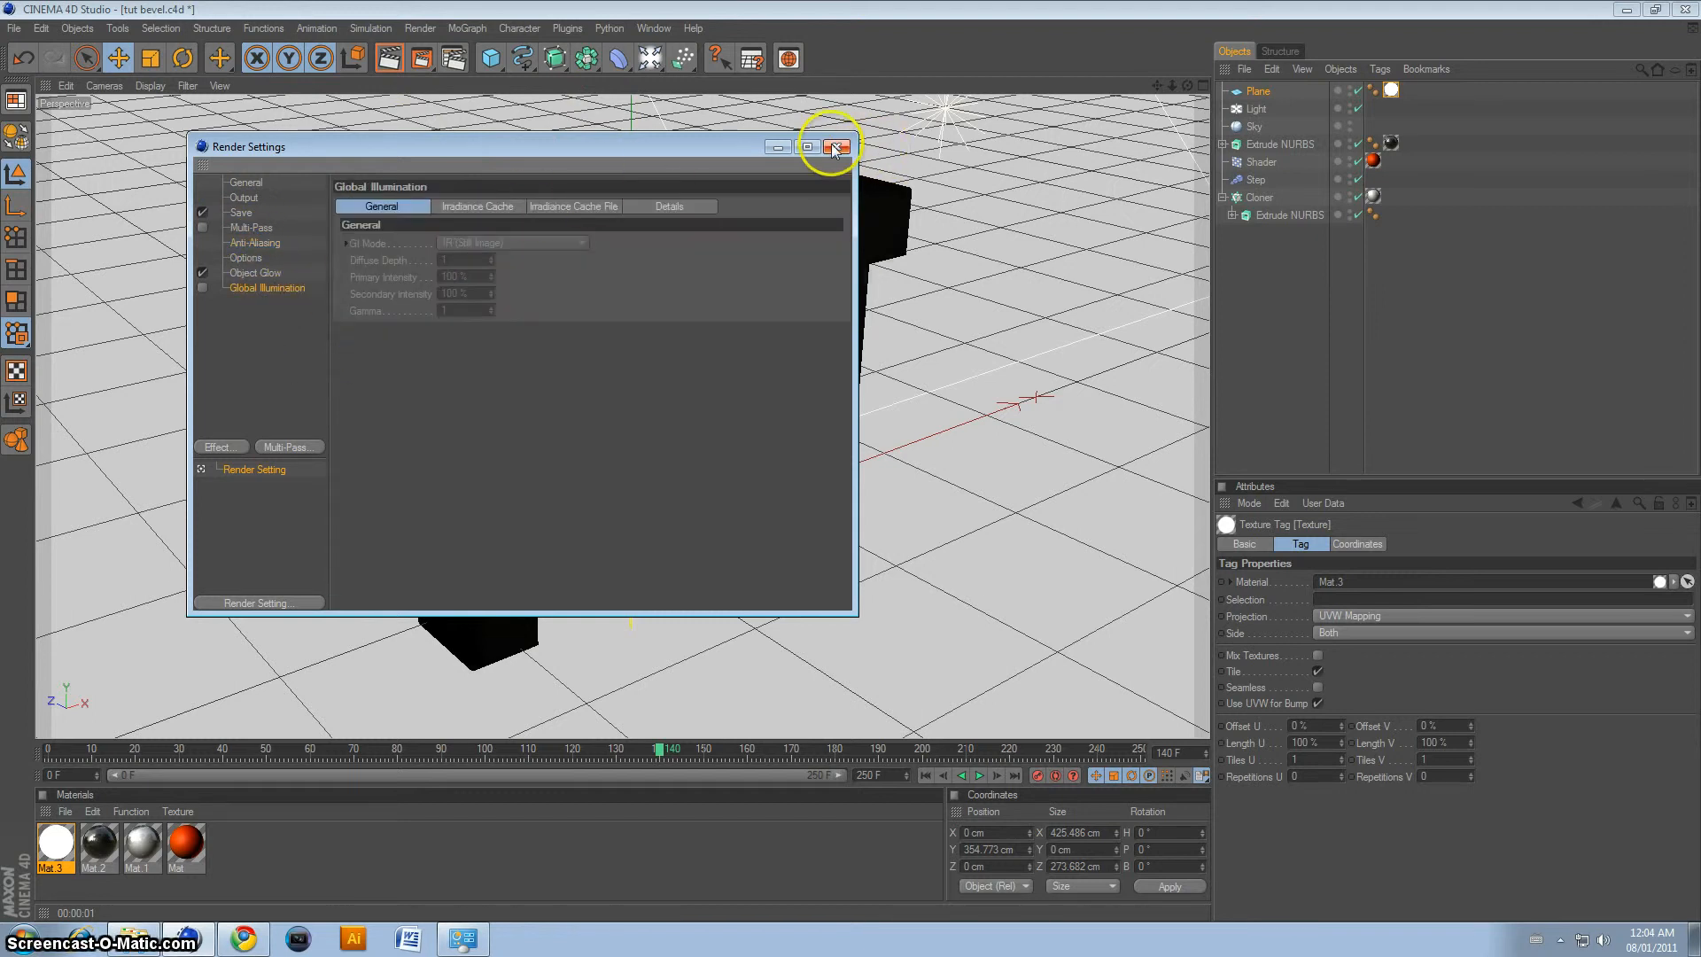
pyautogui.click(834, 147)
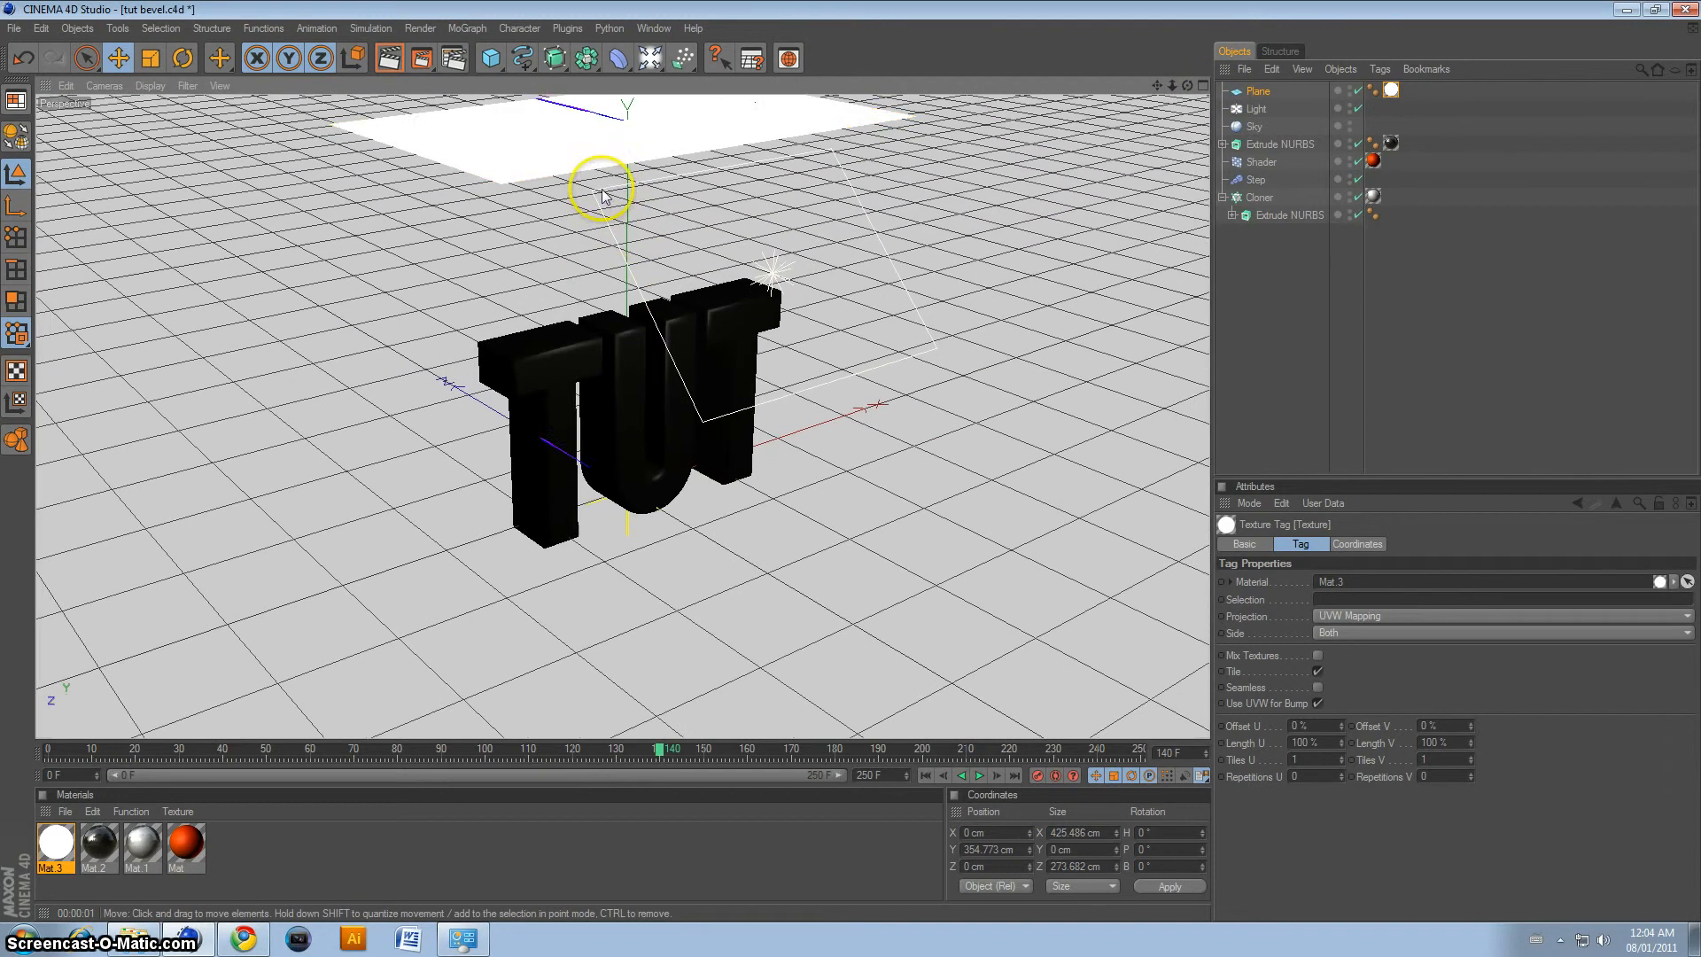
# Step: Copy the white plane as Plane.1, rotate it upright beside the text and render the view
pyautogui.click(1256, 90)
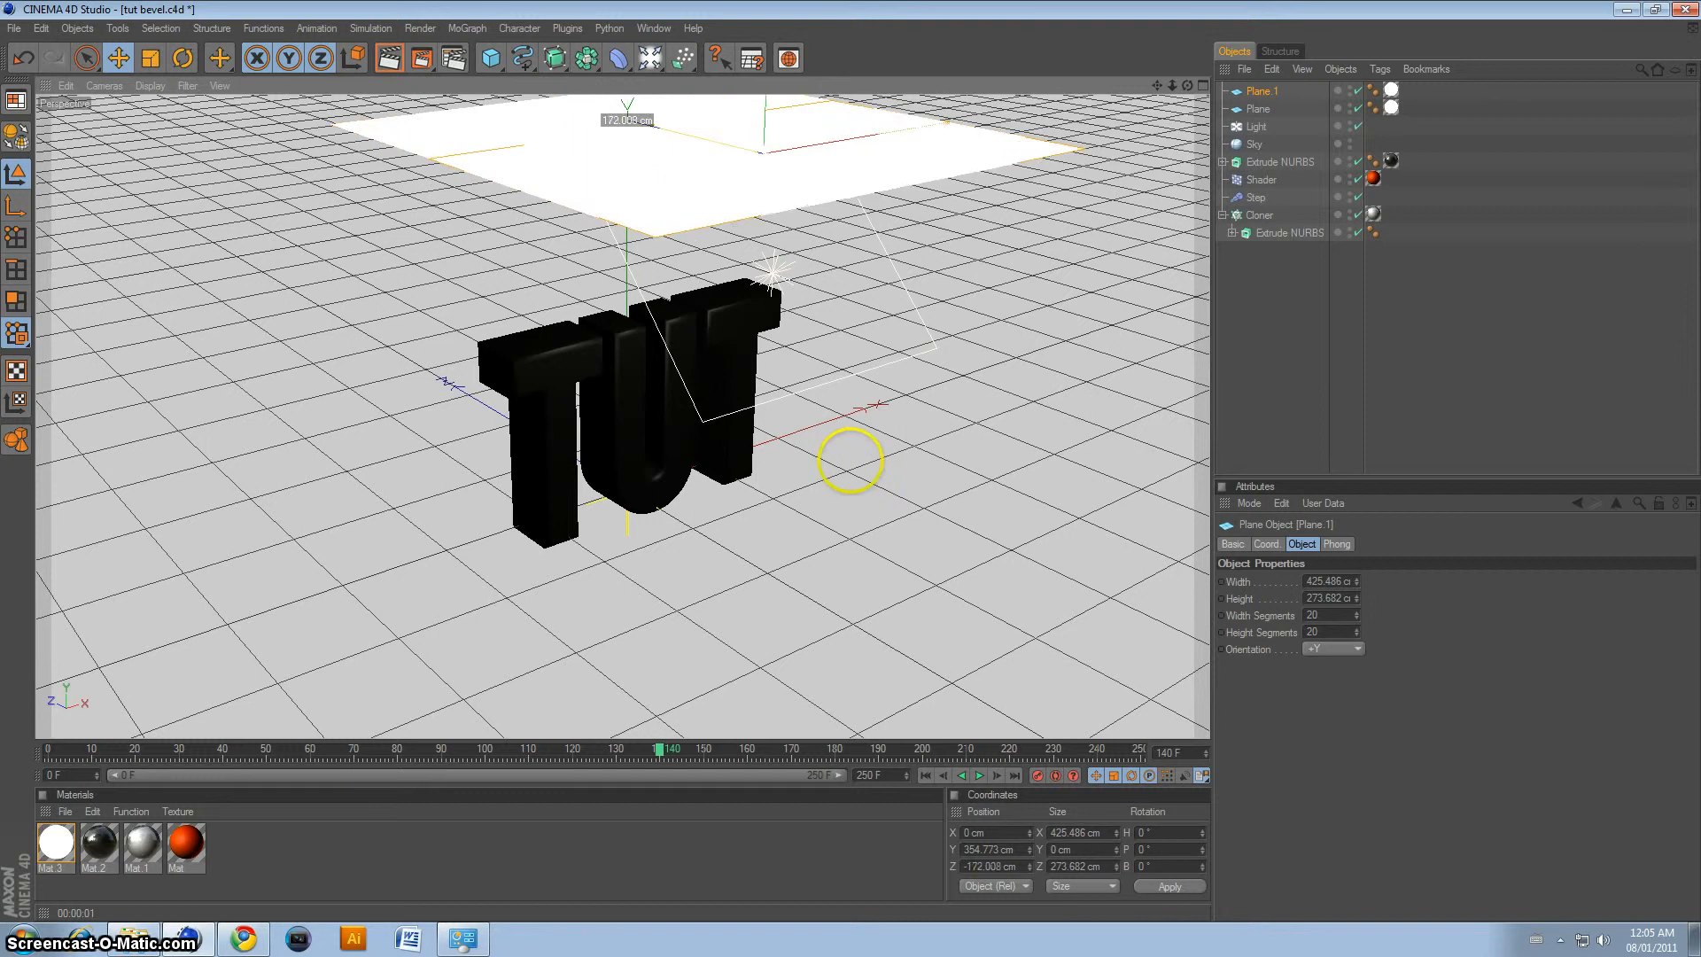
pyautogui.click(219, 57)
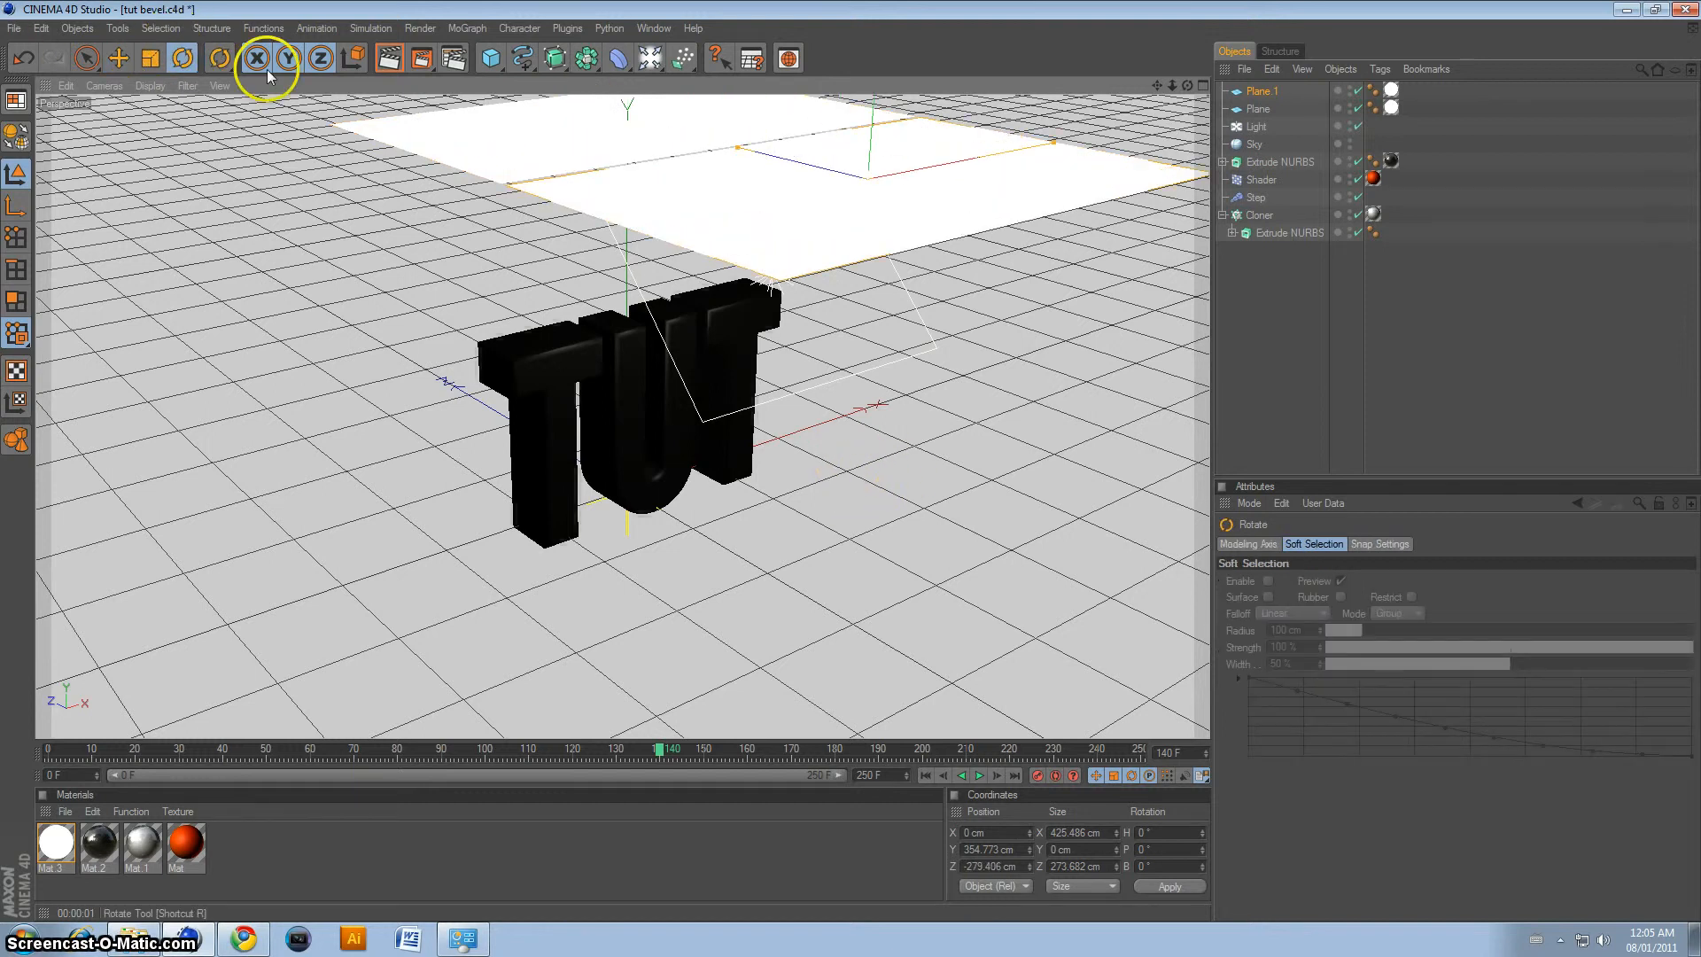
pyautogui.click(258, 57)
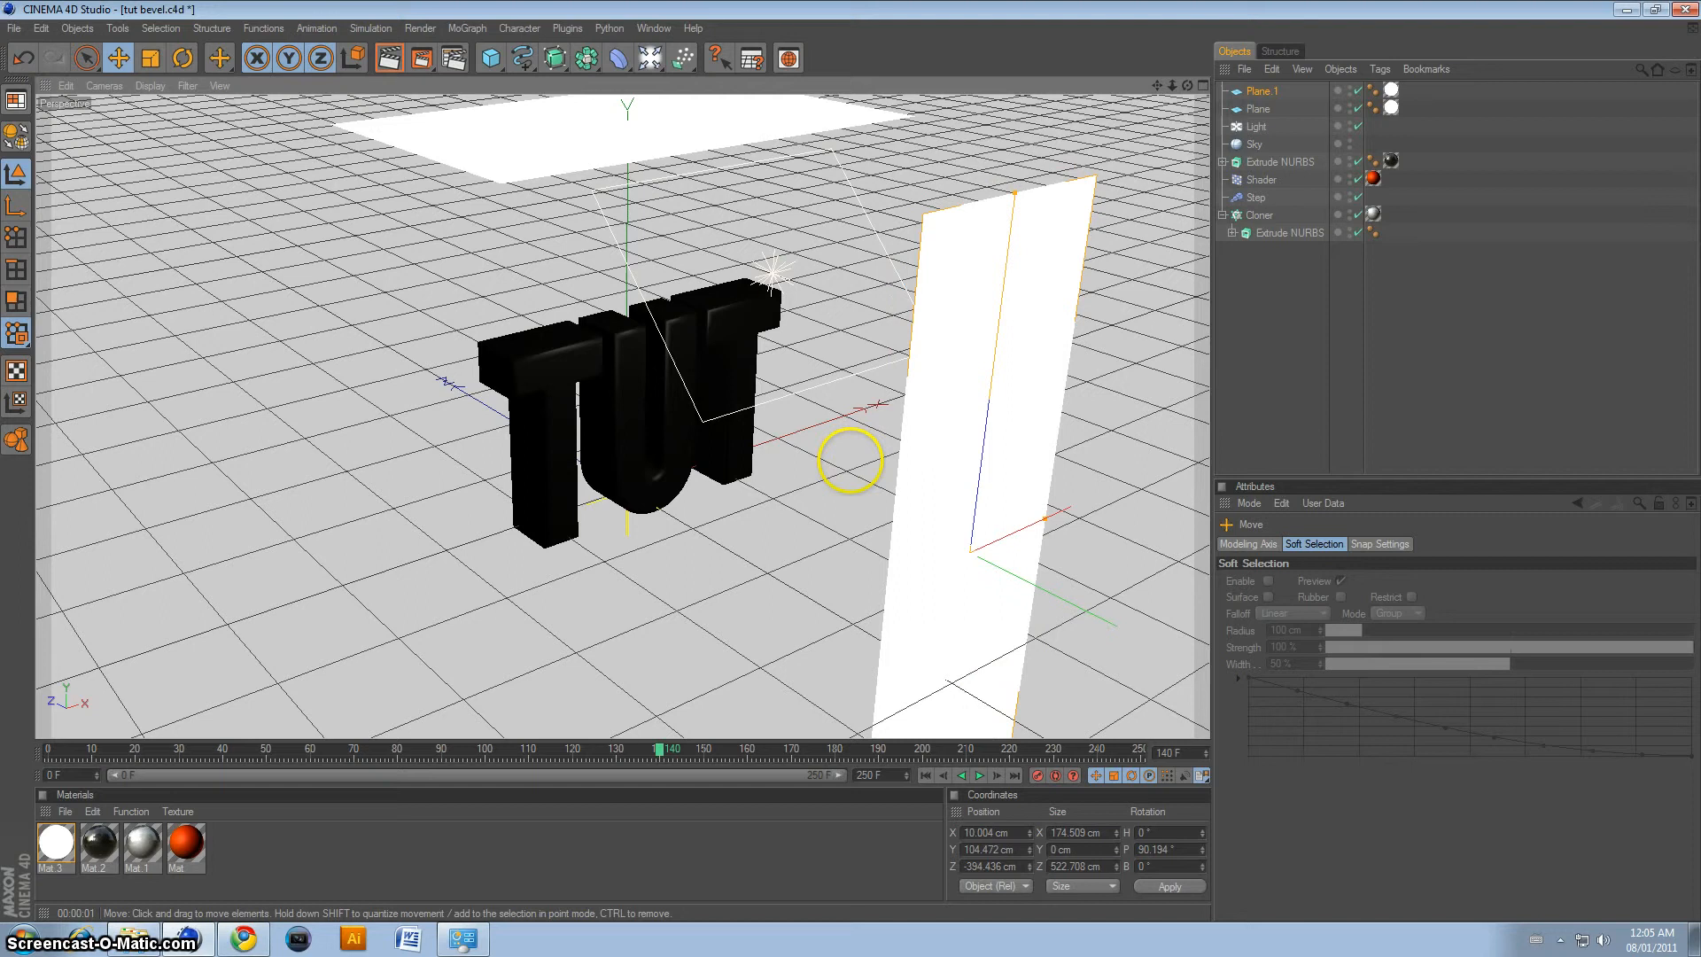
pyautogui.click(183, 56)
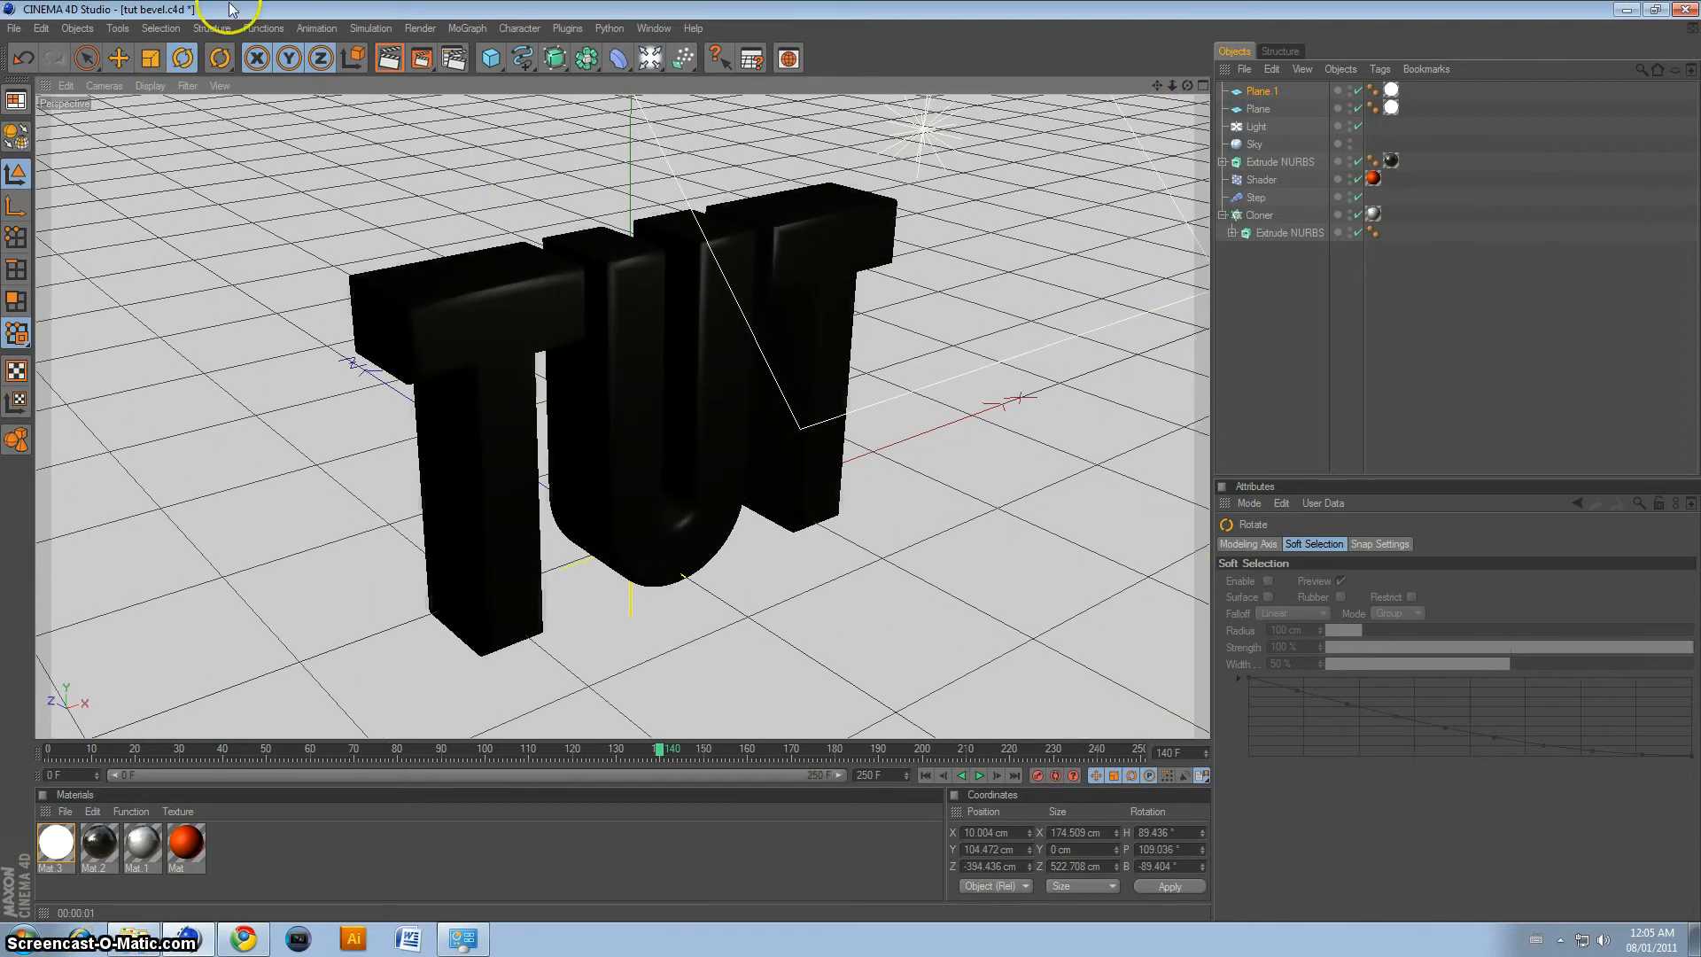
pyautogui.click(386, 56)
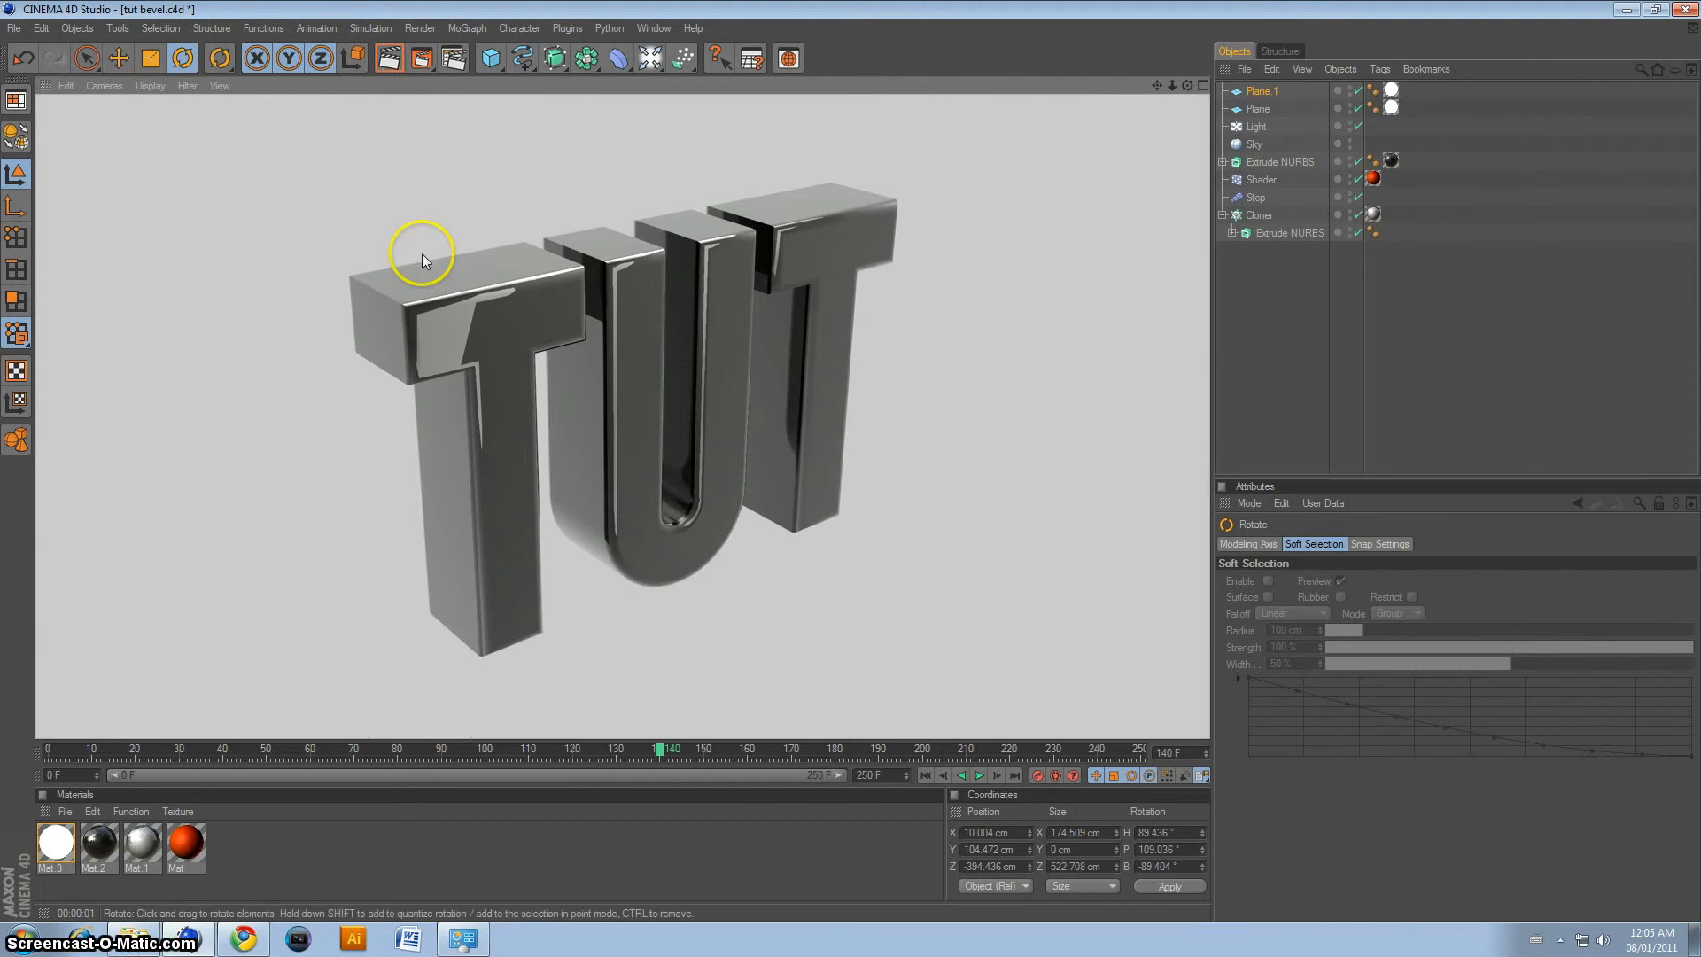
pyautogui.moveTo(1196, 98)
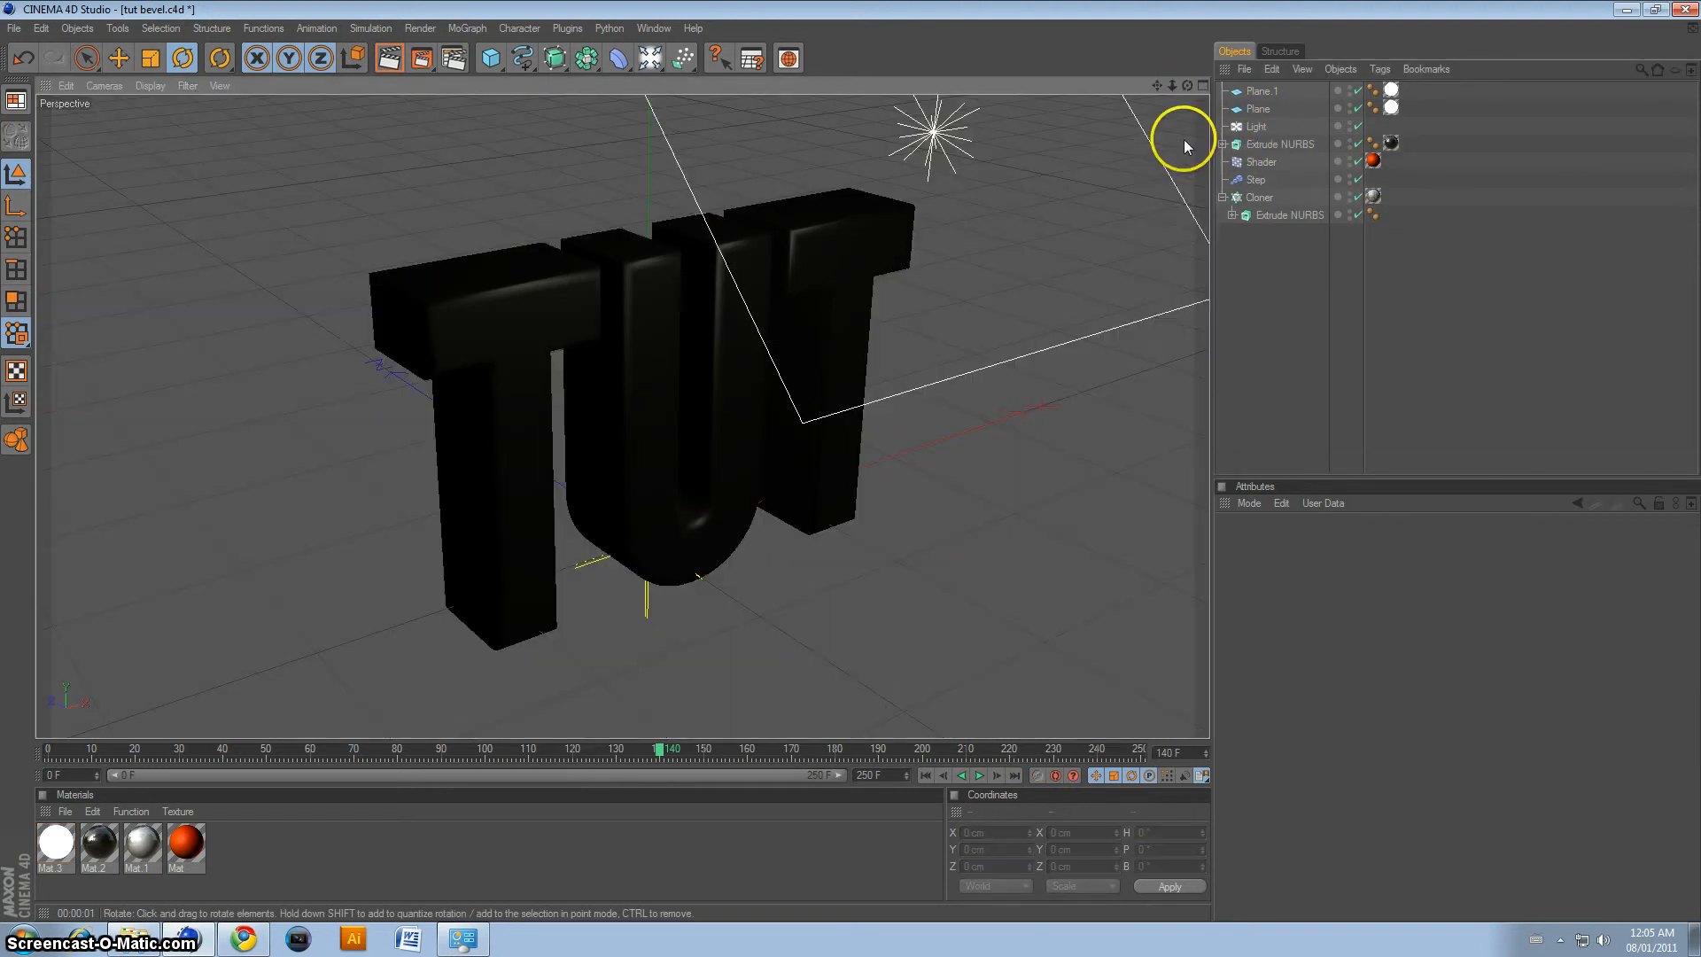
pyautogui.moveTo(390, 57)
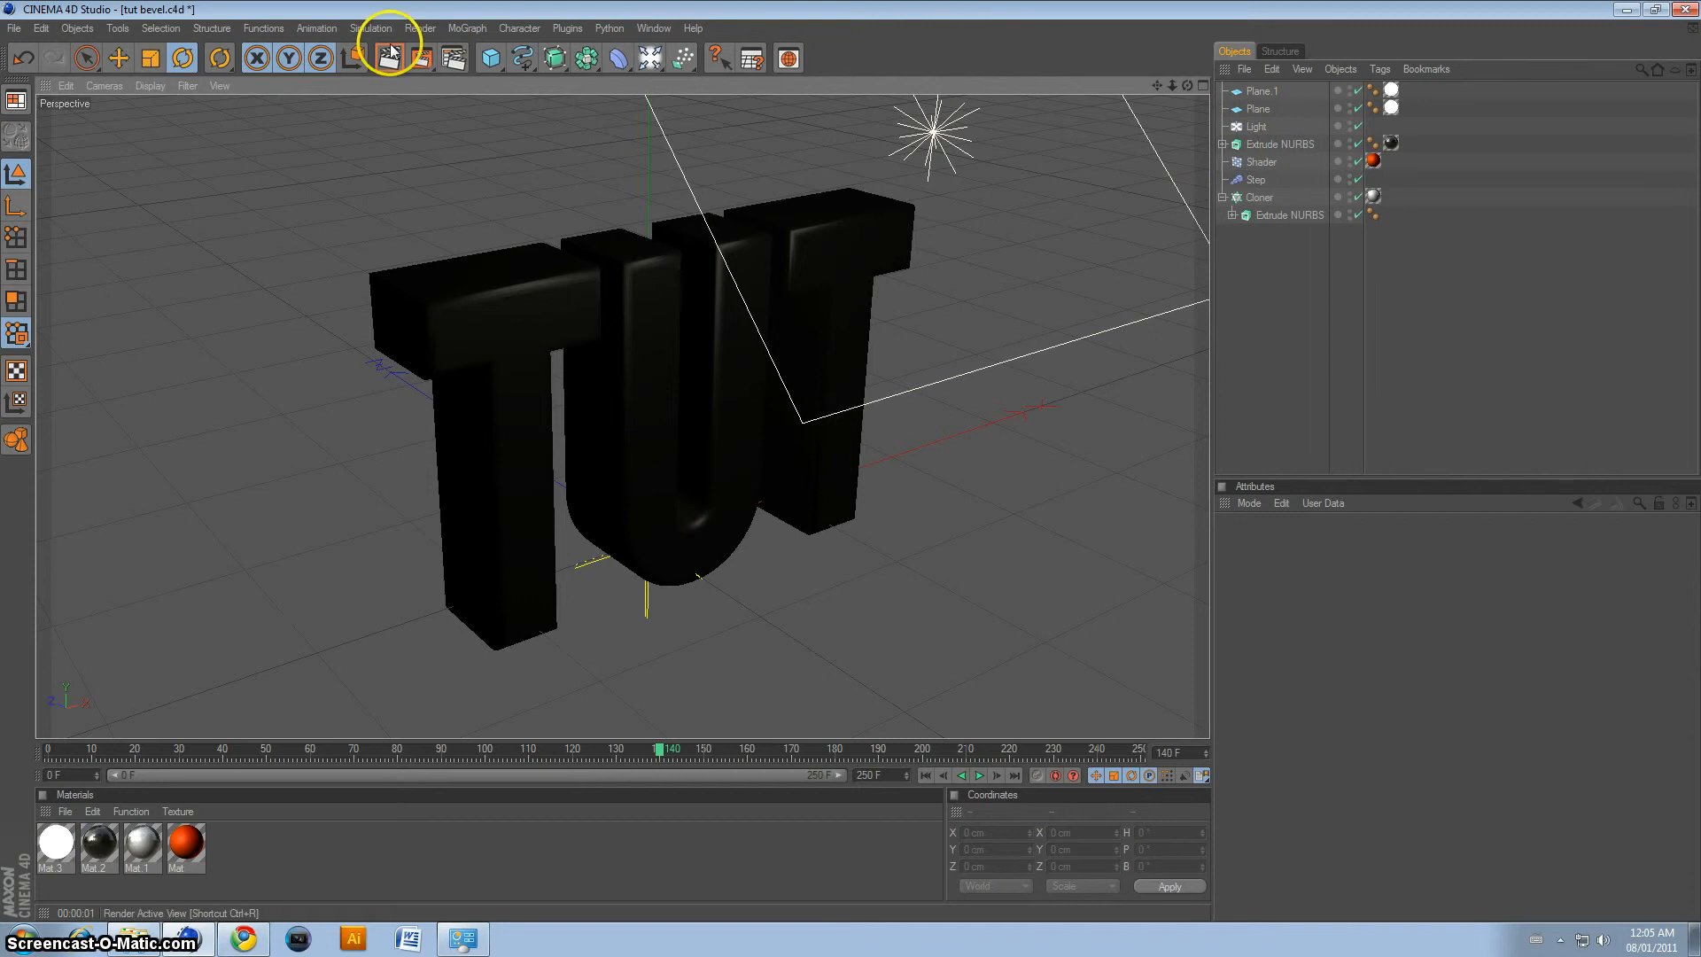
# Step: Render a preview showing dark letters with bright edges, then add a second Sky
pyautogui.click(390, 59)
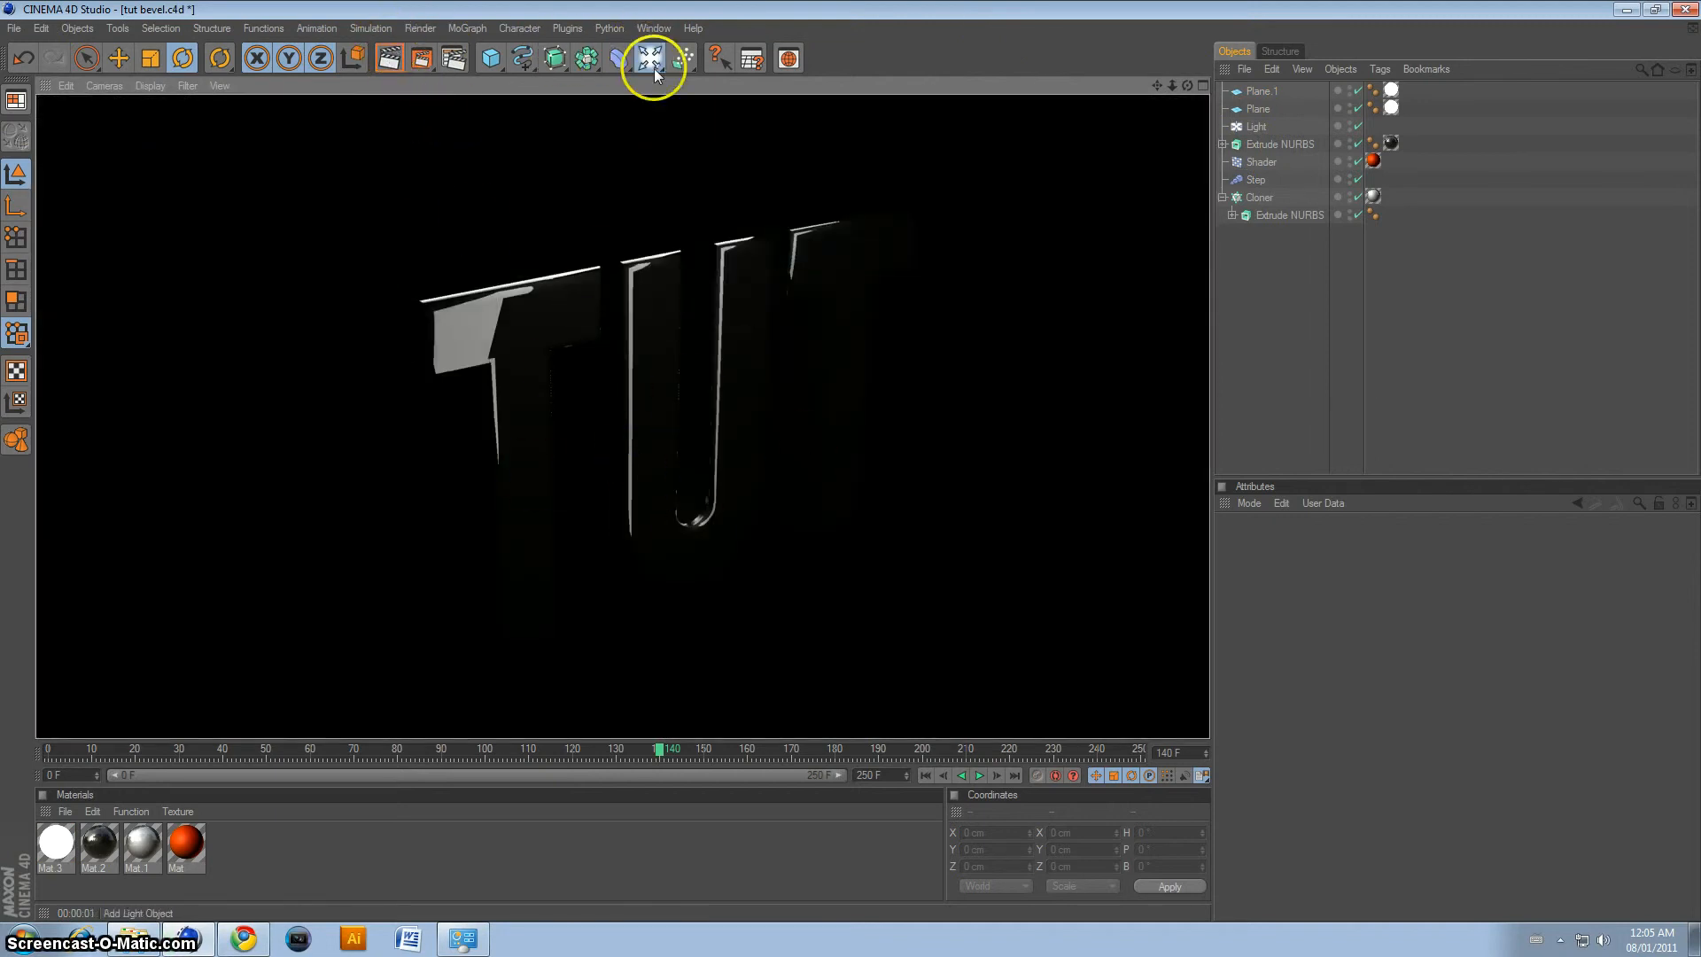
pyautogui.click(651, 58)
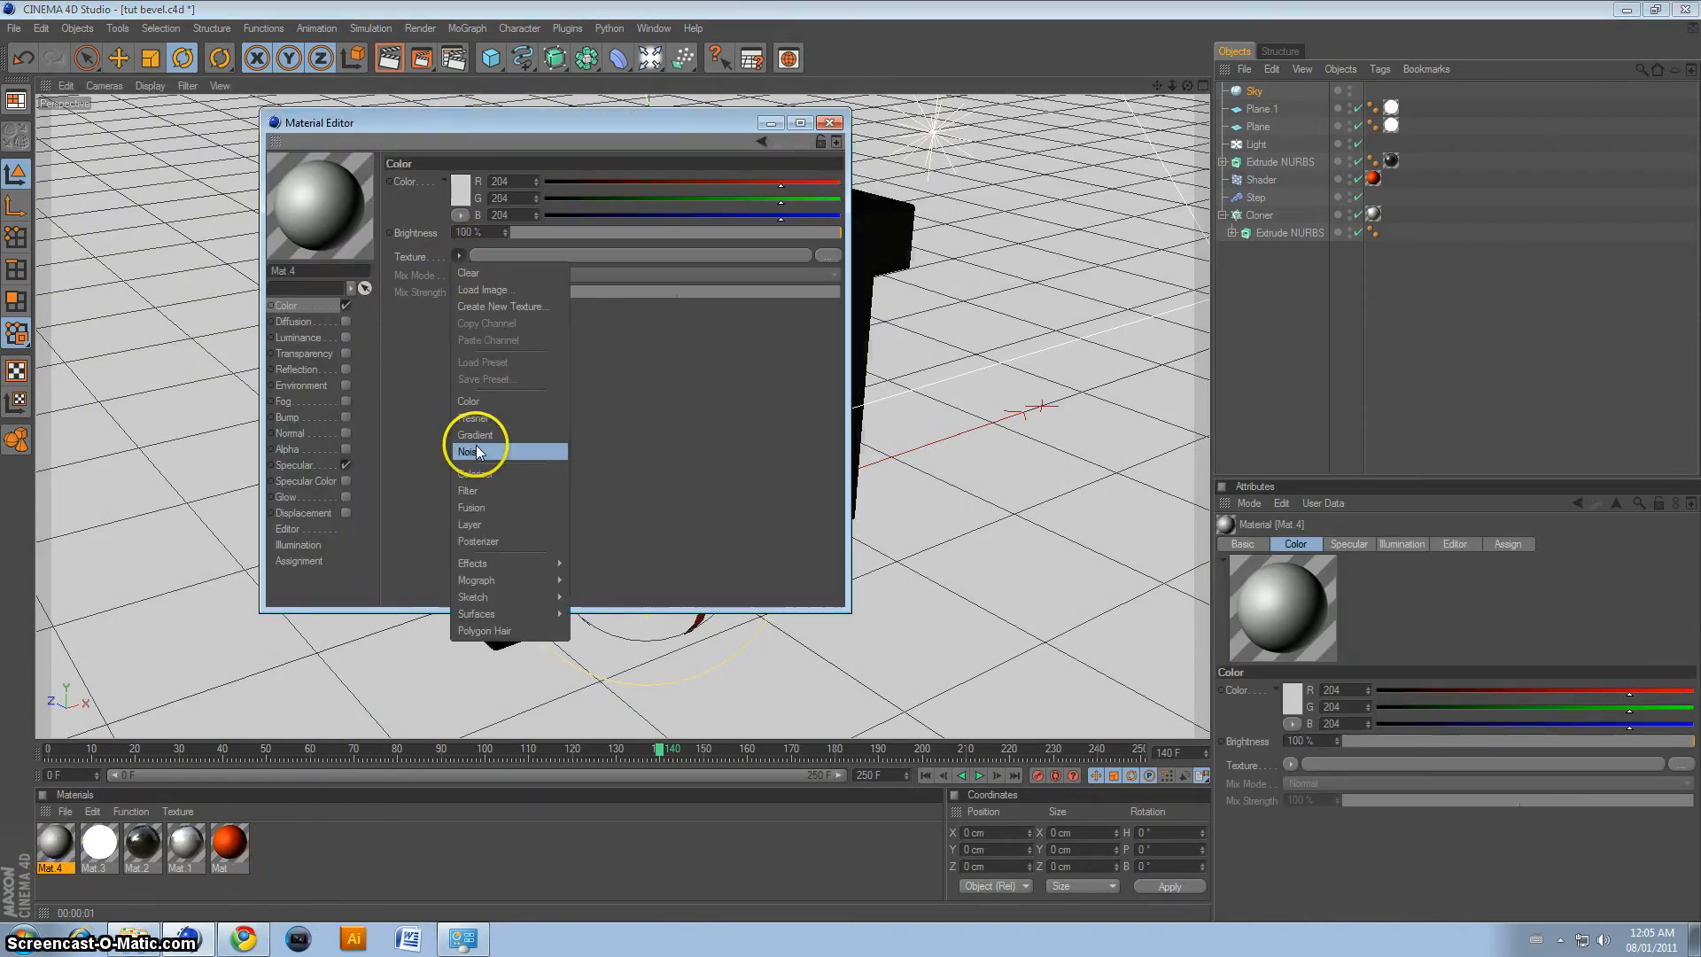
# Step: Load a Gradient shader into Mat 4's colour with dark-to-light blue knots
pyautogui.click(475, 434)
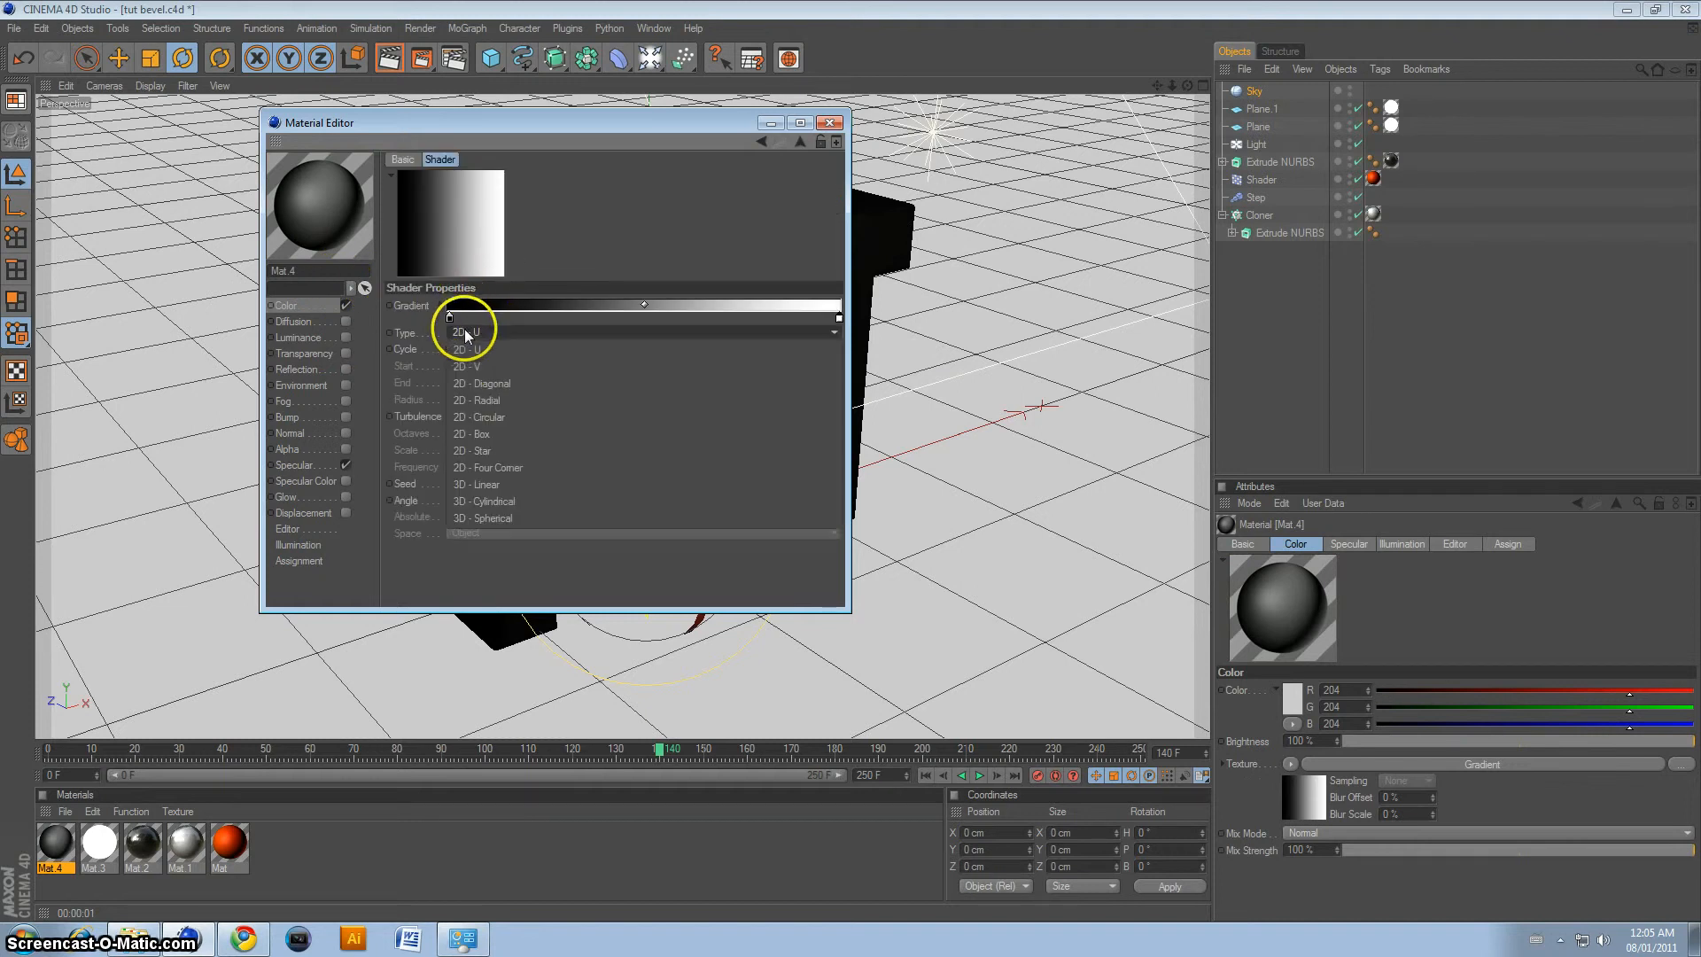
pyautogui.click(470, 367)
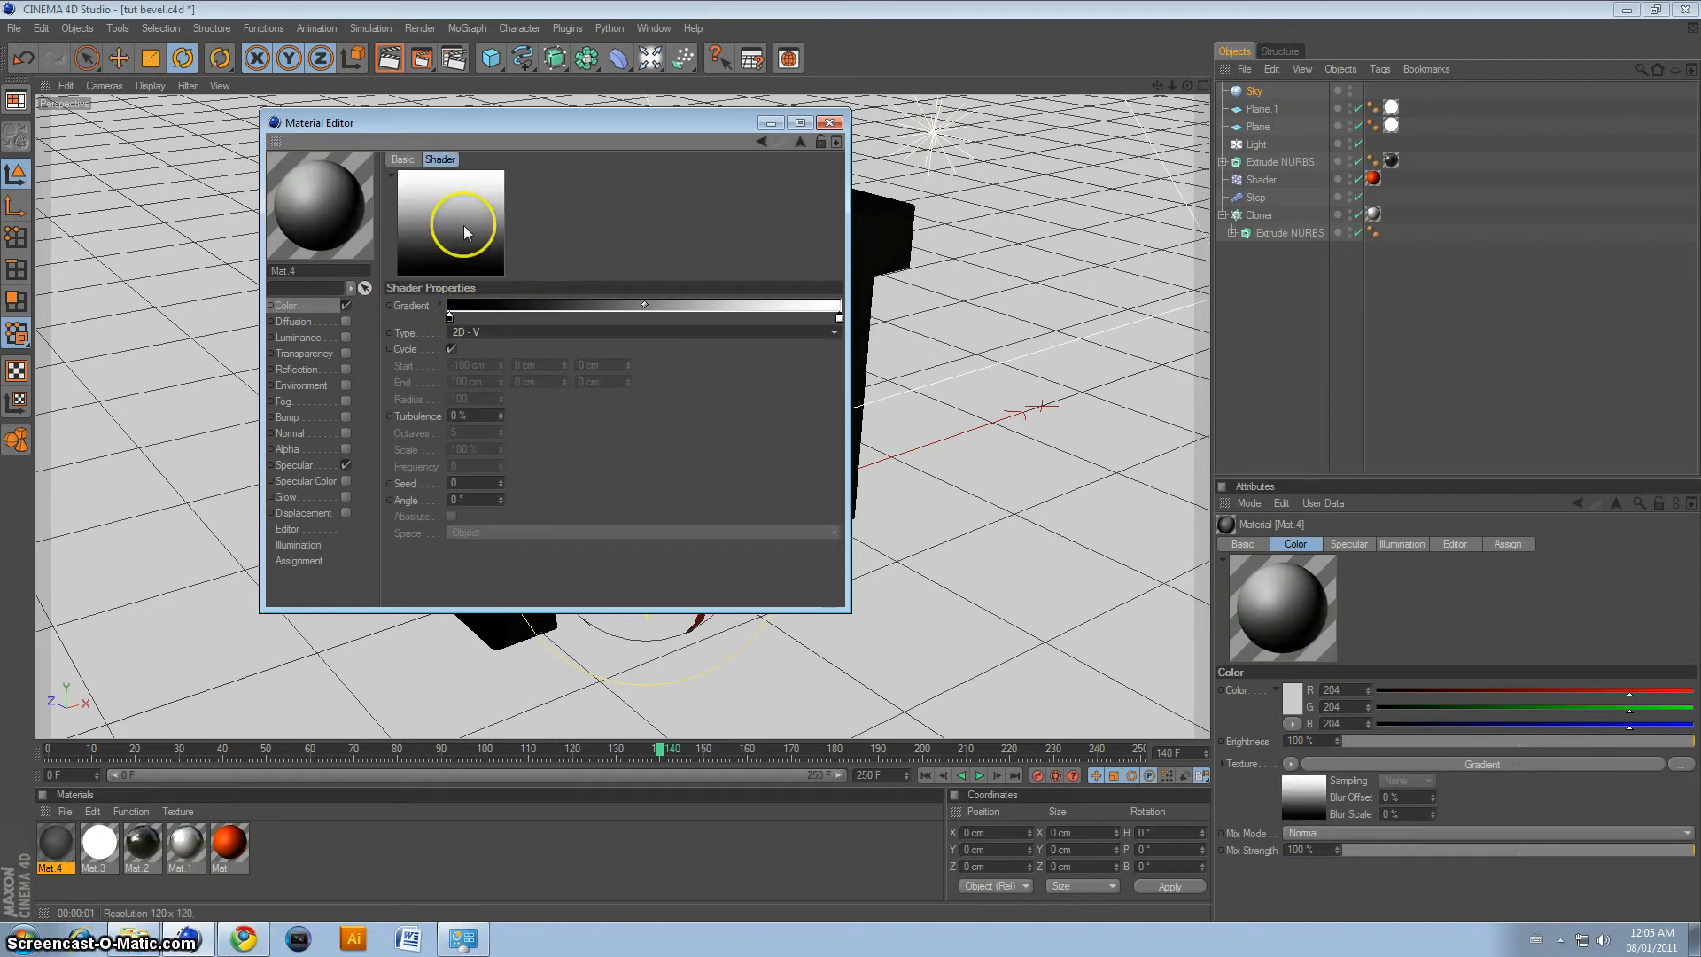
pyautogui.moveTo(443, 244)
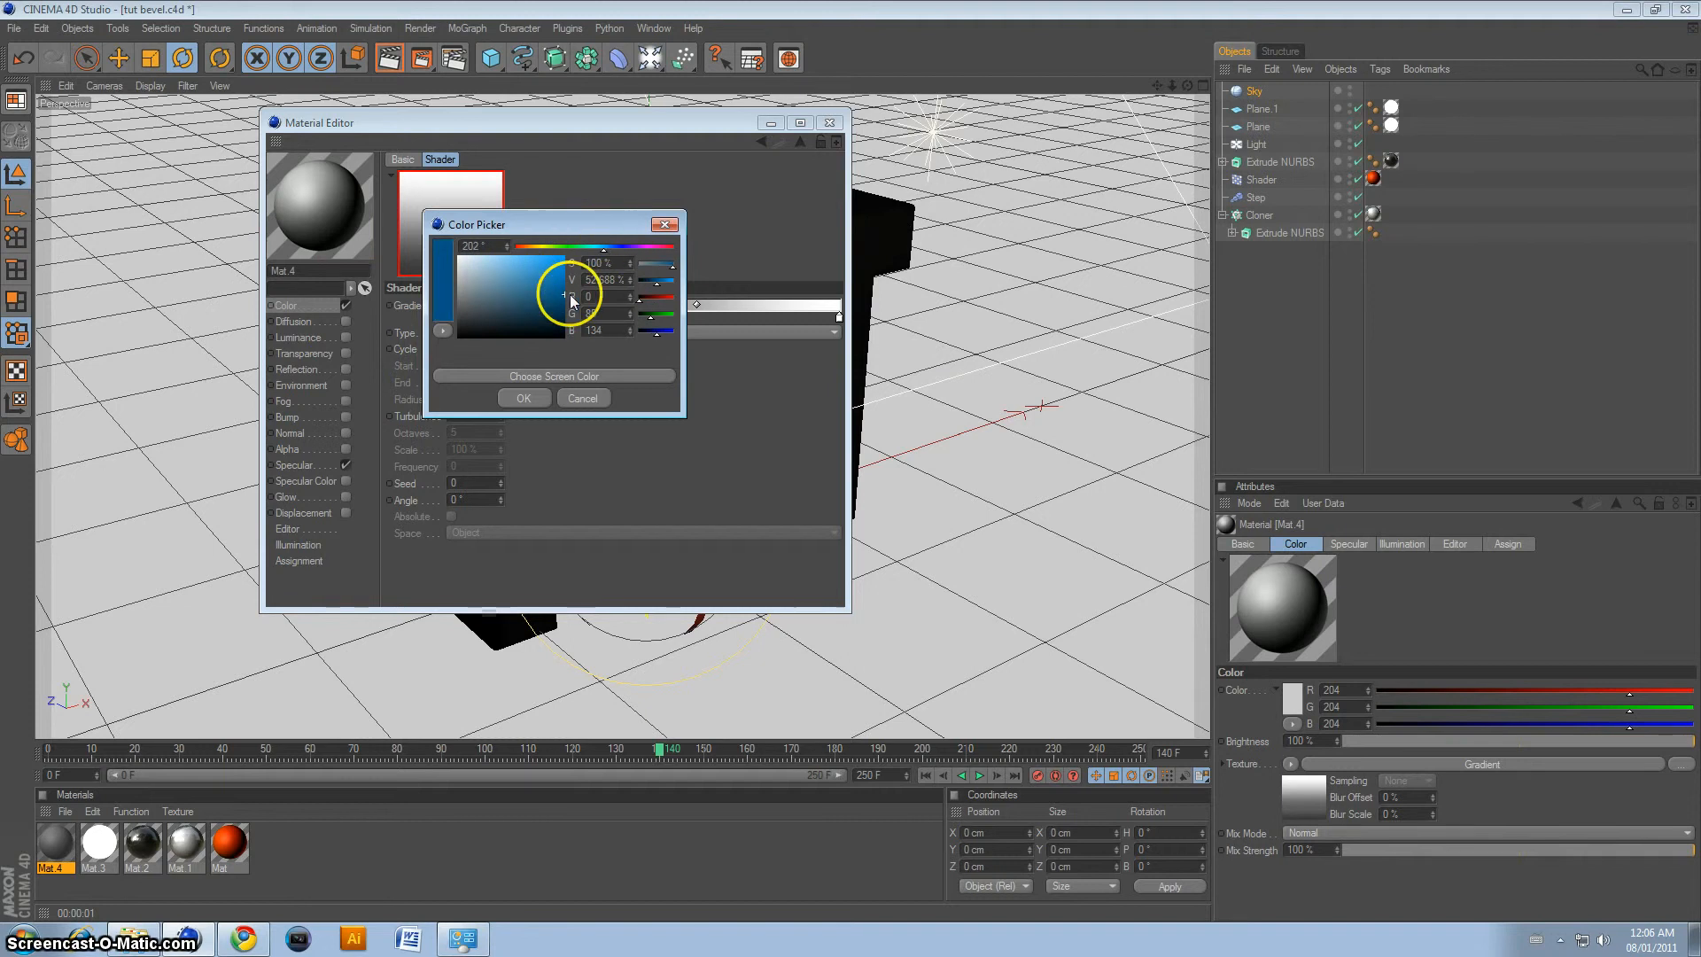
pyautogui.click(522, 398)
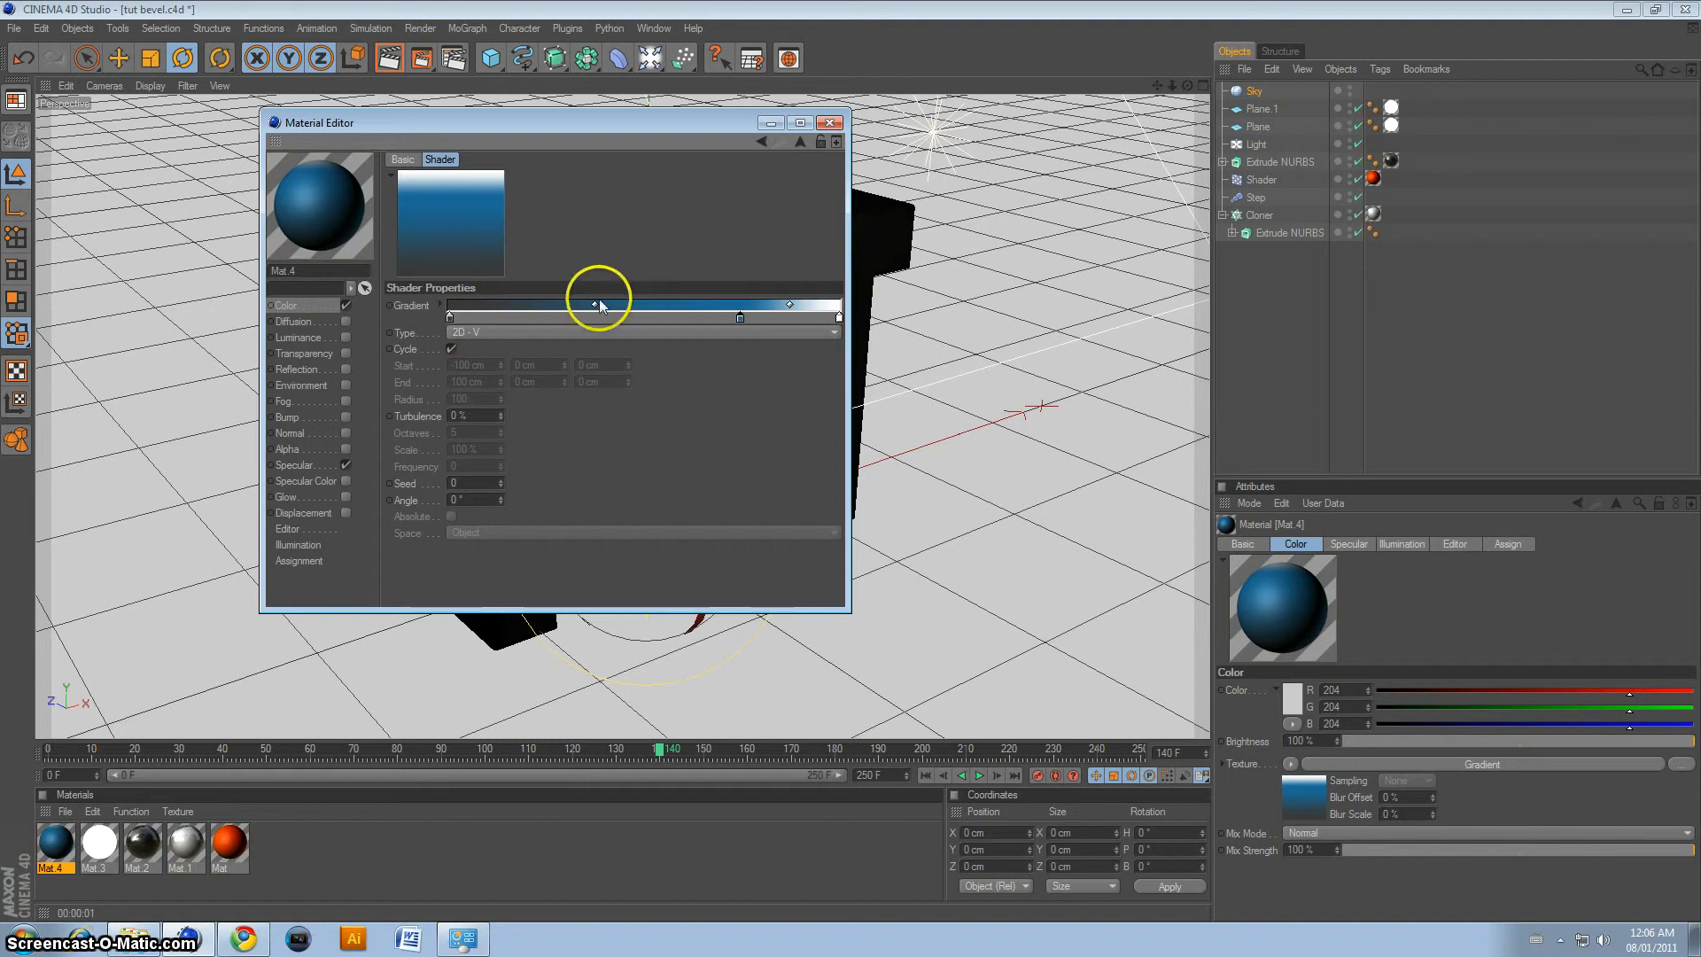
pyautogui.moveTo(593, 303); pyautogui.dragTo(635, 303)
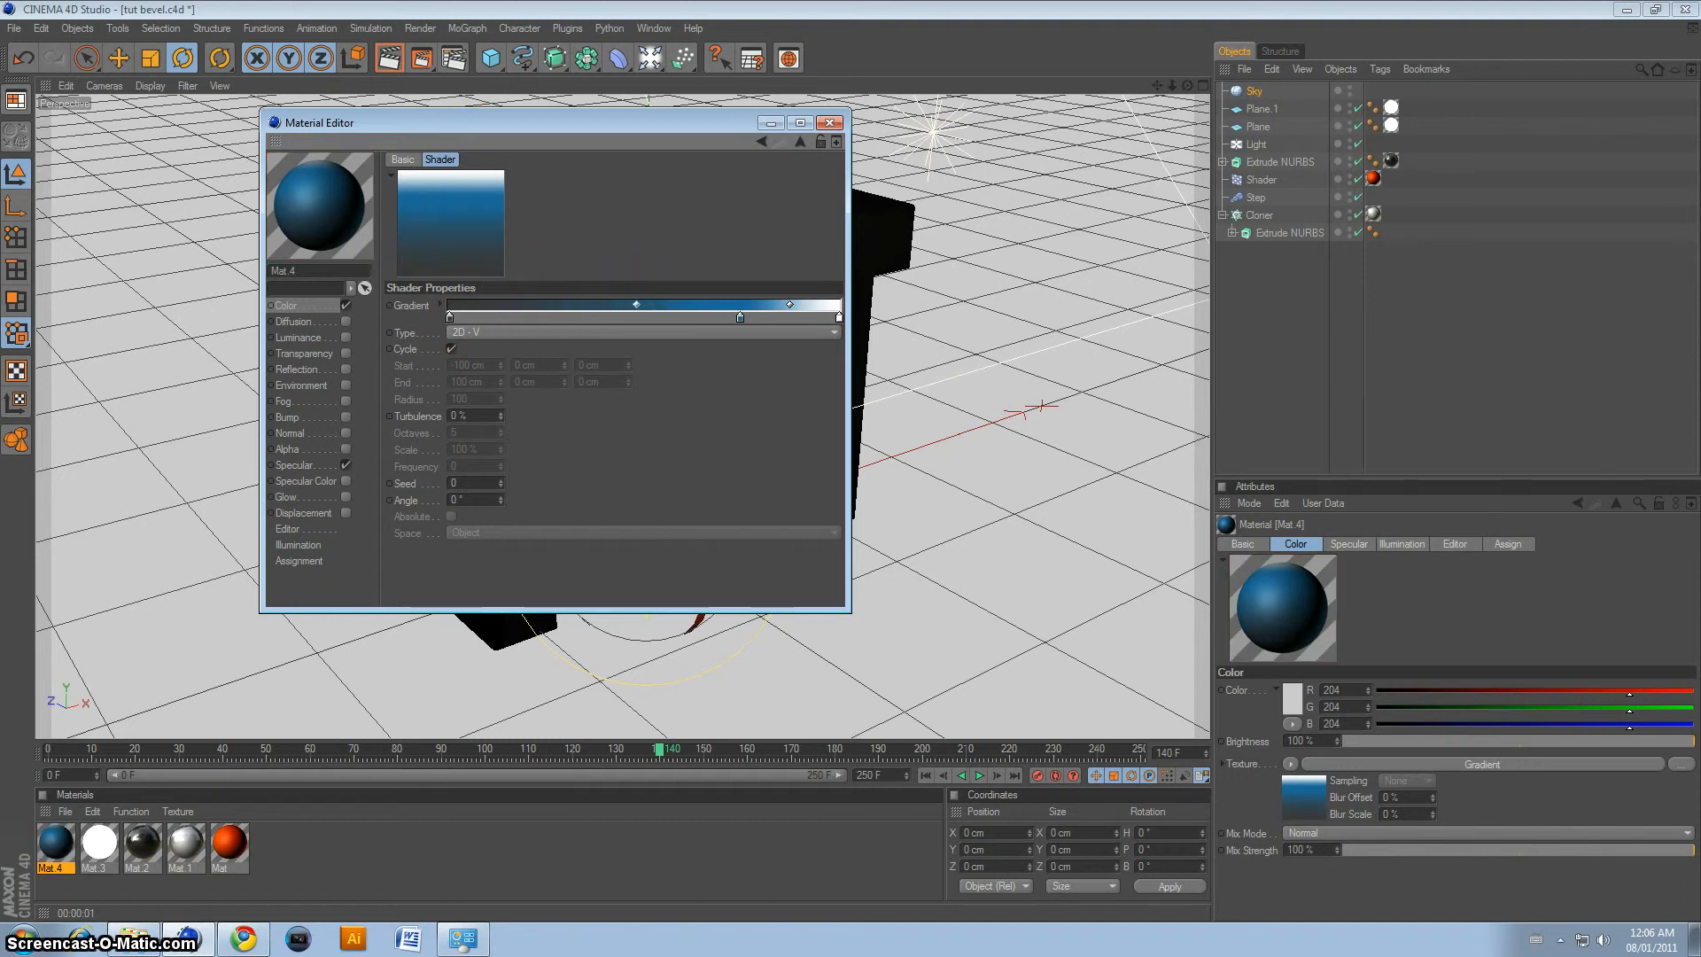
pyautogui.click(829, 122)
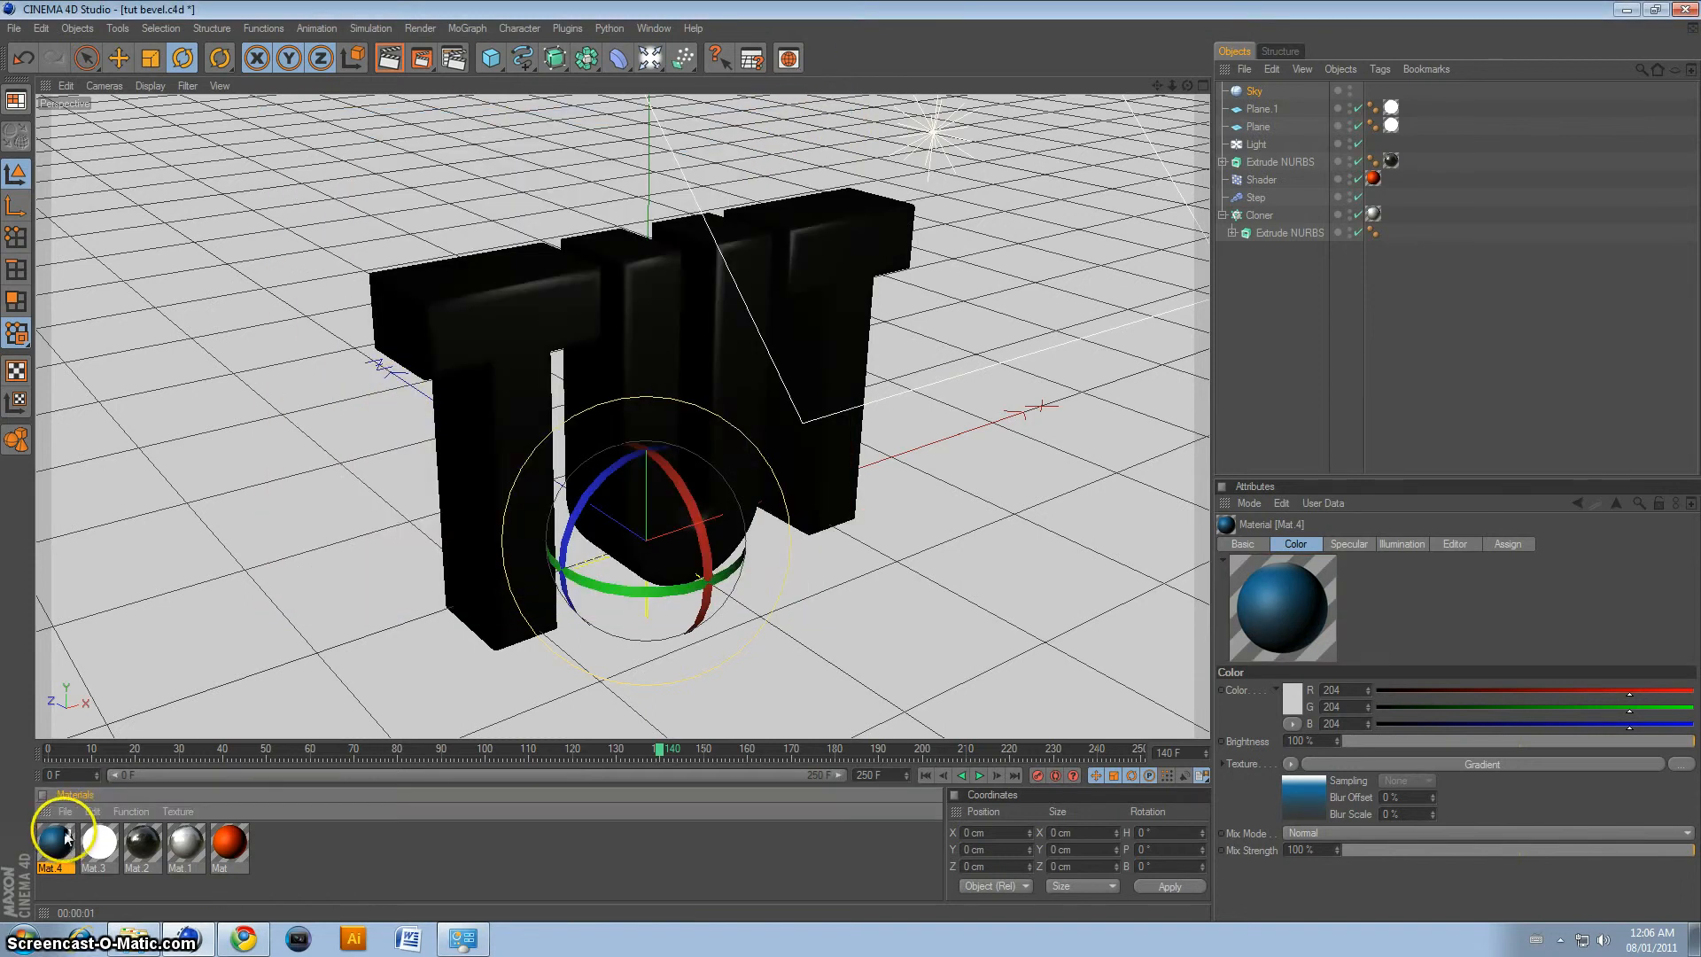
# Step: Apply Mat 4 to the Sky, render the blue background and select the Plane
pyautogui.click(1372, 90)
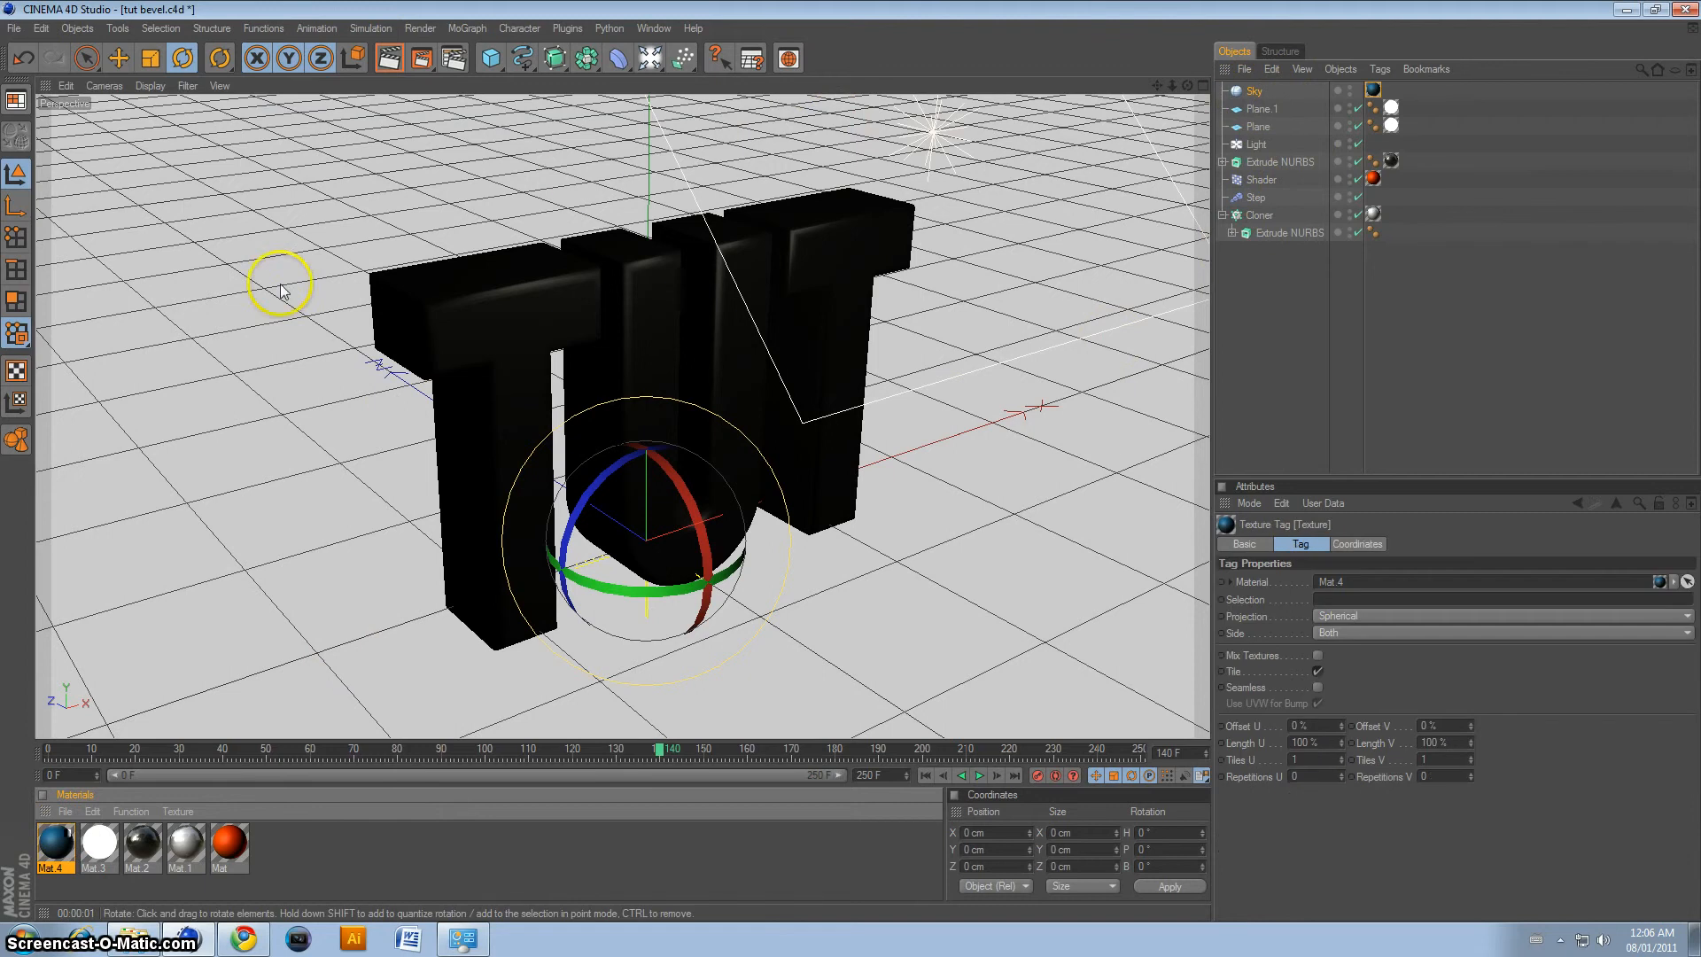
pyautogui.click(390, 59)
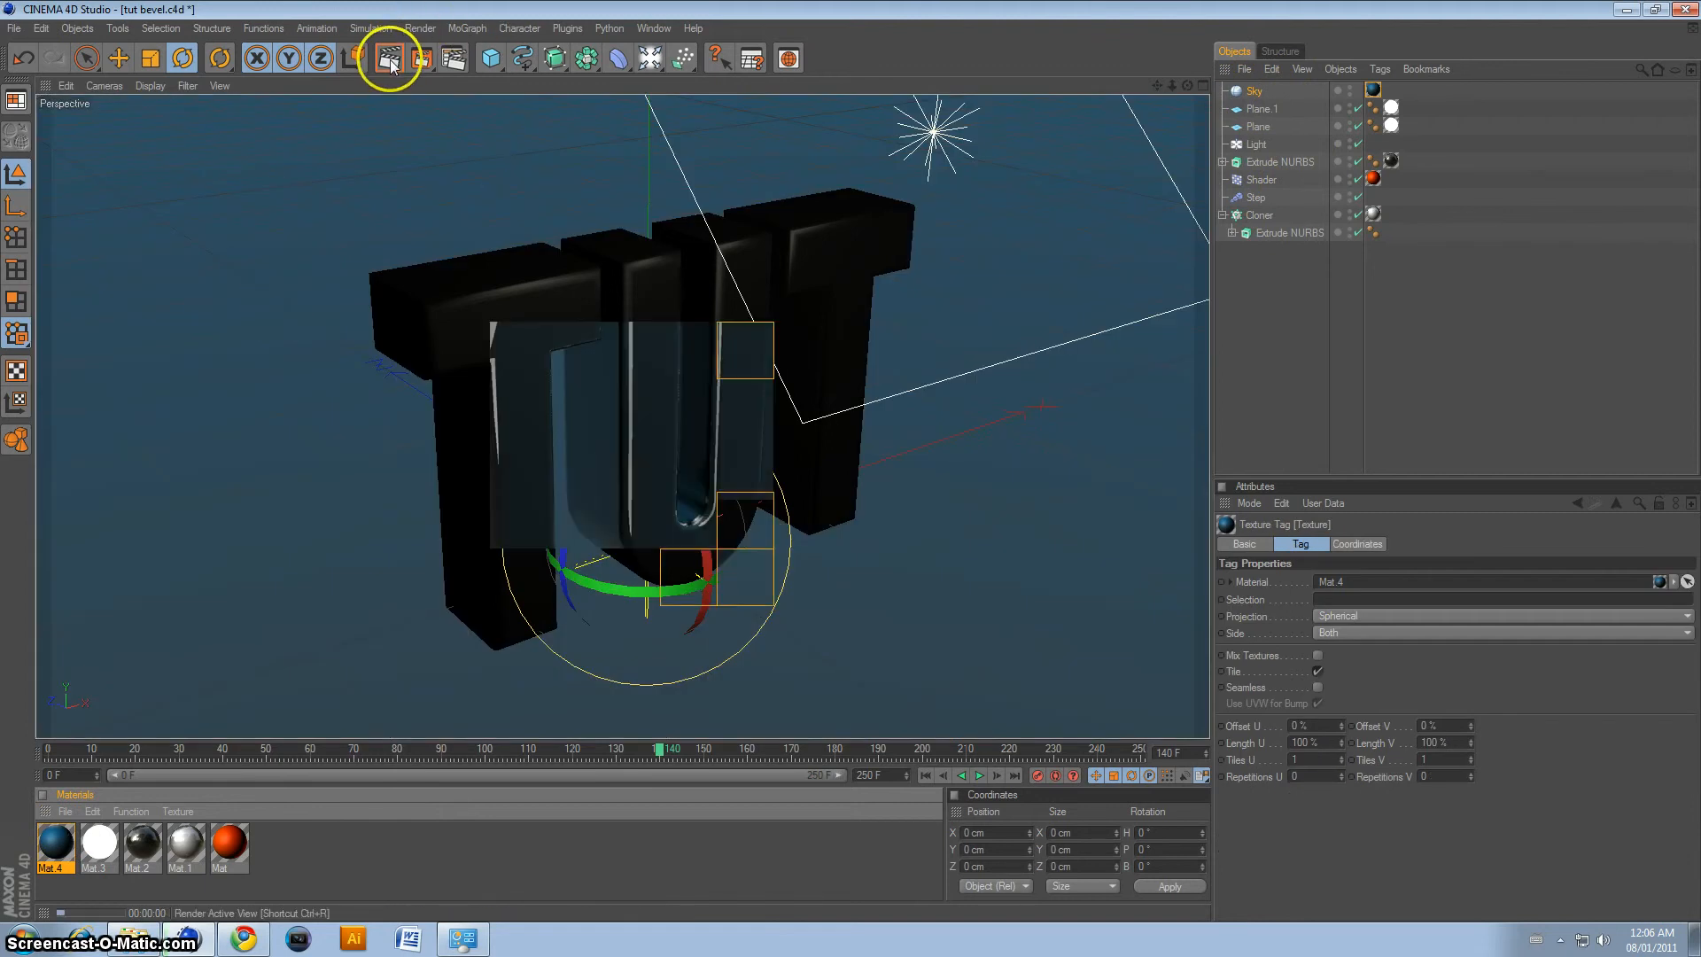
pyautogui.click(388, 57)
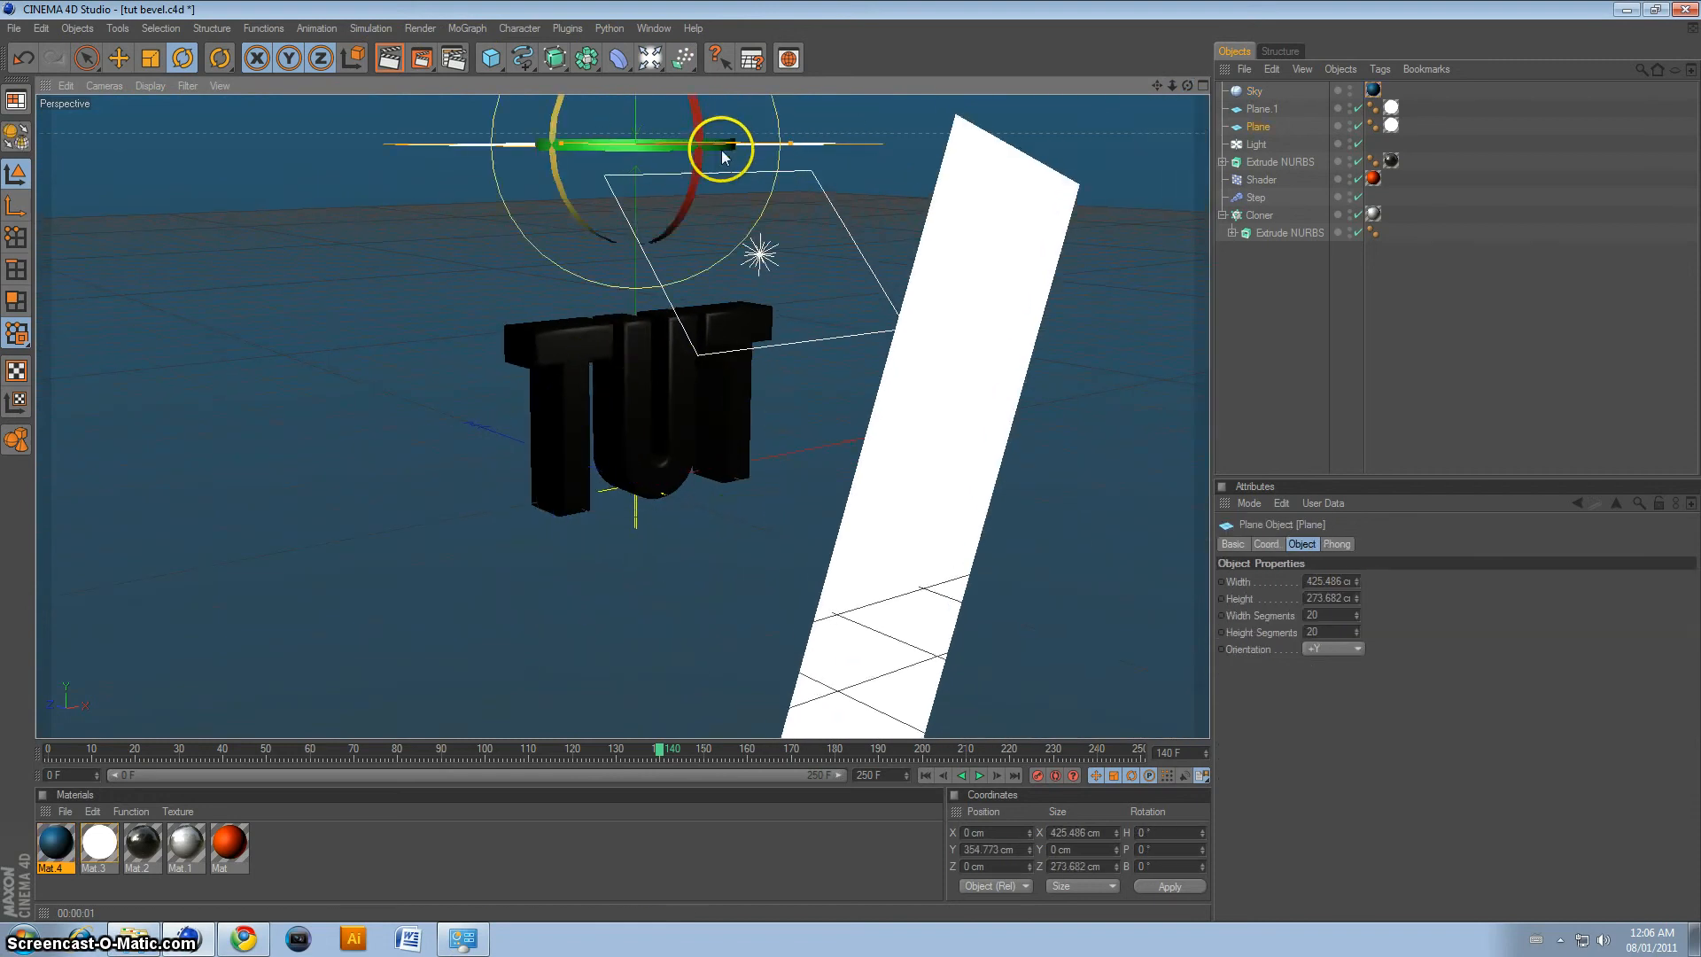
# Step: Lower the Plane, render the active view to check reflections on TUT, then rewind to frame 0
pyautogui.click(220, 59)
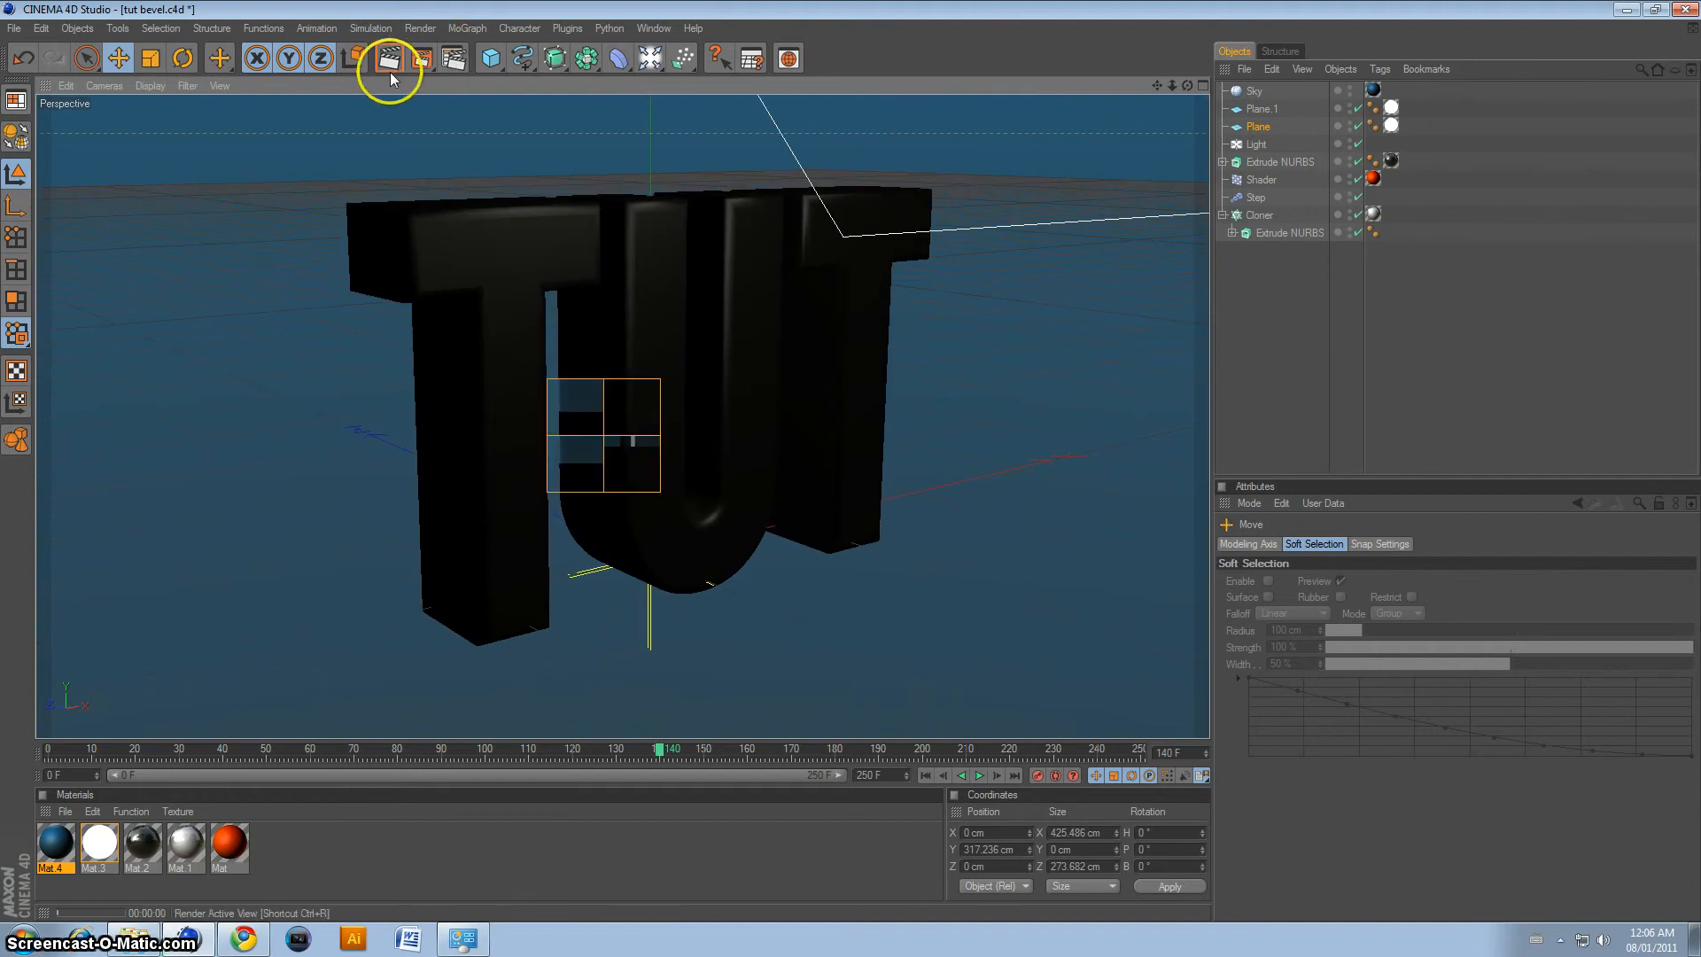
pyautogui.click(388, 56)
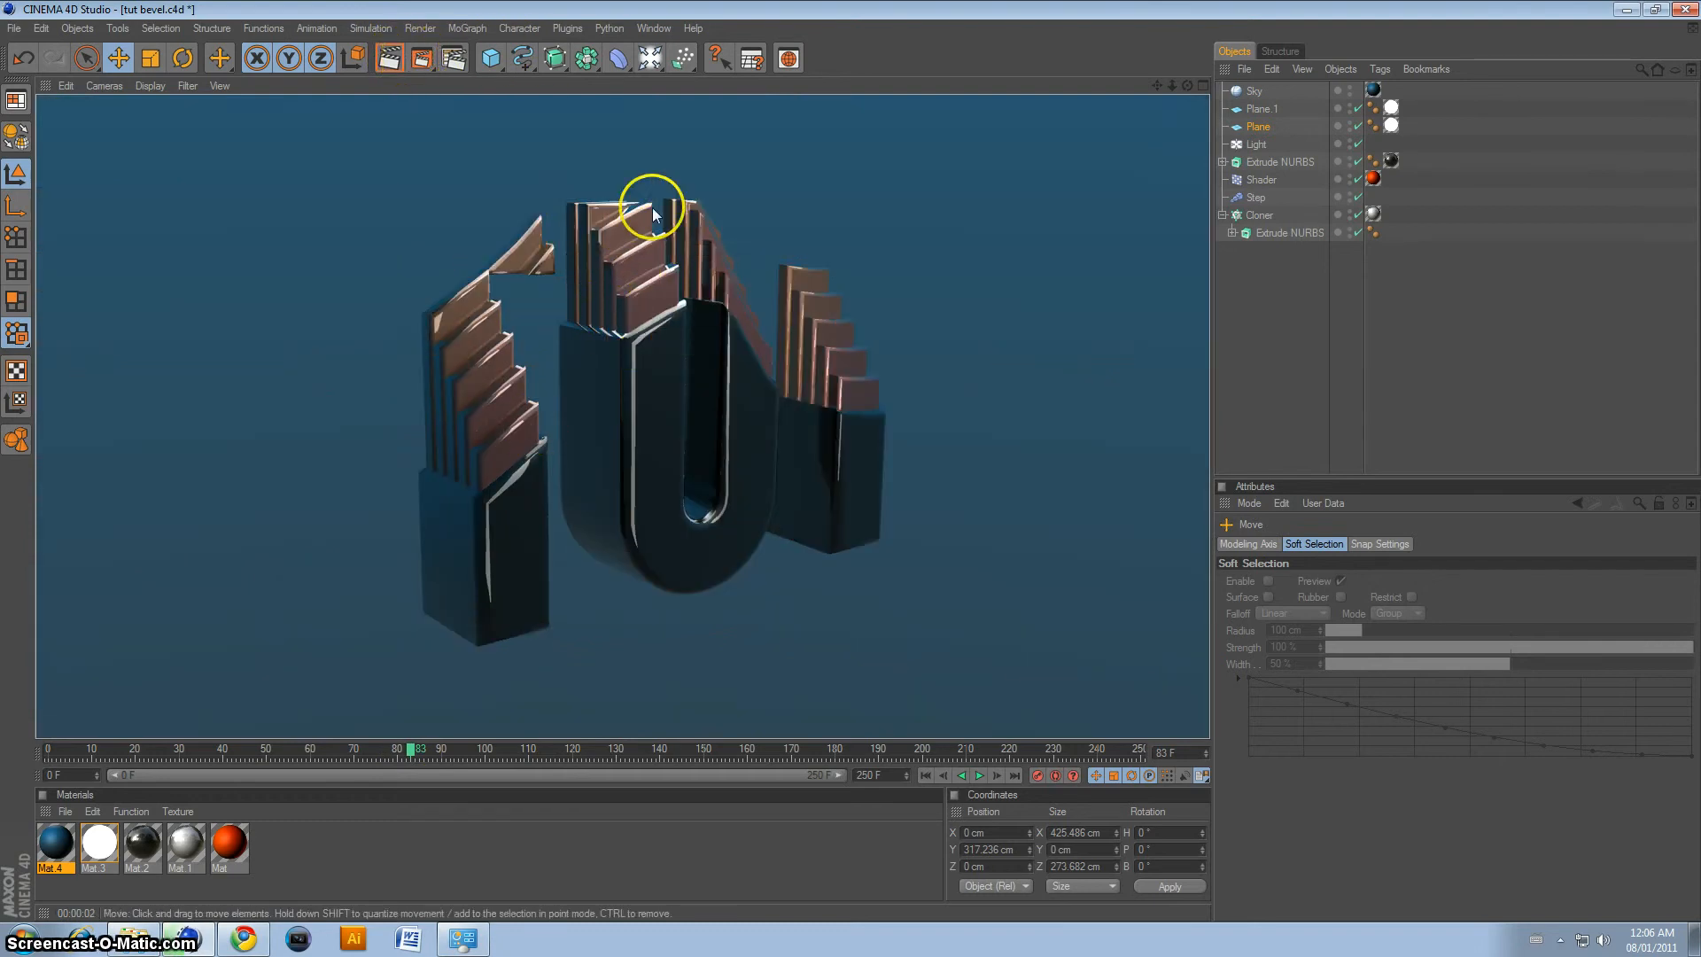
pyautogui.moveTo(670, 235)
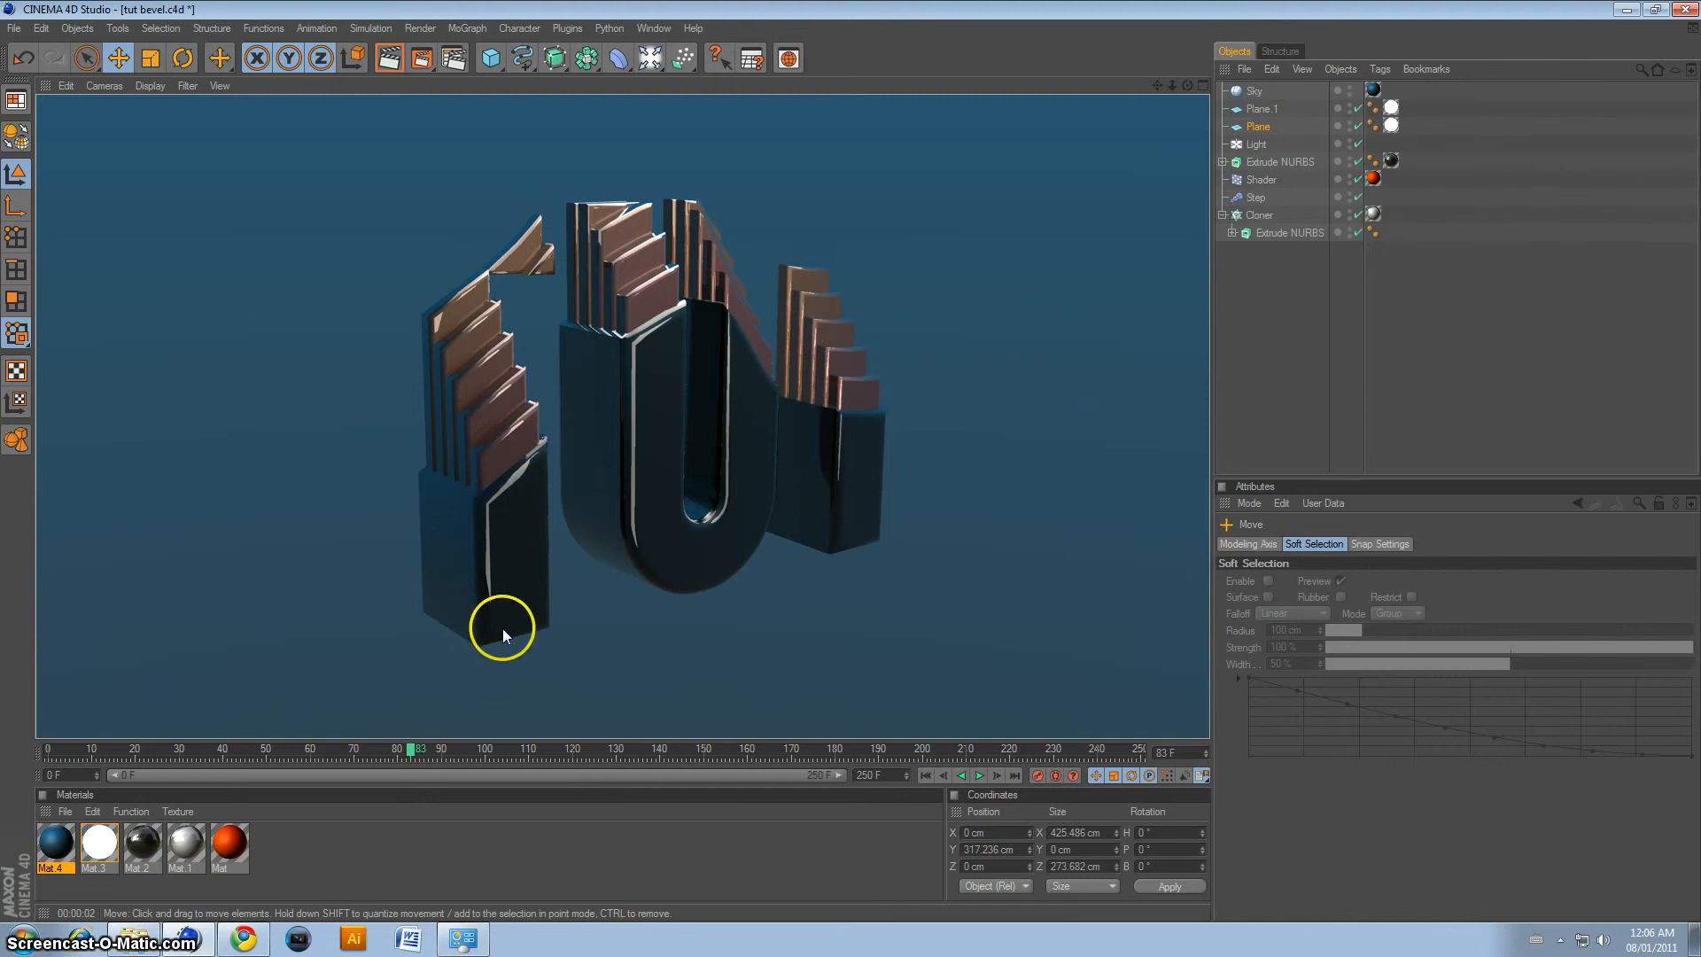
pyautogui.moveTo(602, 223)
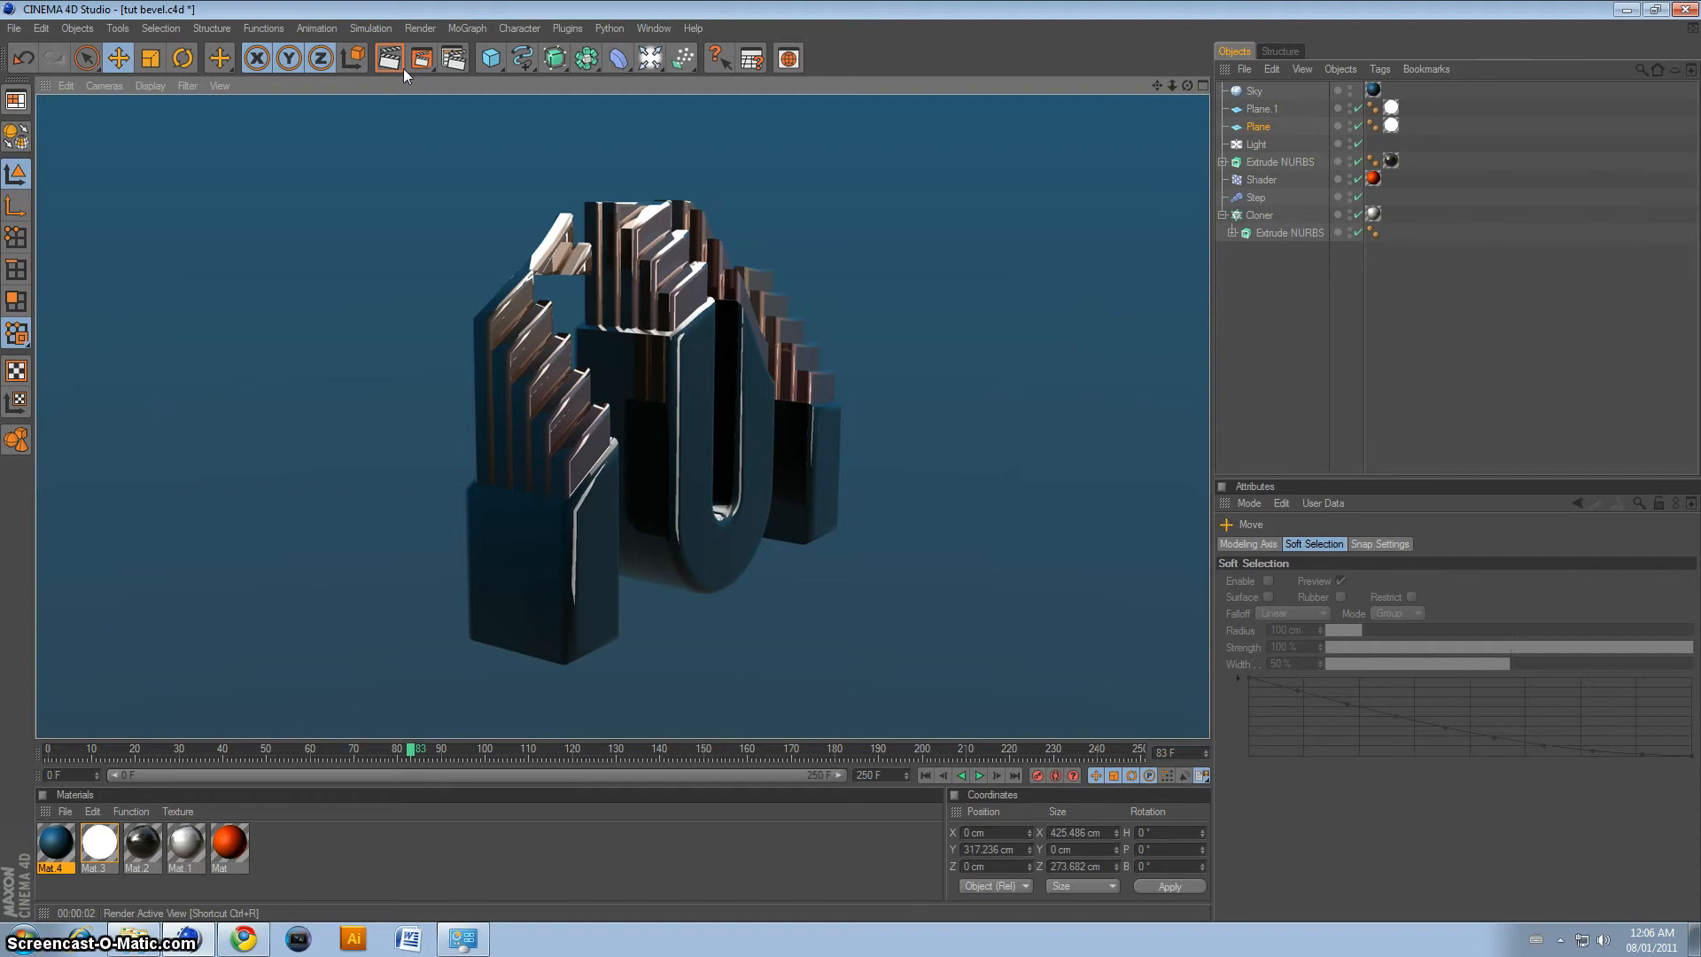
pyautogui.moveTo(1190, 91)
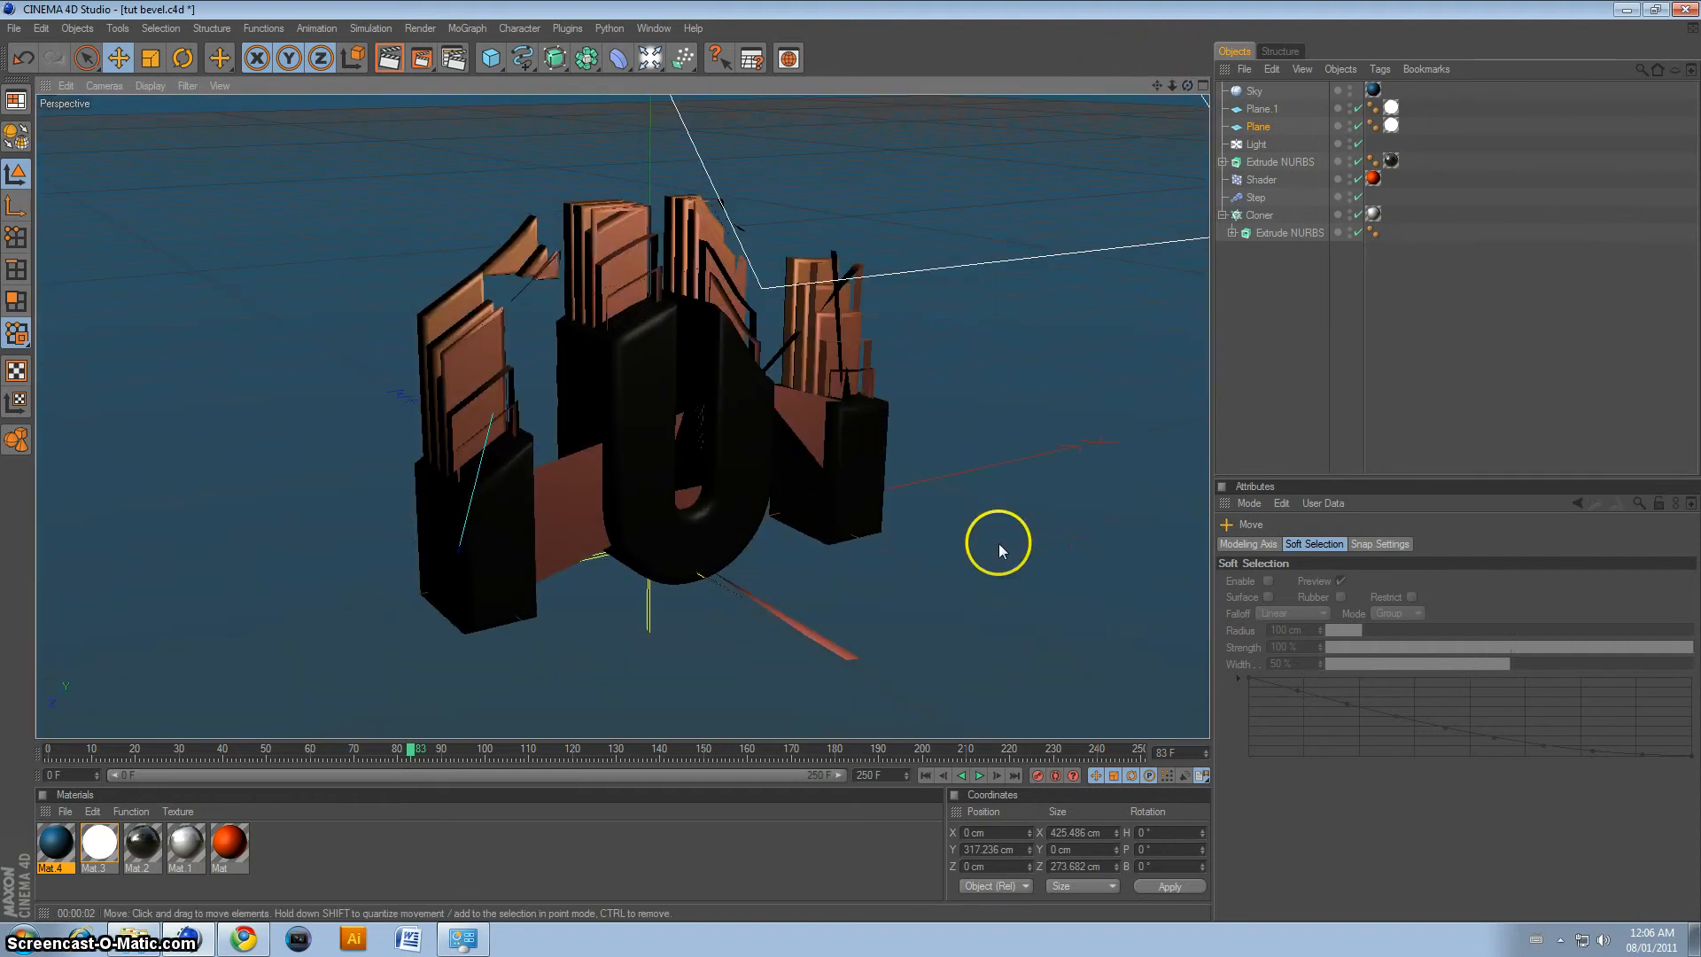
pyautogui.click(925, 774)
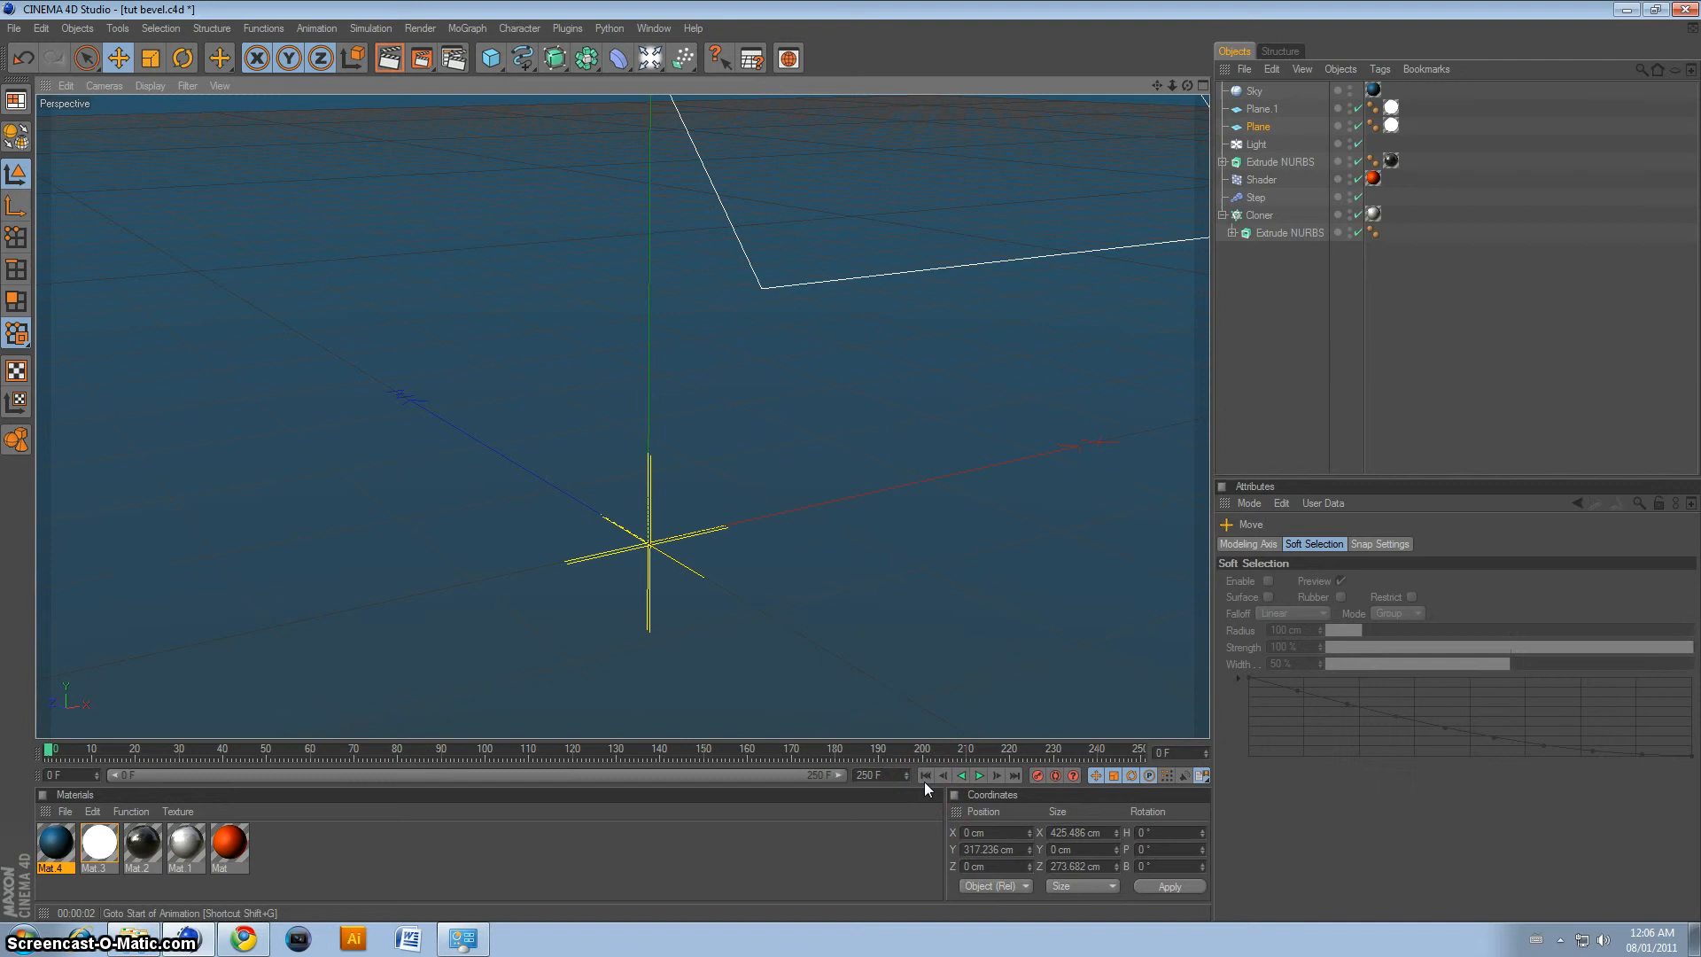
pyautogui.moveTo(659, 96)
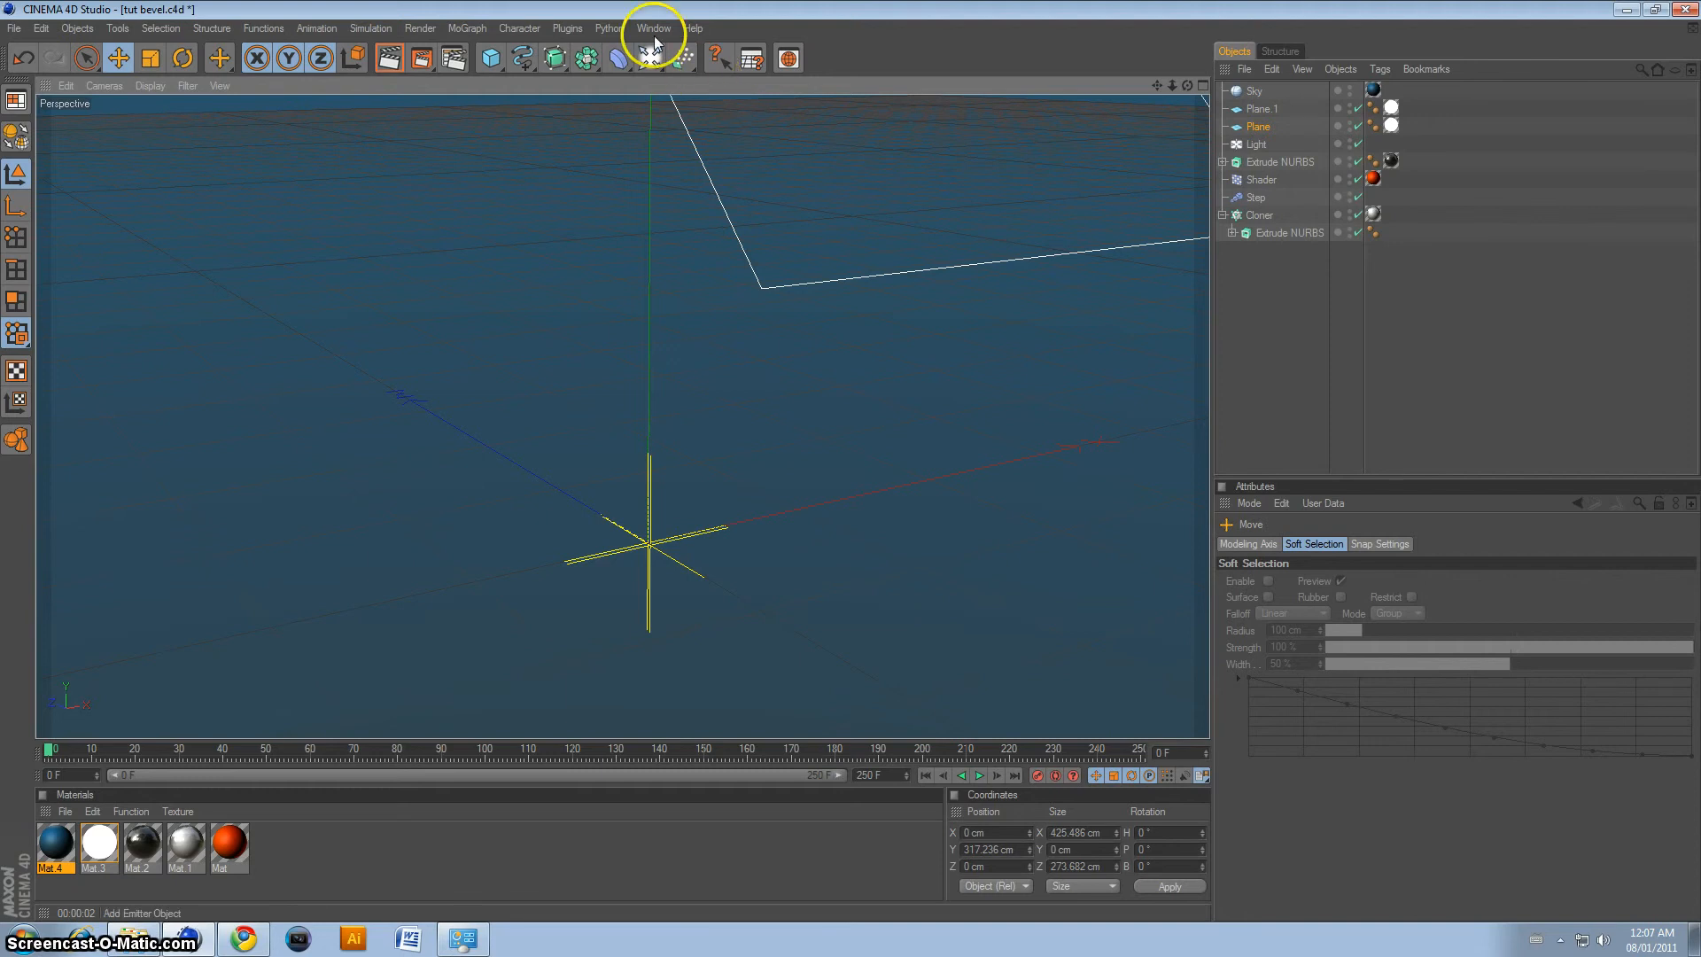
# Step: Add a Camera object to the scene from the lights/cameras palette
pyautogui.click(648, 57)
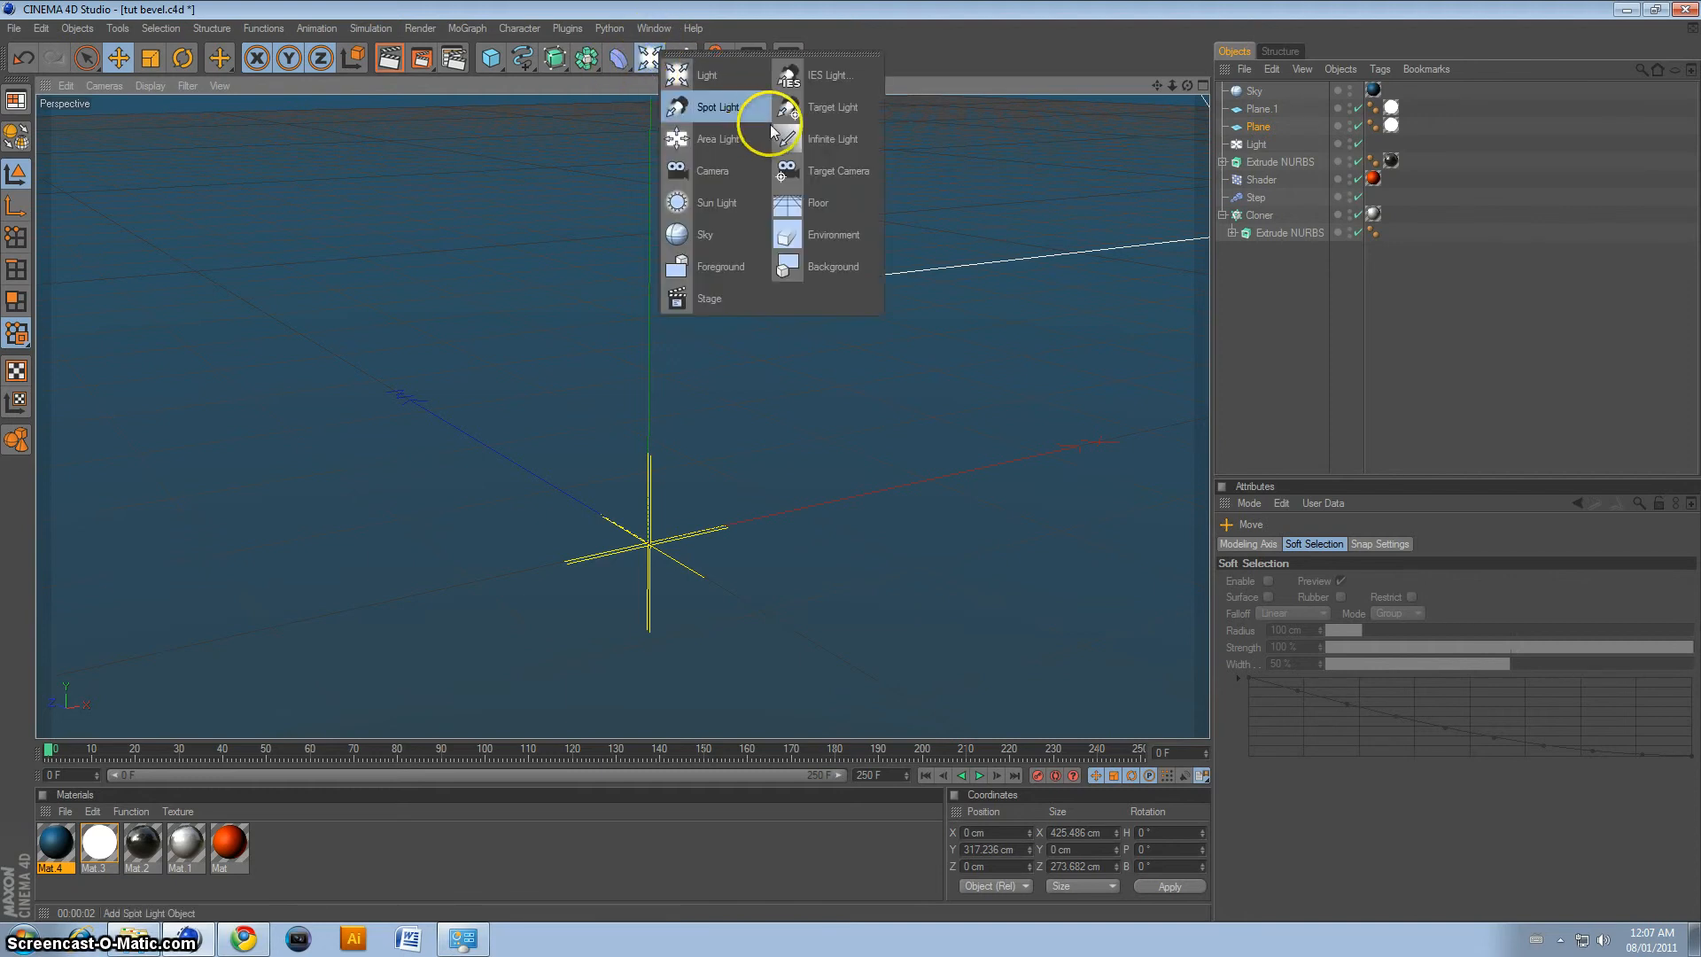
pyautogui.click(712, 170)
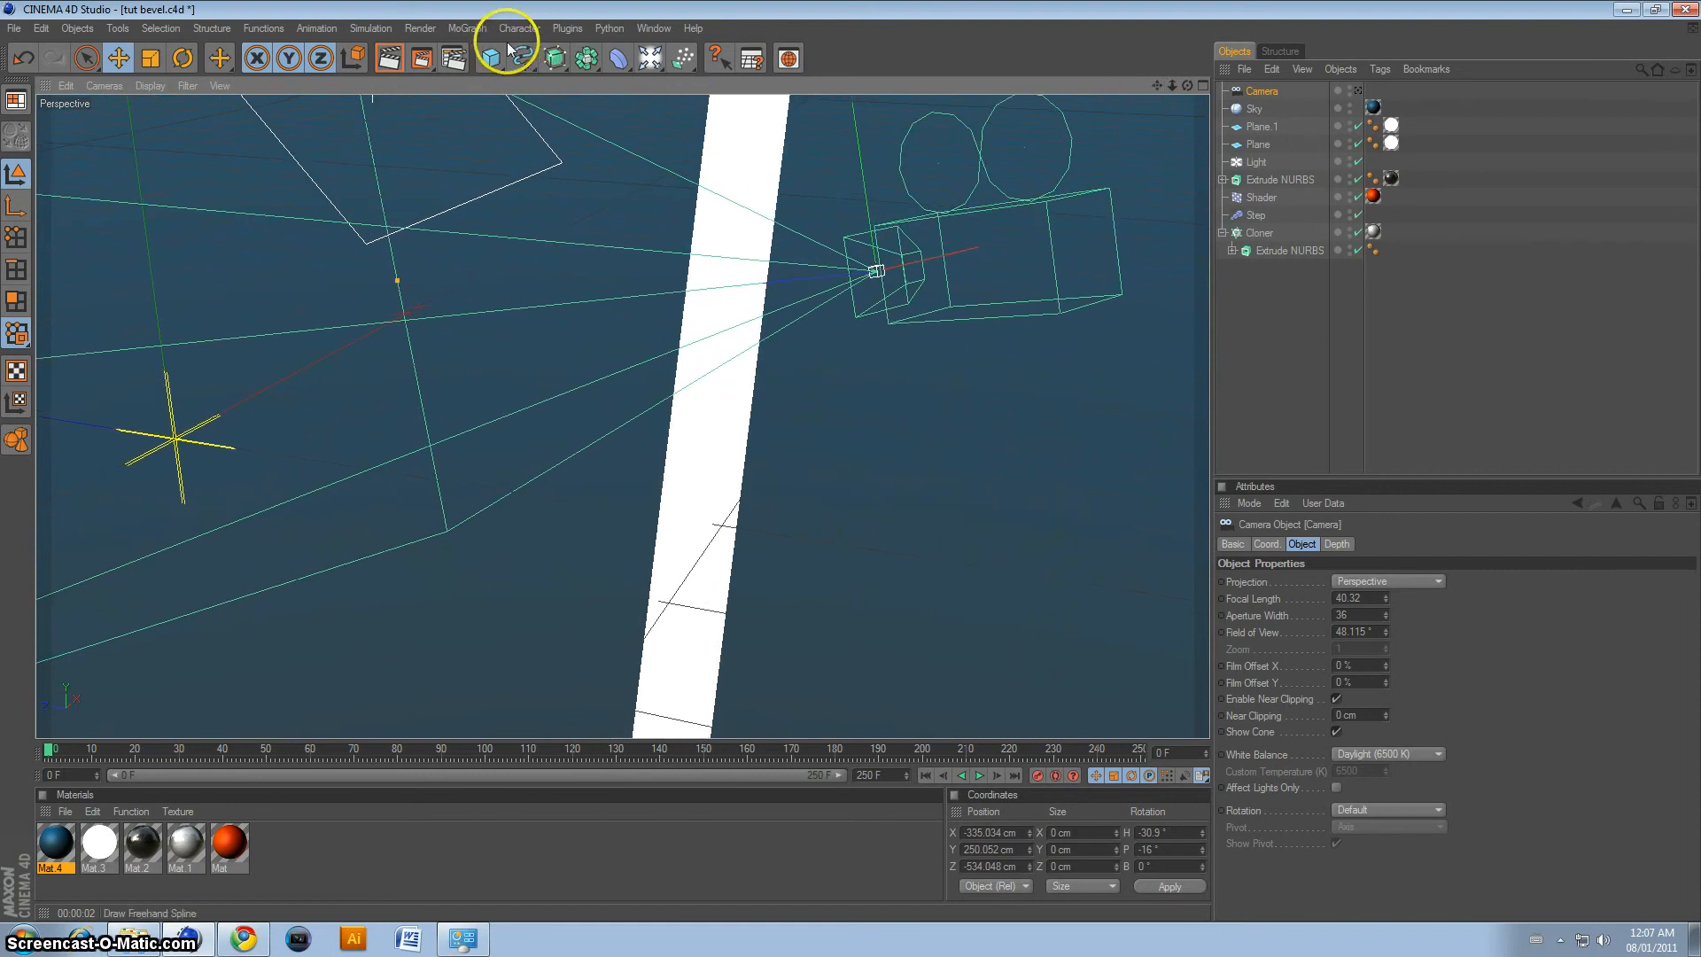
# Step: Add a Null, nest the Camera under it, and view the scene through that camera
pyautogui.click(74, 26)
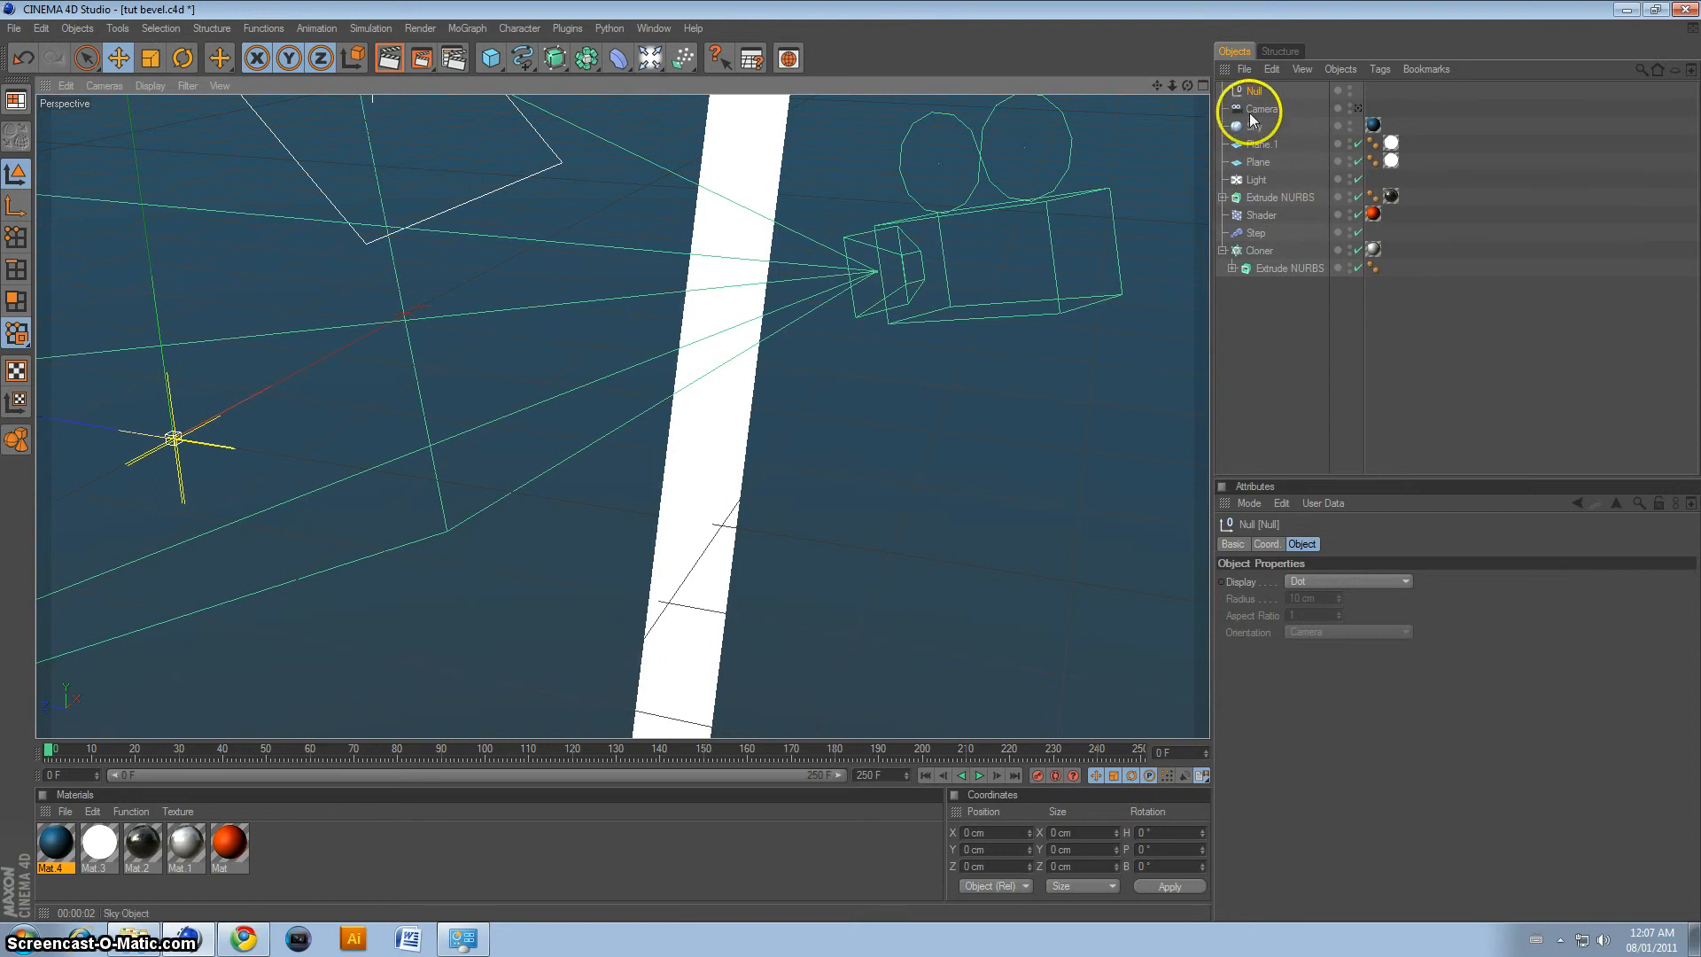
pyautogui.click(1259, 108)
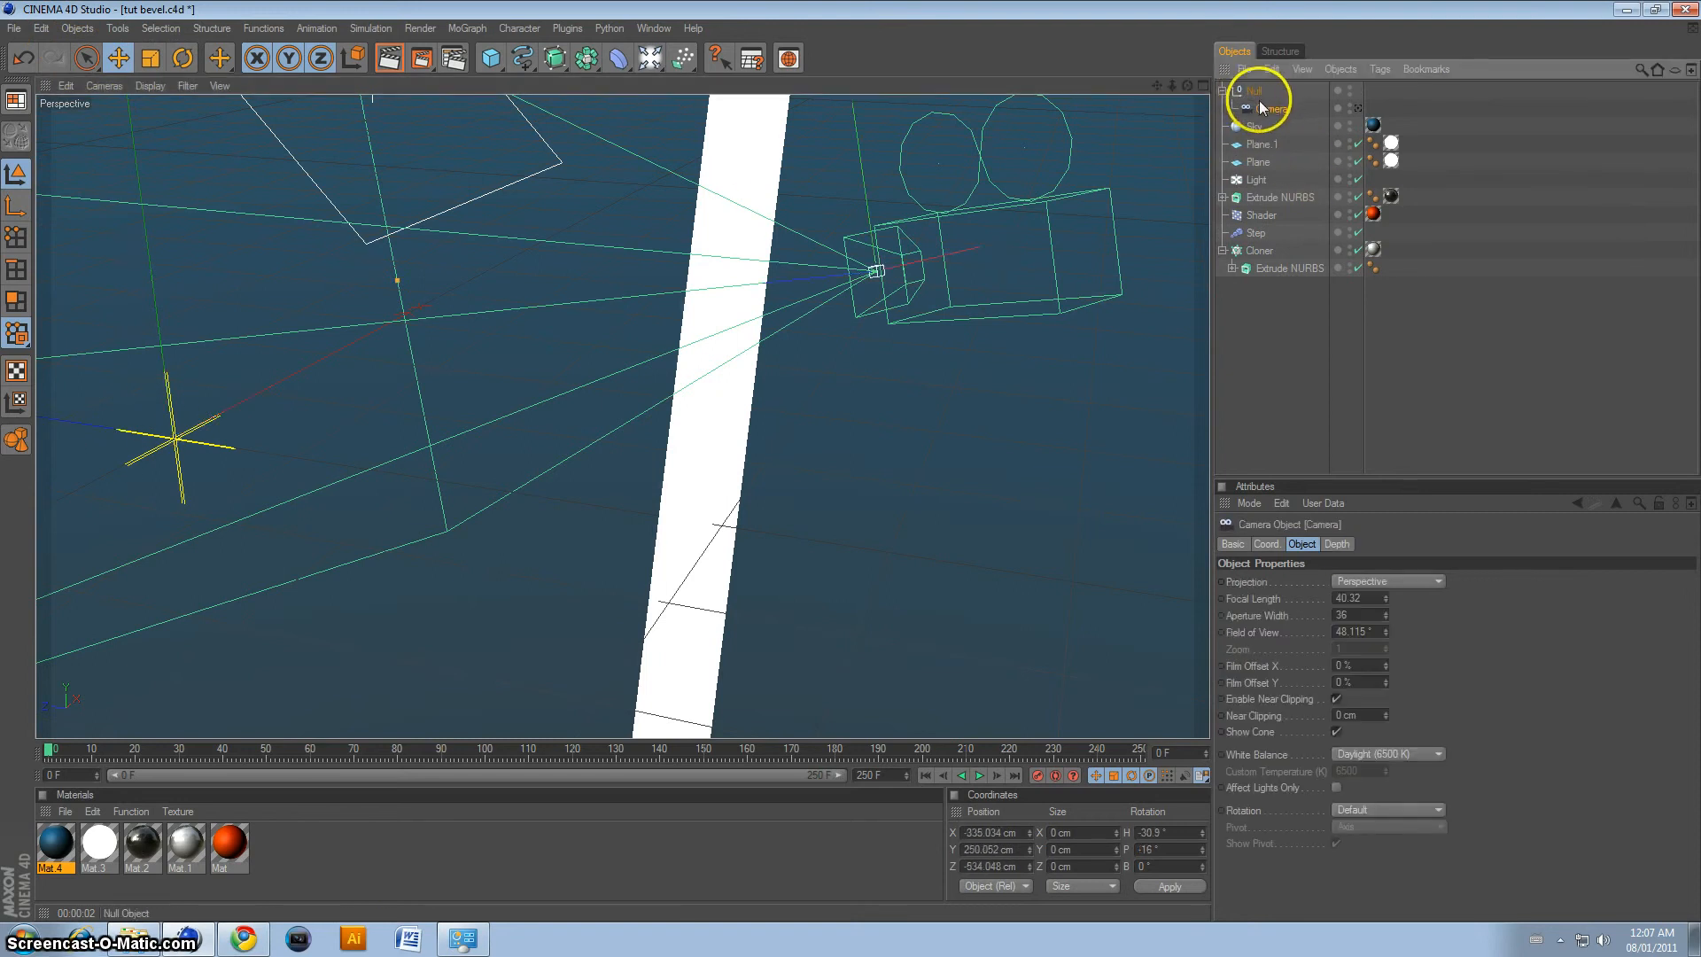
pyautogui.click(1258, 103)
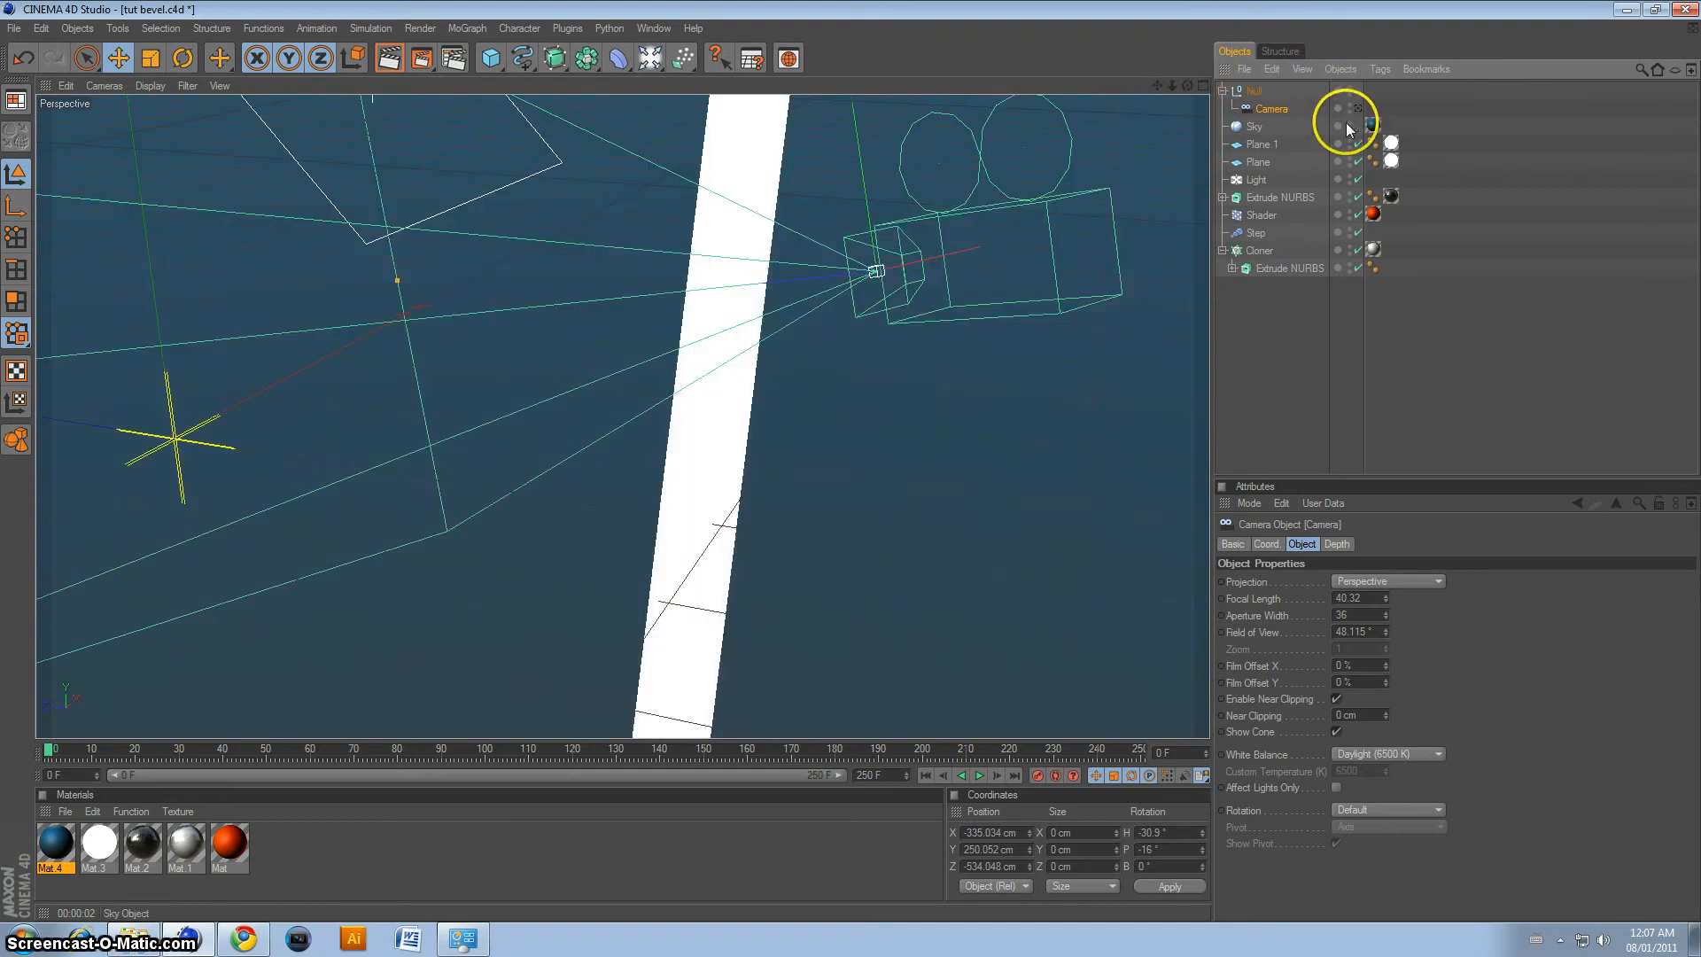
pyautogui.click(1359, 108)
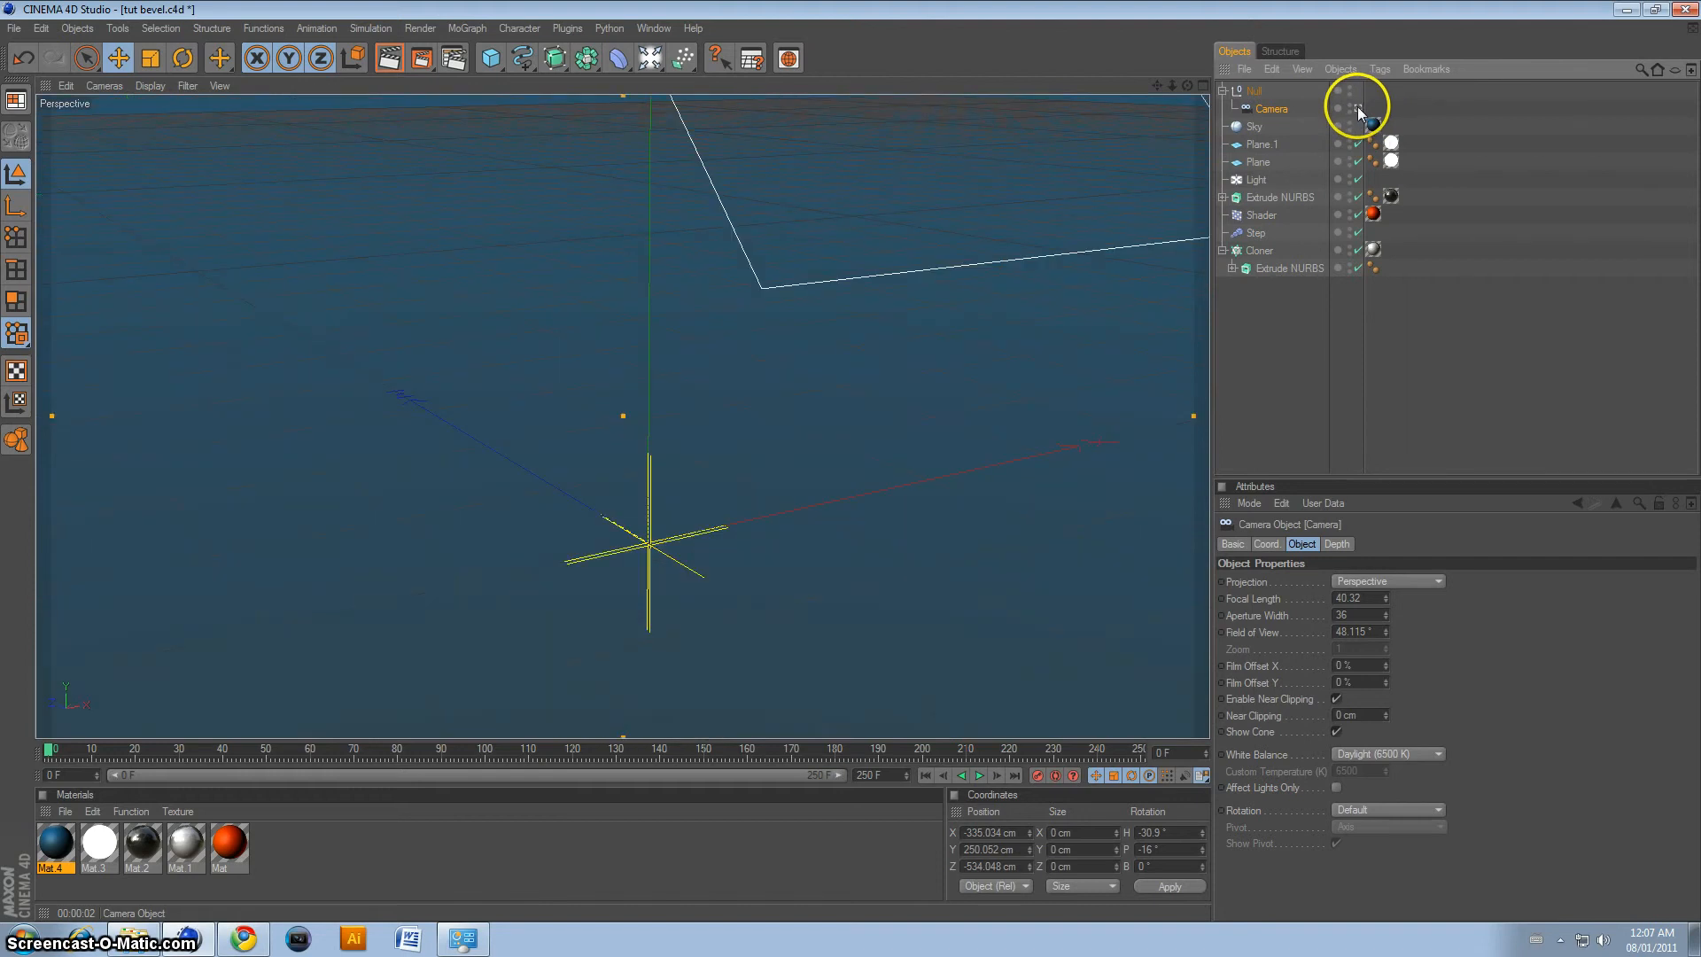
# Step: Reposition the camera under the Null so it faces the TUT letters nearly level
pyautogui.click(1257, 91)
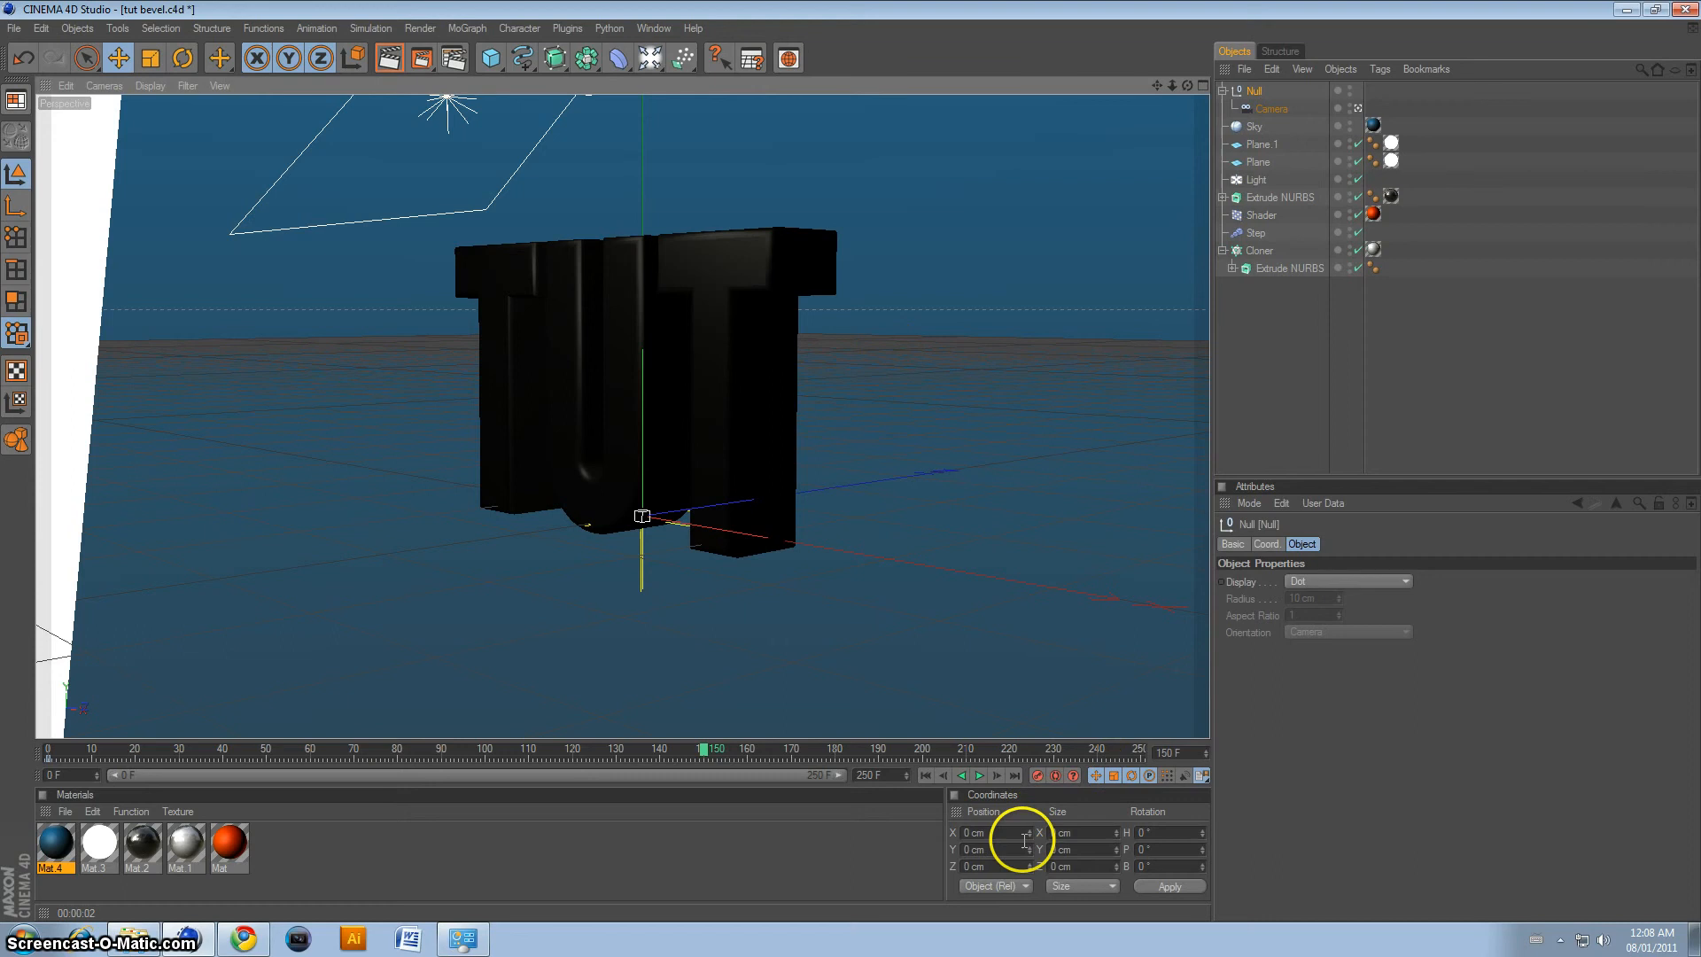
pyautogui.click(976, 776)
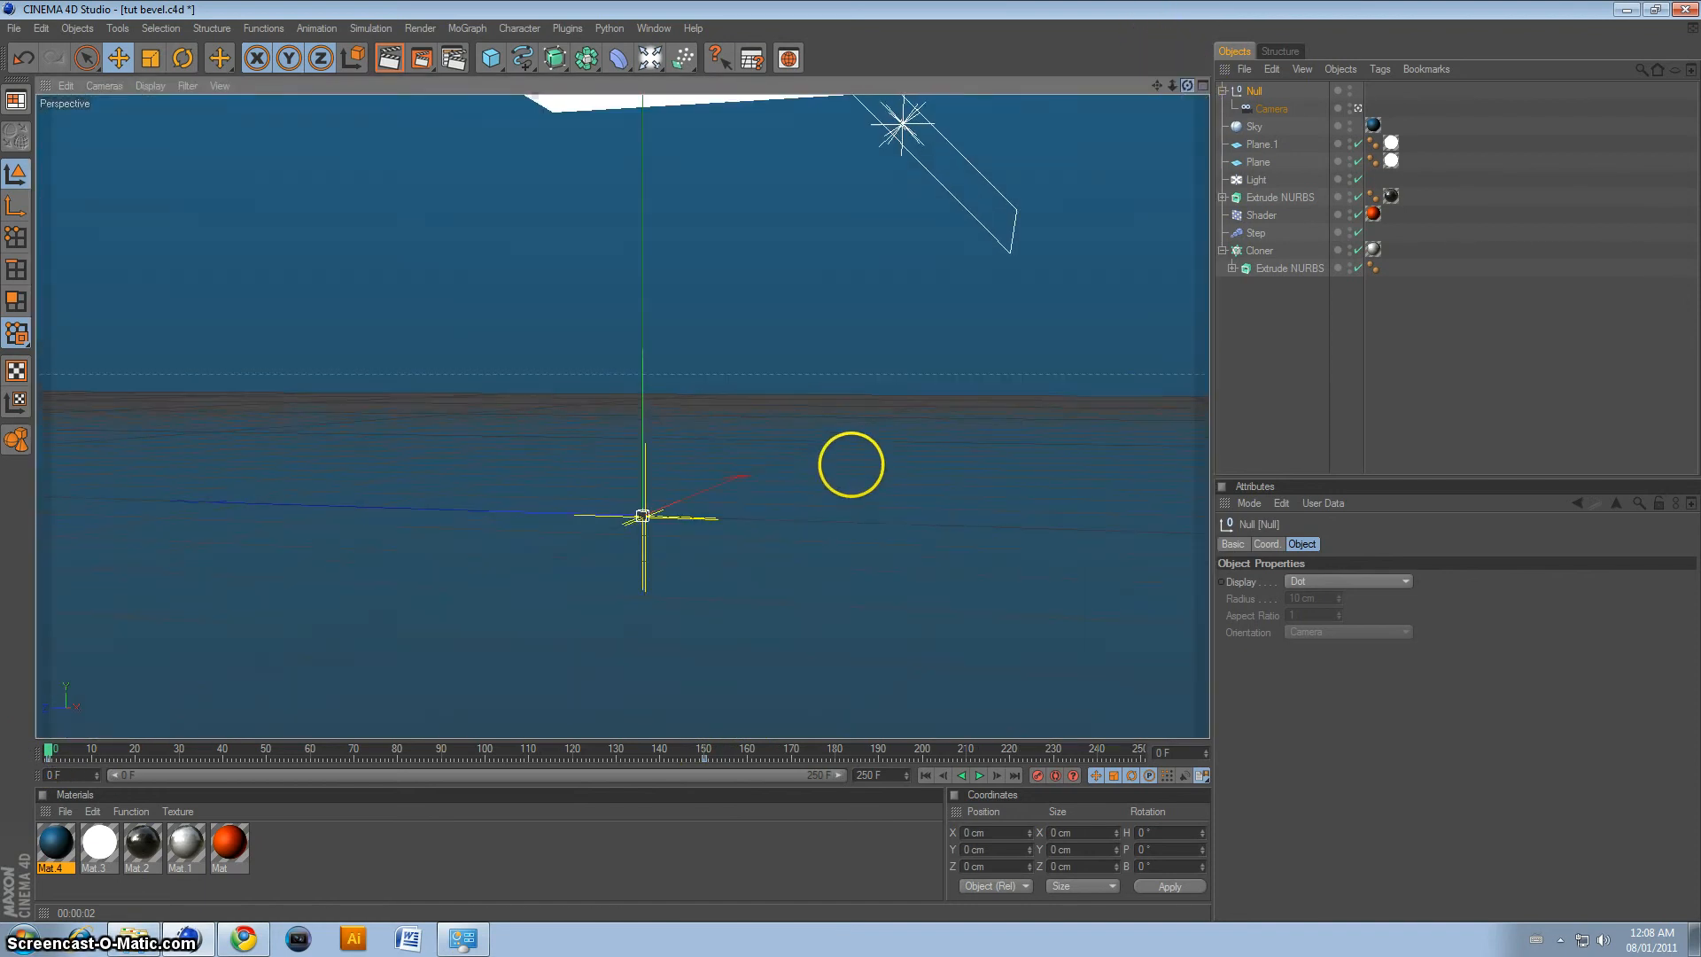
pyautogui.click(1274, 108)
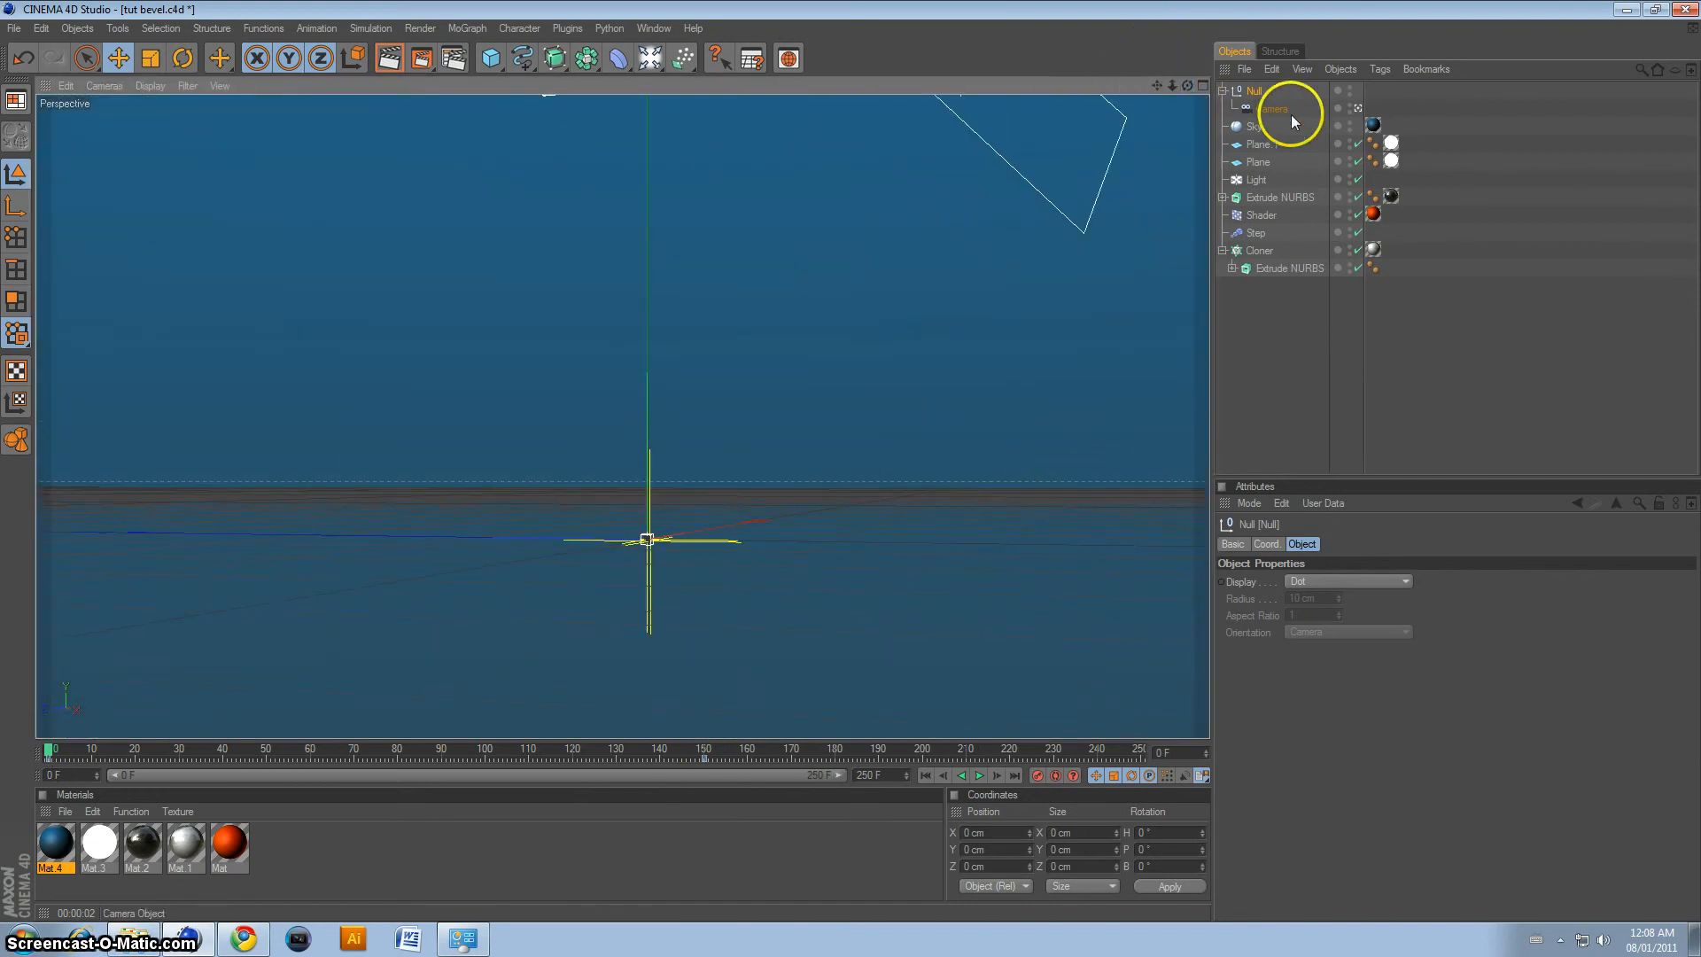
# Step: At frame 150, alternate between the Null and its Camera to compare their coordinates and attributes
pyautogui.click(1272, 108)
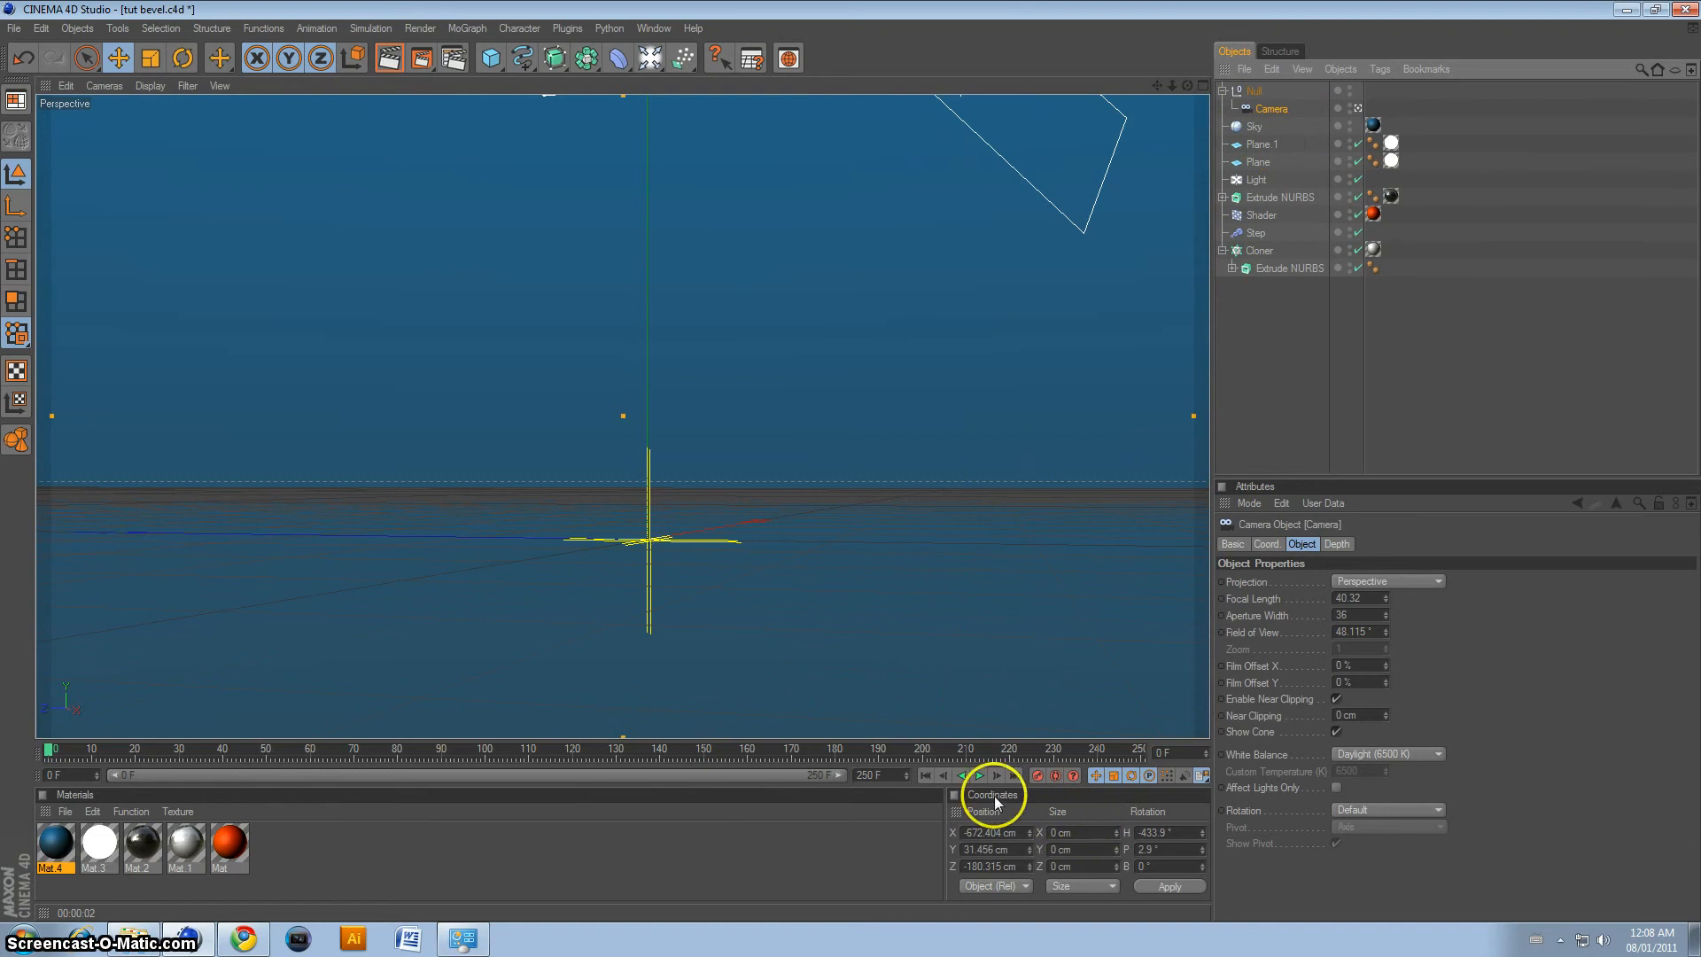
pyautogui.moveTo(674, 737)
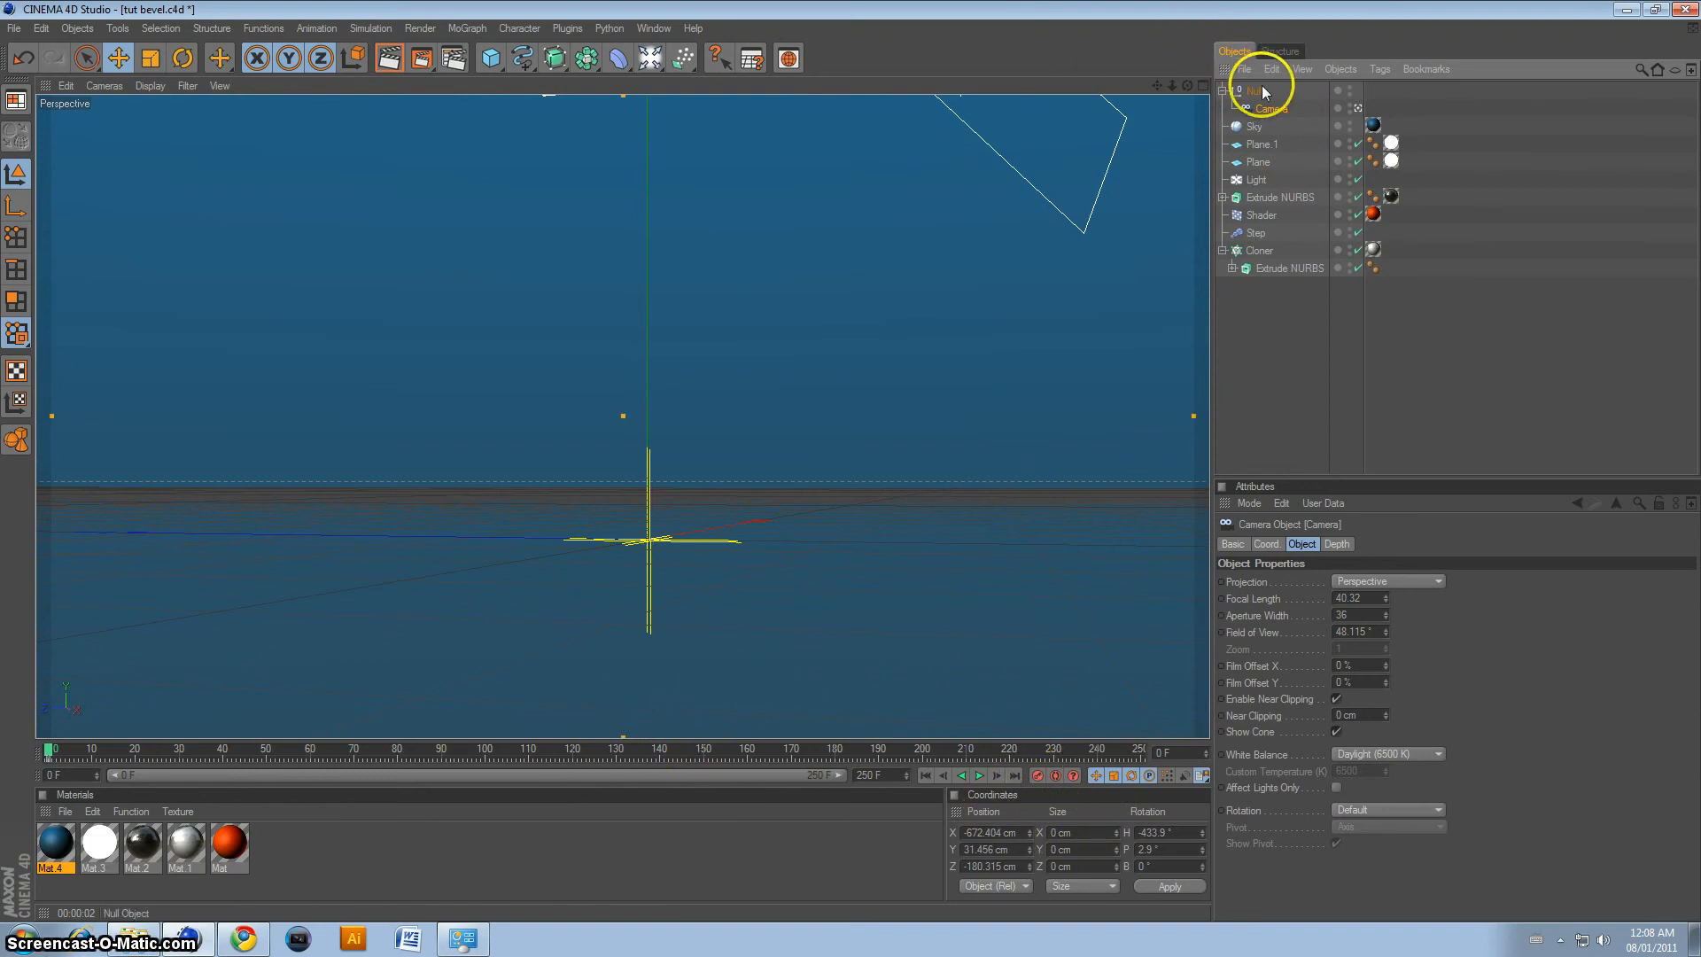
pyautogui.click(1254, 91)
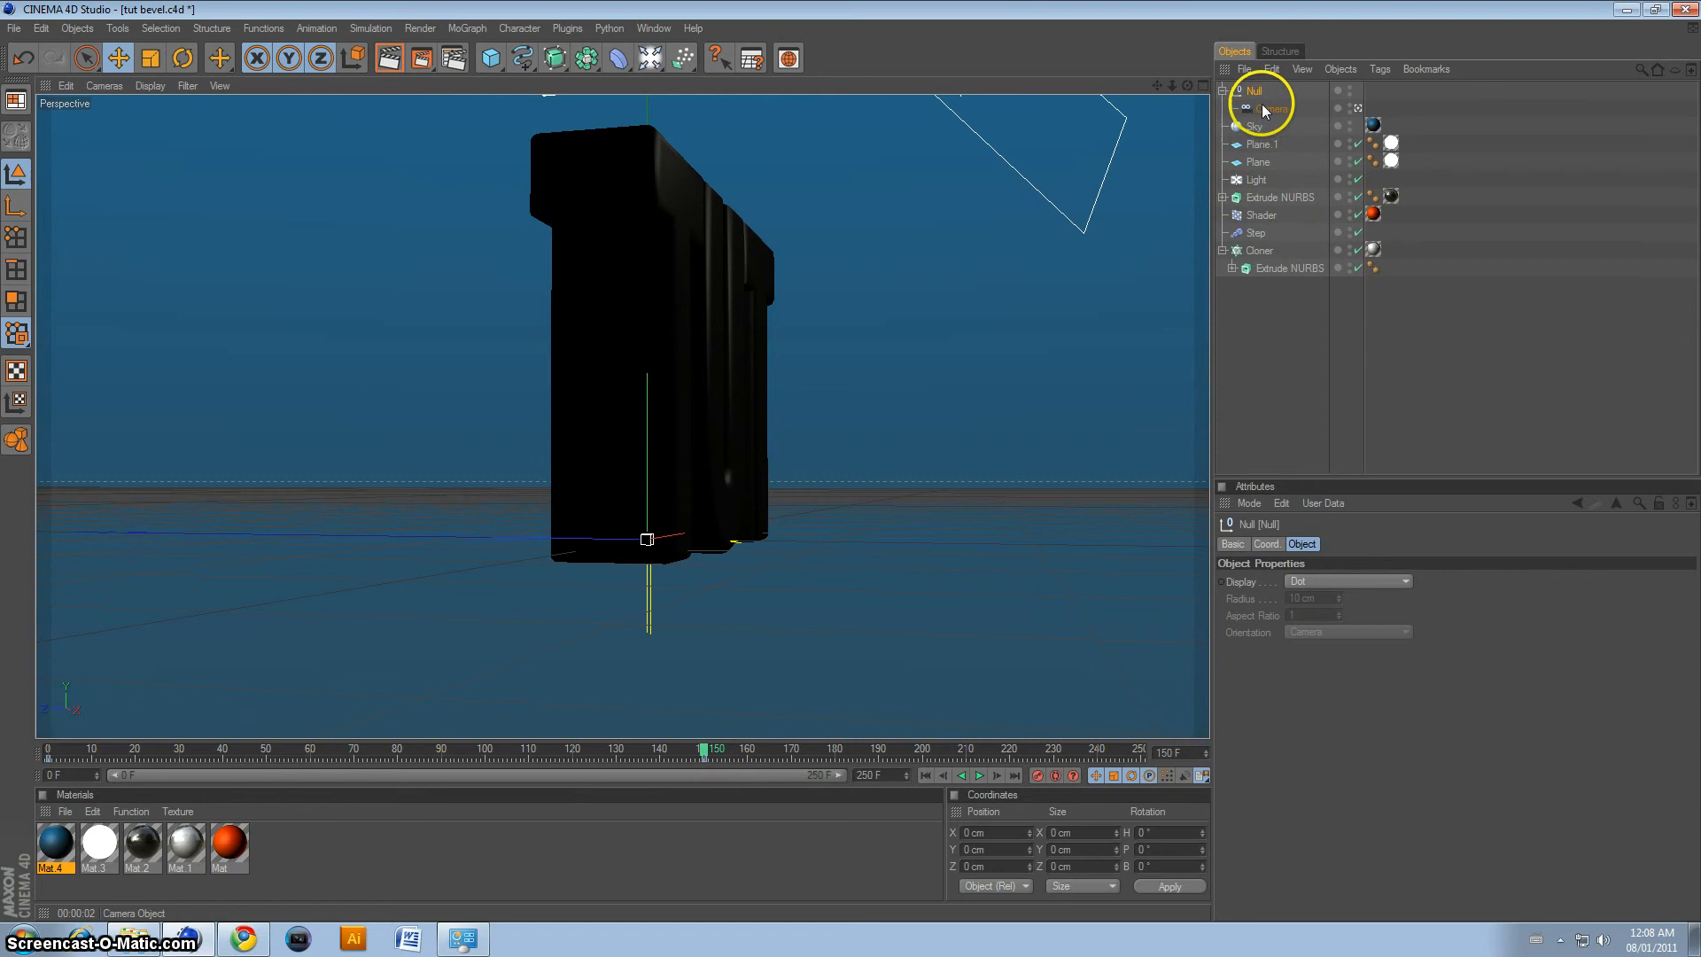
pyautogui.click(1272, 109)
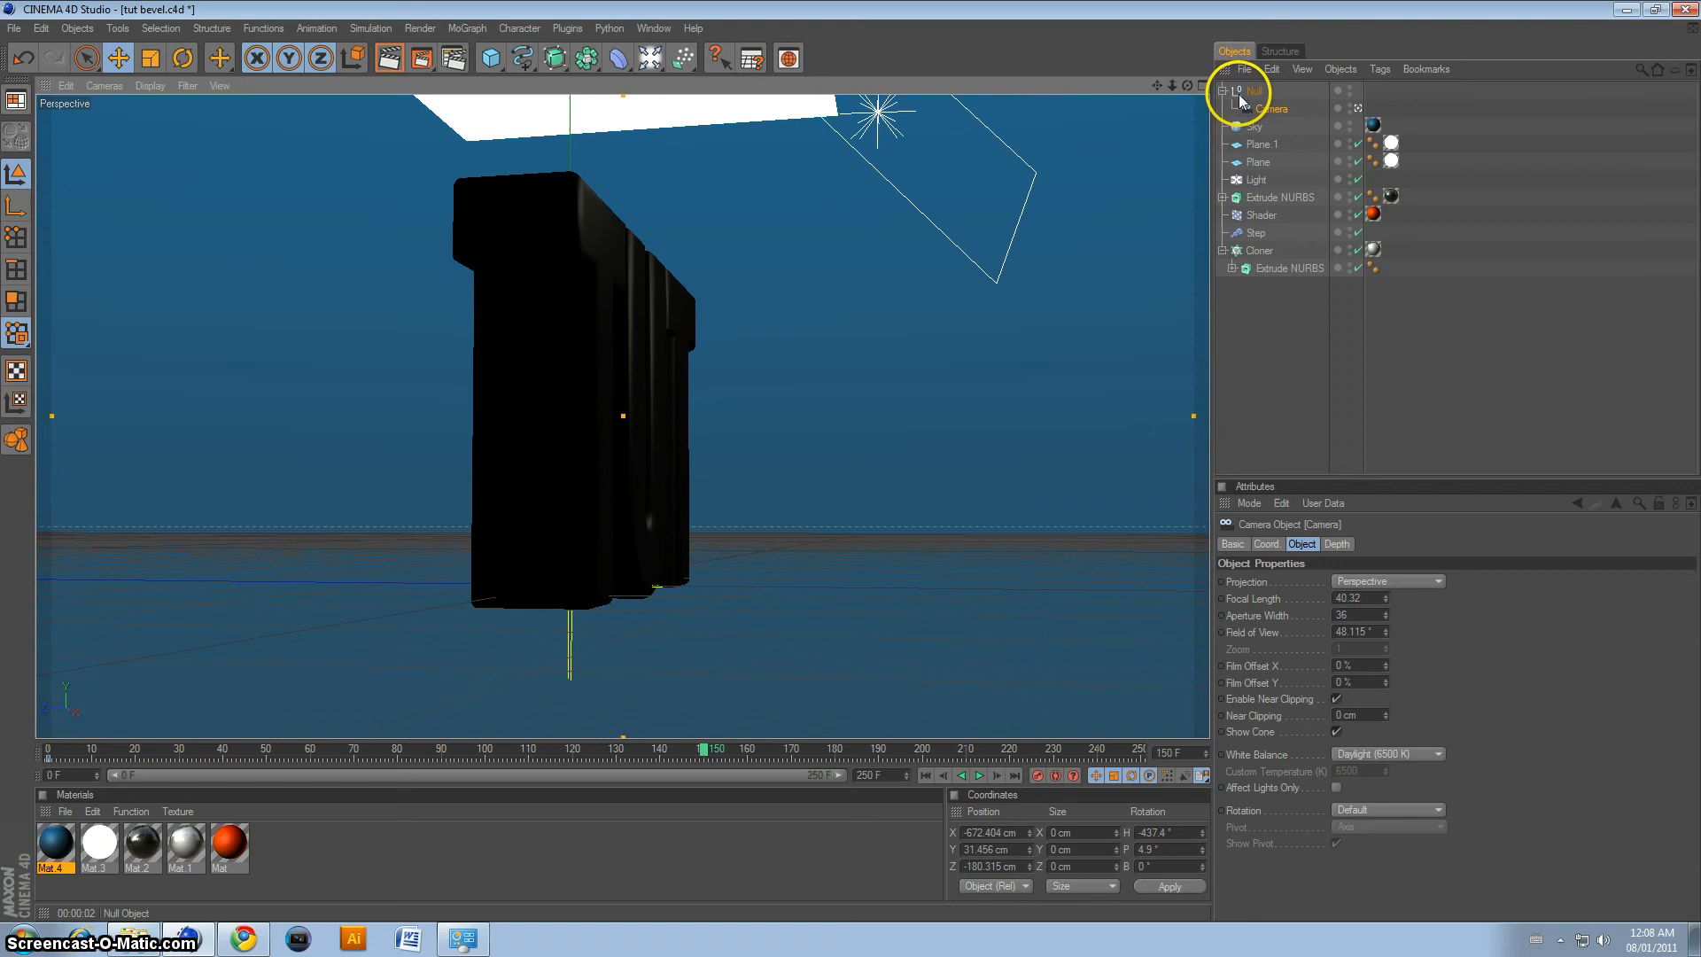
pyautogui.click(1256, 90)
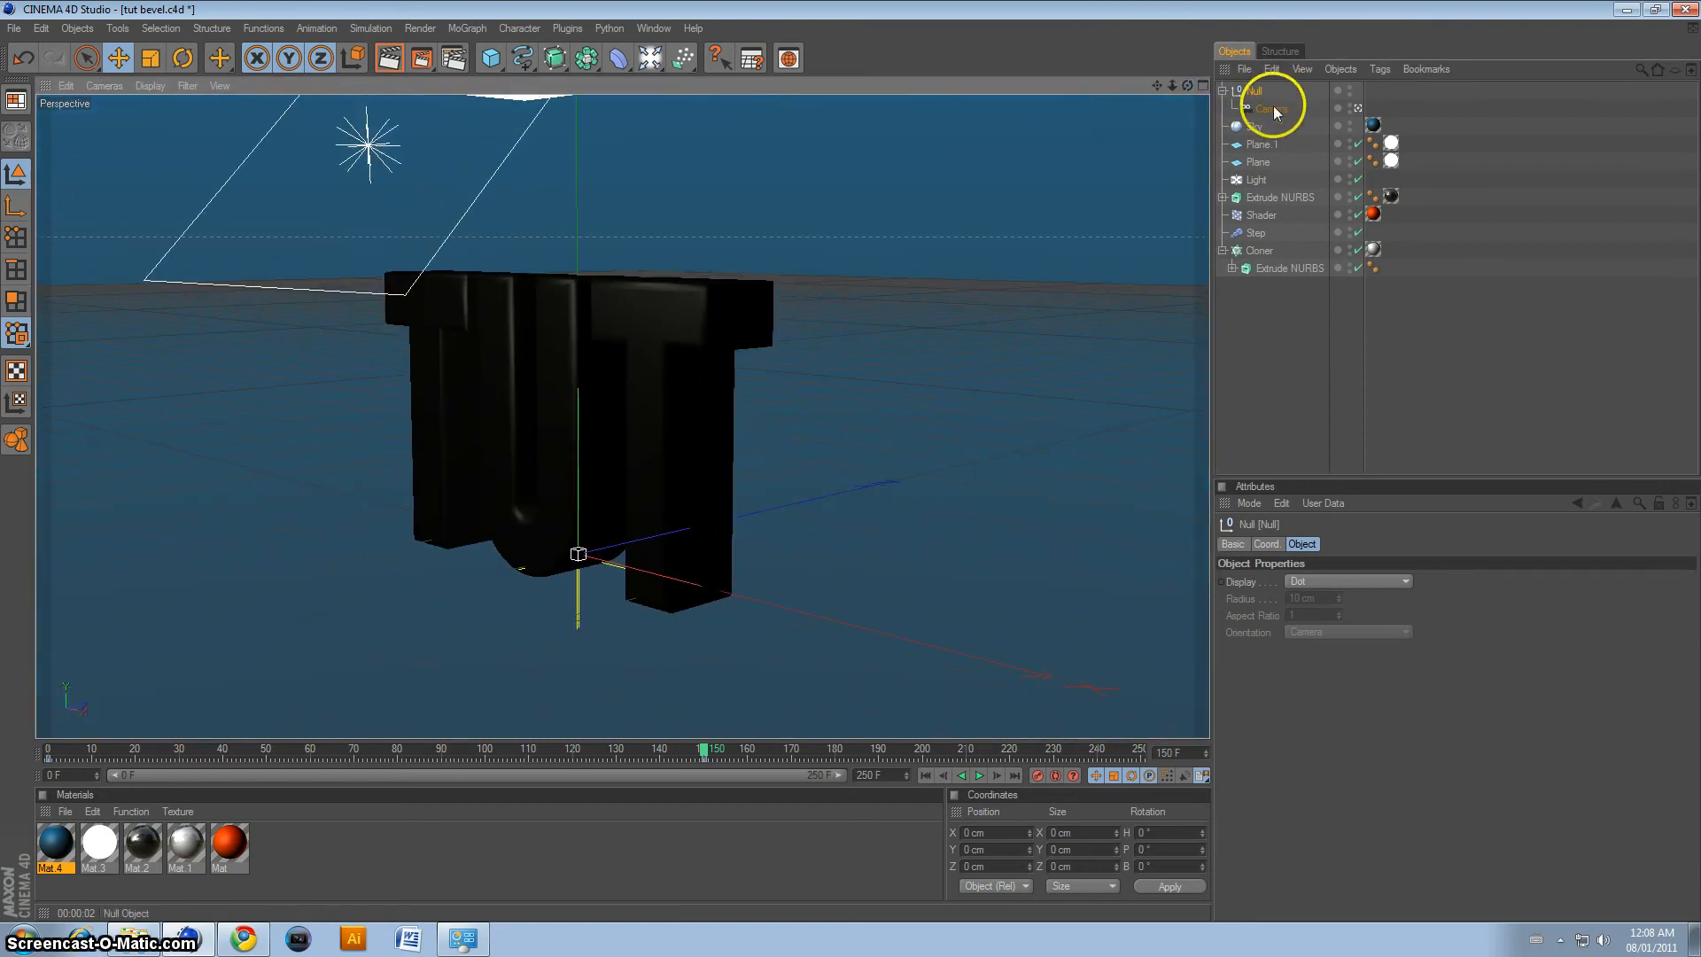
pyautogui.click(1269, 108)
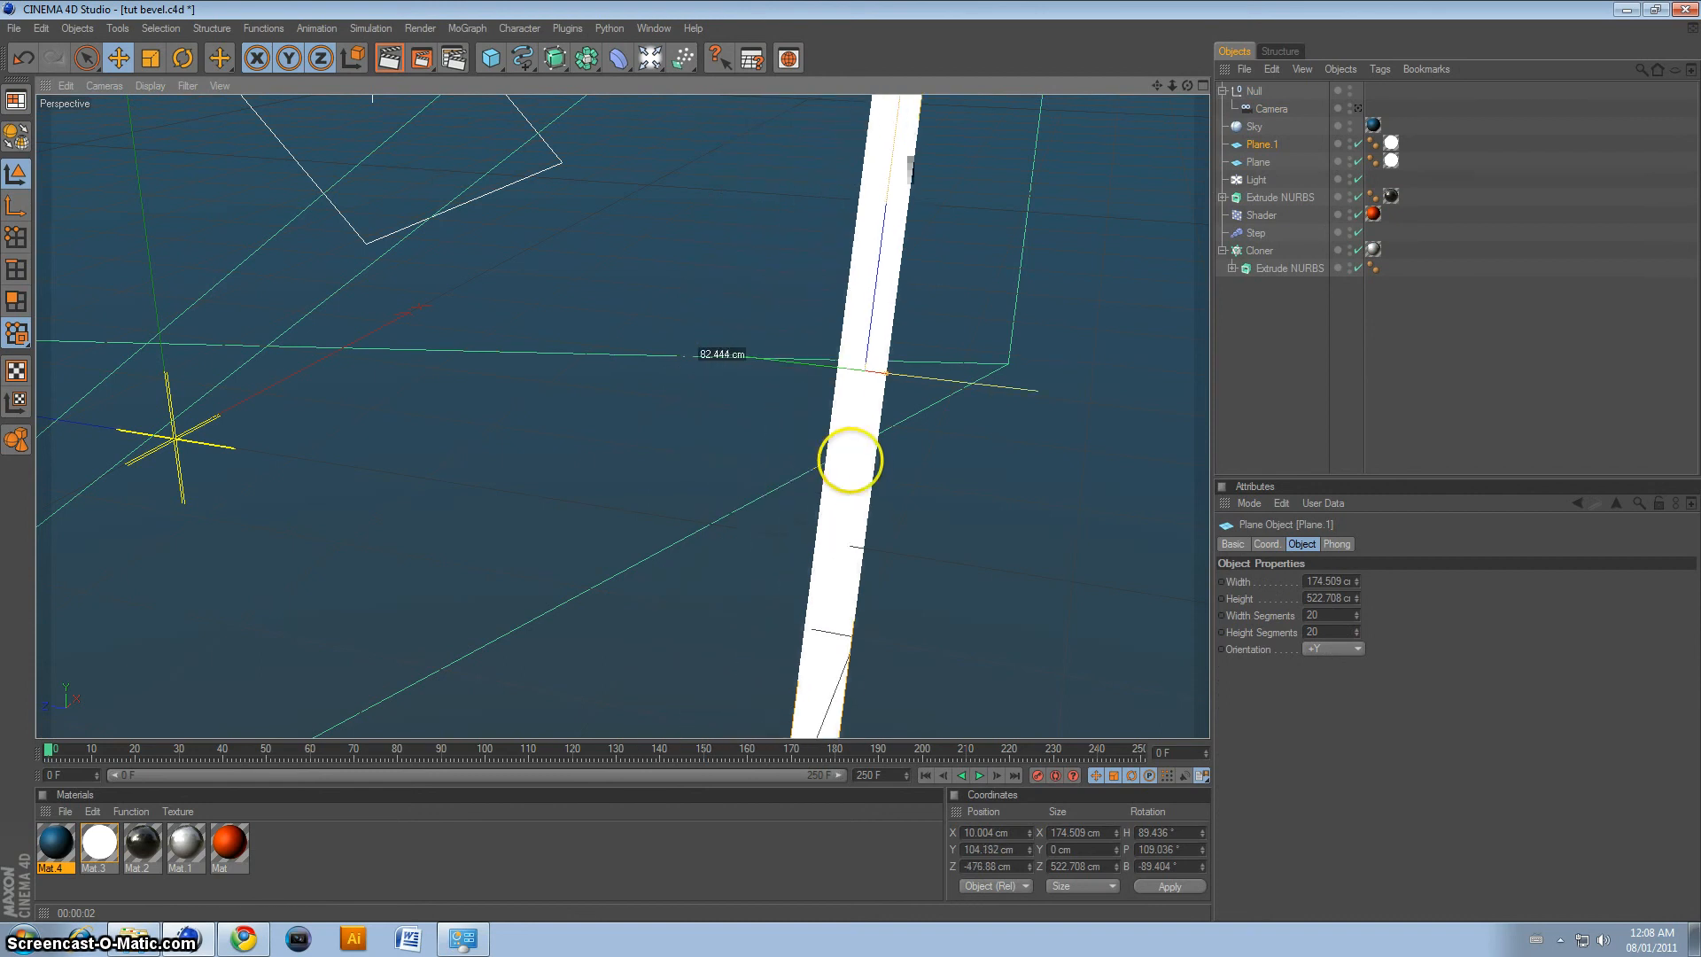
# Step: Start playing the camera animation from the first frame
pyautogui.click(1359, 108)
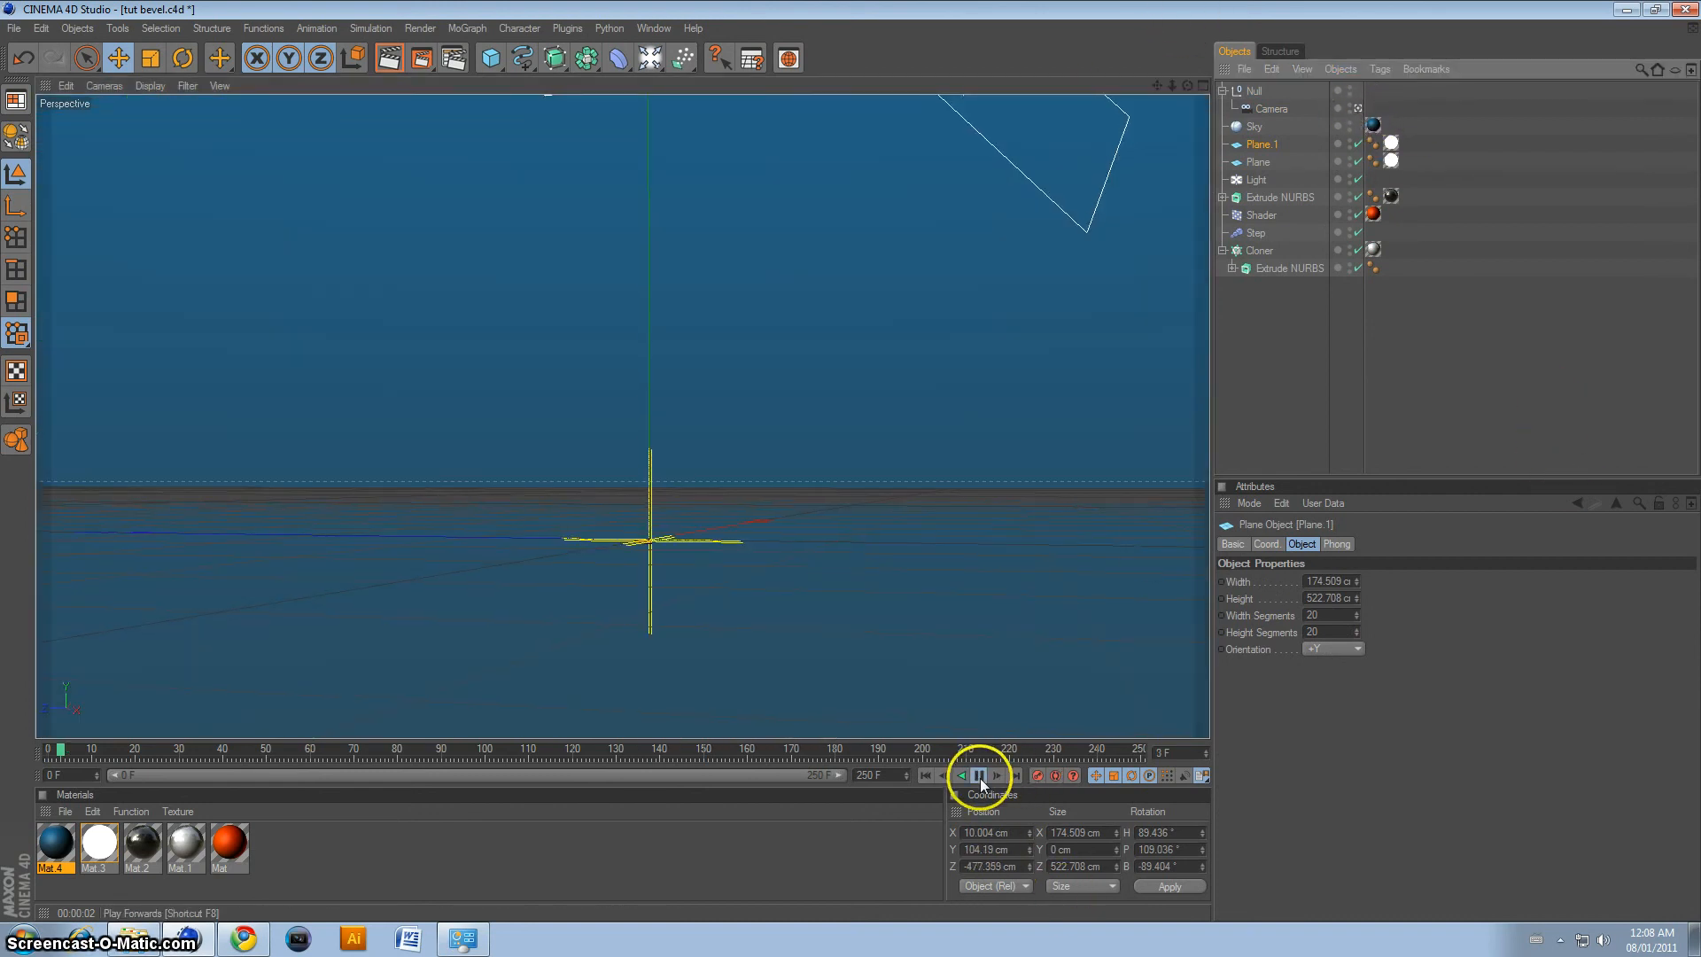
# Step: Play the camera's orbit around the TUT letters, checking the Camera and Null in turn
pyautogui.click(978, 775)
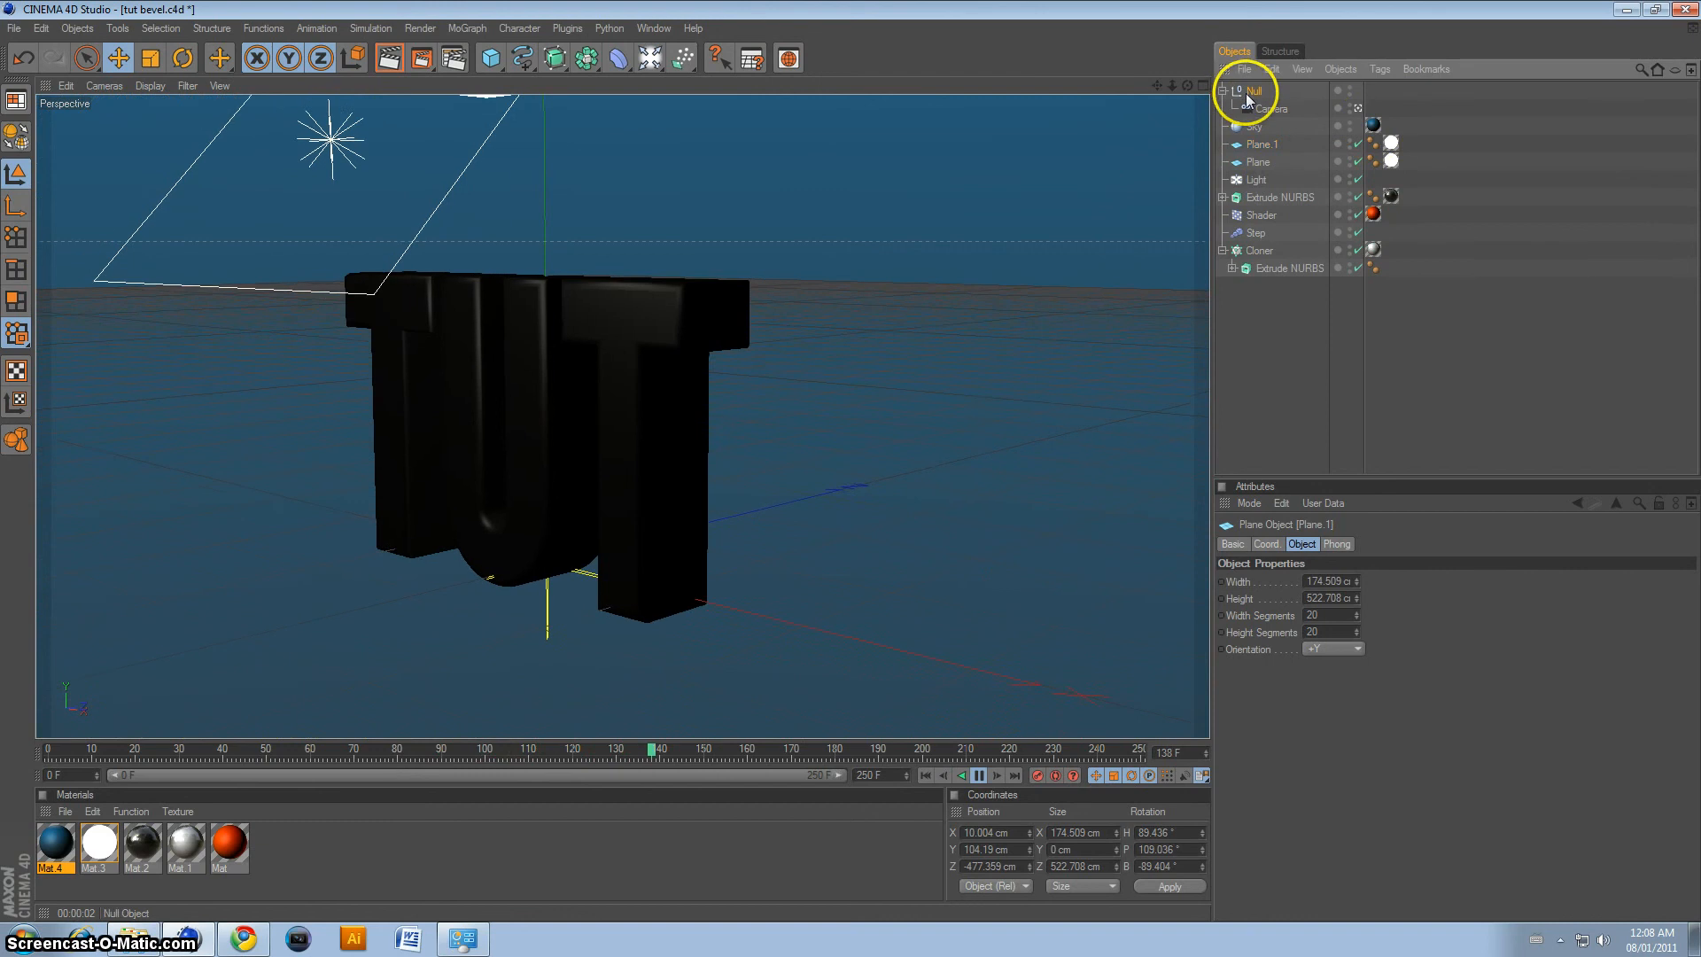
pyautogui.click(1258, 108)
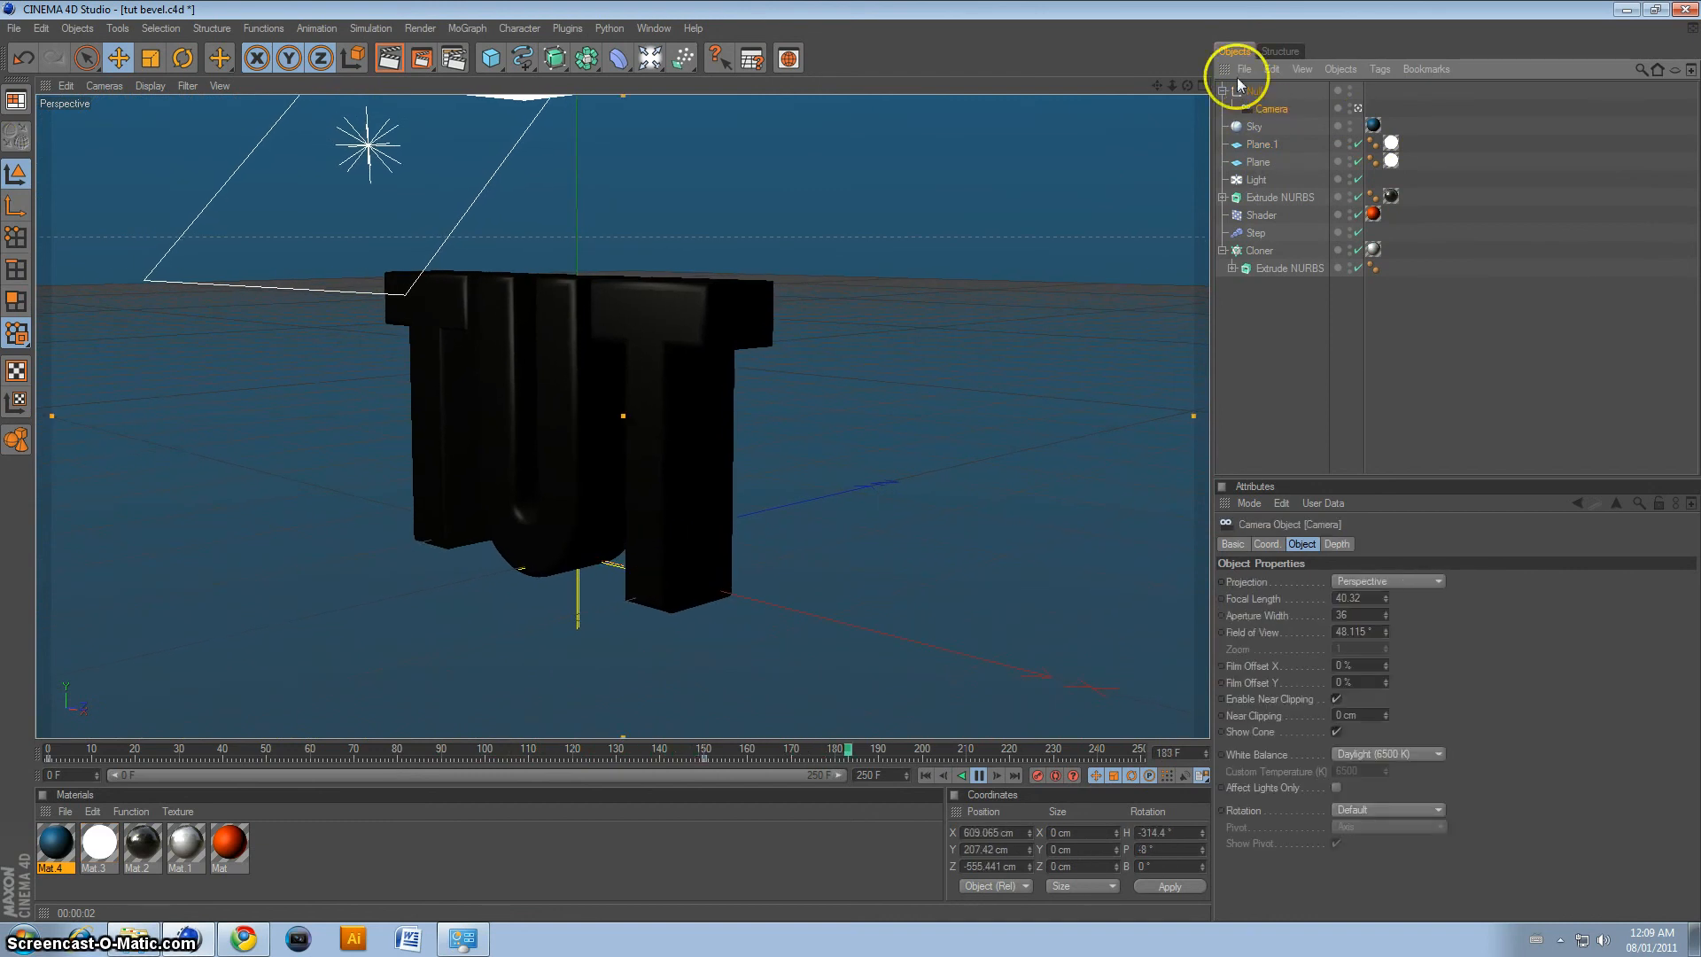
pyautogui.click(975, 774)
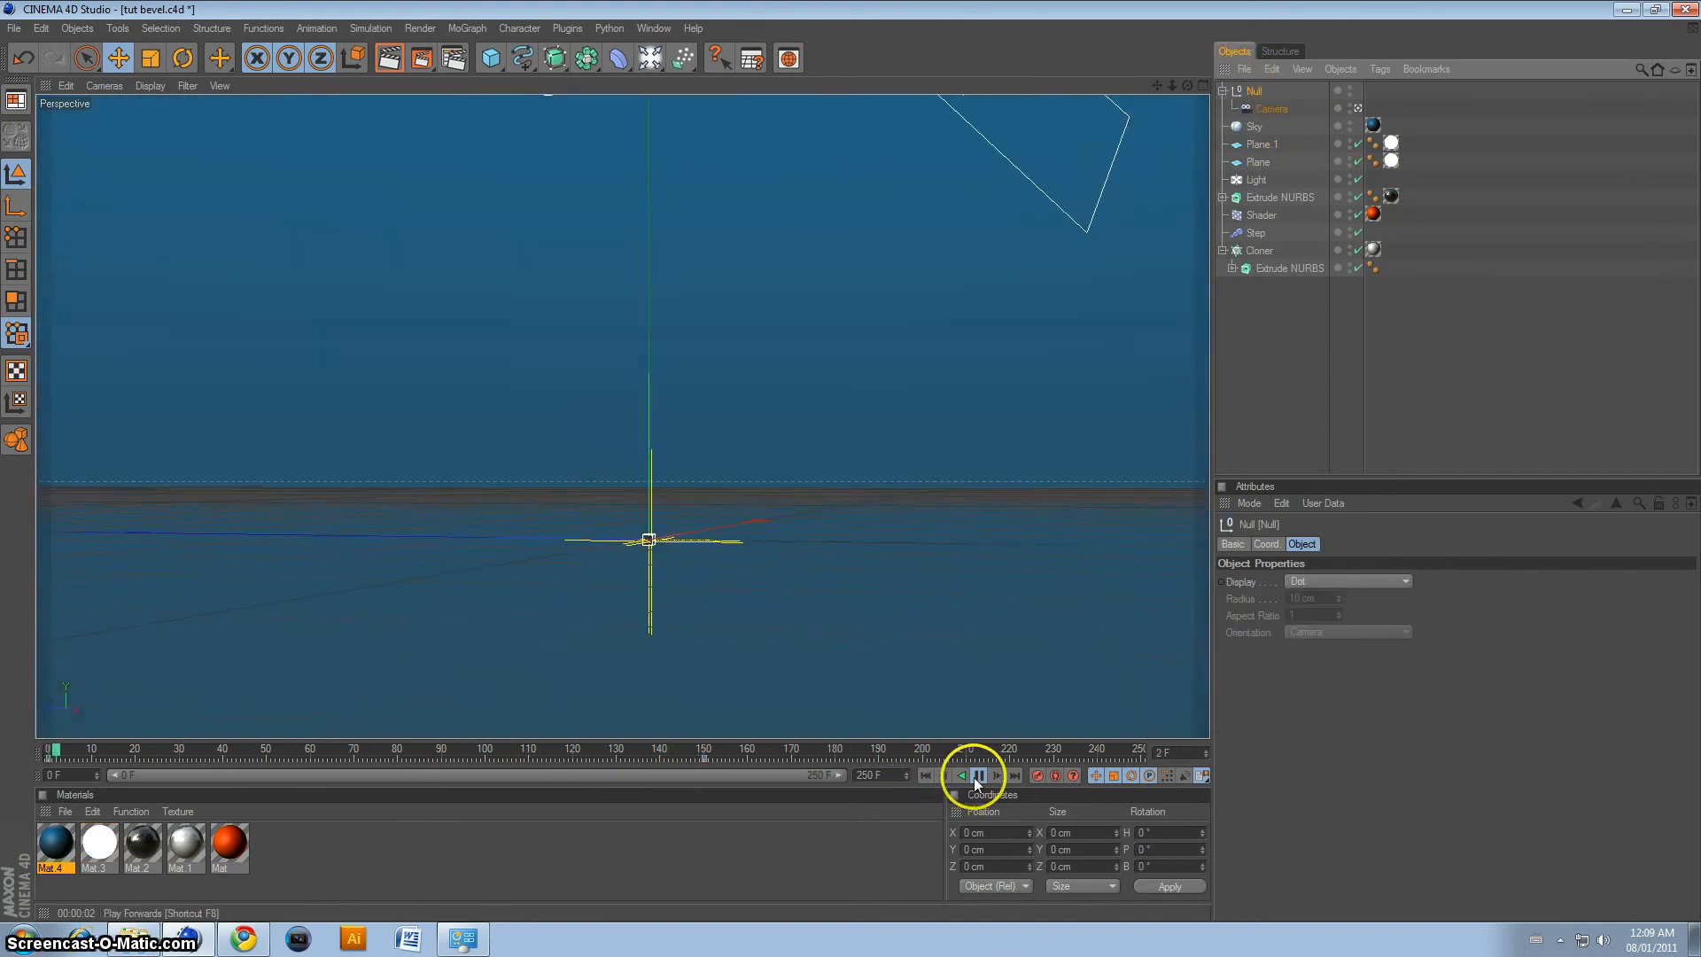
pyautogui.click(975, 774)
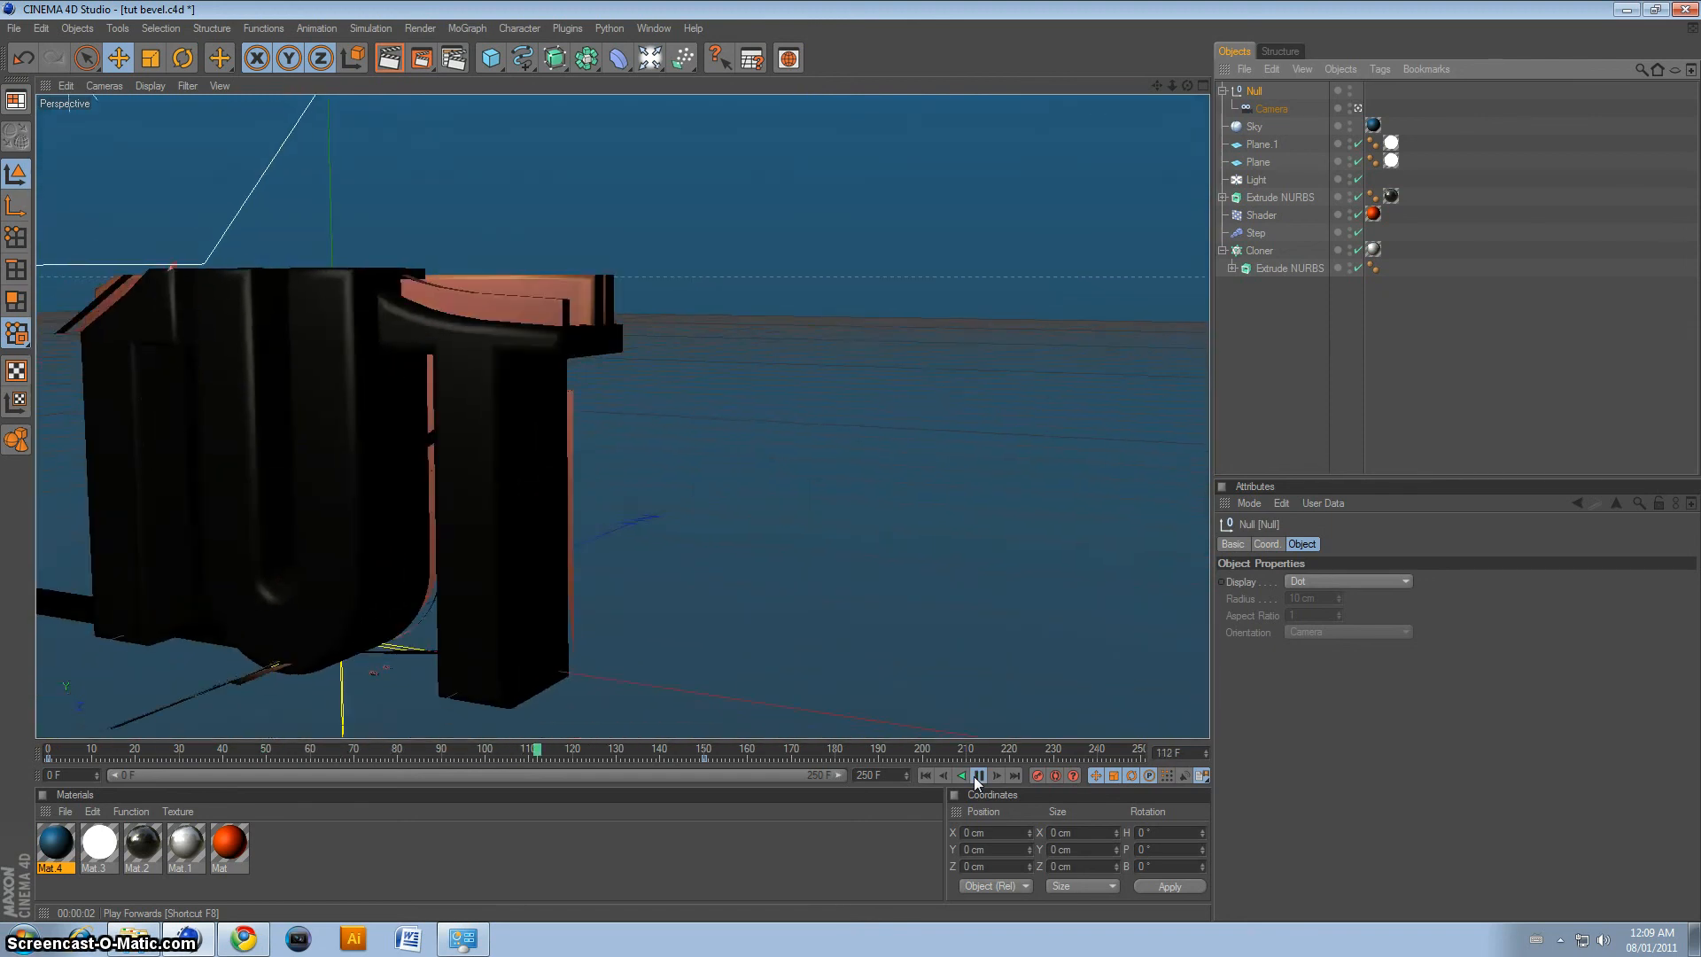
# Step: Rewind the animation to frame 0 and reselect the Null holding the camera
pyautogui.click(939, 774)
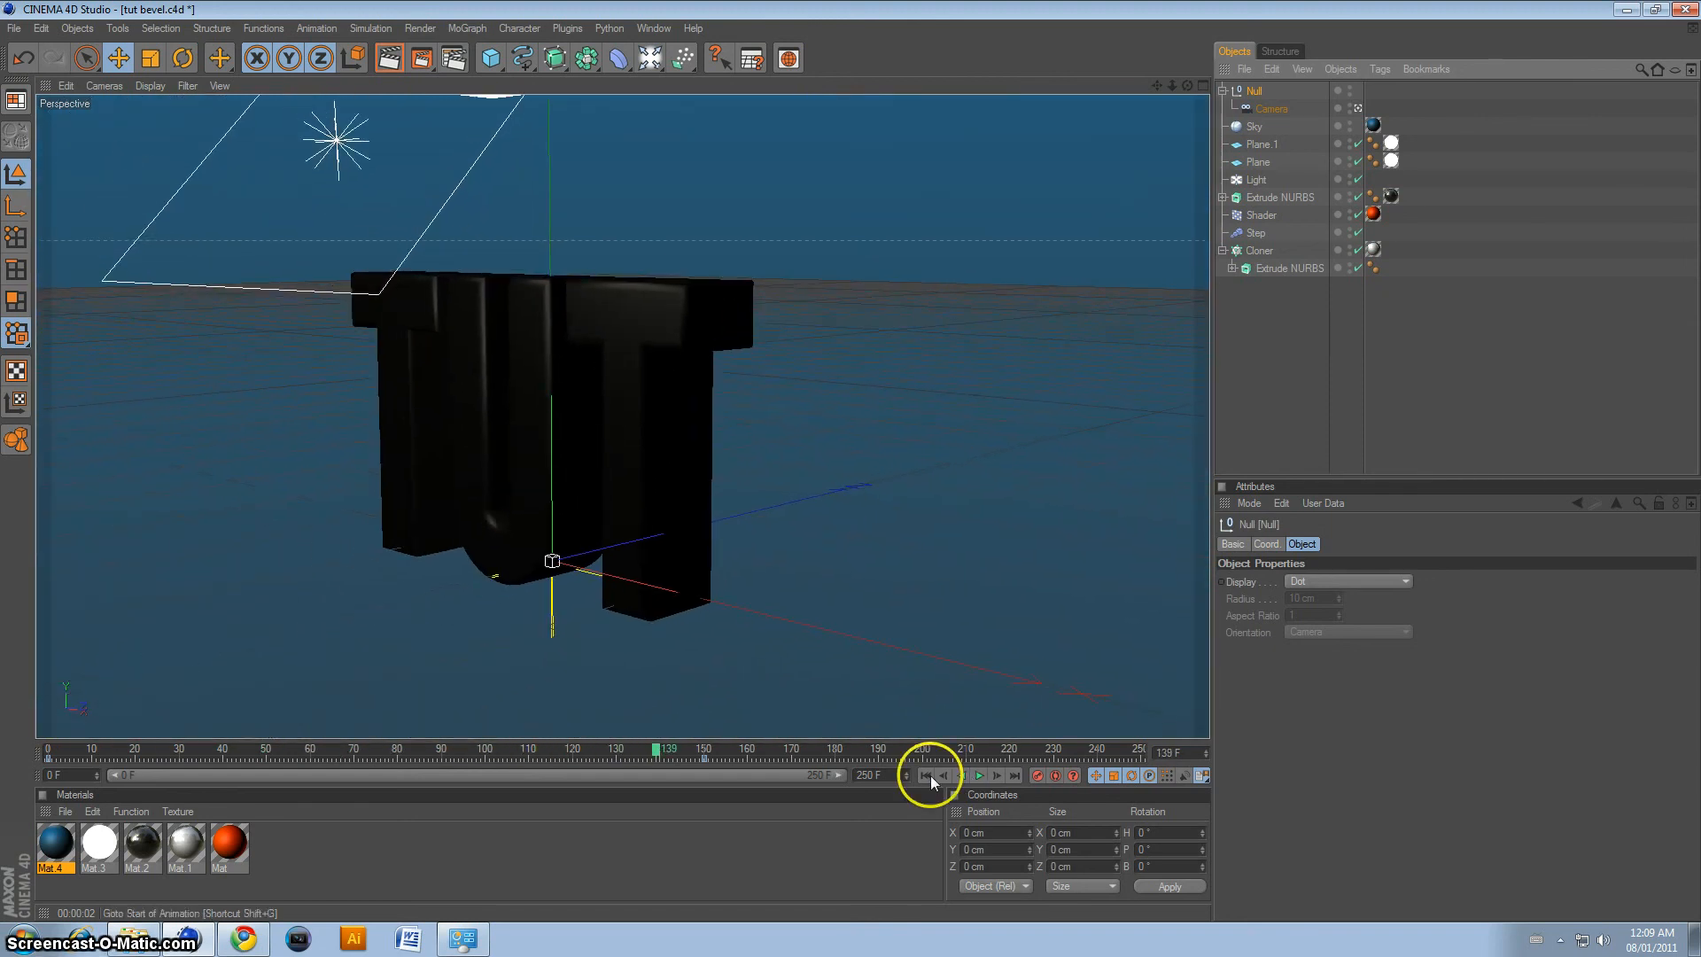
pyautogui.click(925, 774)
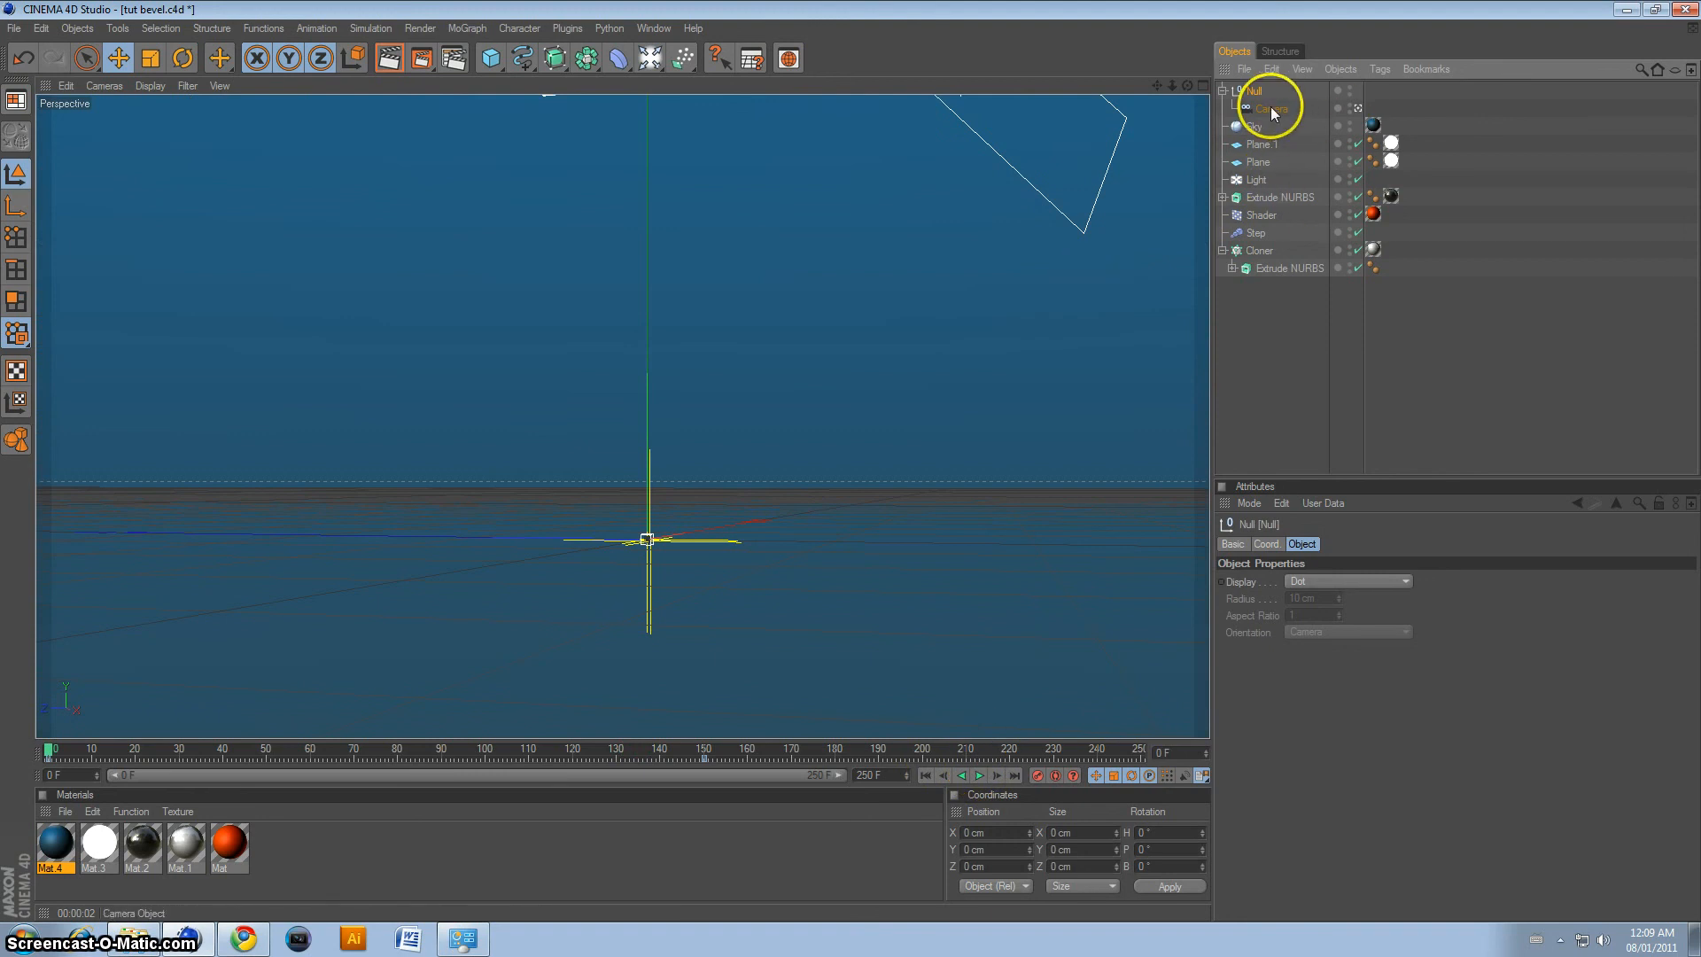
pyautogui.click(1256, 106)
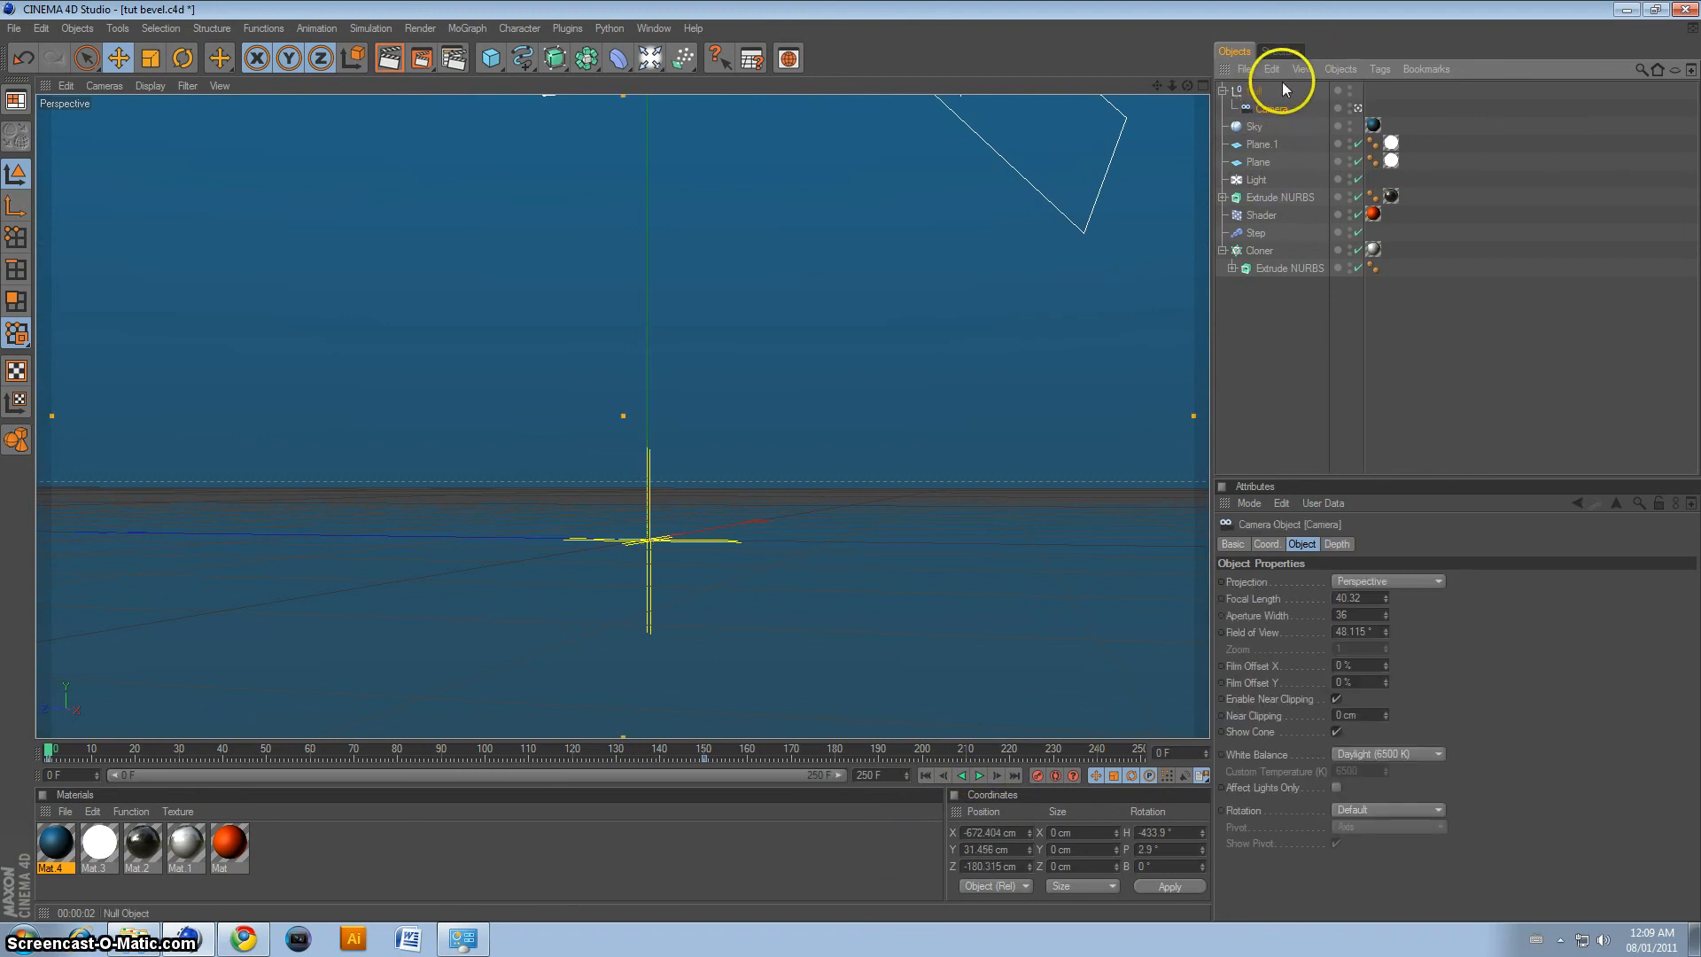
pyautogui.click(1253, 90)
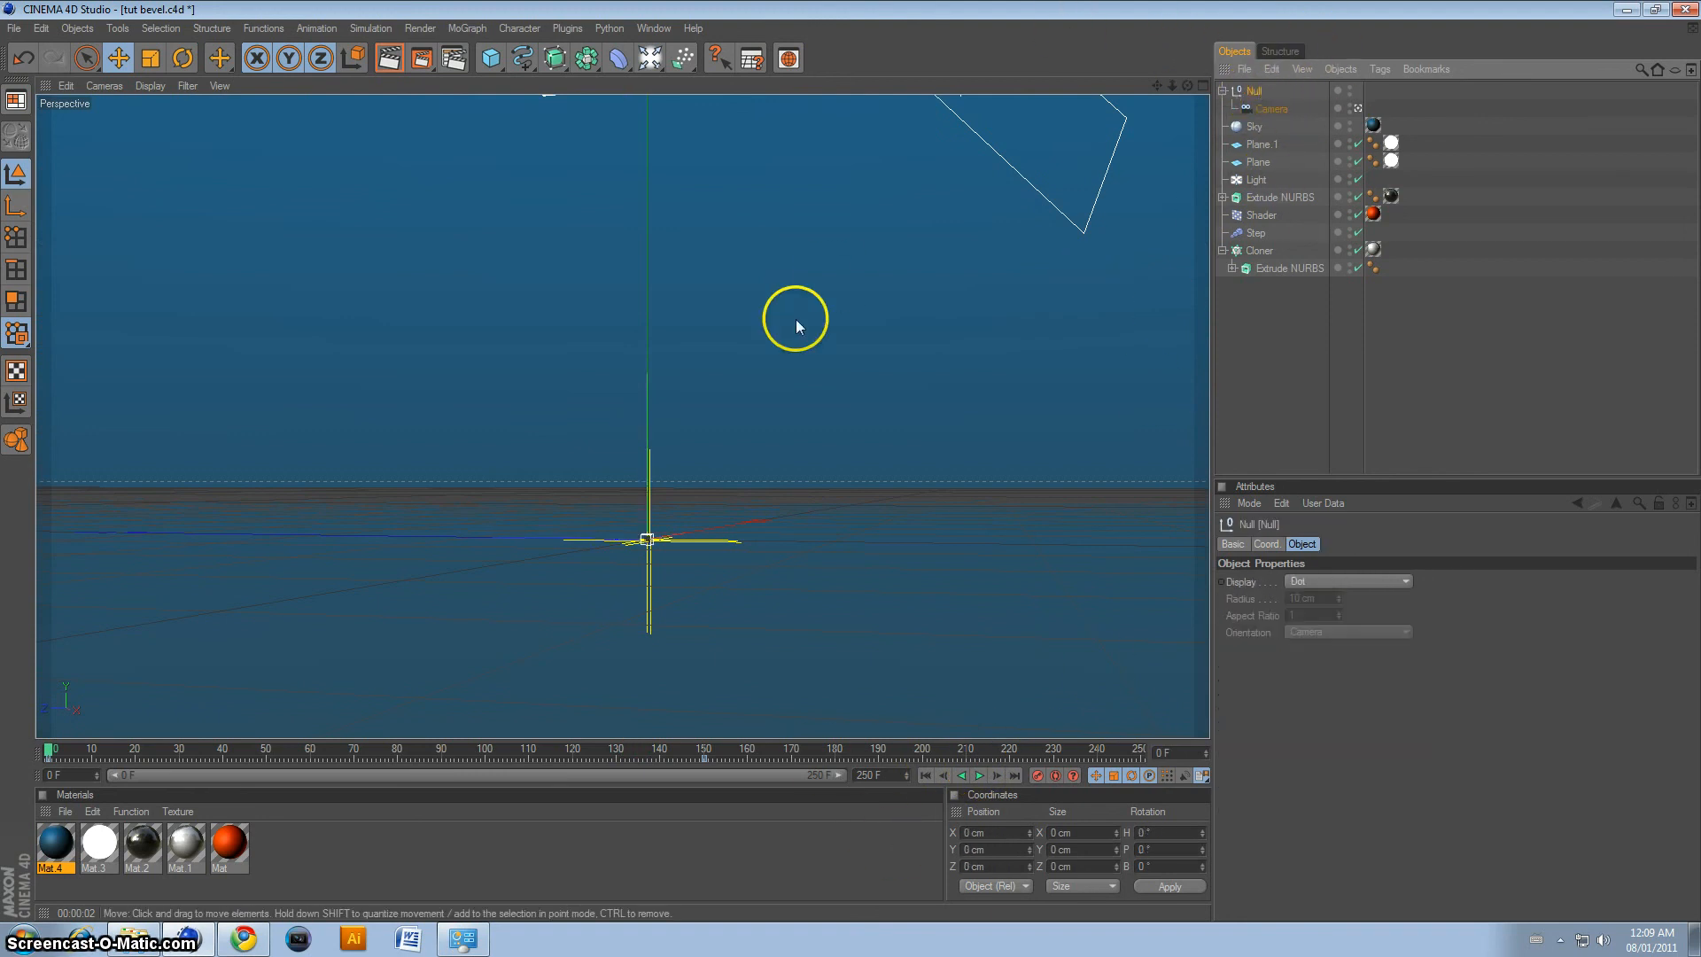
pyautogui.moveTo(581, 741)
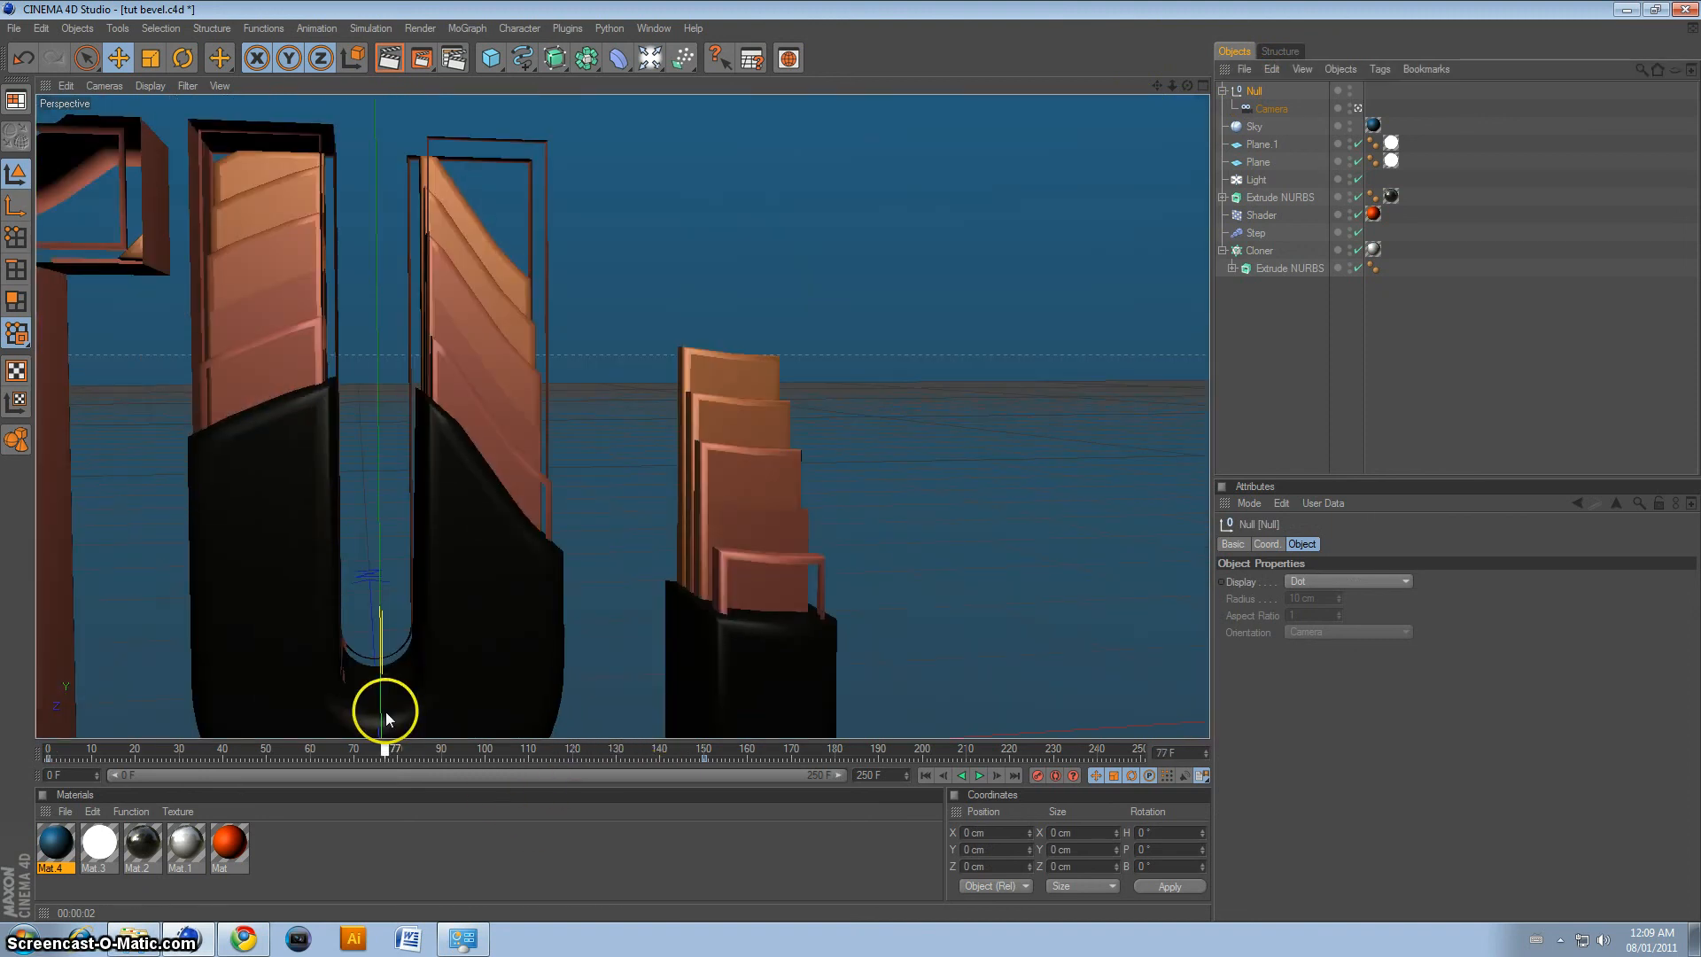
# Step: Scrub to a mid-animation frame around 60 and render the view of the black TUT letters
pyautogui.click(384, 57)
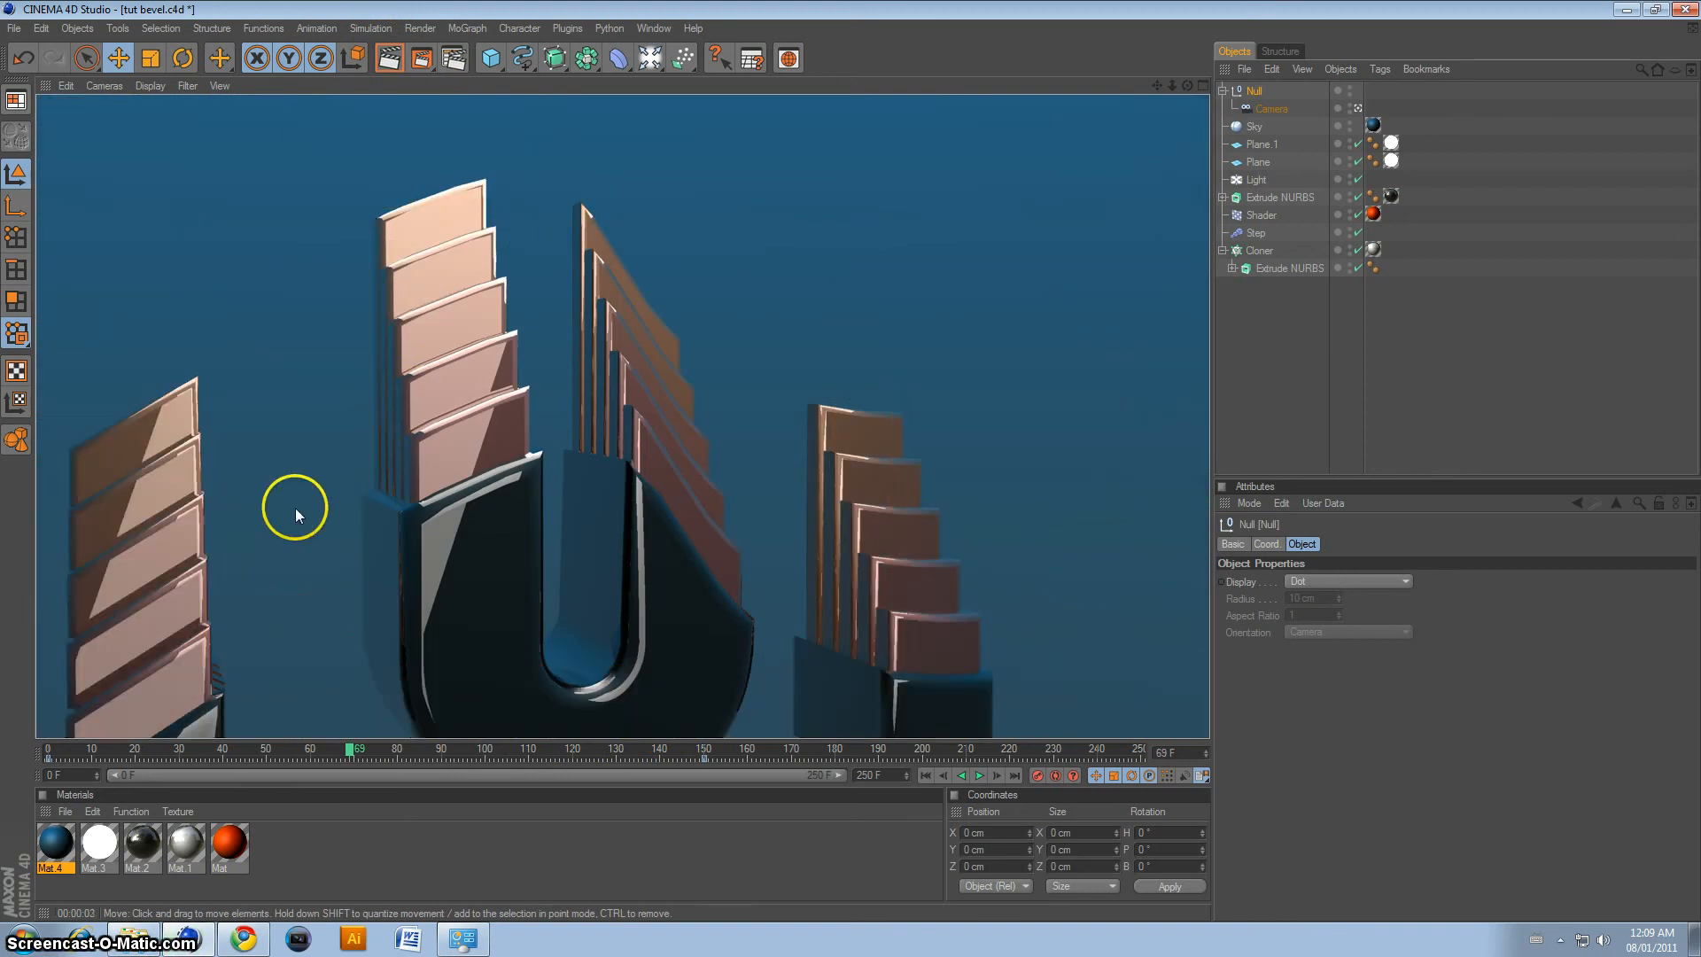
pyautogui.moveTo(861, 186)
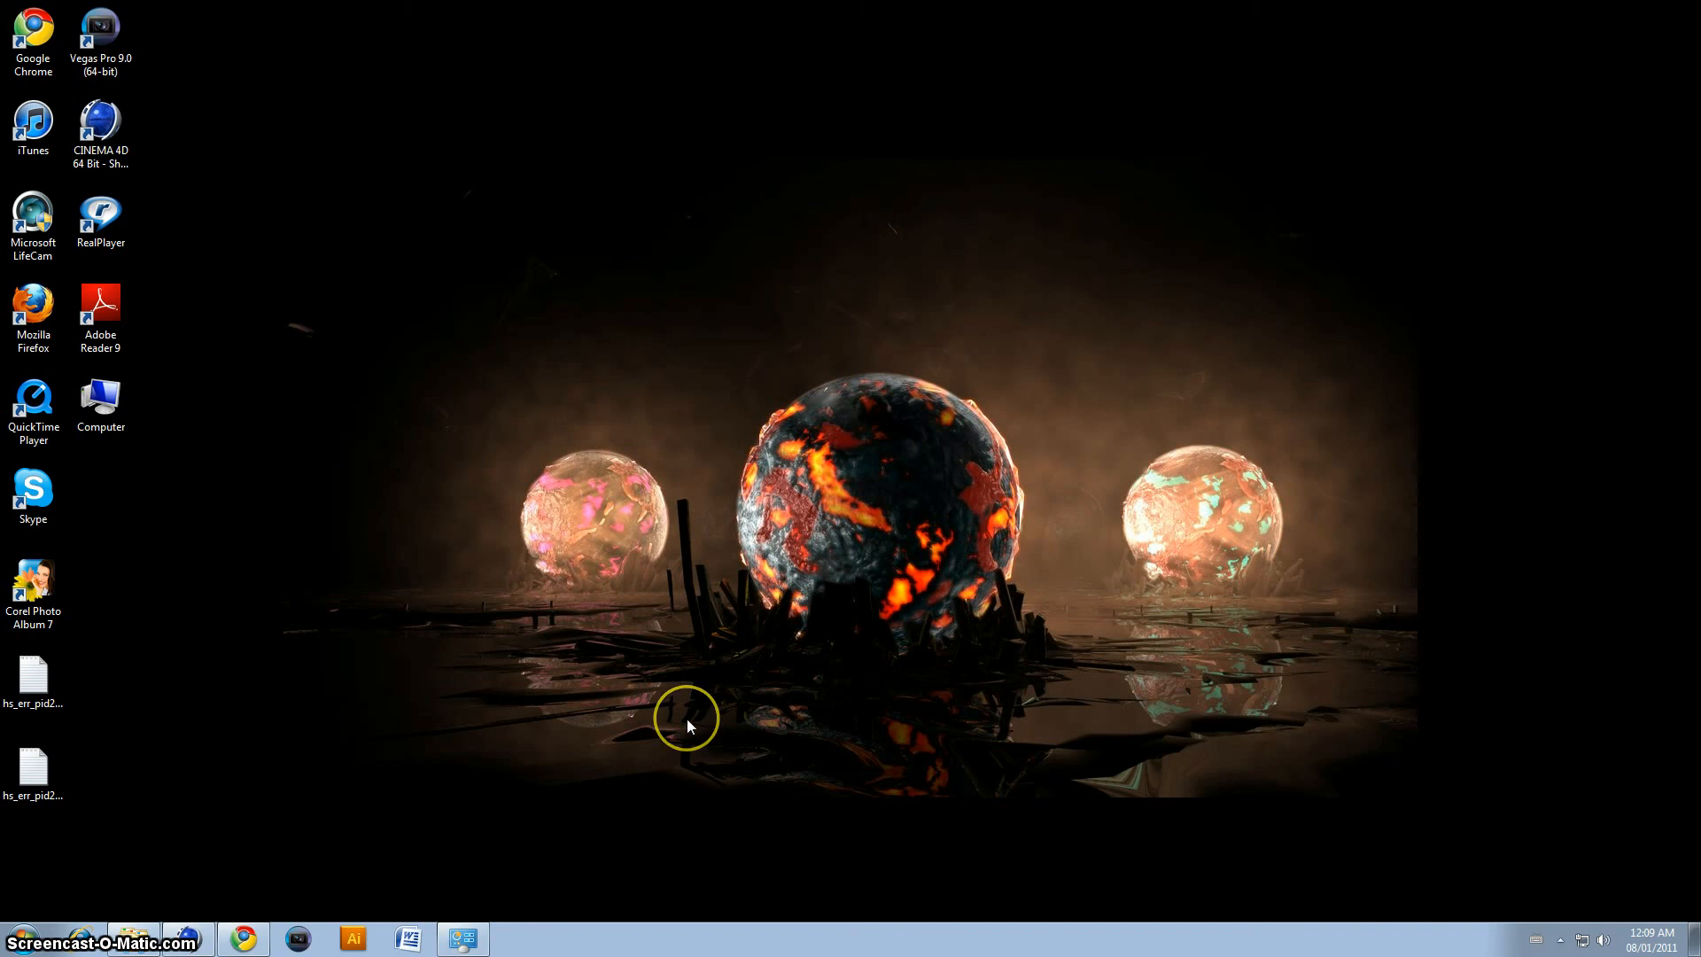
pyautogui.moveTo(624, 577)
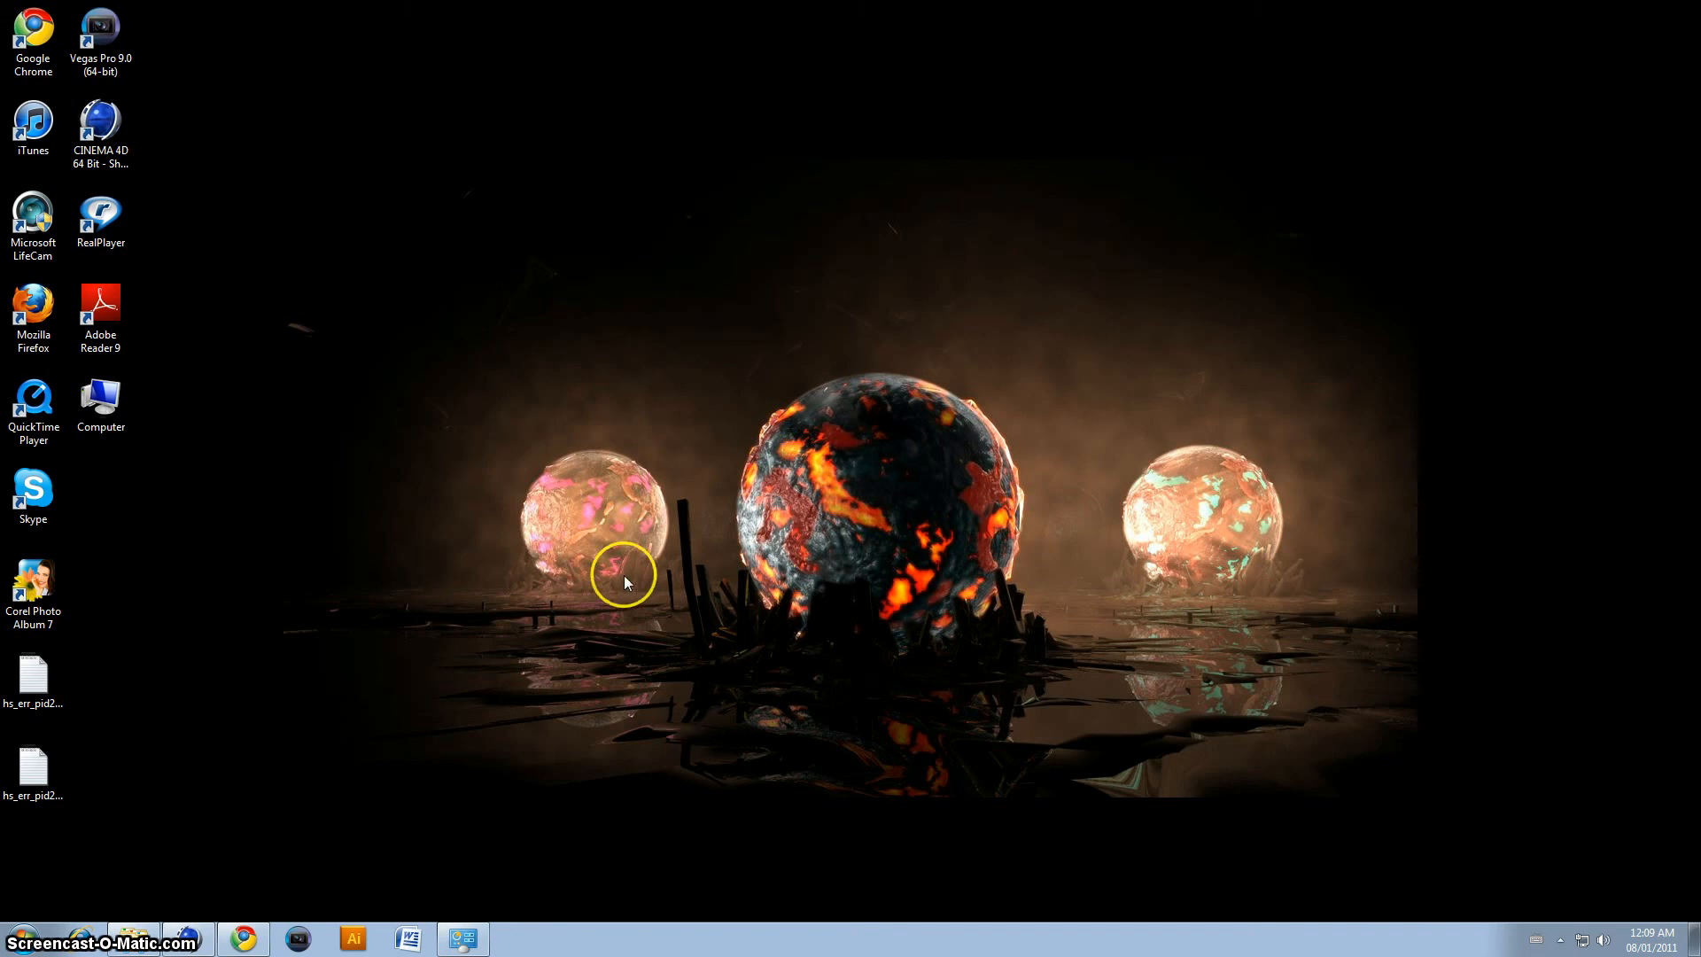
pyautogui.moveTo(1215, 539)
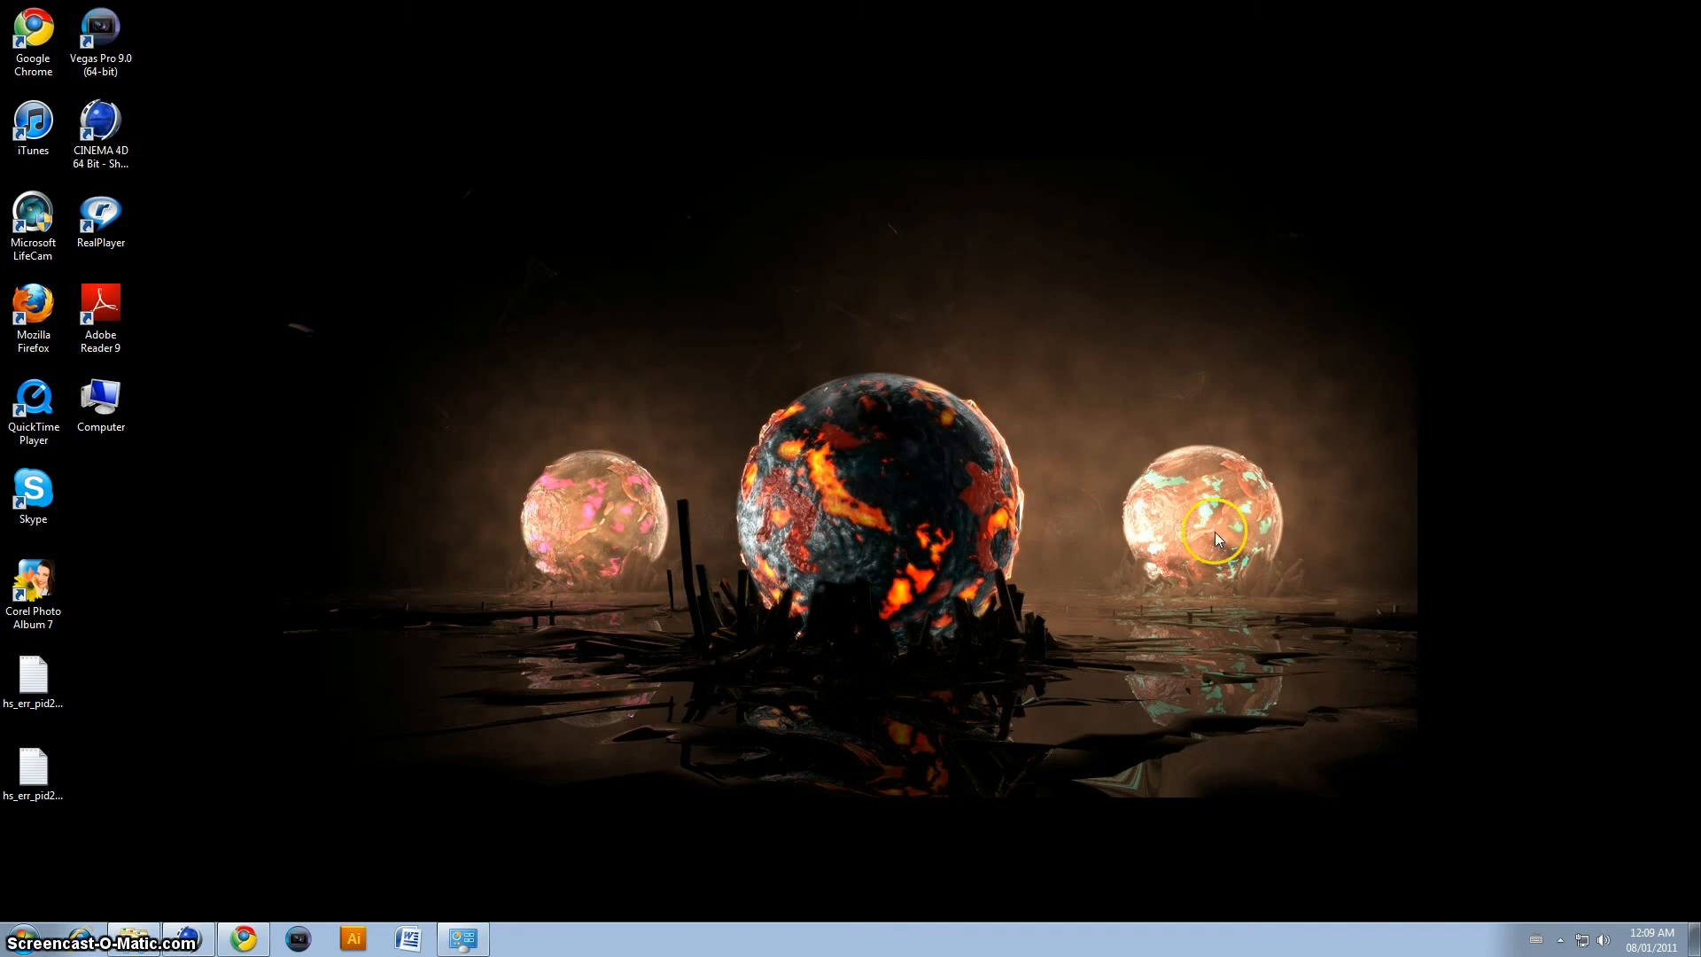
pyautogui.moveTo(1068, 330)
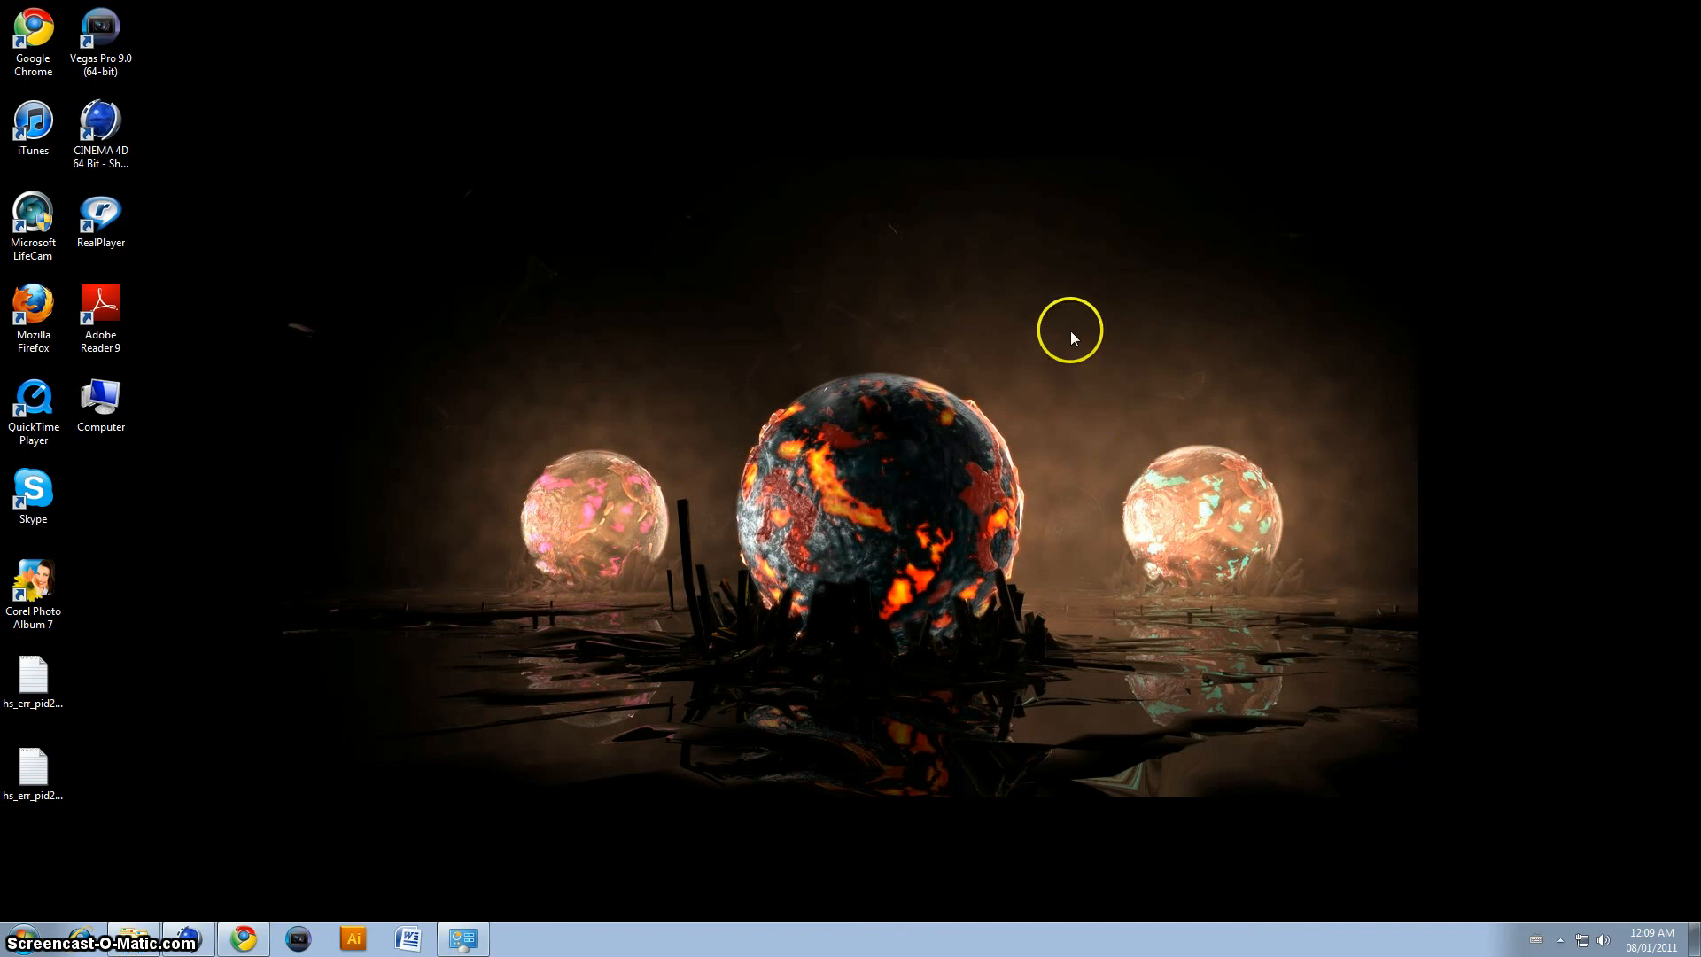
pyautogui.moveTo(667, 613)
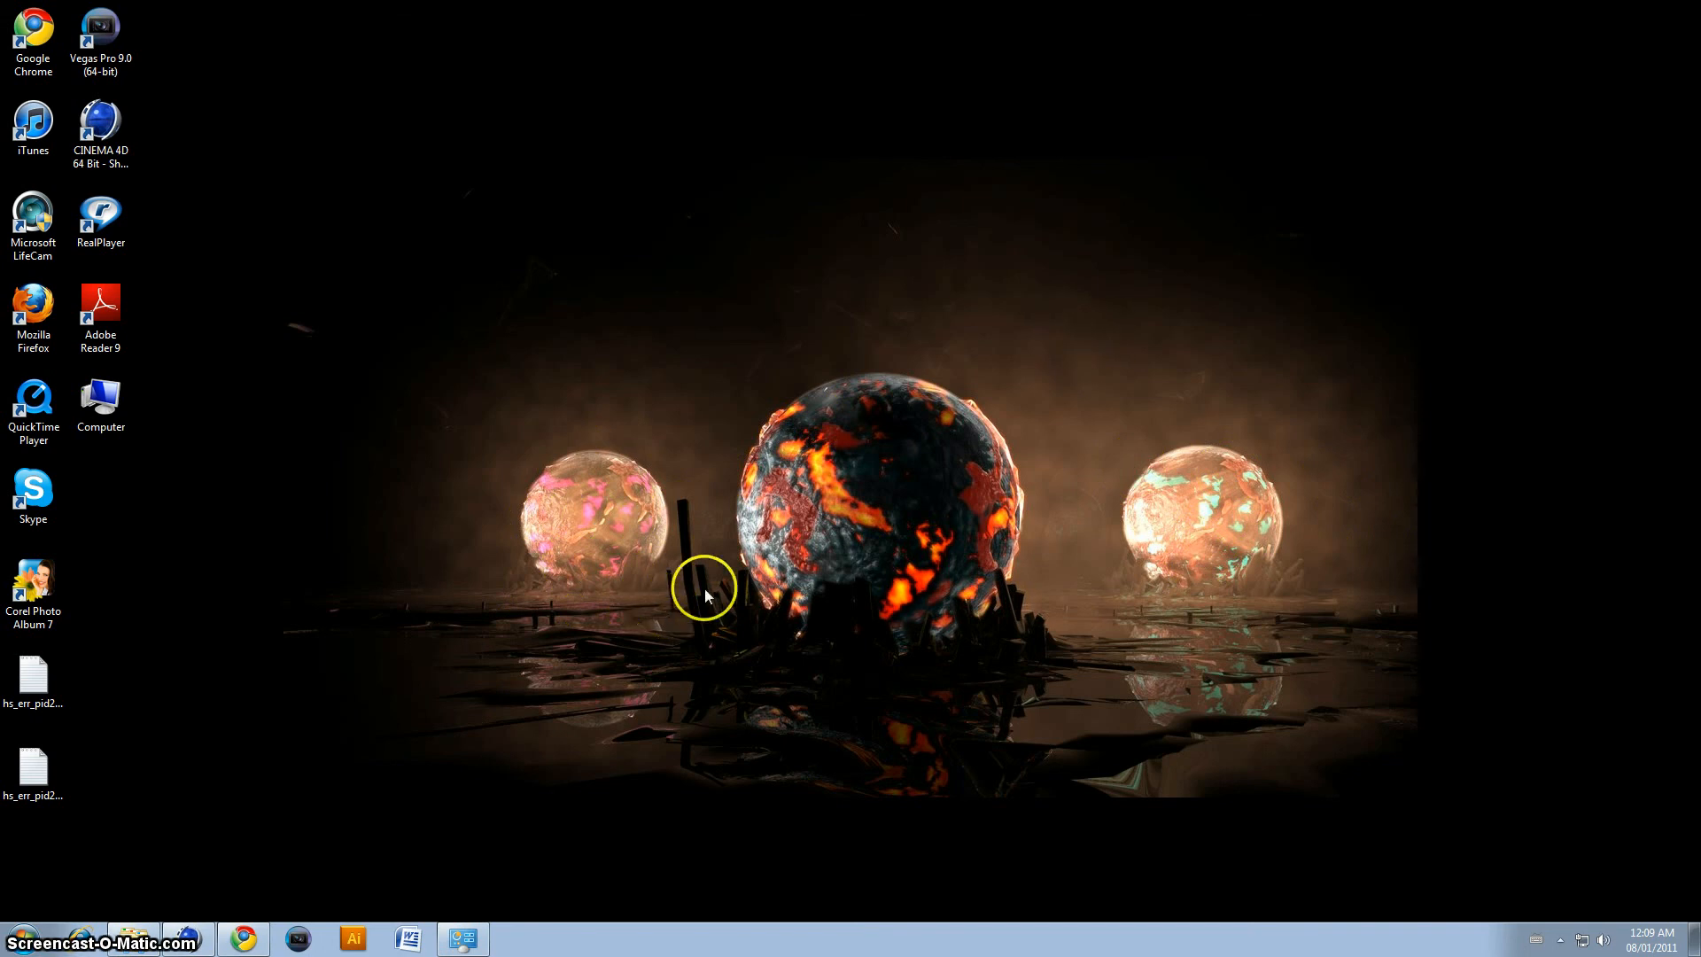
pyautogui.moveTo(869, 537)
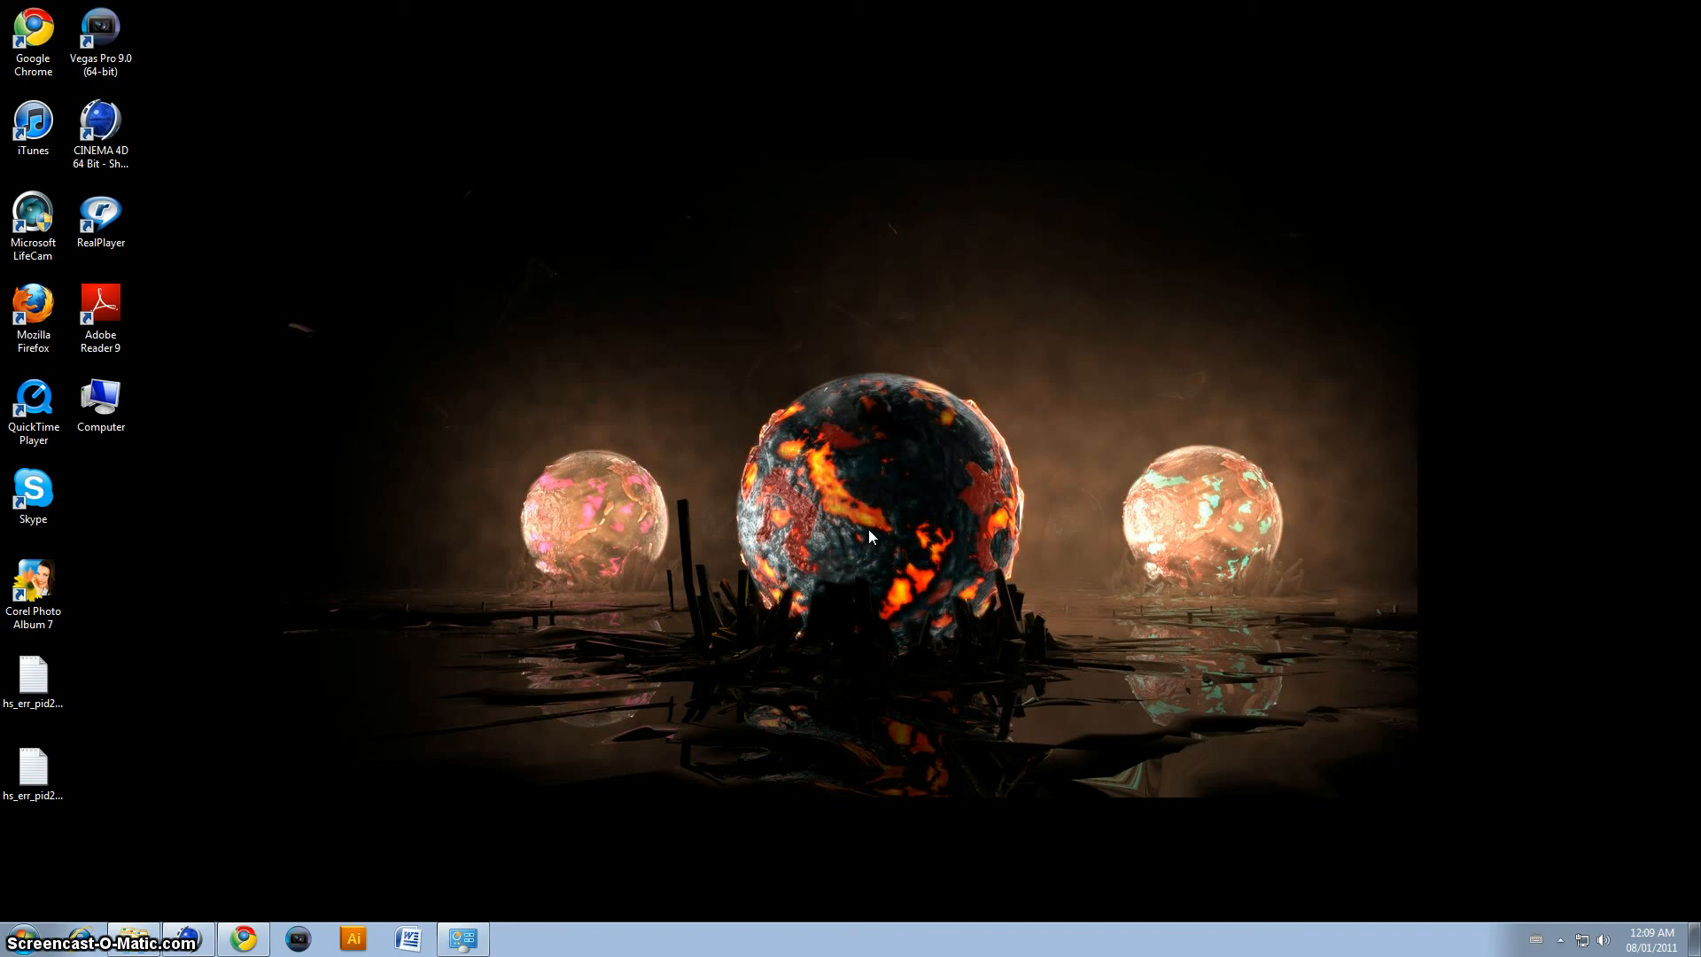
pyautogui.moveTo(890, 514)
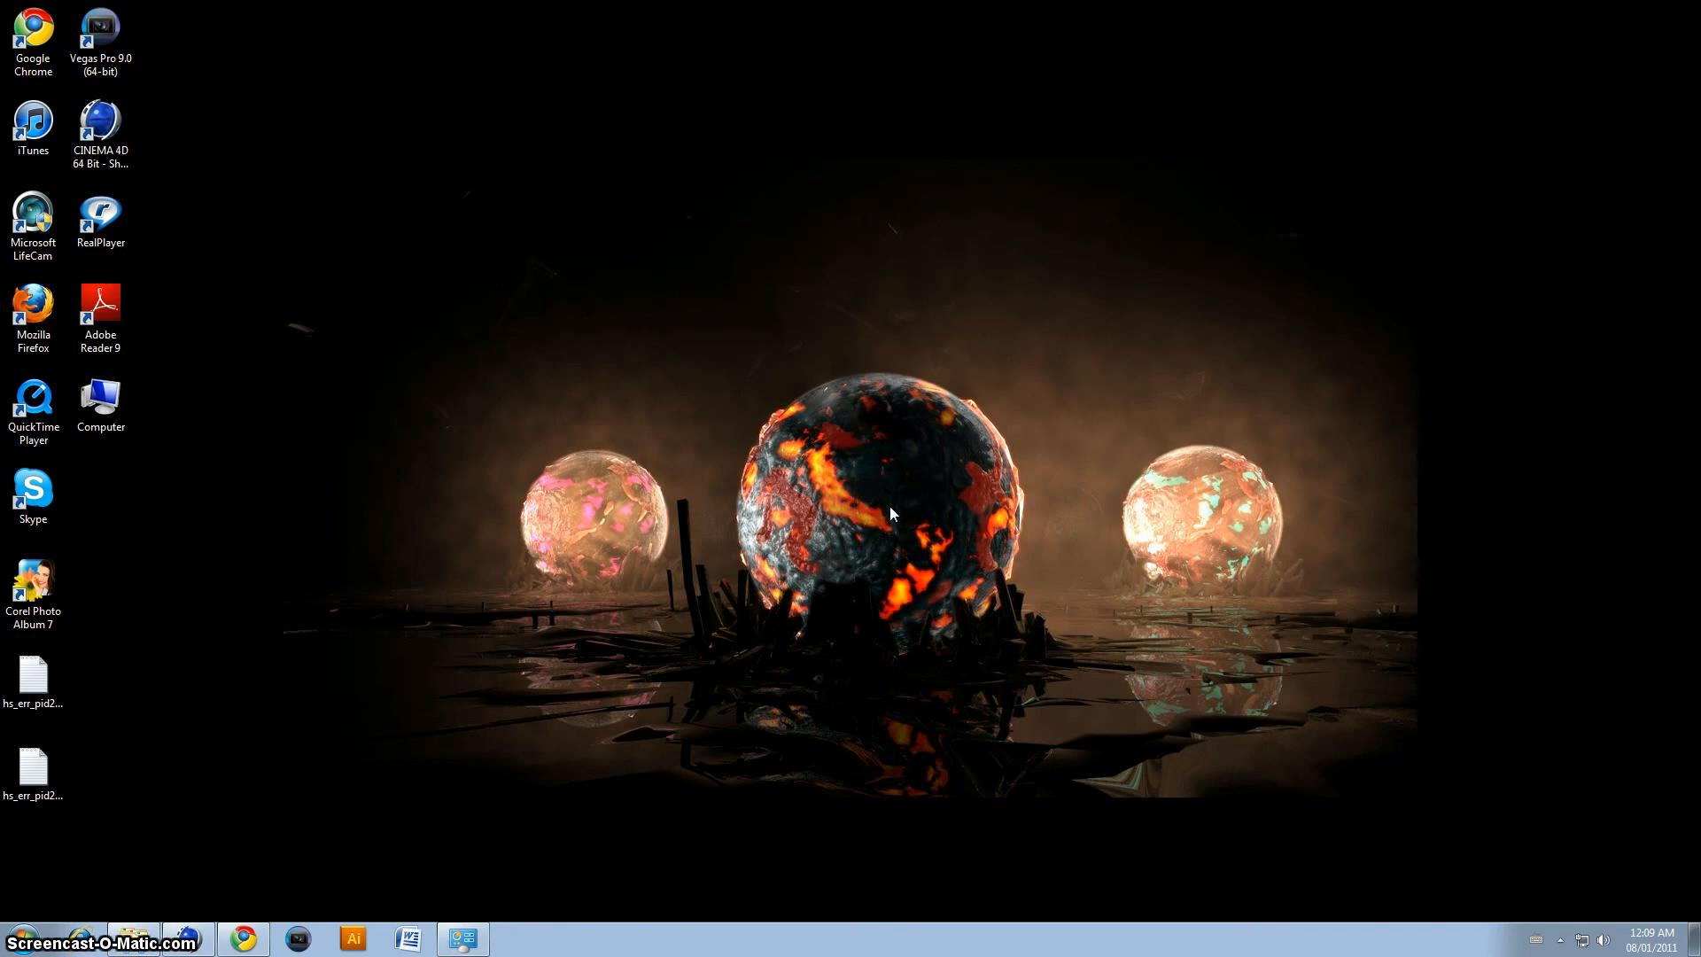